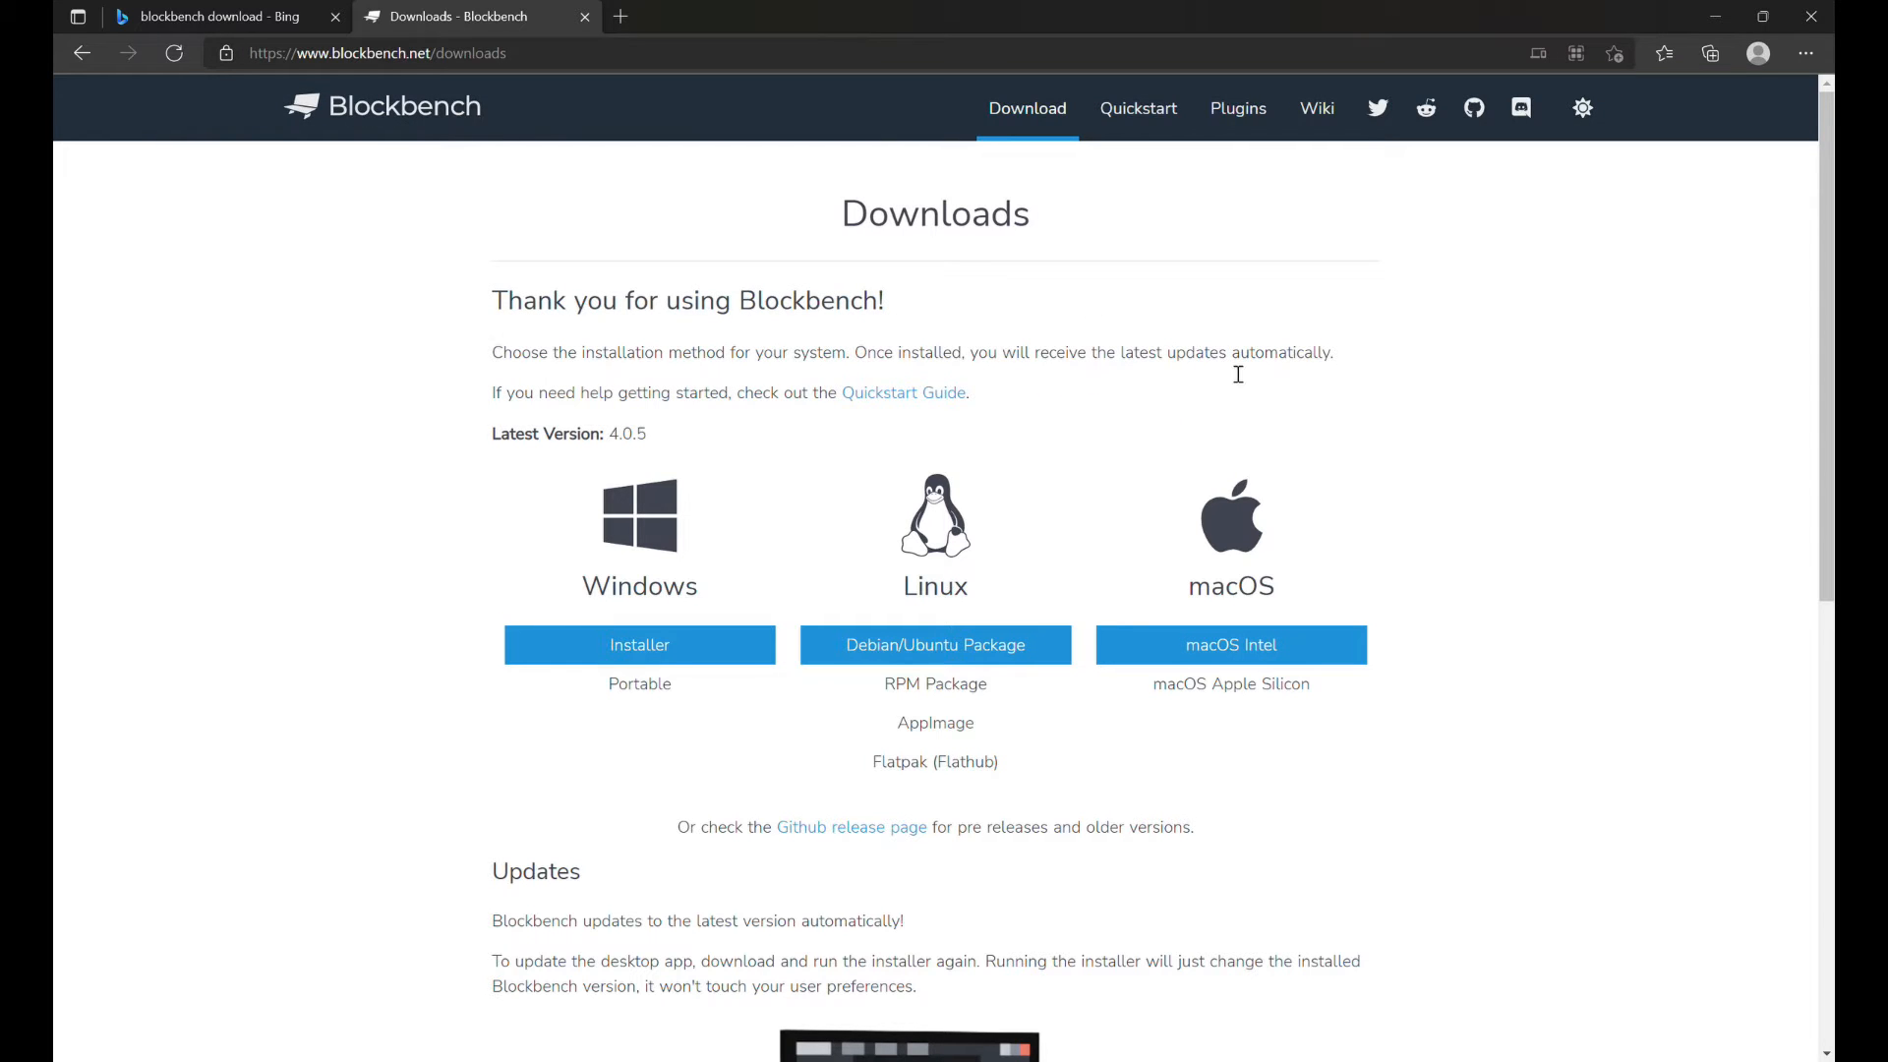
mouse_move(336, 114)
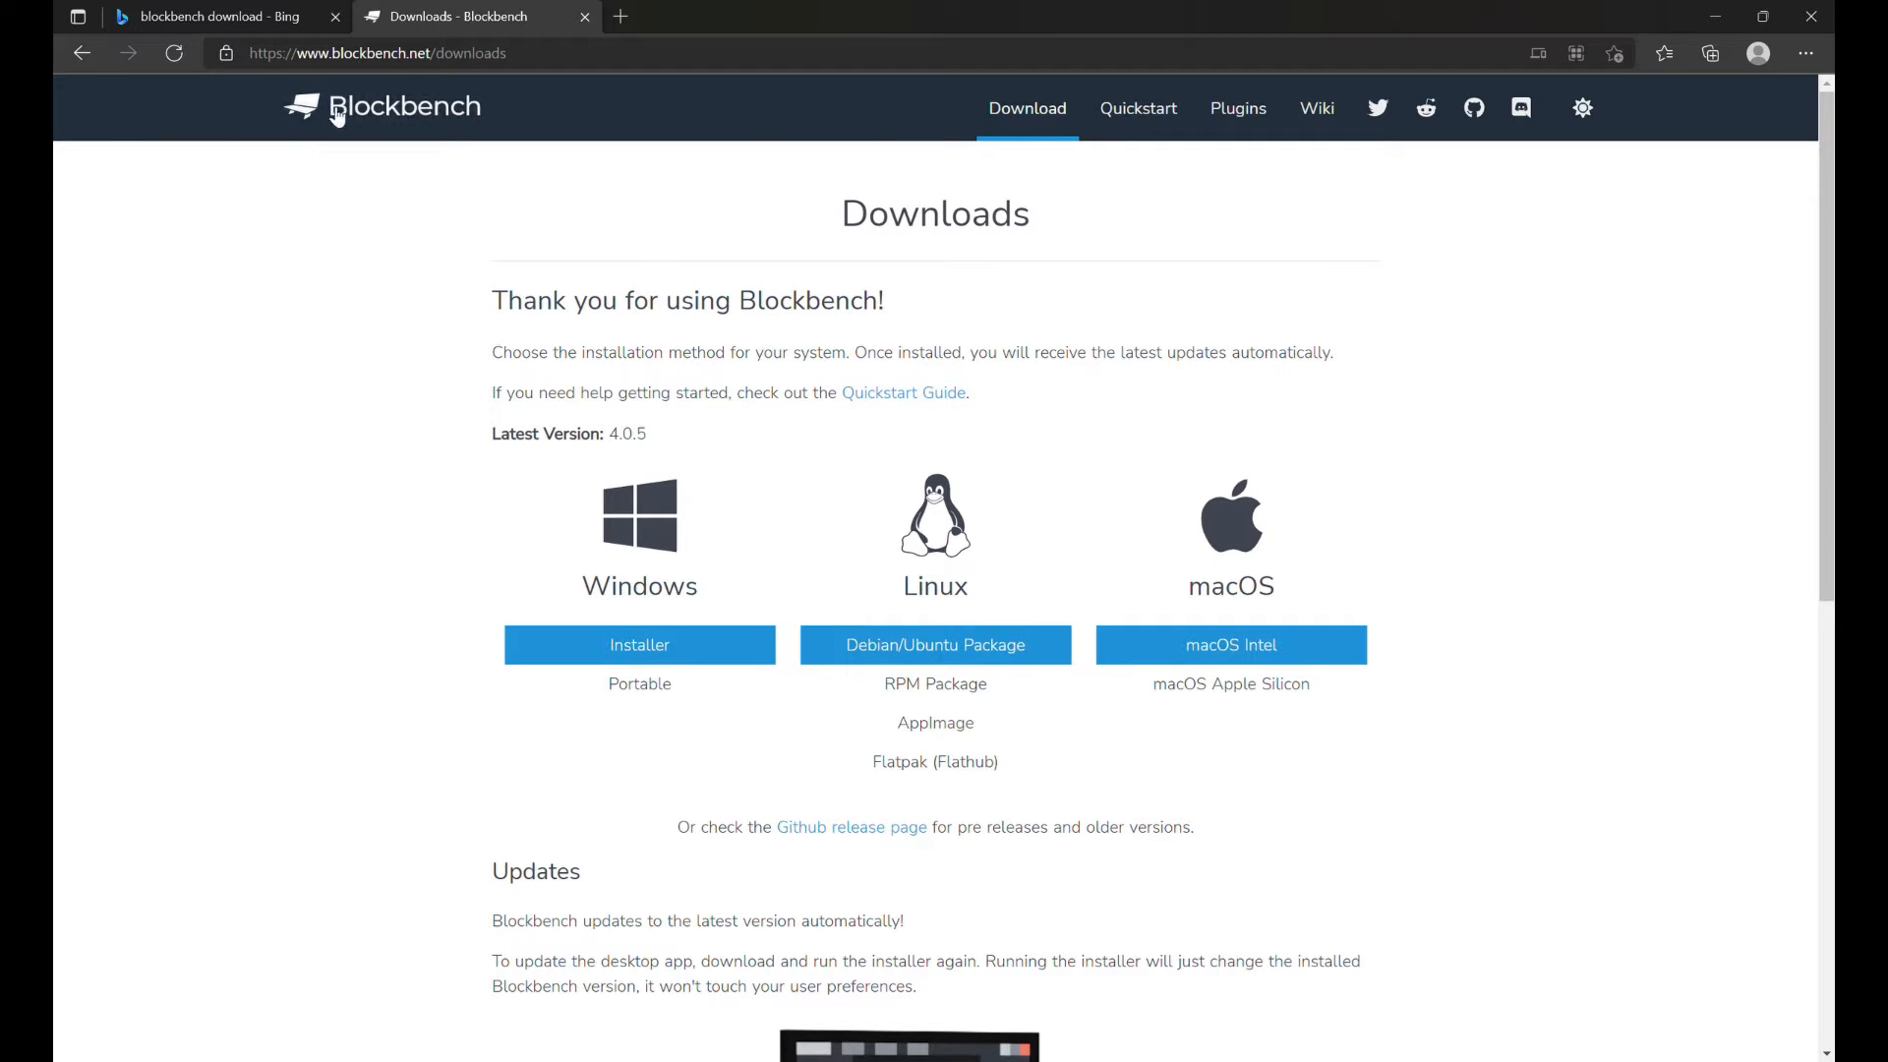
mouse_move(543, 503)
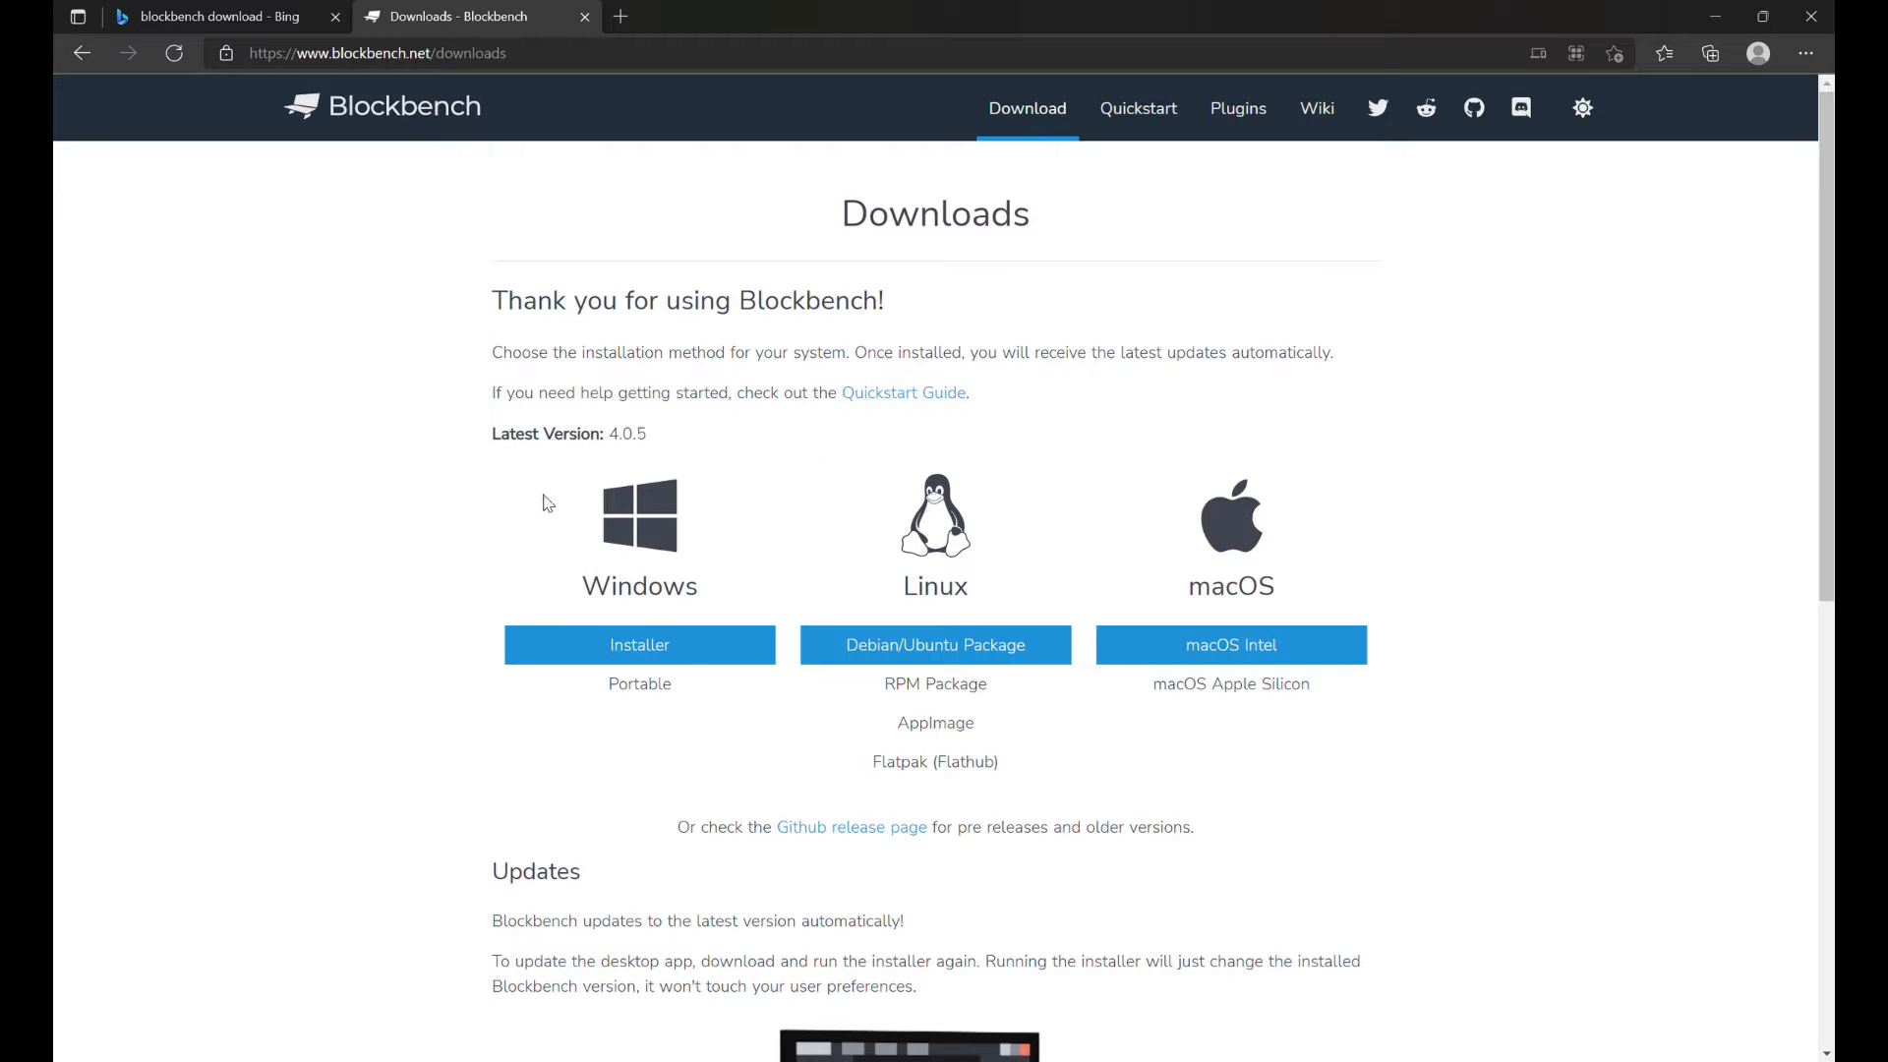
mouse_move(617, 576)
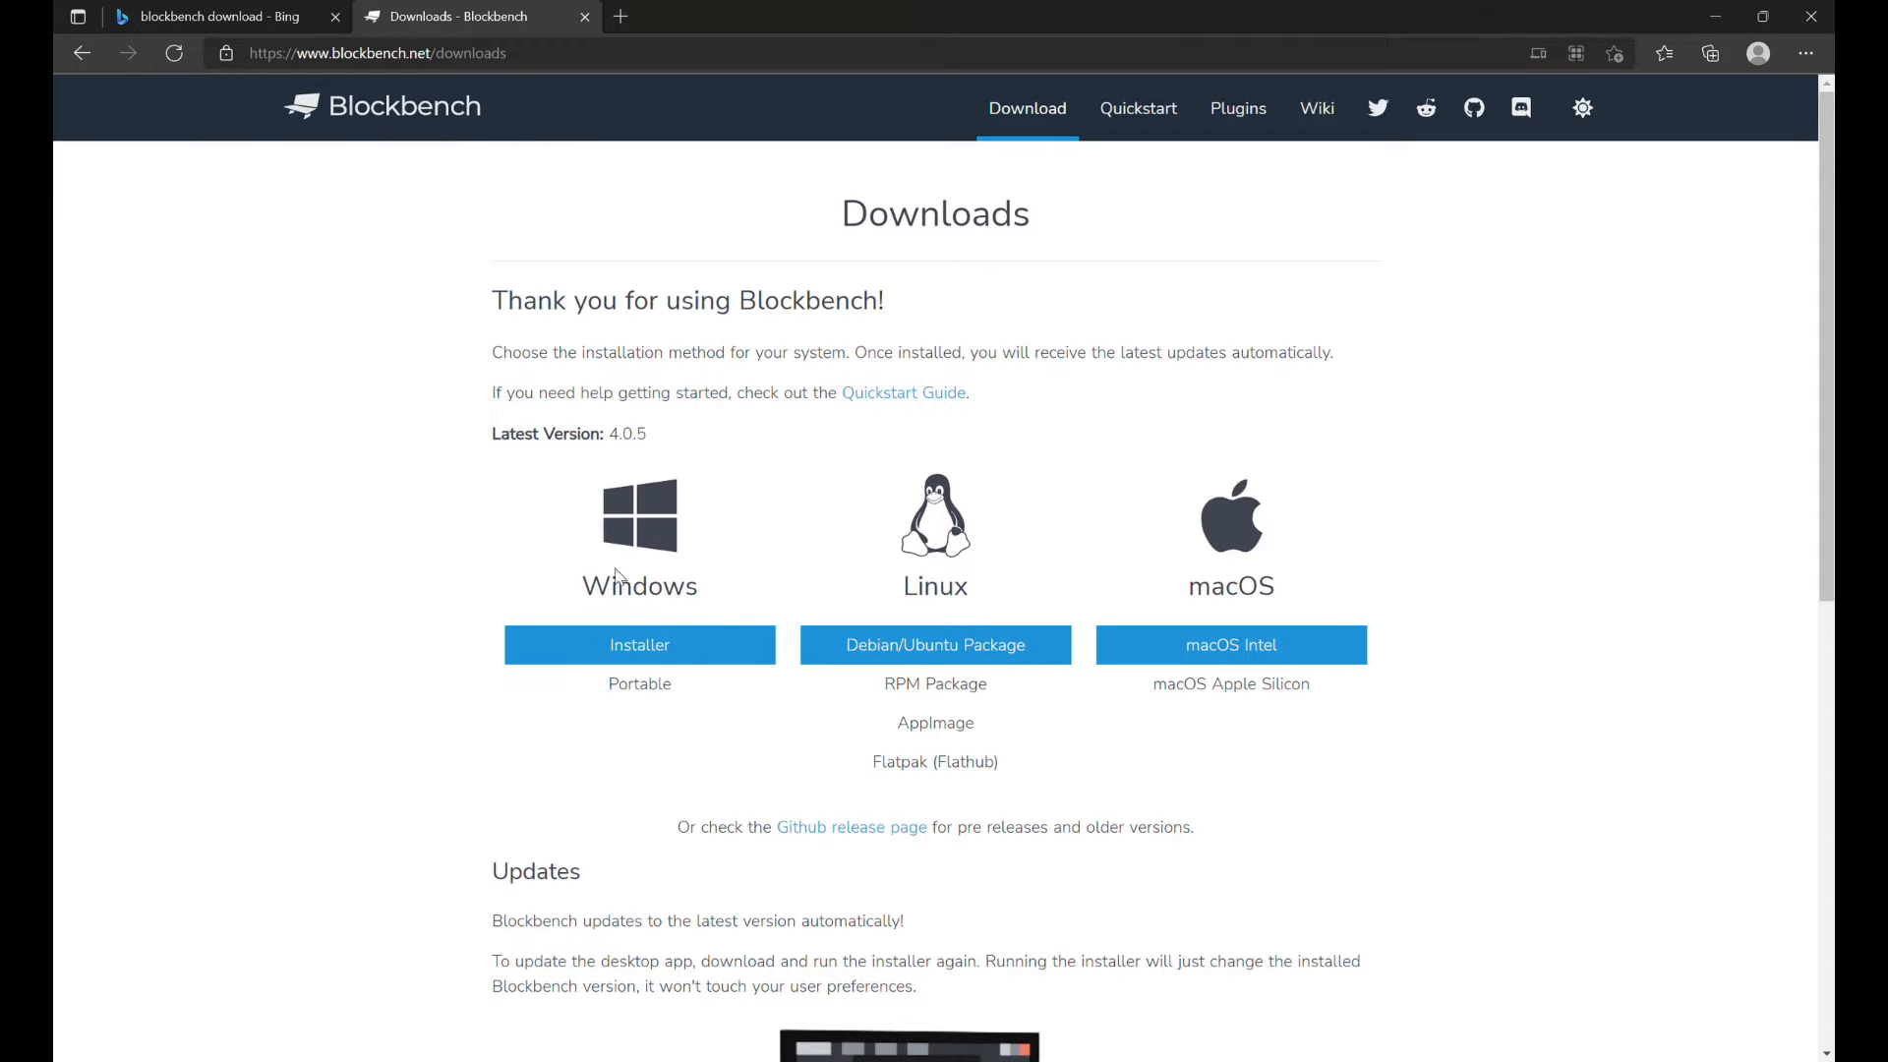
mouse_move(639, 644)
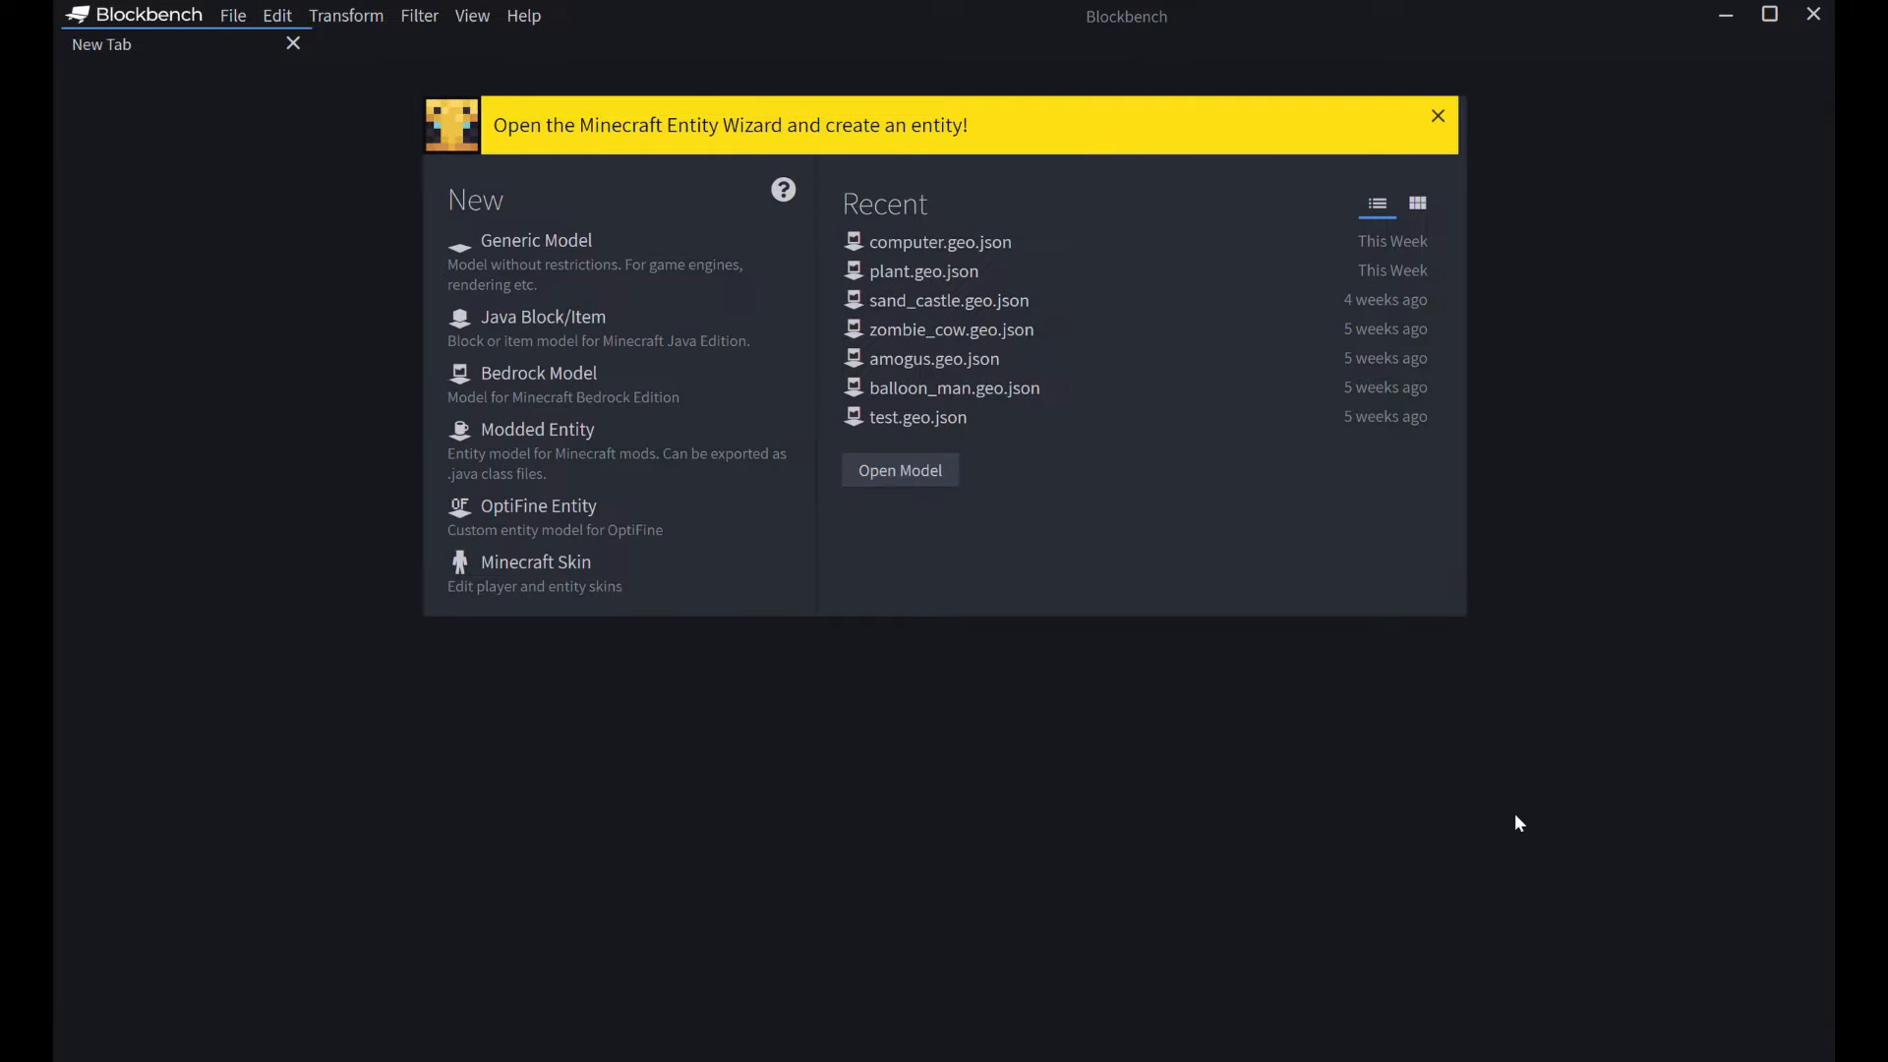
mouse_move(372, 157)
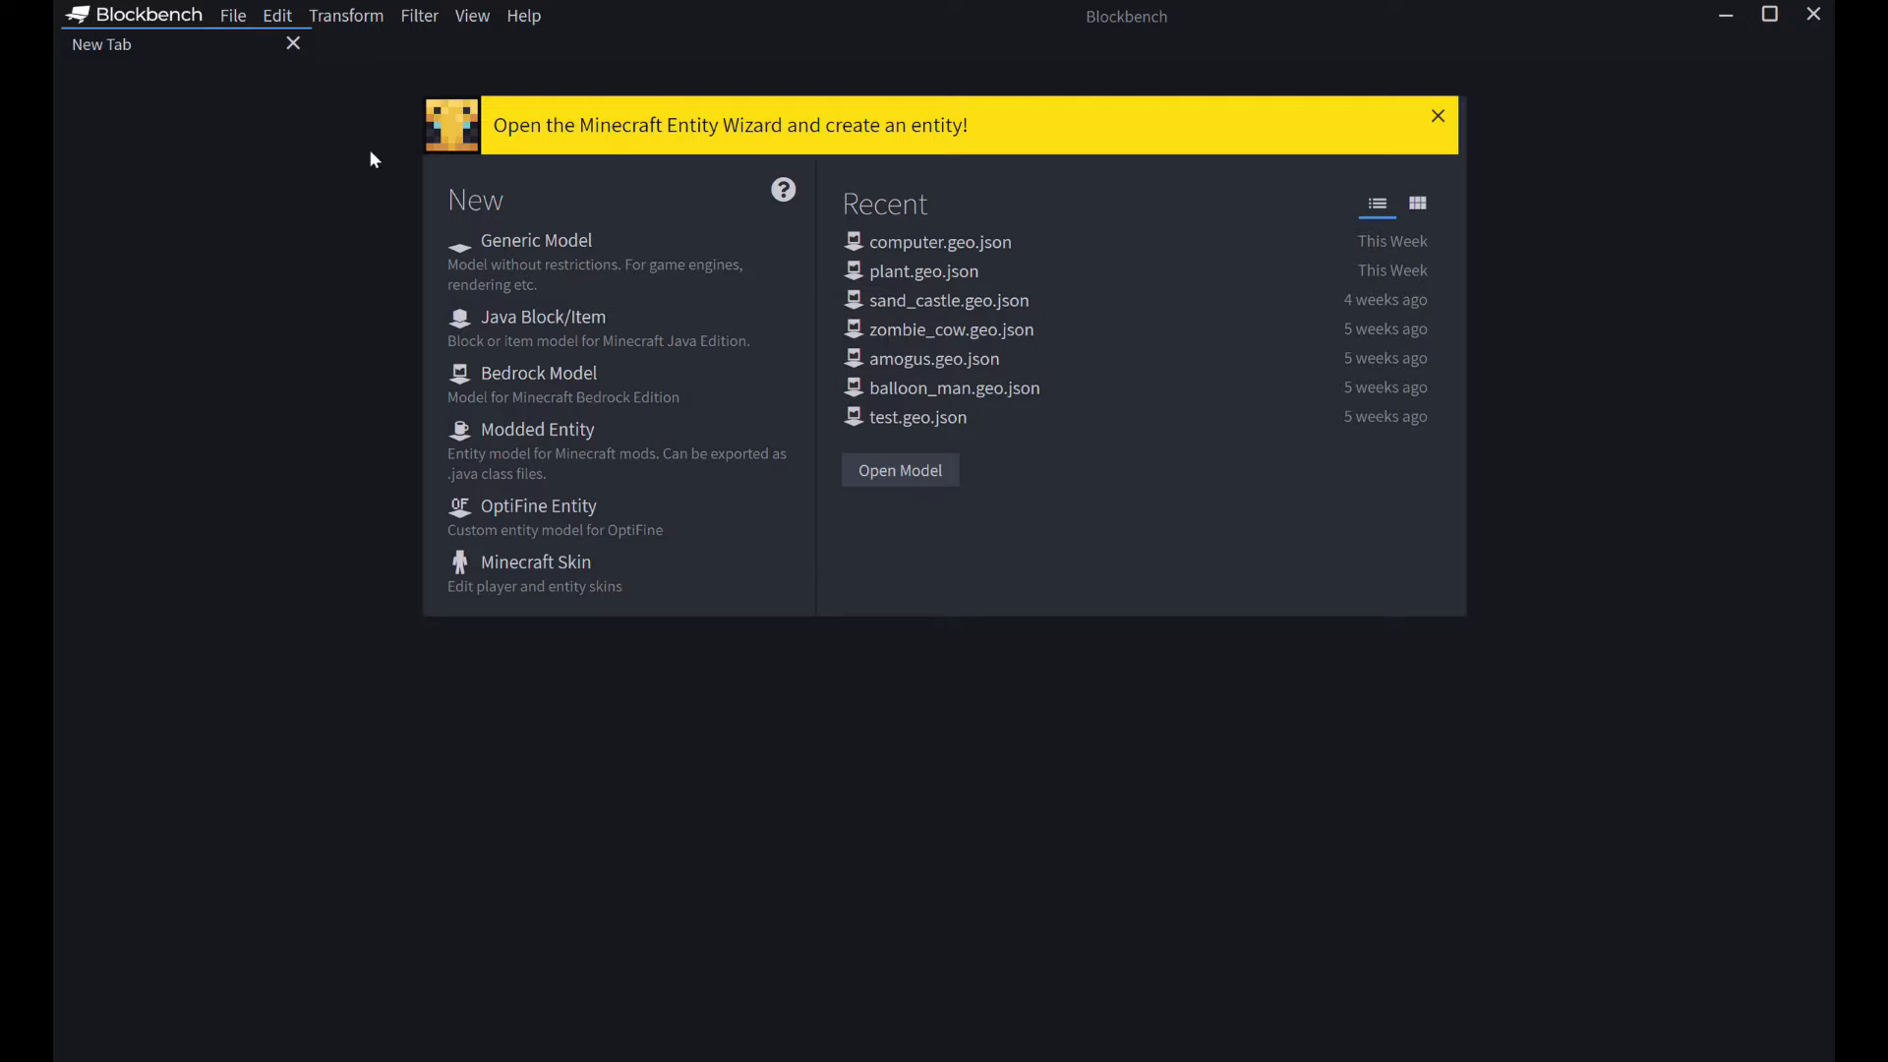
mouse_move(717, 116)
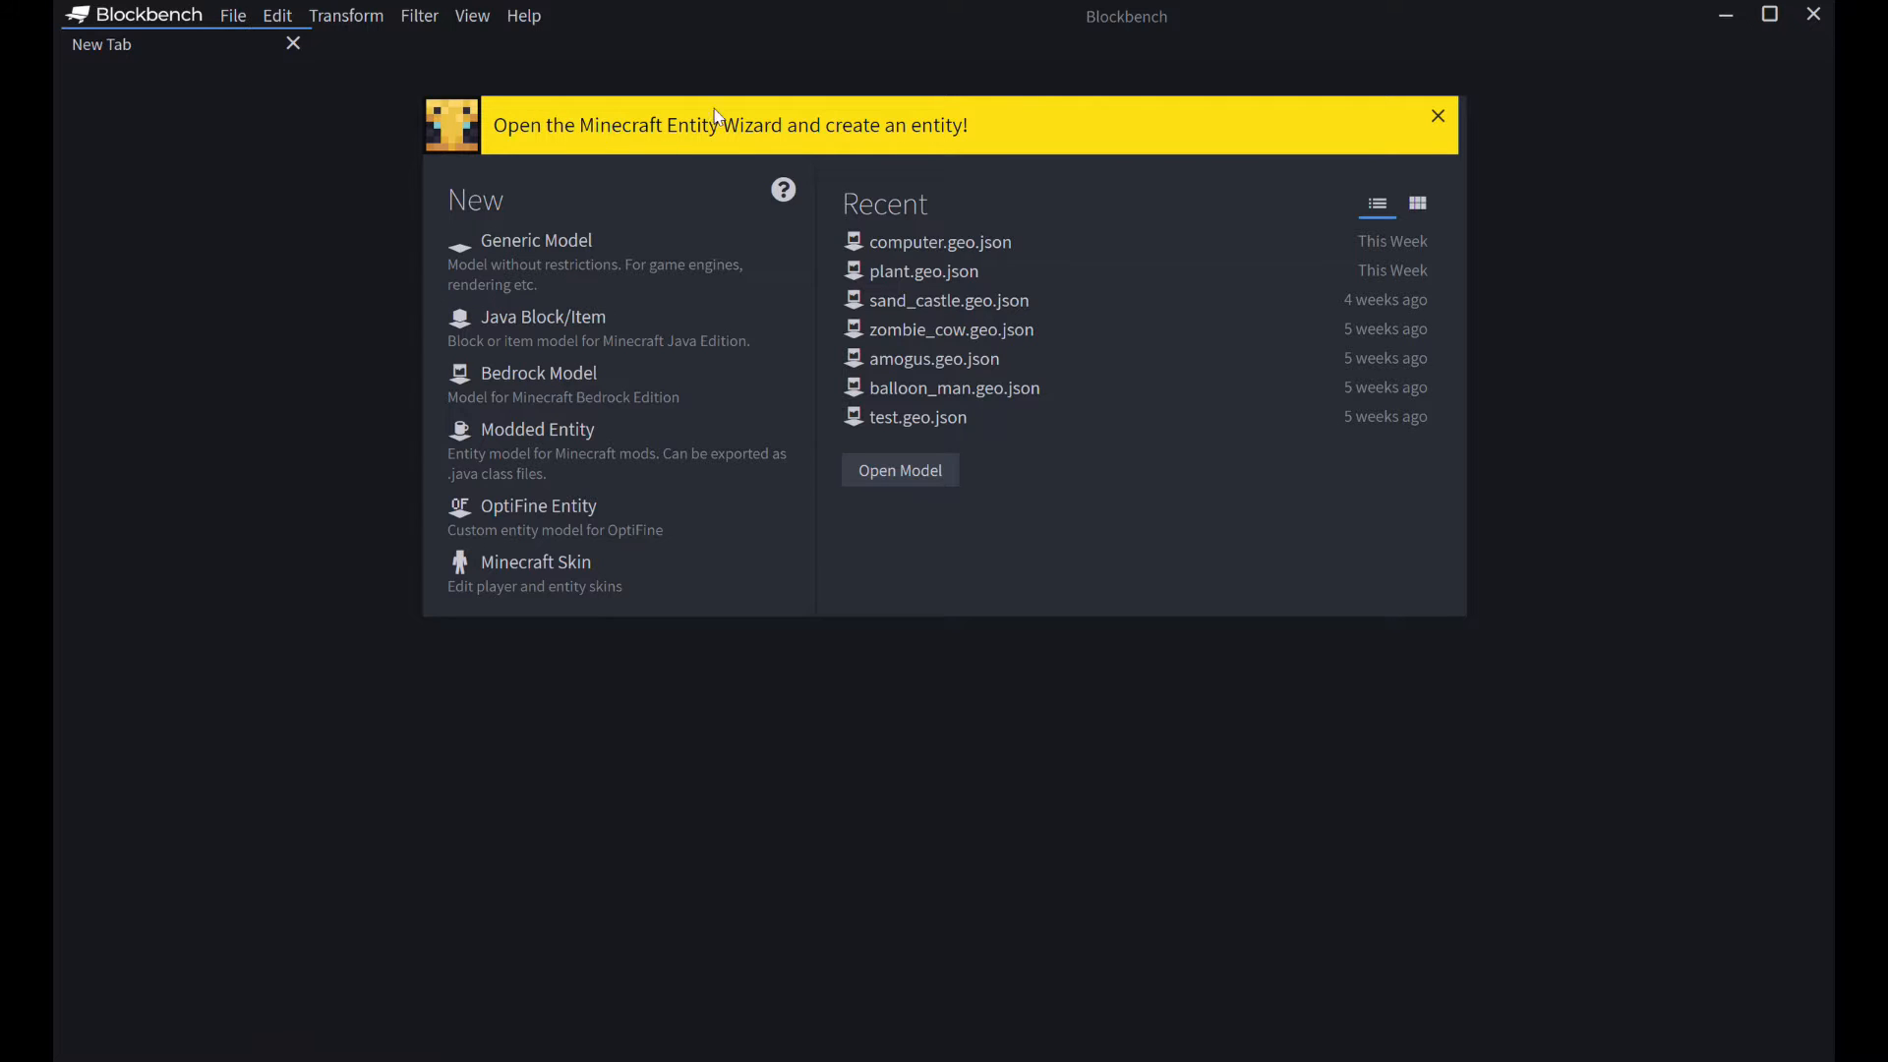
- Open the plugin manager, glance at Available, and confirm Minecraft Entity Wizard is installed
left_click(232, 16)
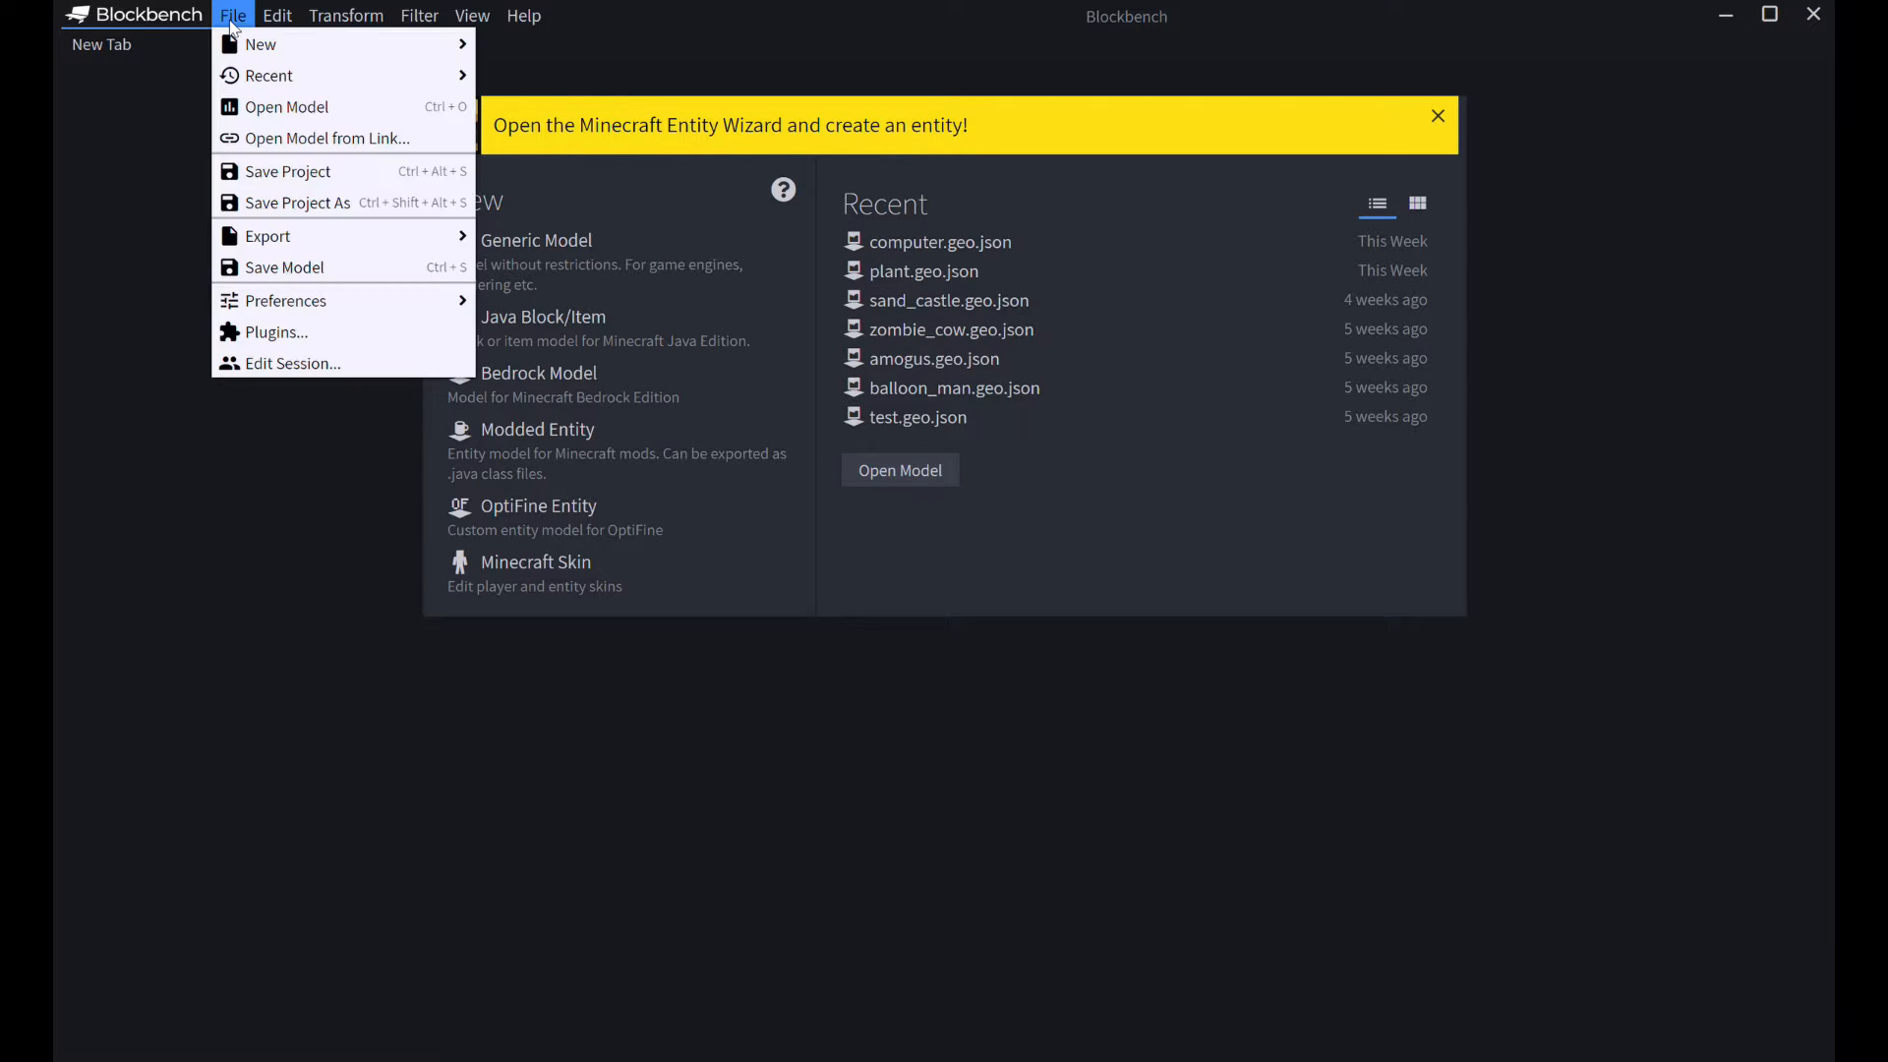
mouse_move(272, 332)
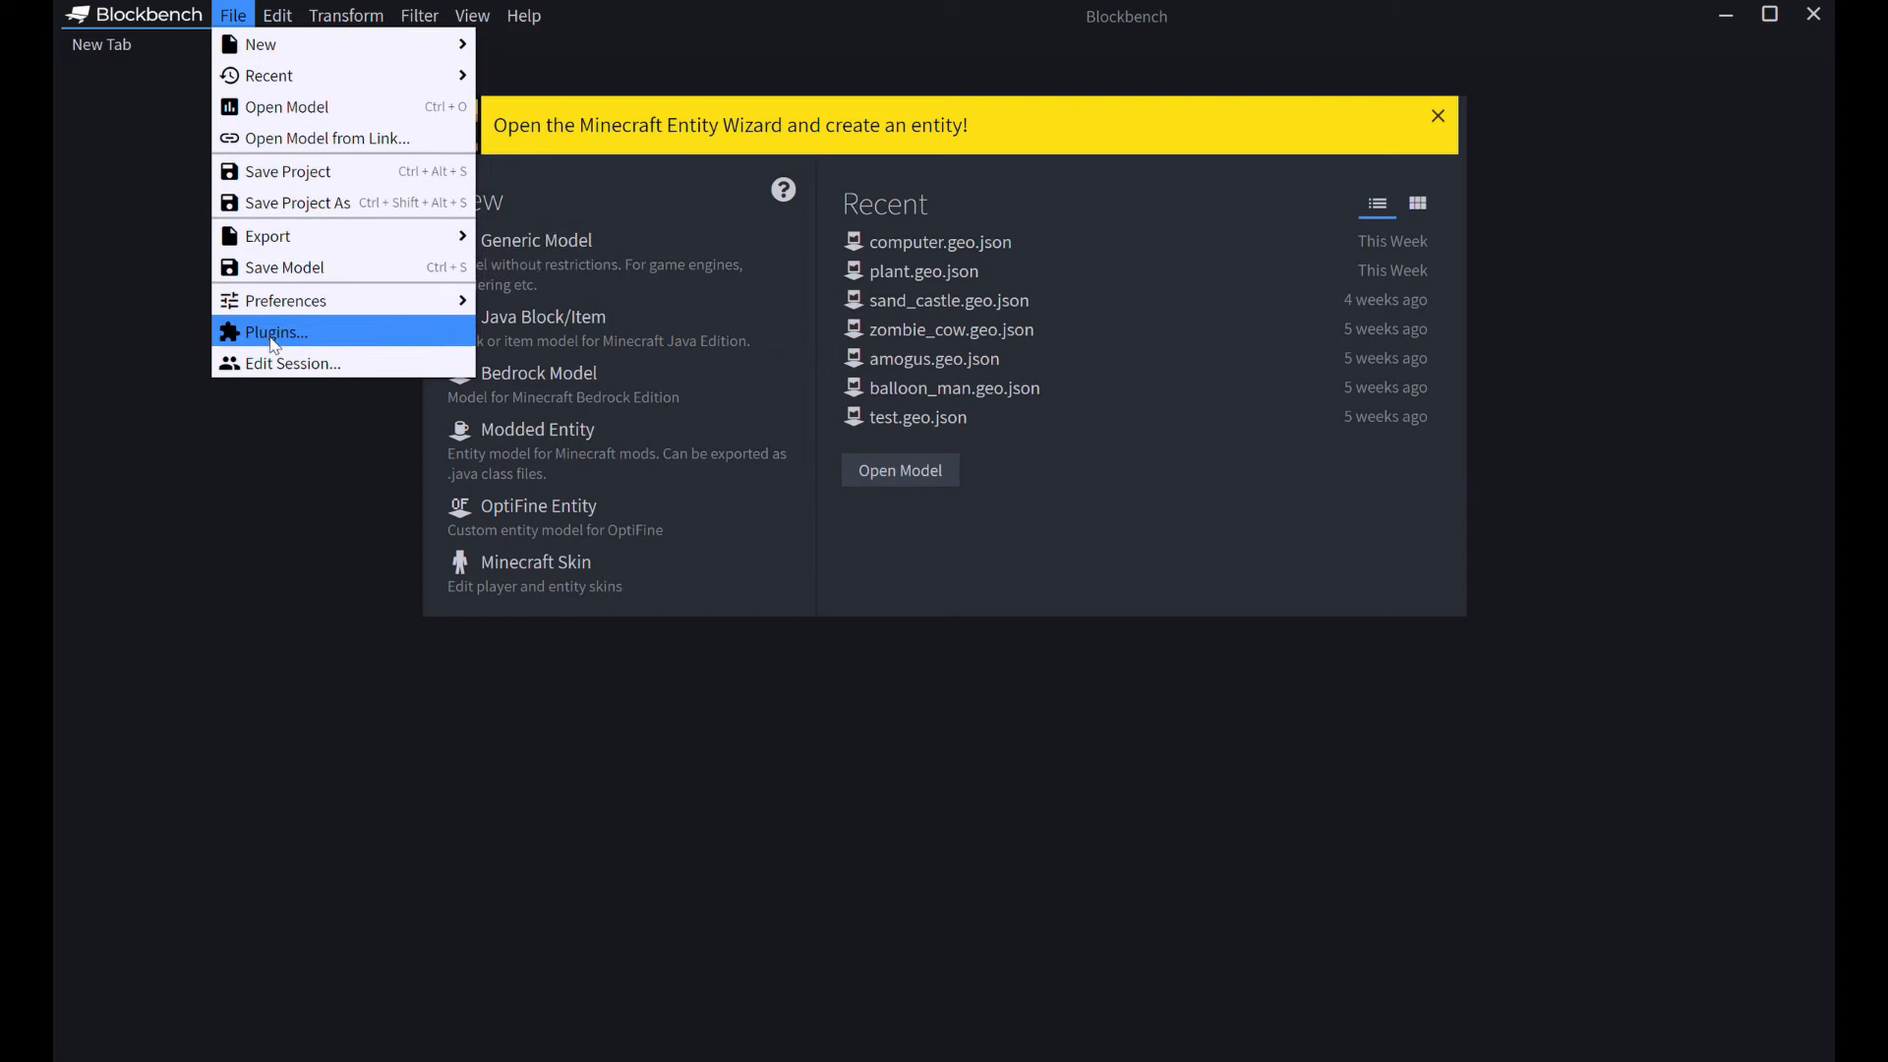
left_click(274, 331)
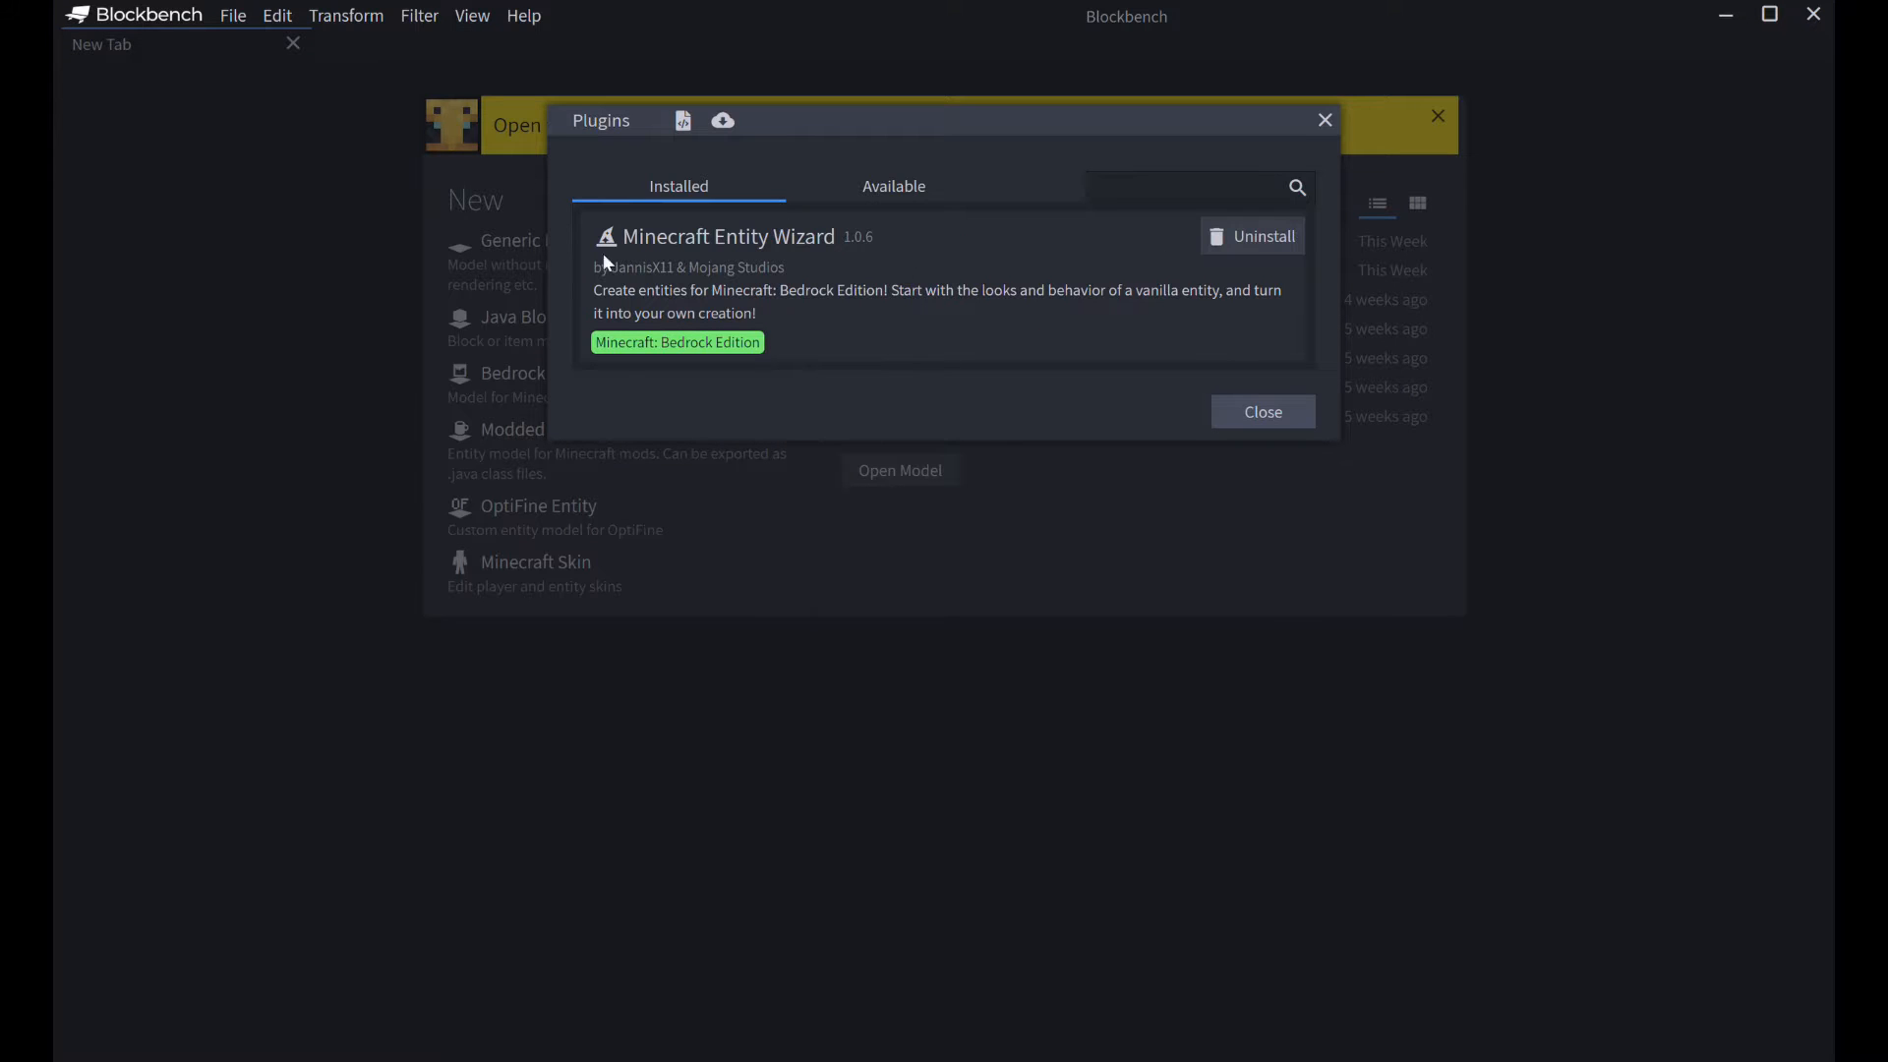
left_click(894, 186)
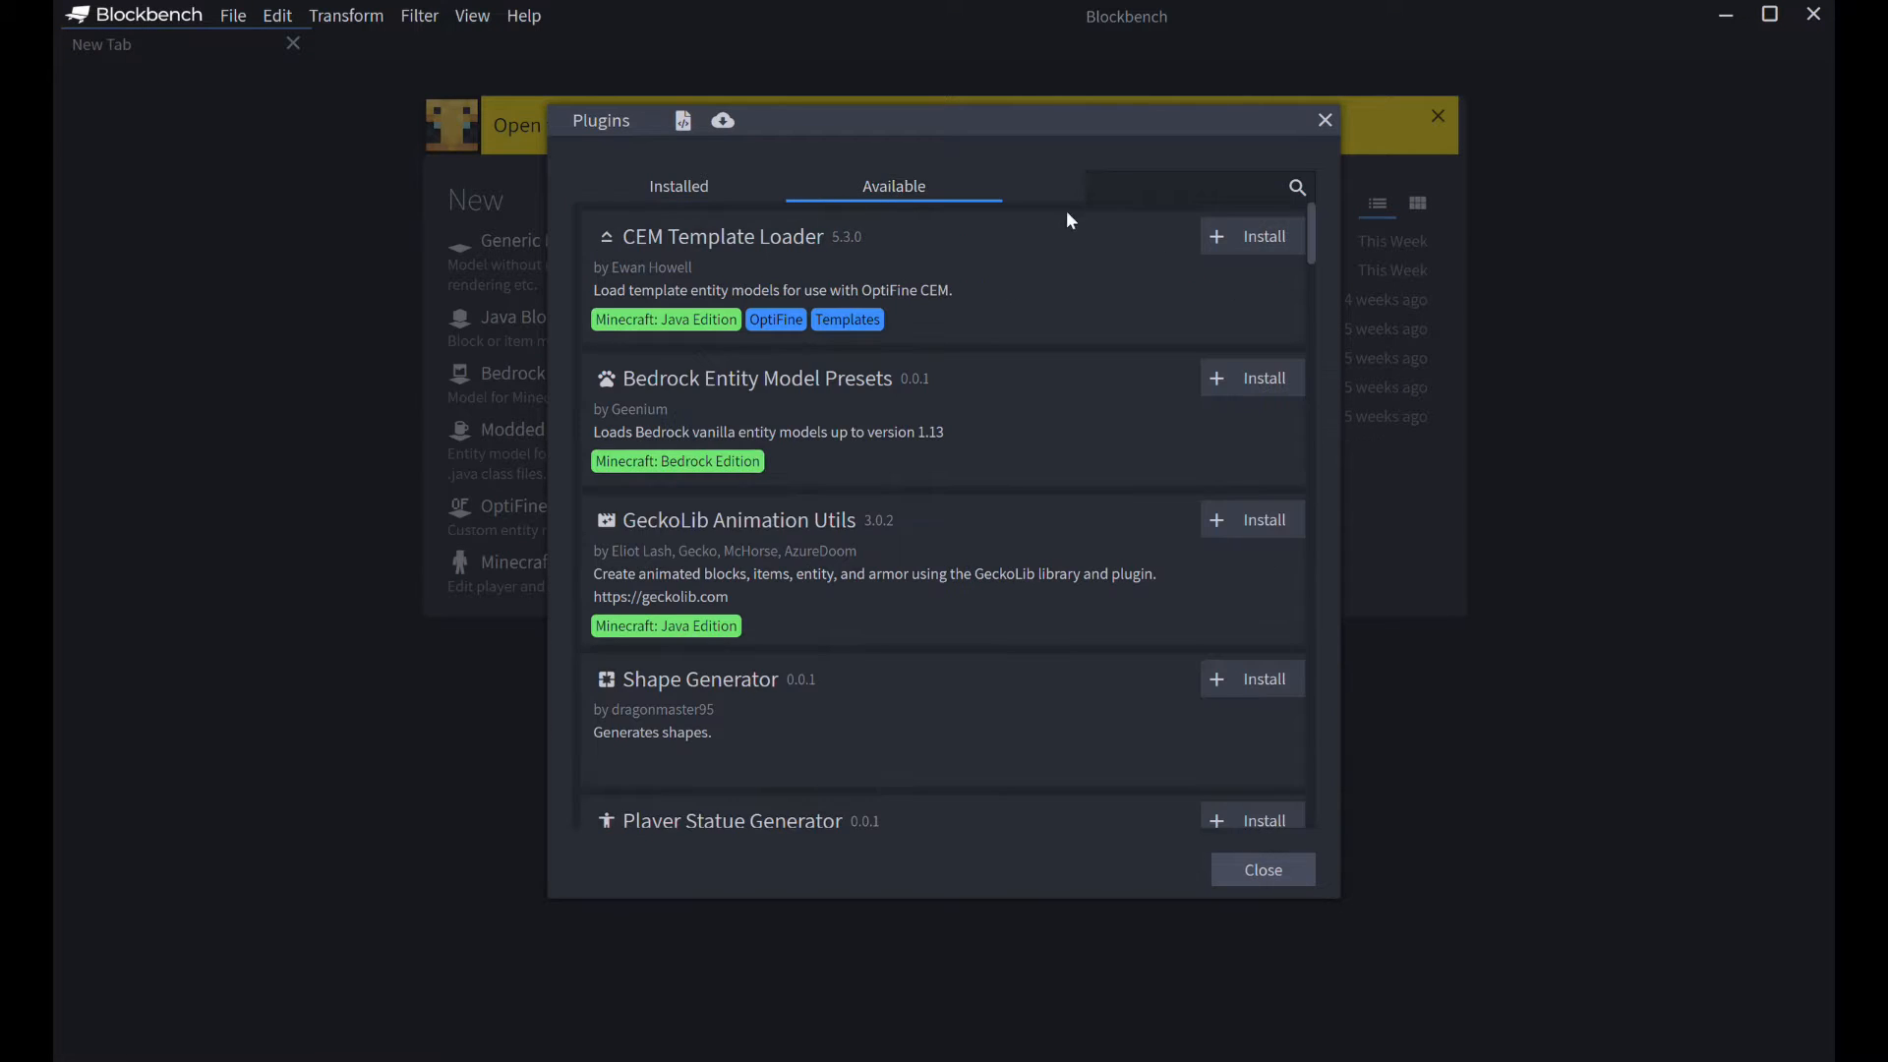
left_click(677, 185)
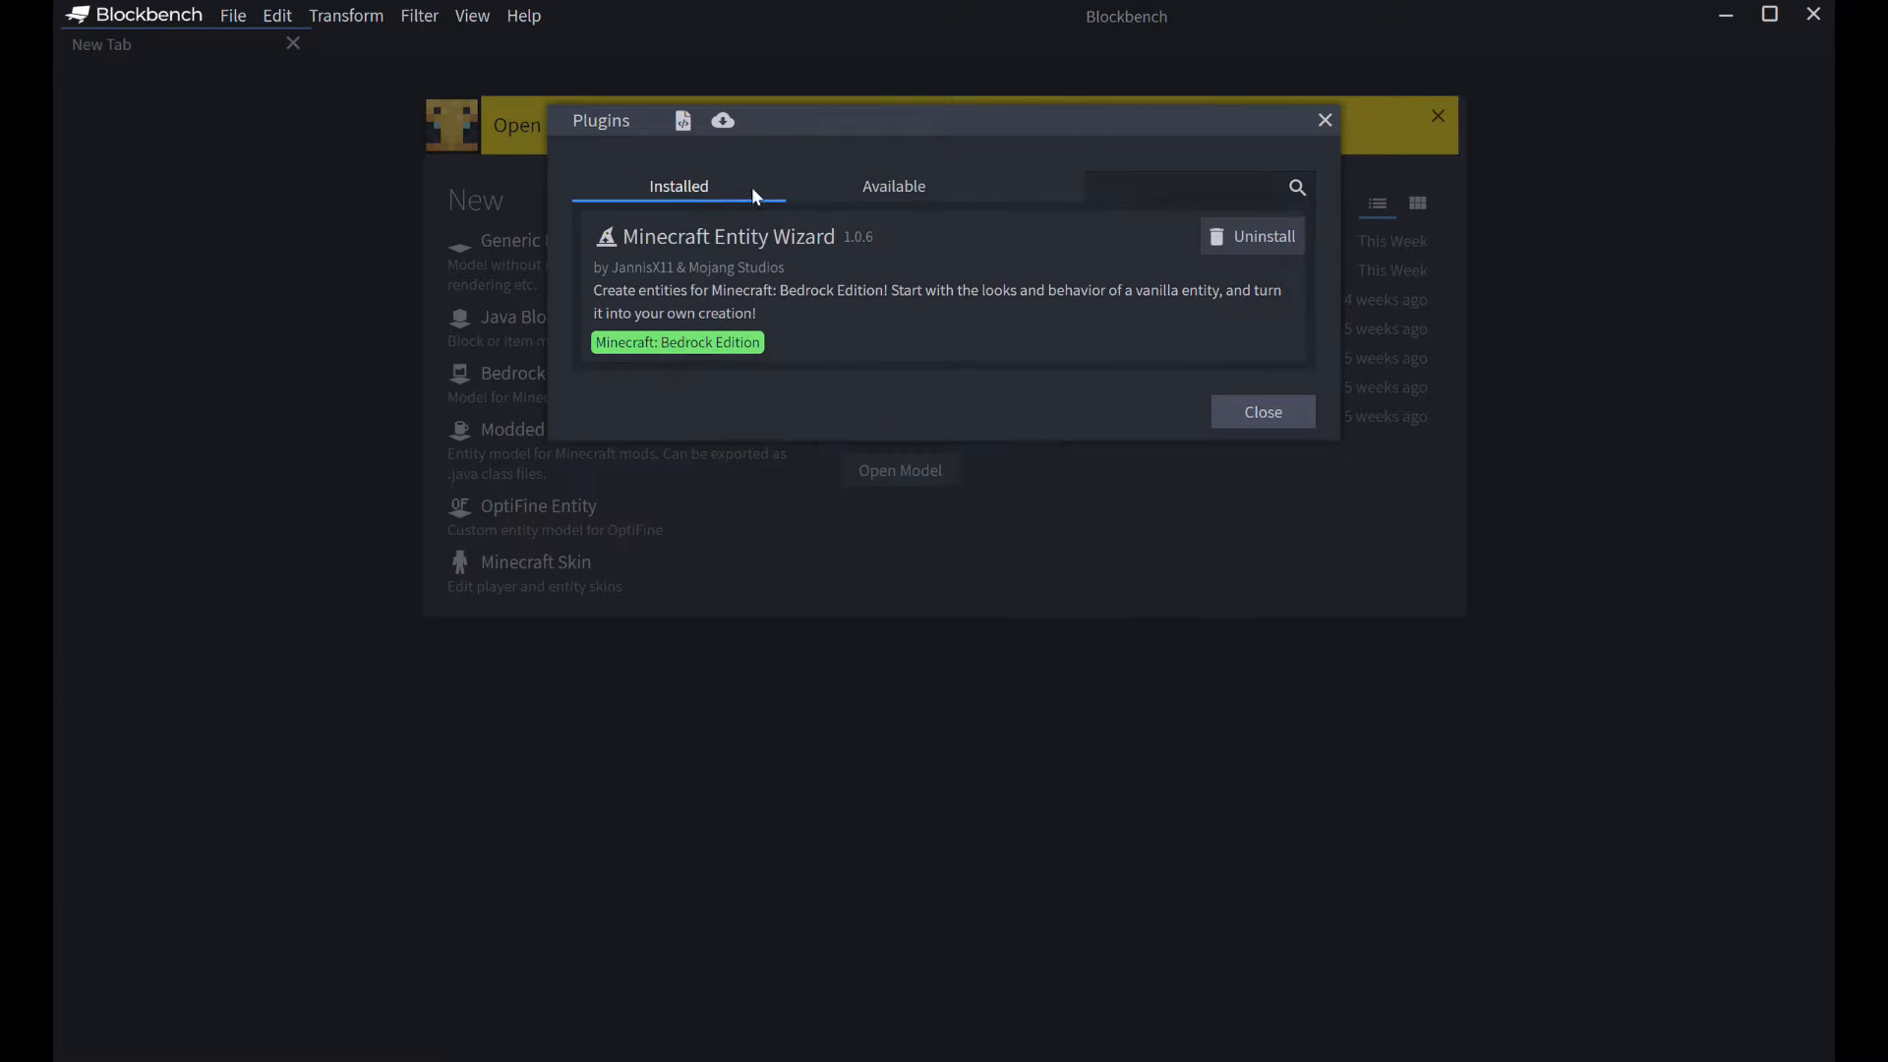
mouse_move(912, 256)
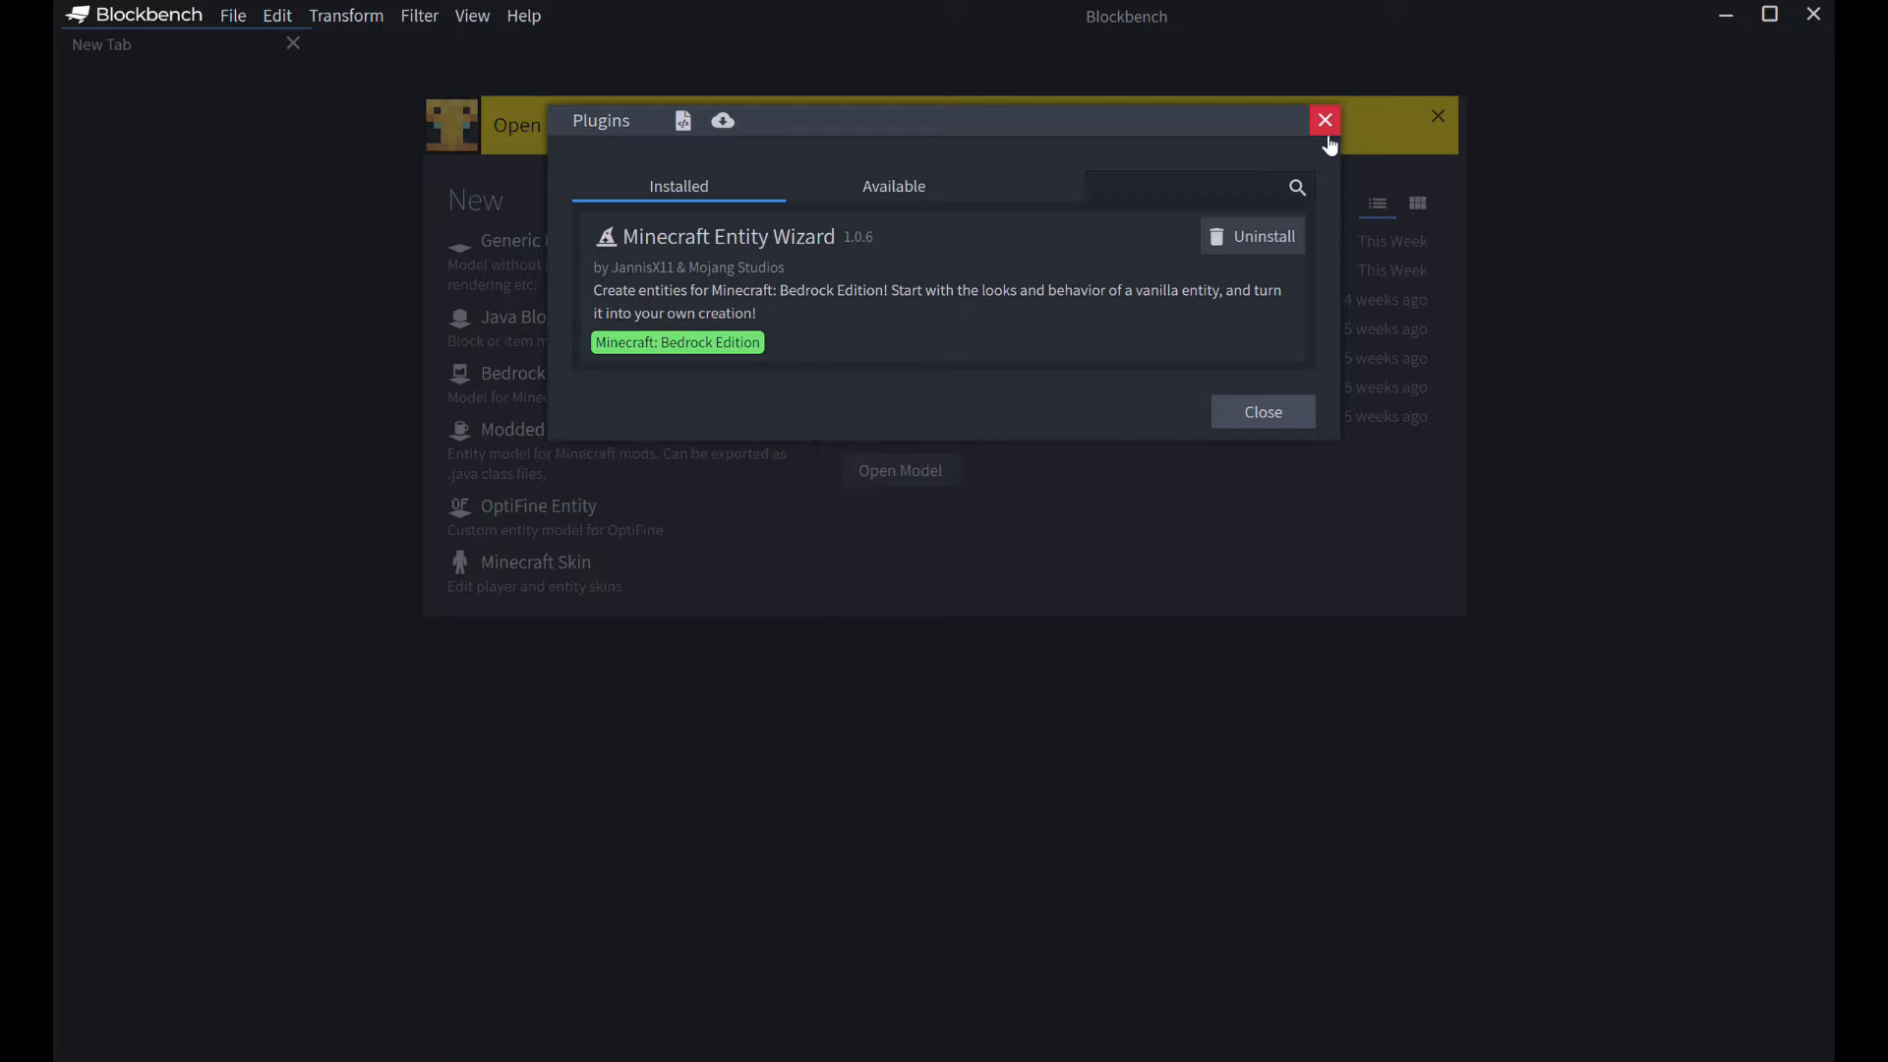
- Launch the Minecraft Entity Wizard with display name 'Test' and identifier 'mymob:test'
left_click(1324, 120)
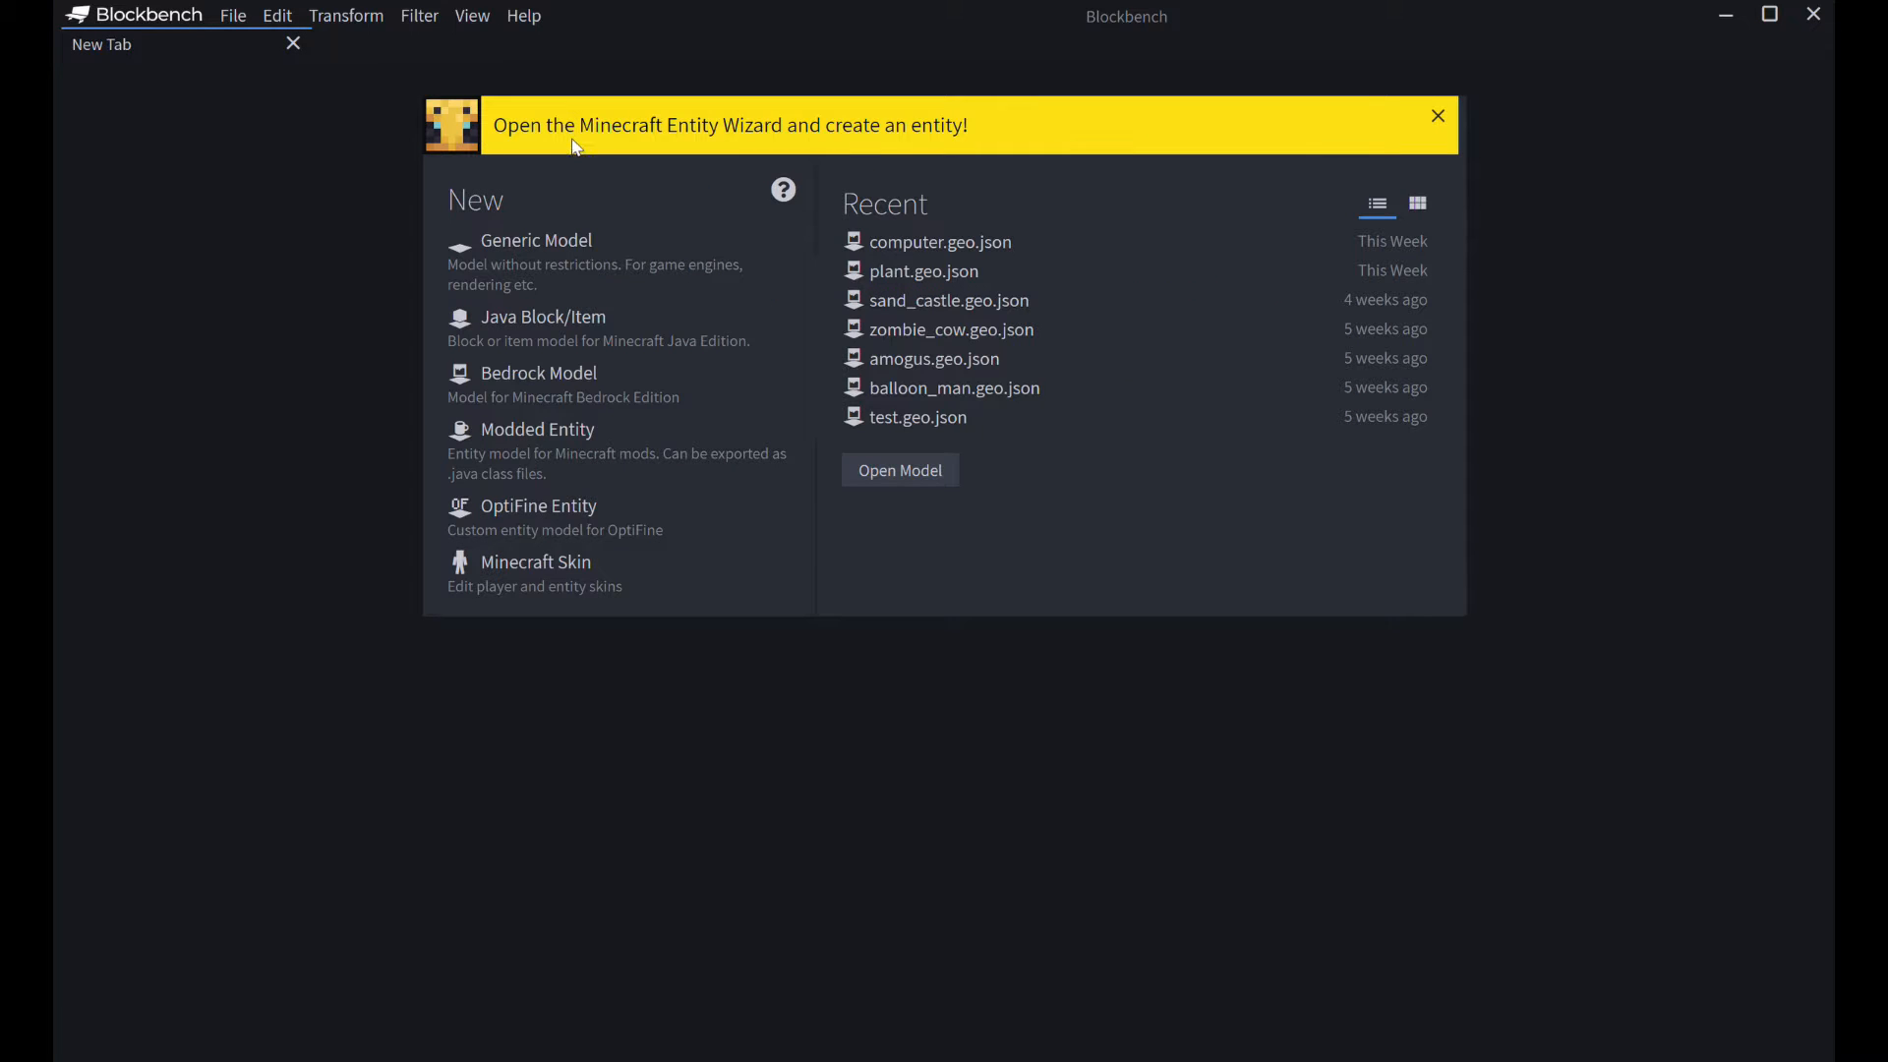
mouse_move(634, 122)
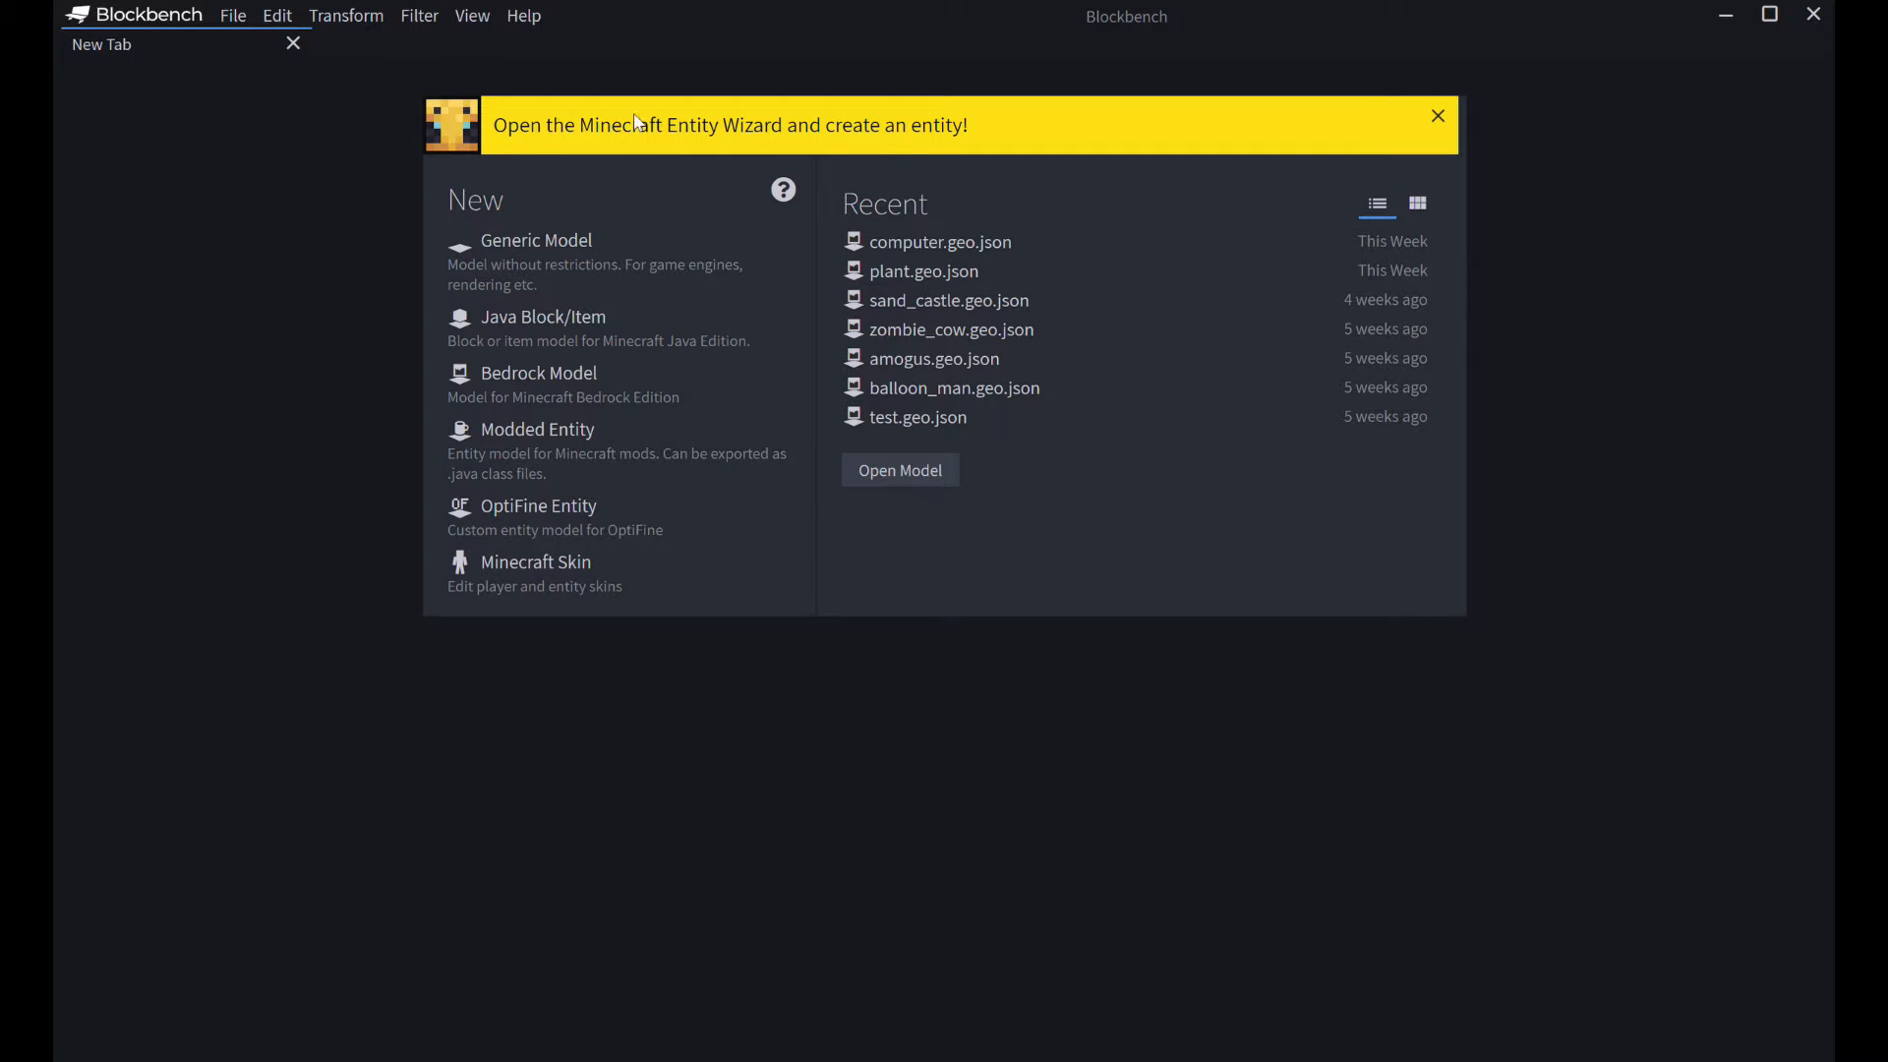
mouse_move(594, 116)
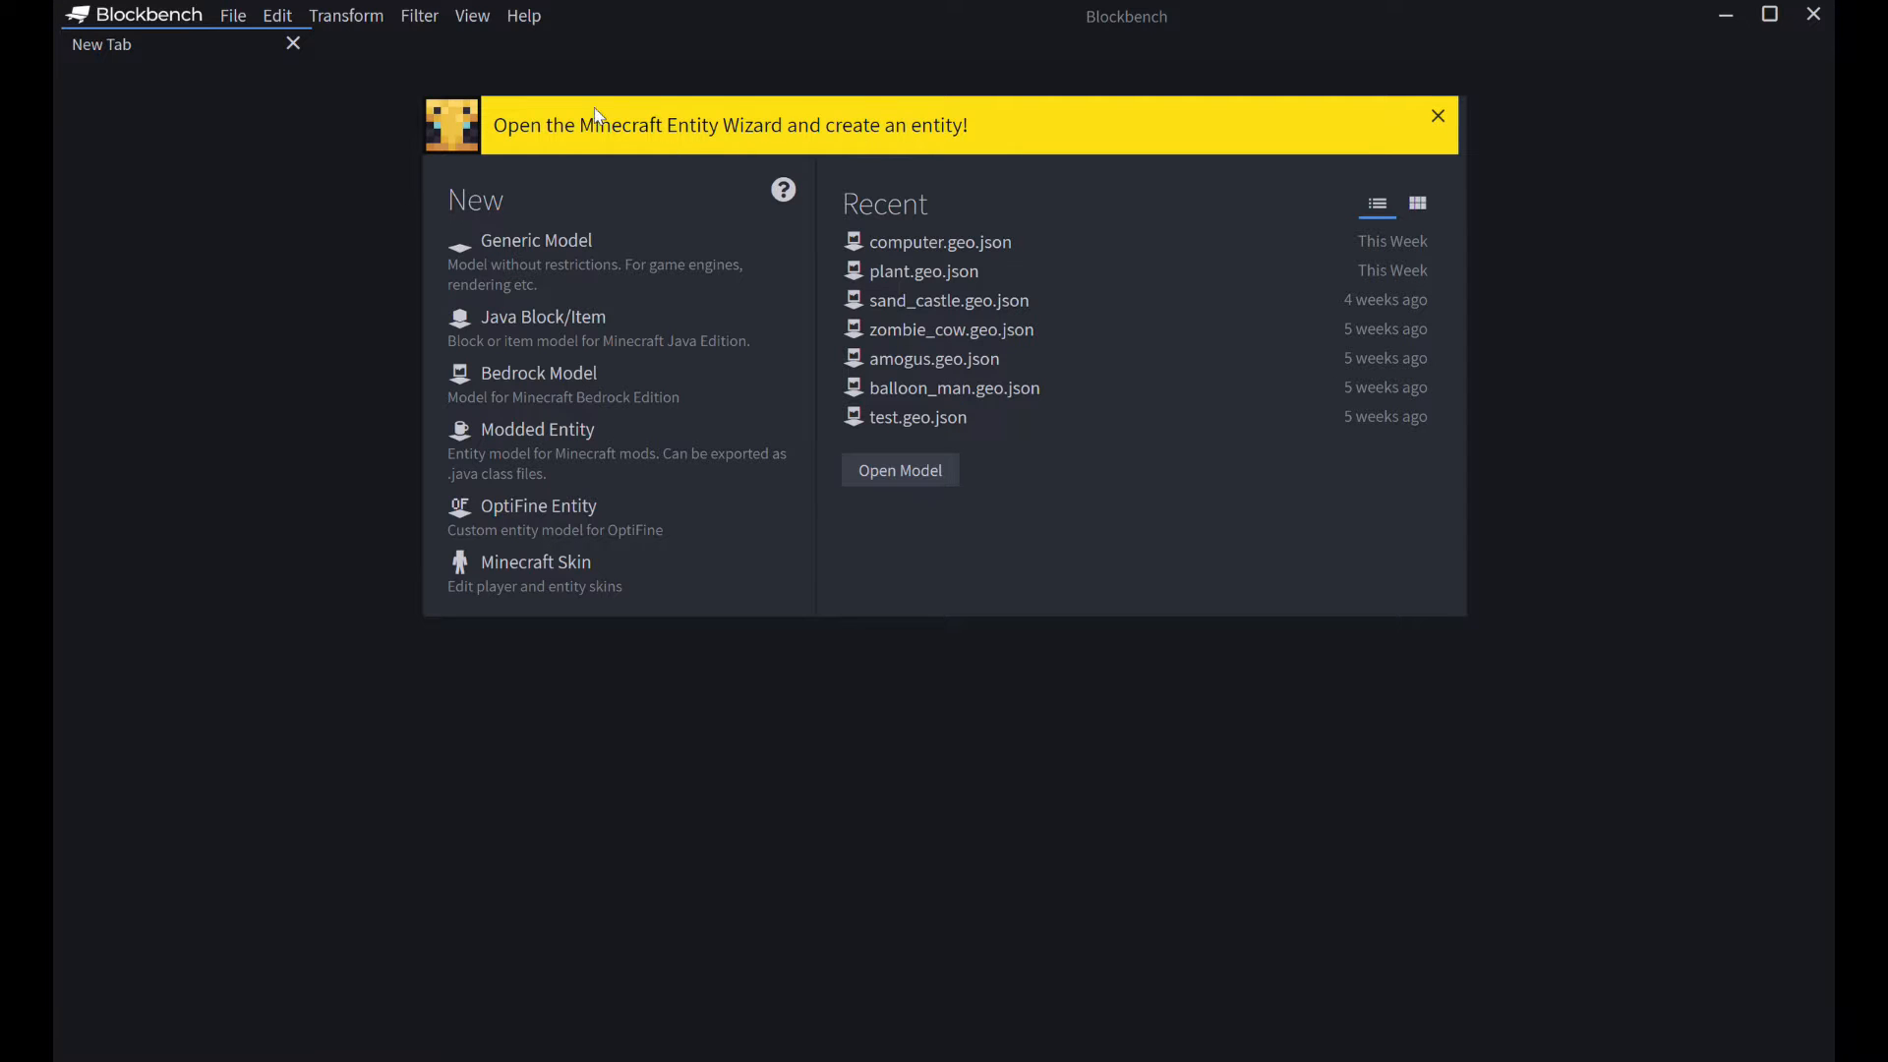
left_click(727, 124)
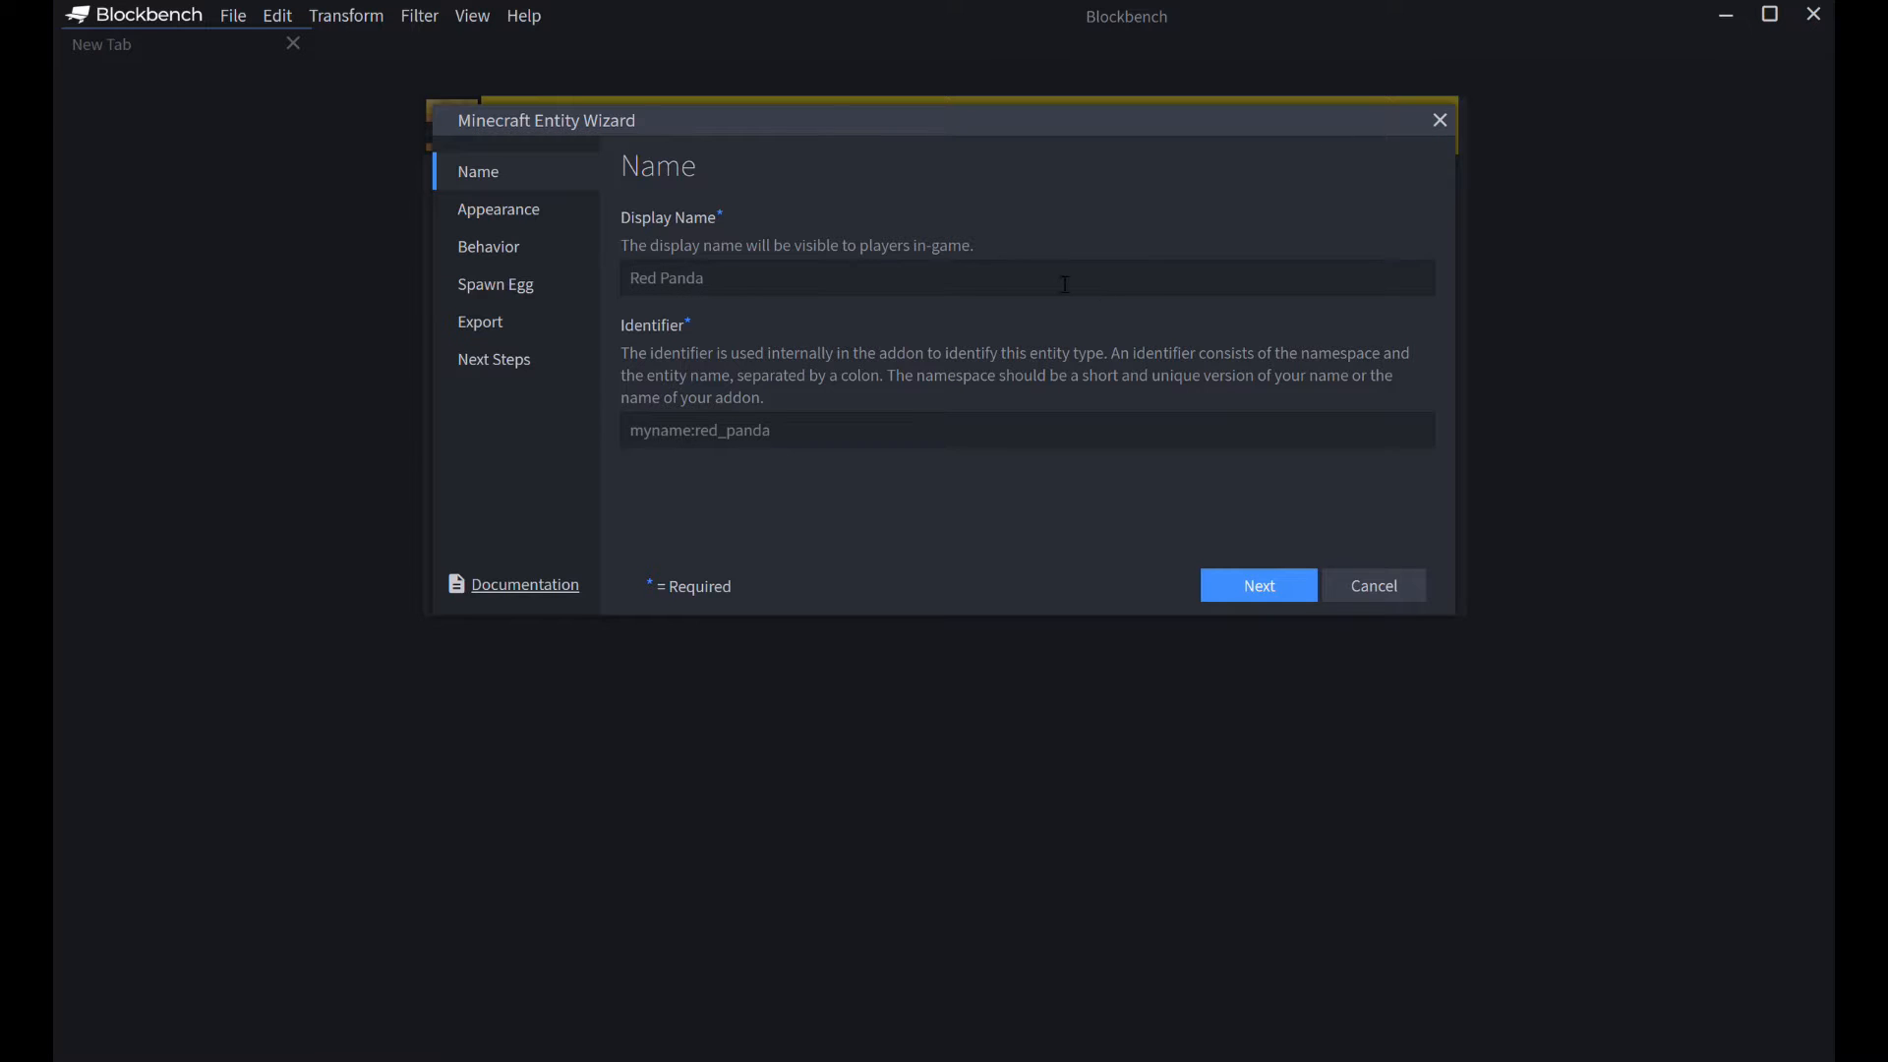
type("Te")
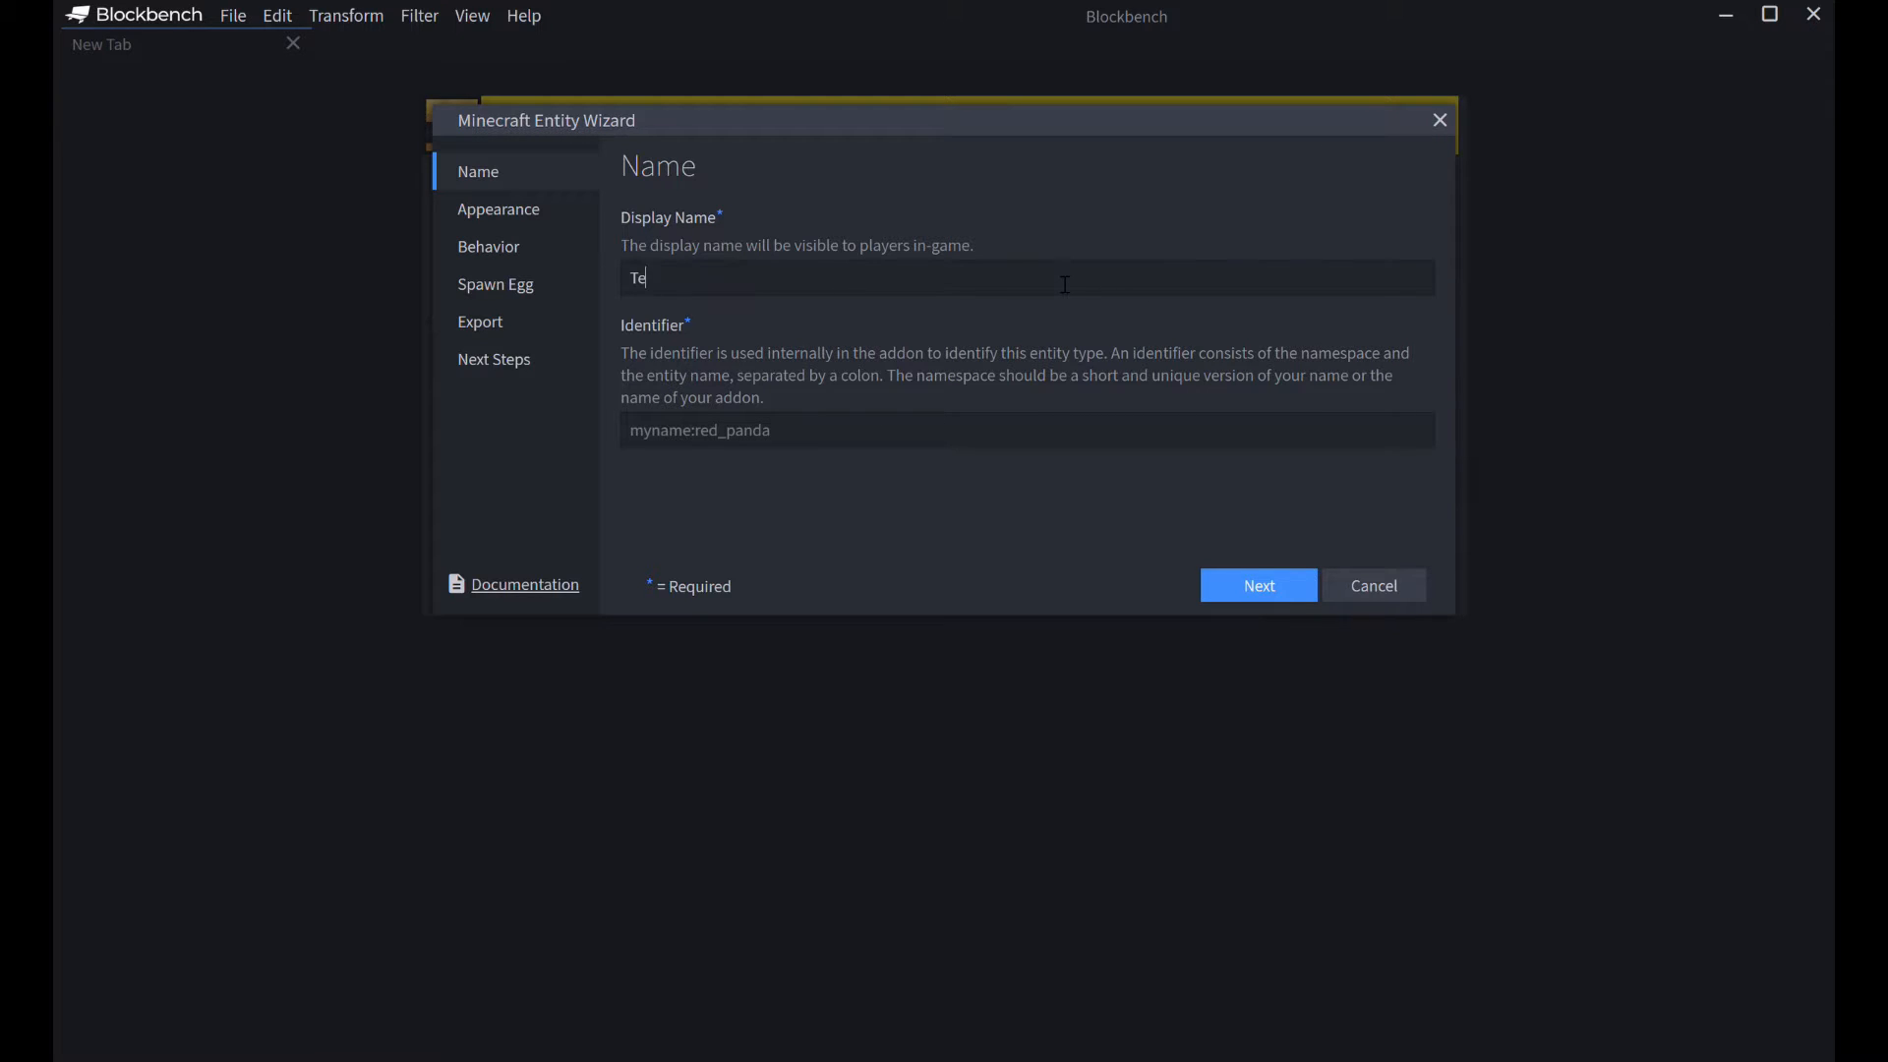
type("st")
left_click(1027, 429)
type("m")
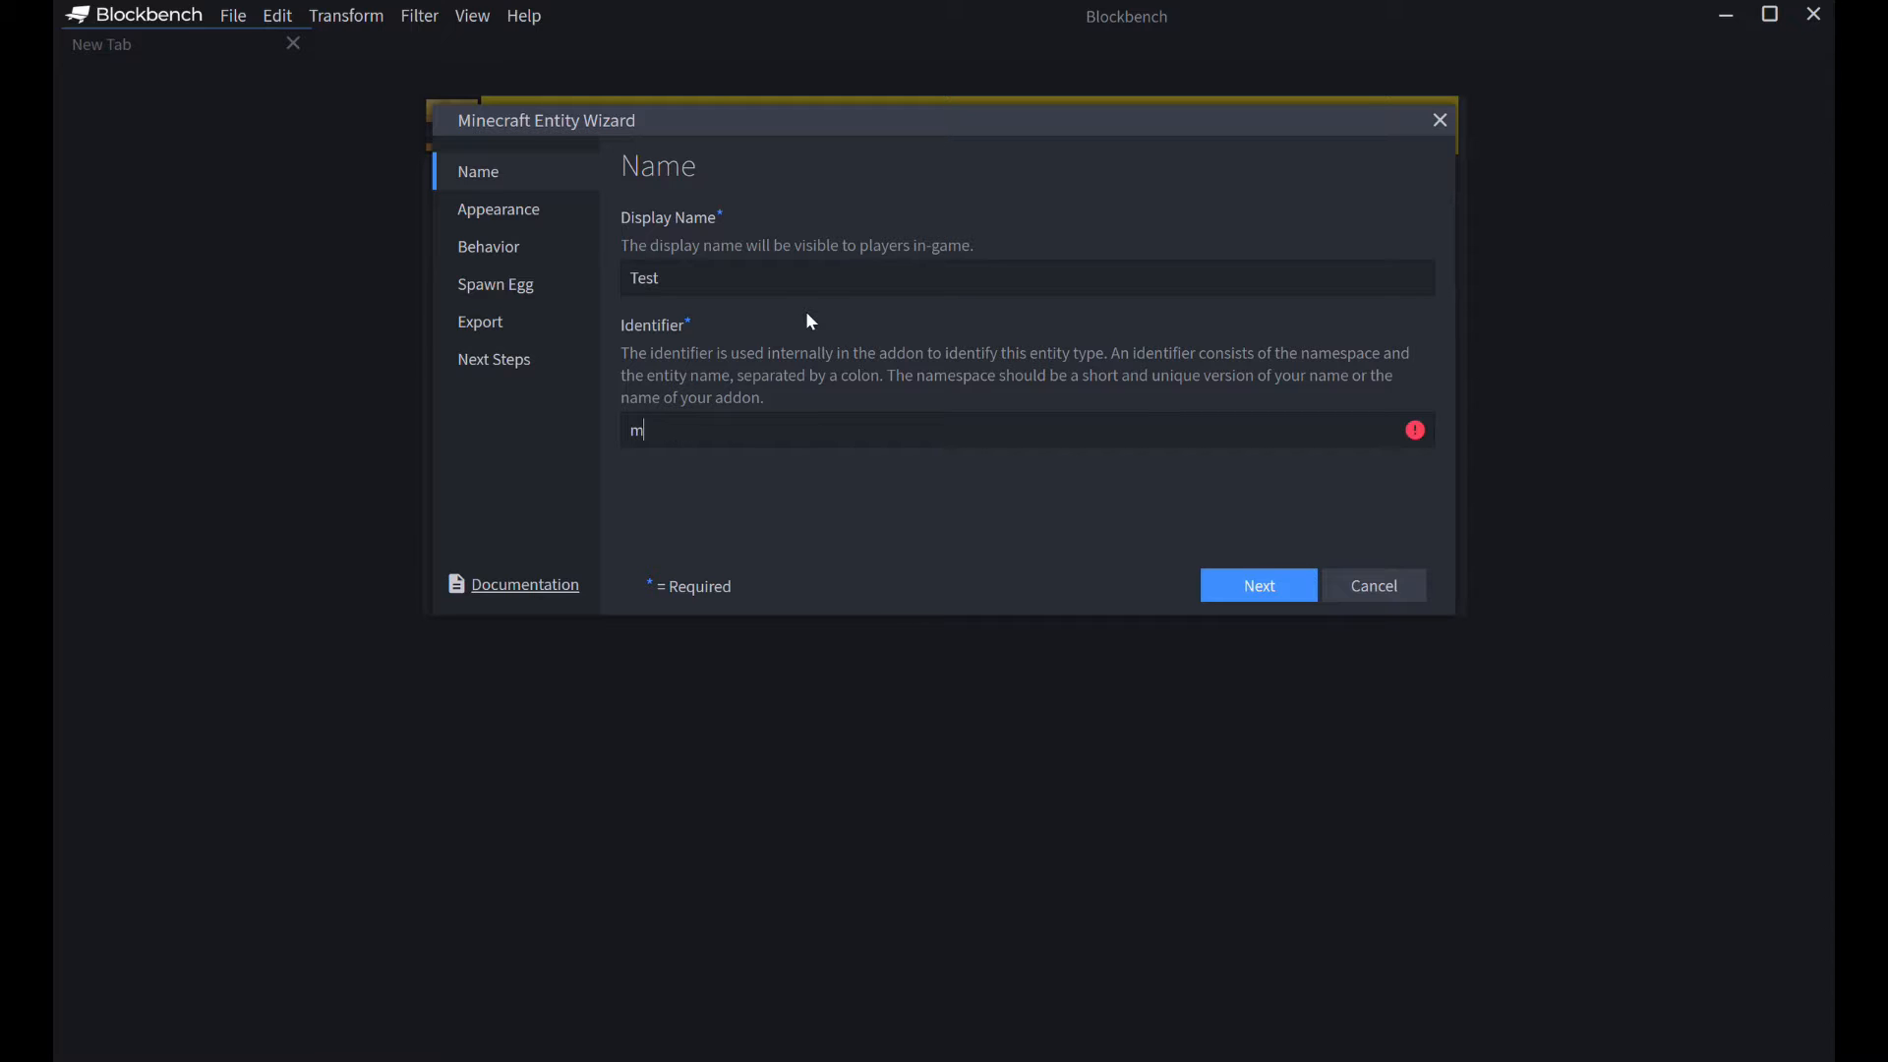
type("ymob:")
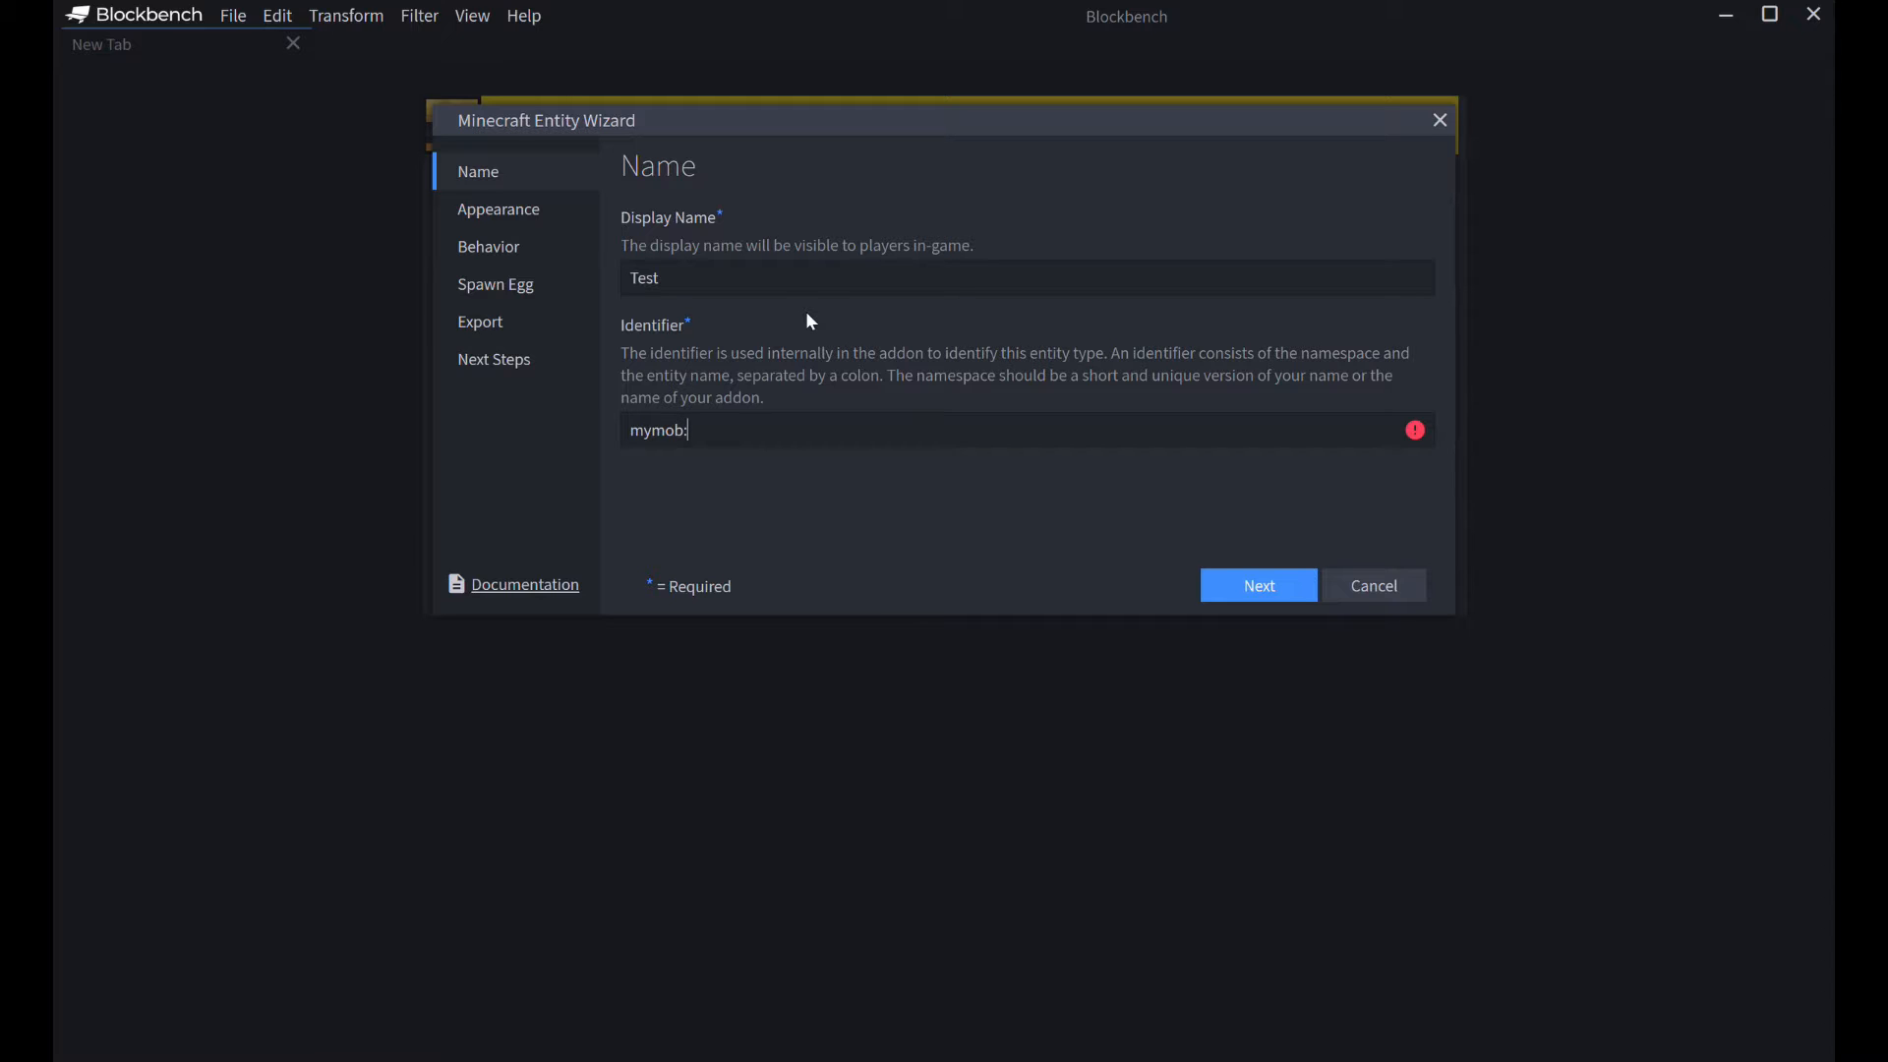
type("test")
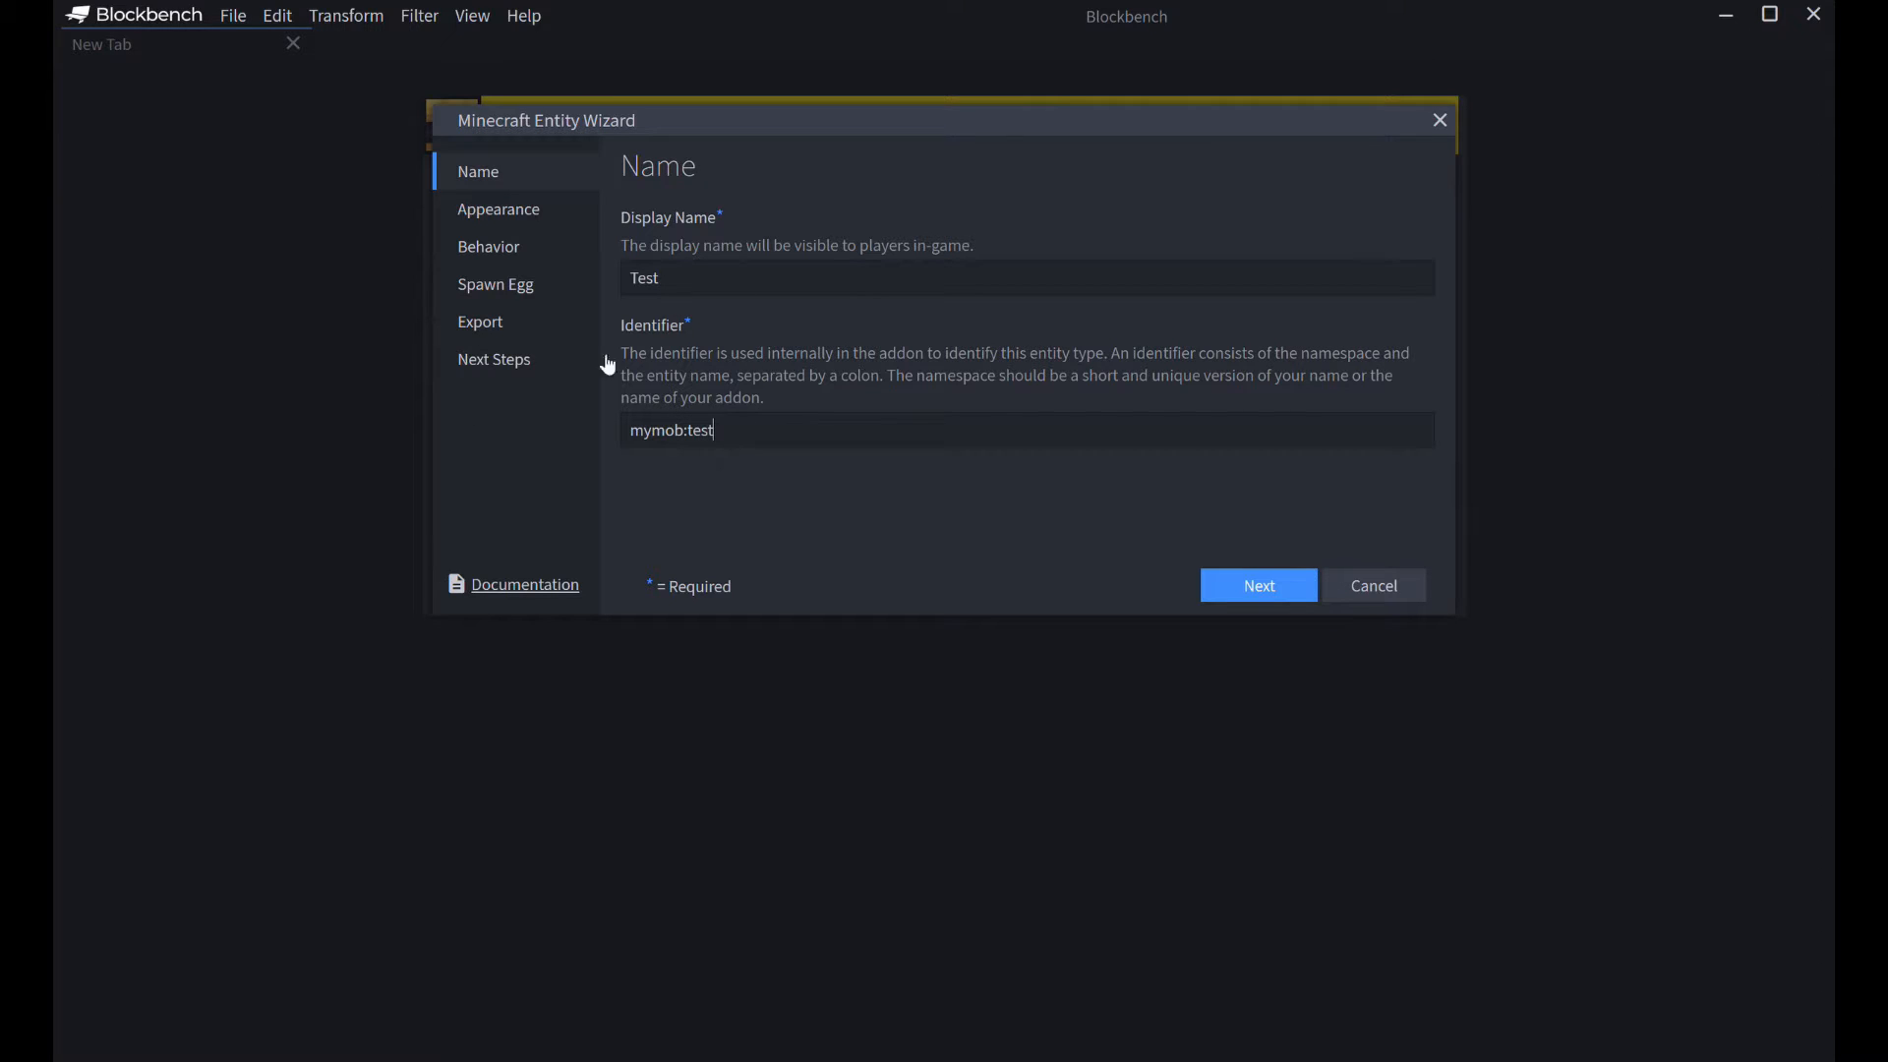
mouse_move(826, 522)
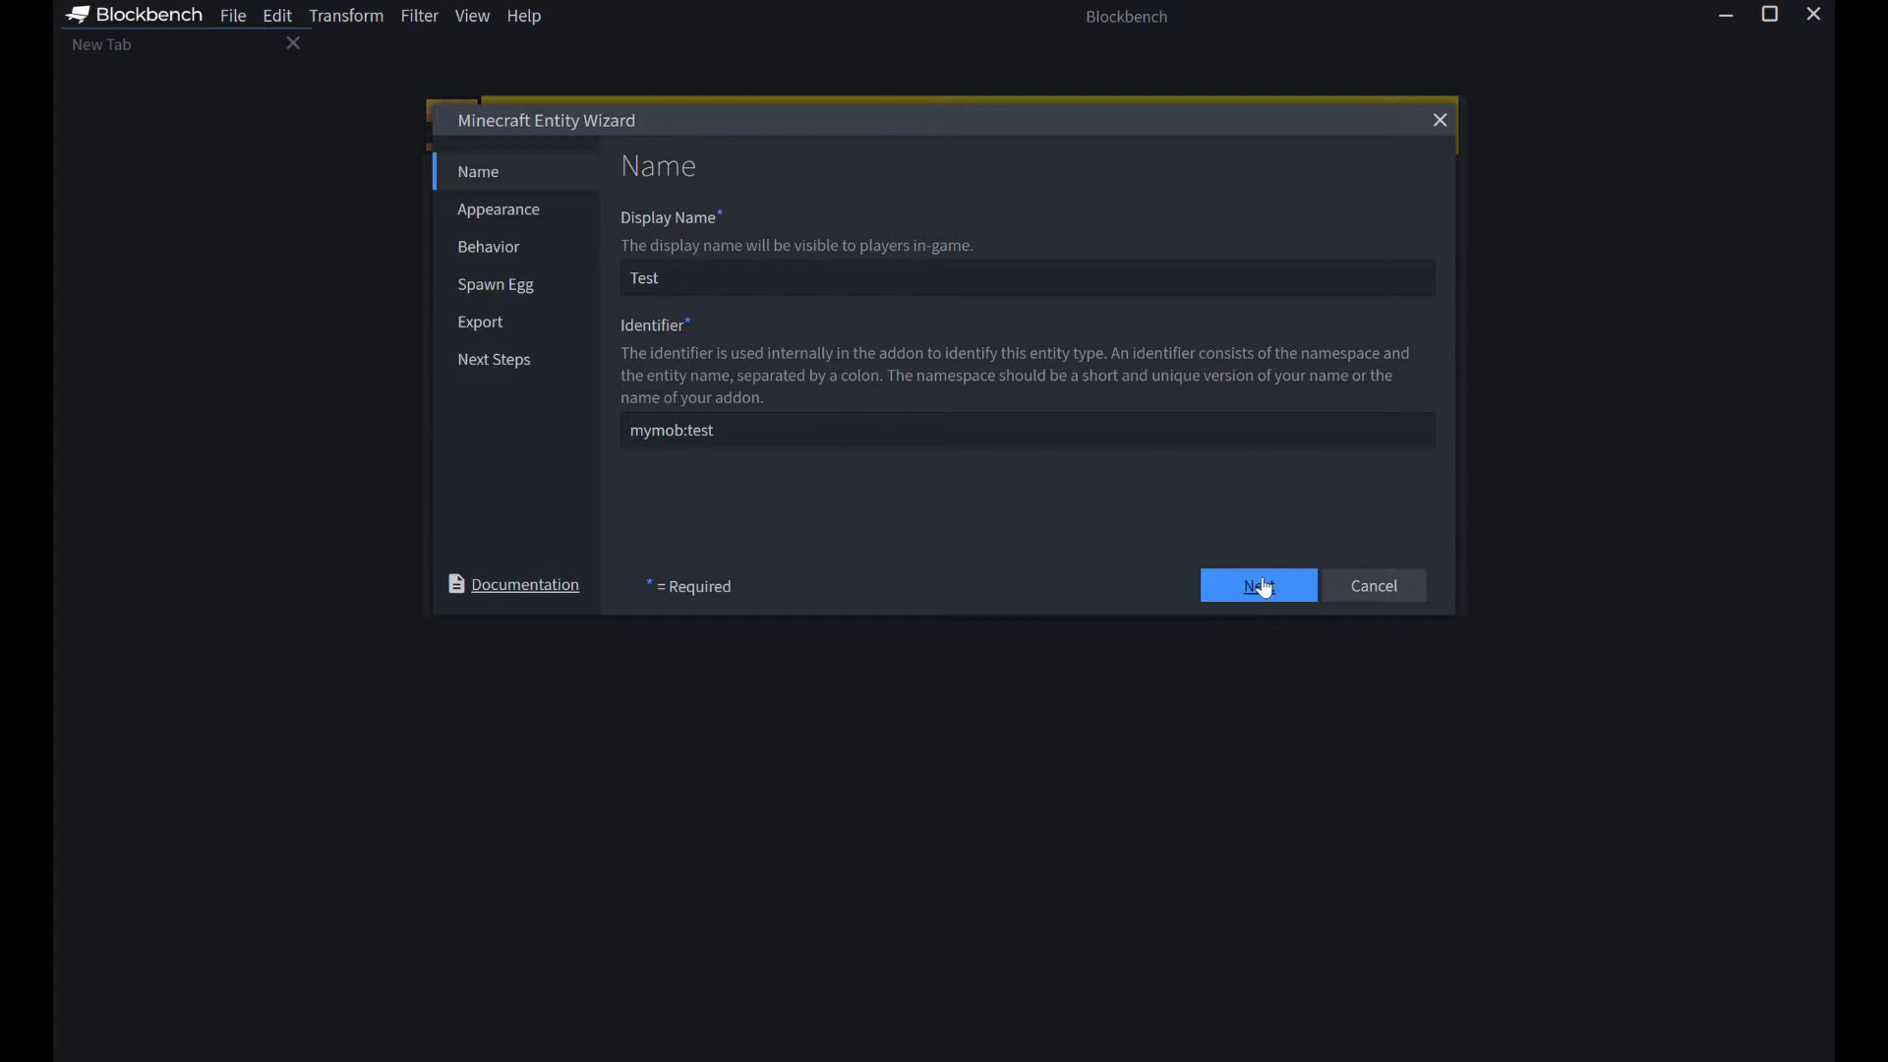
- Advance to the wizard's Appearance page and scroll through the Mob grid
left_click(1256, 585)
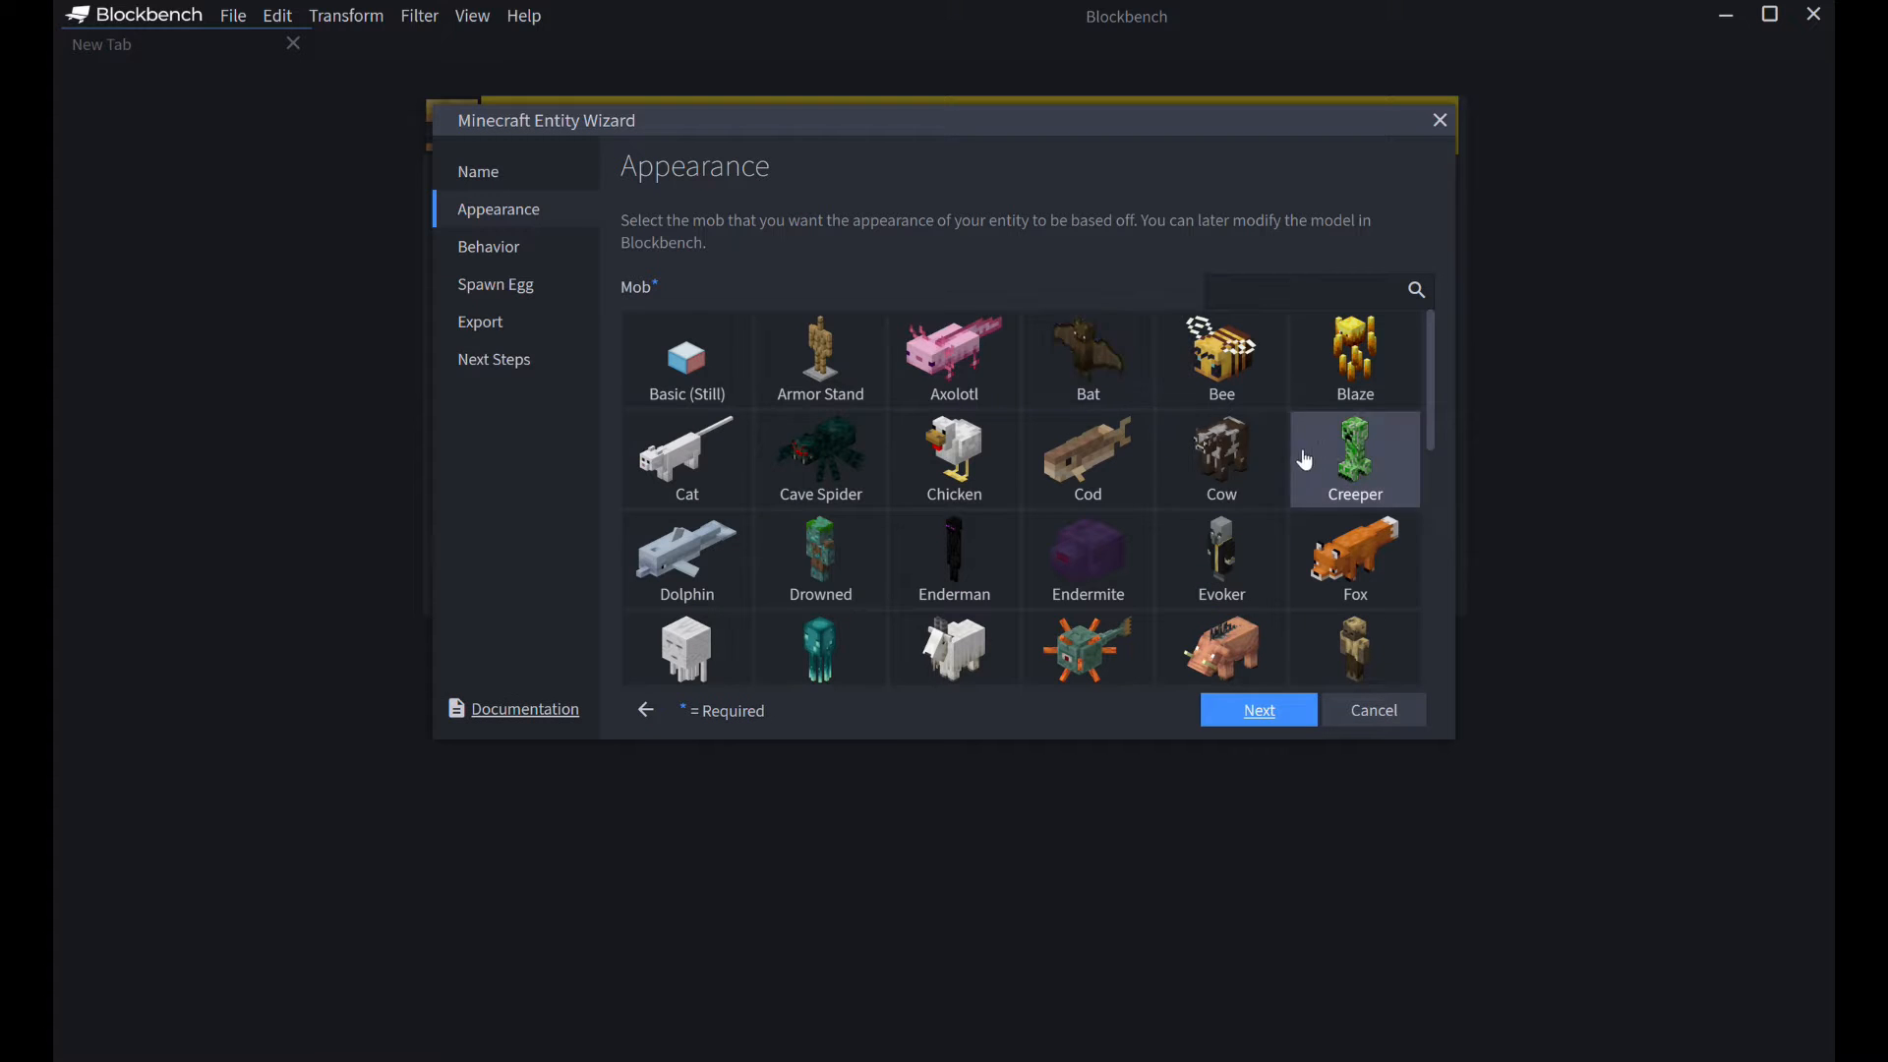
scroll("down", 3)
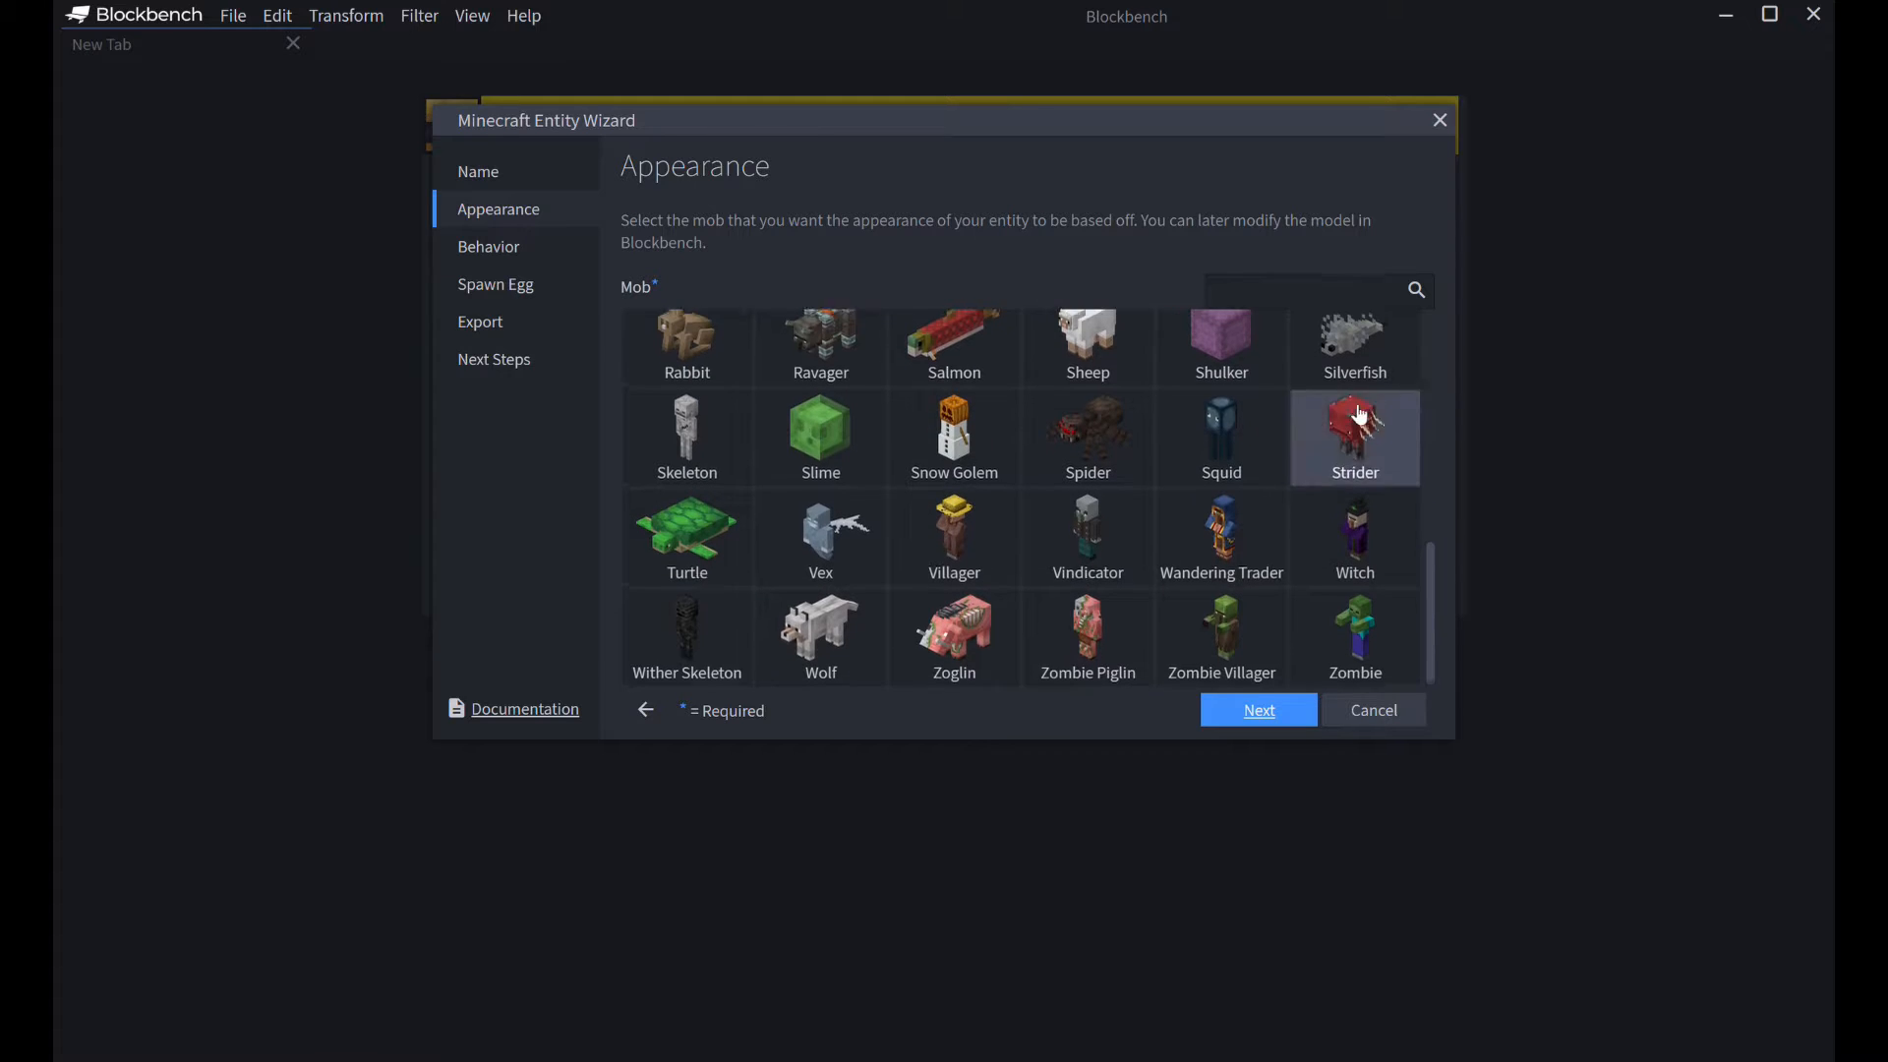
scroll("up", 3)
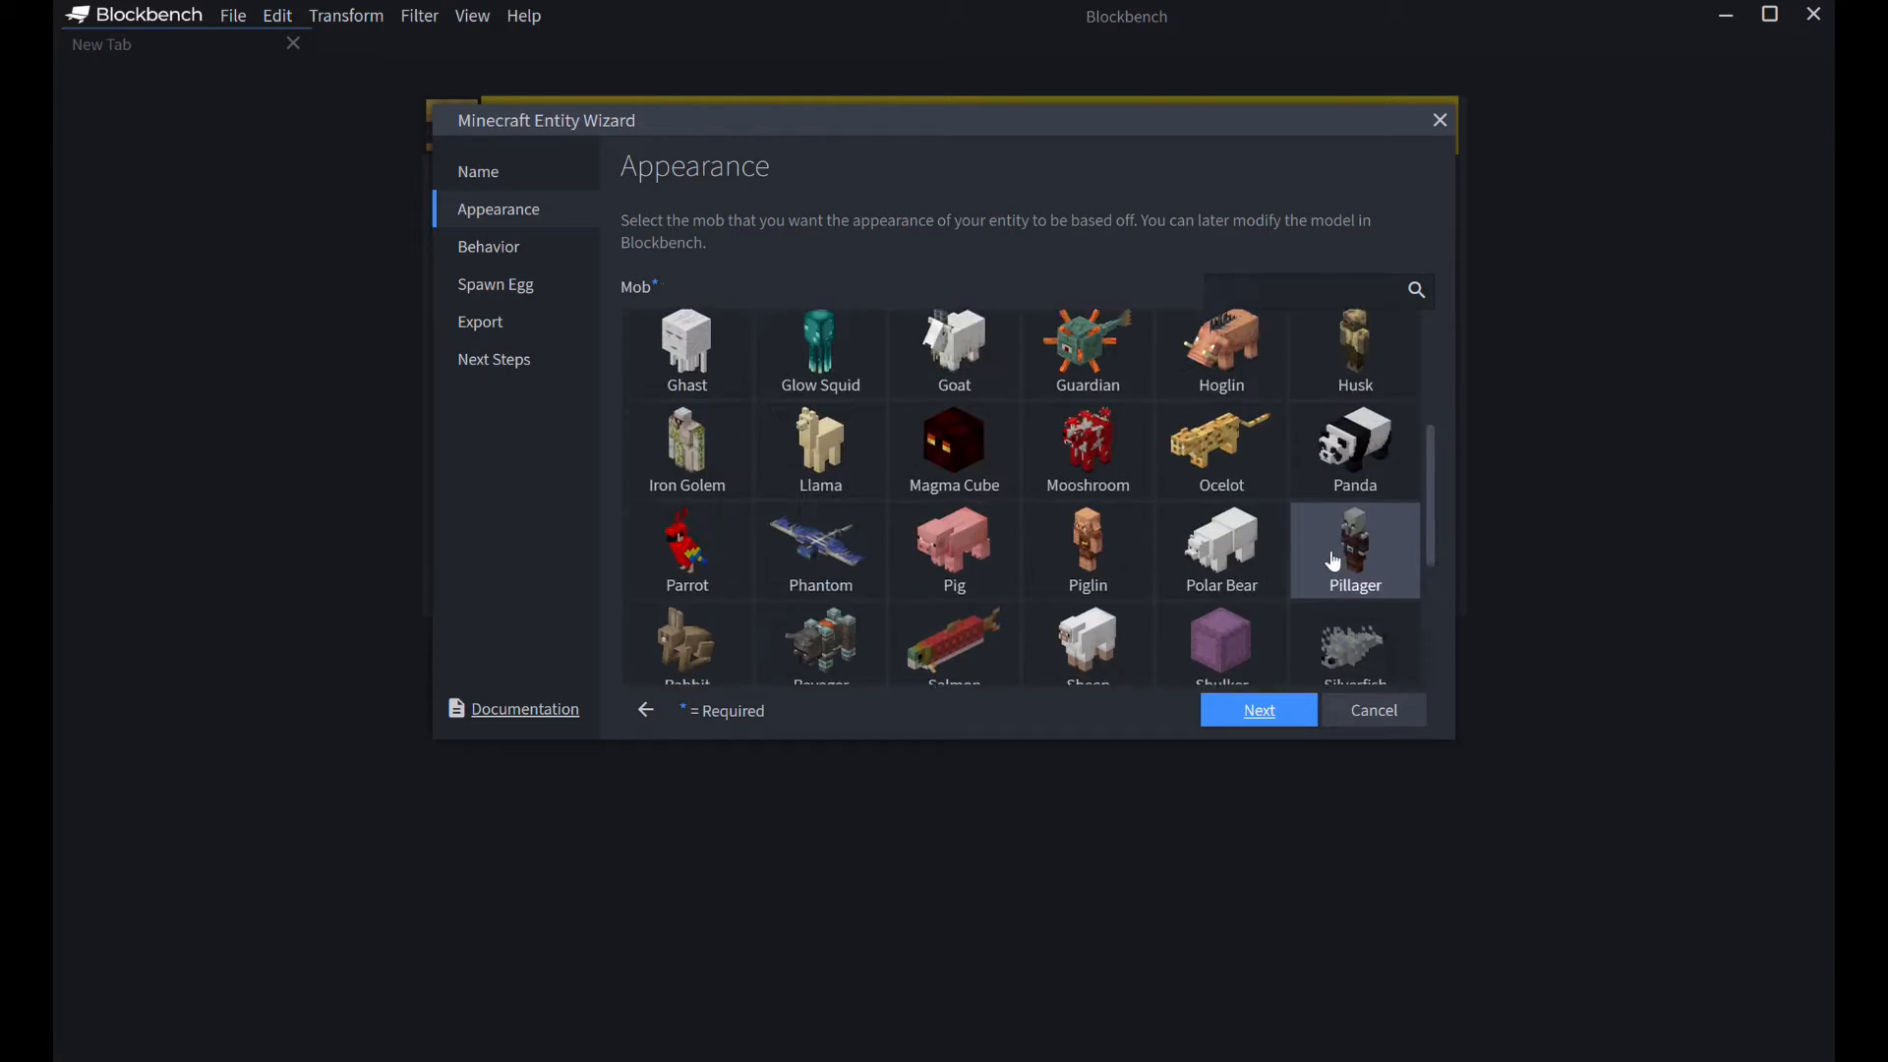
scroll("up", 3)
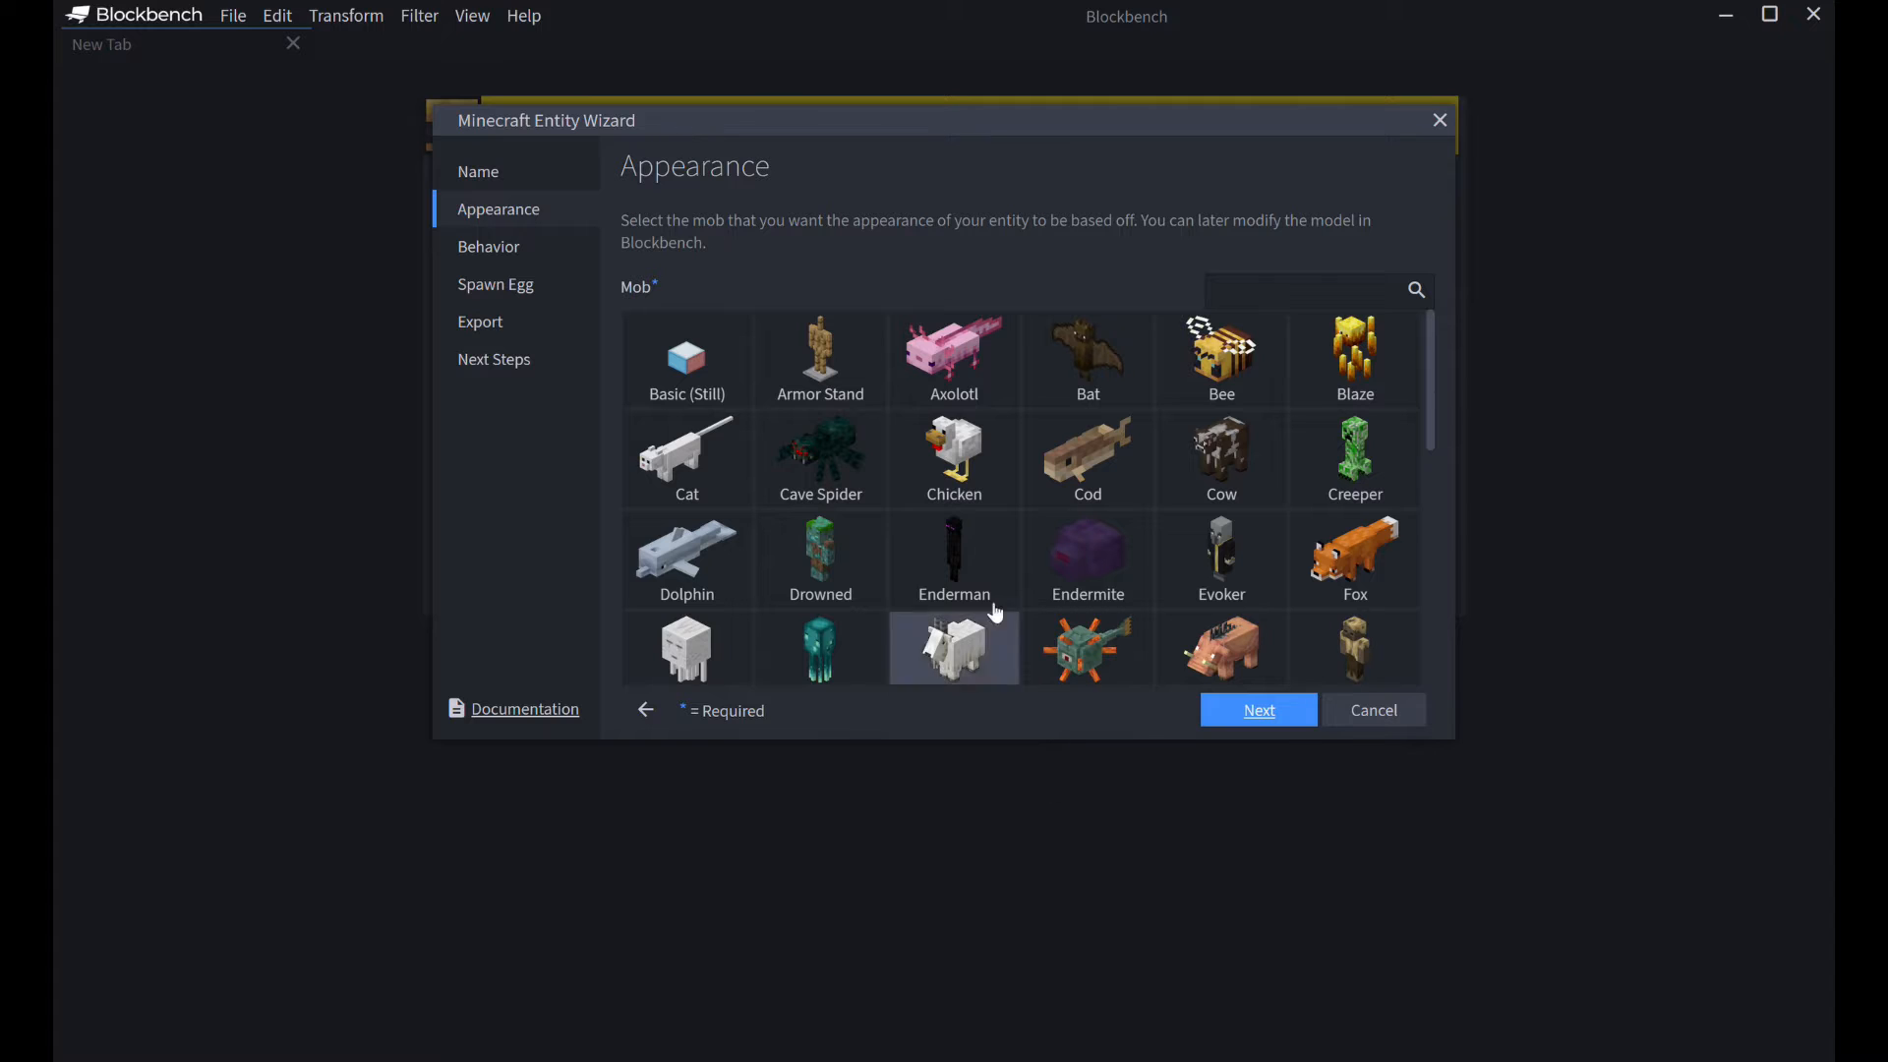
mouse_move(820, 457)
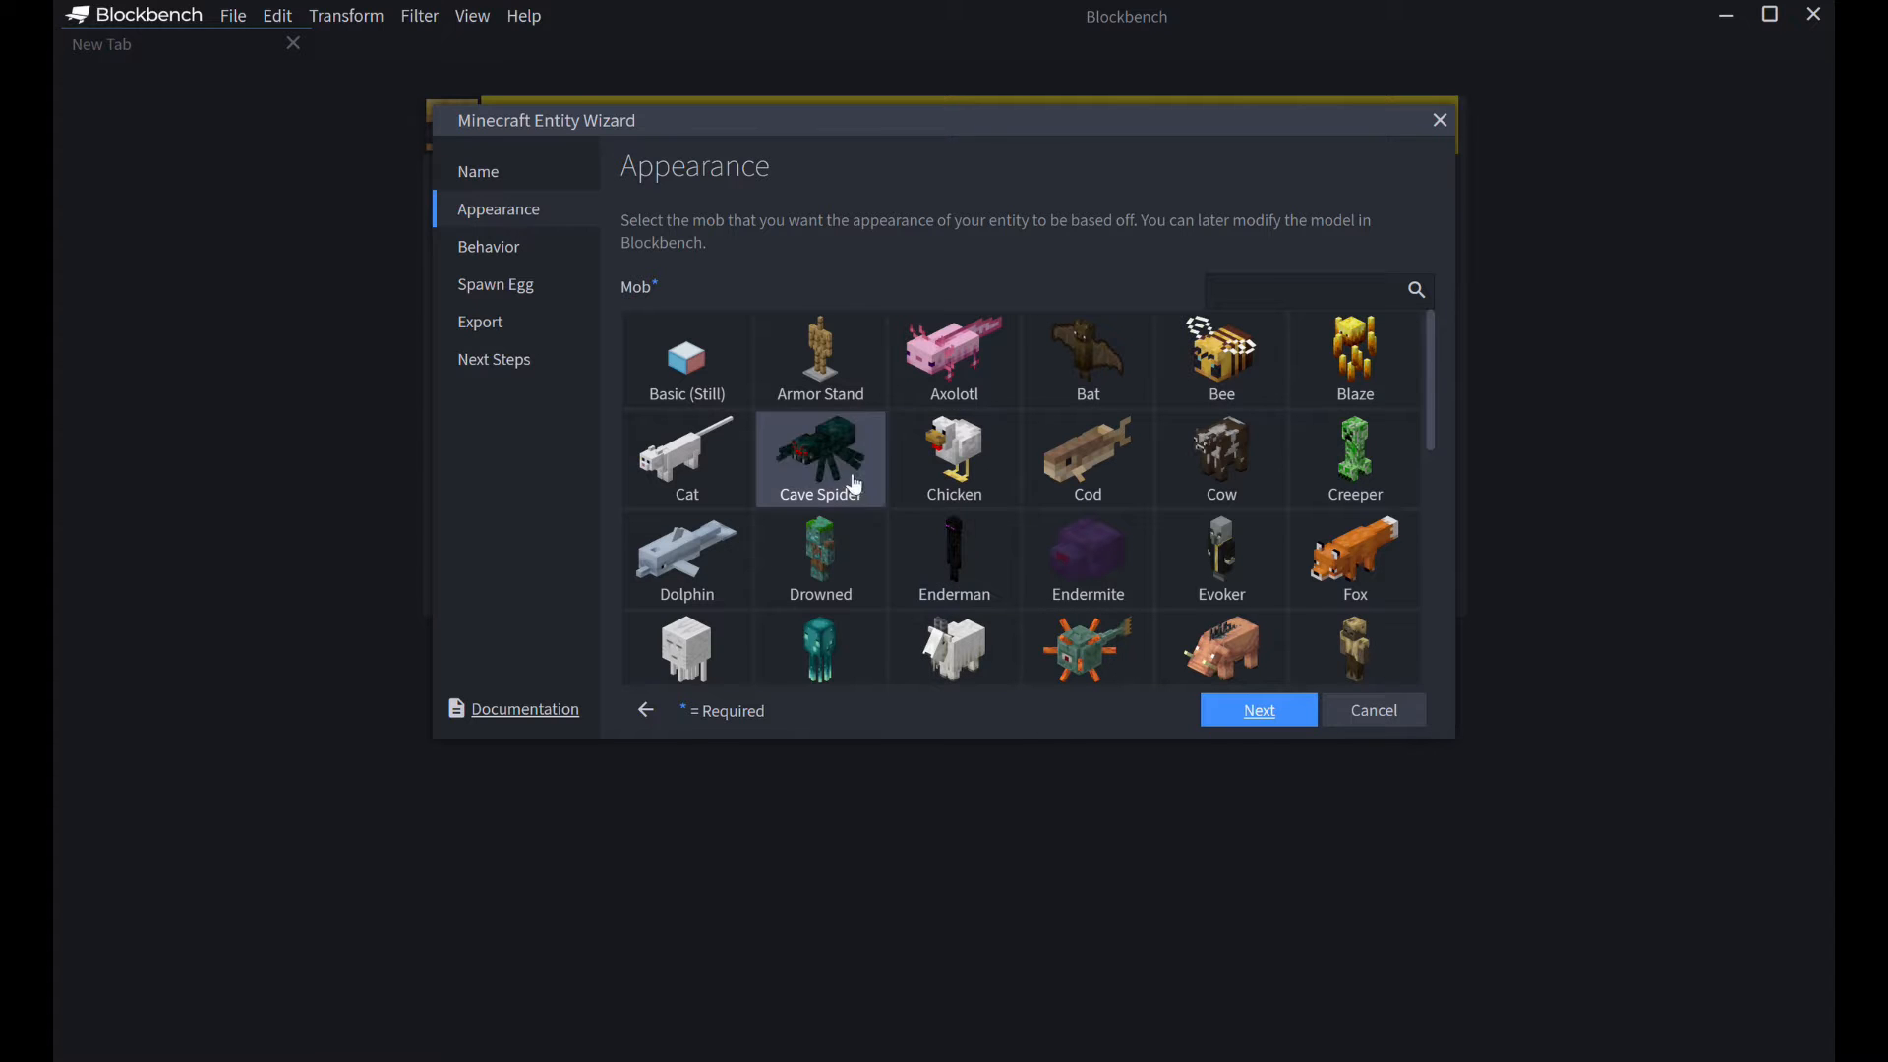
mouse_move(752, 253)
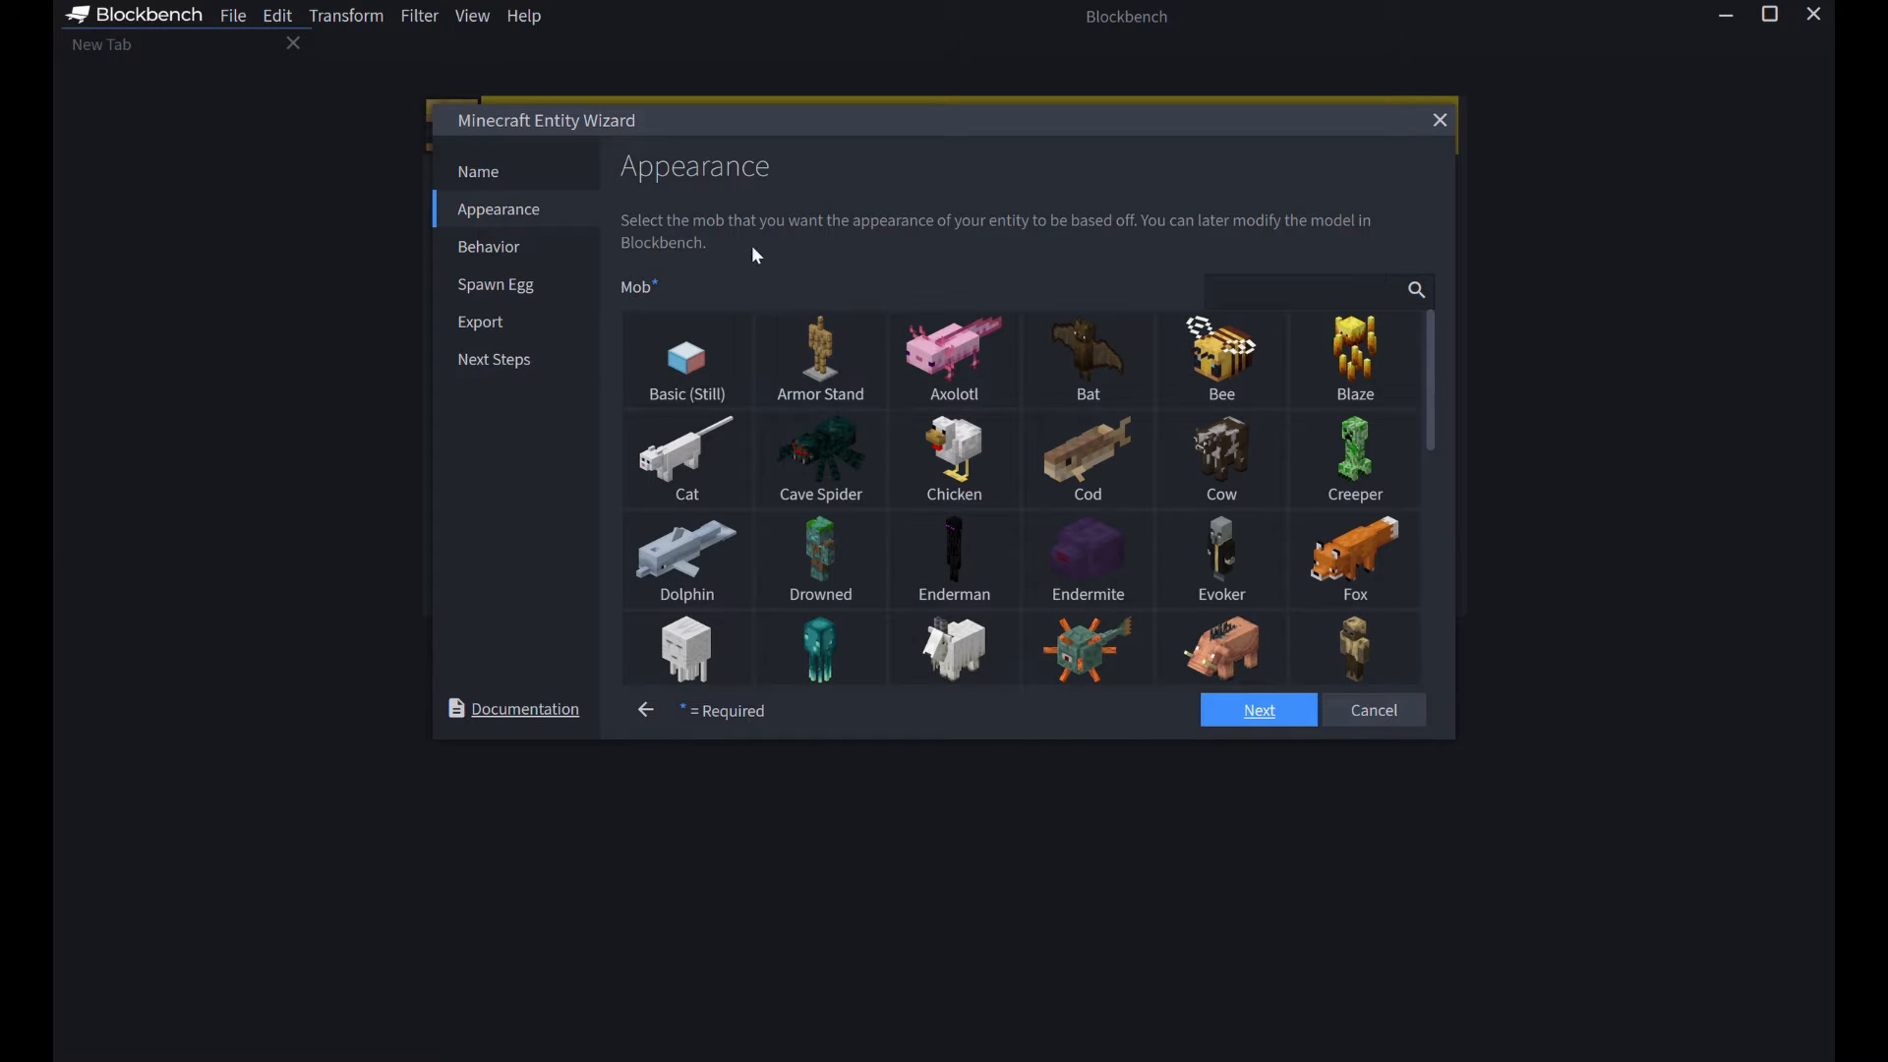
- Give the entity Basic (Walking) behavior and advance past the spawn egg settings
left_click(1256, 708)
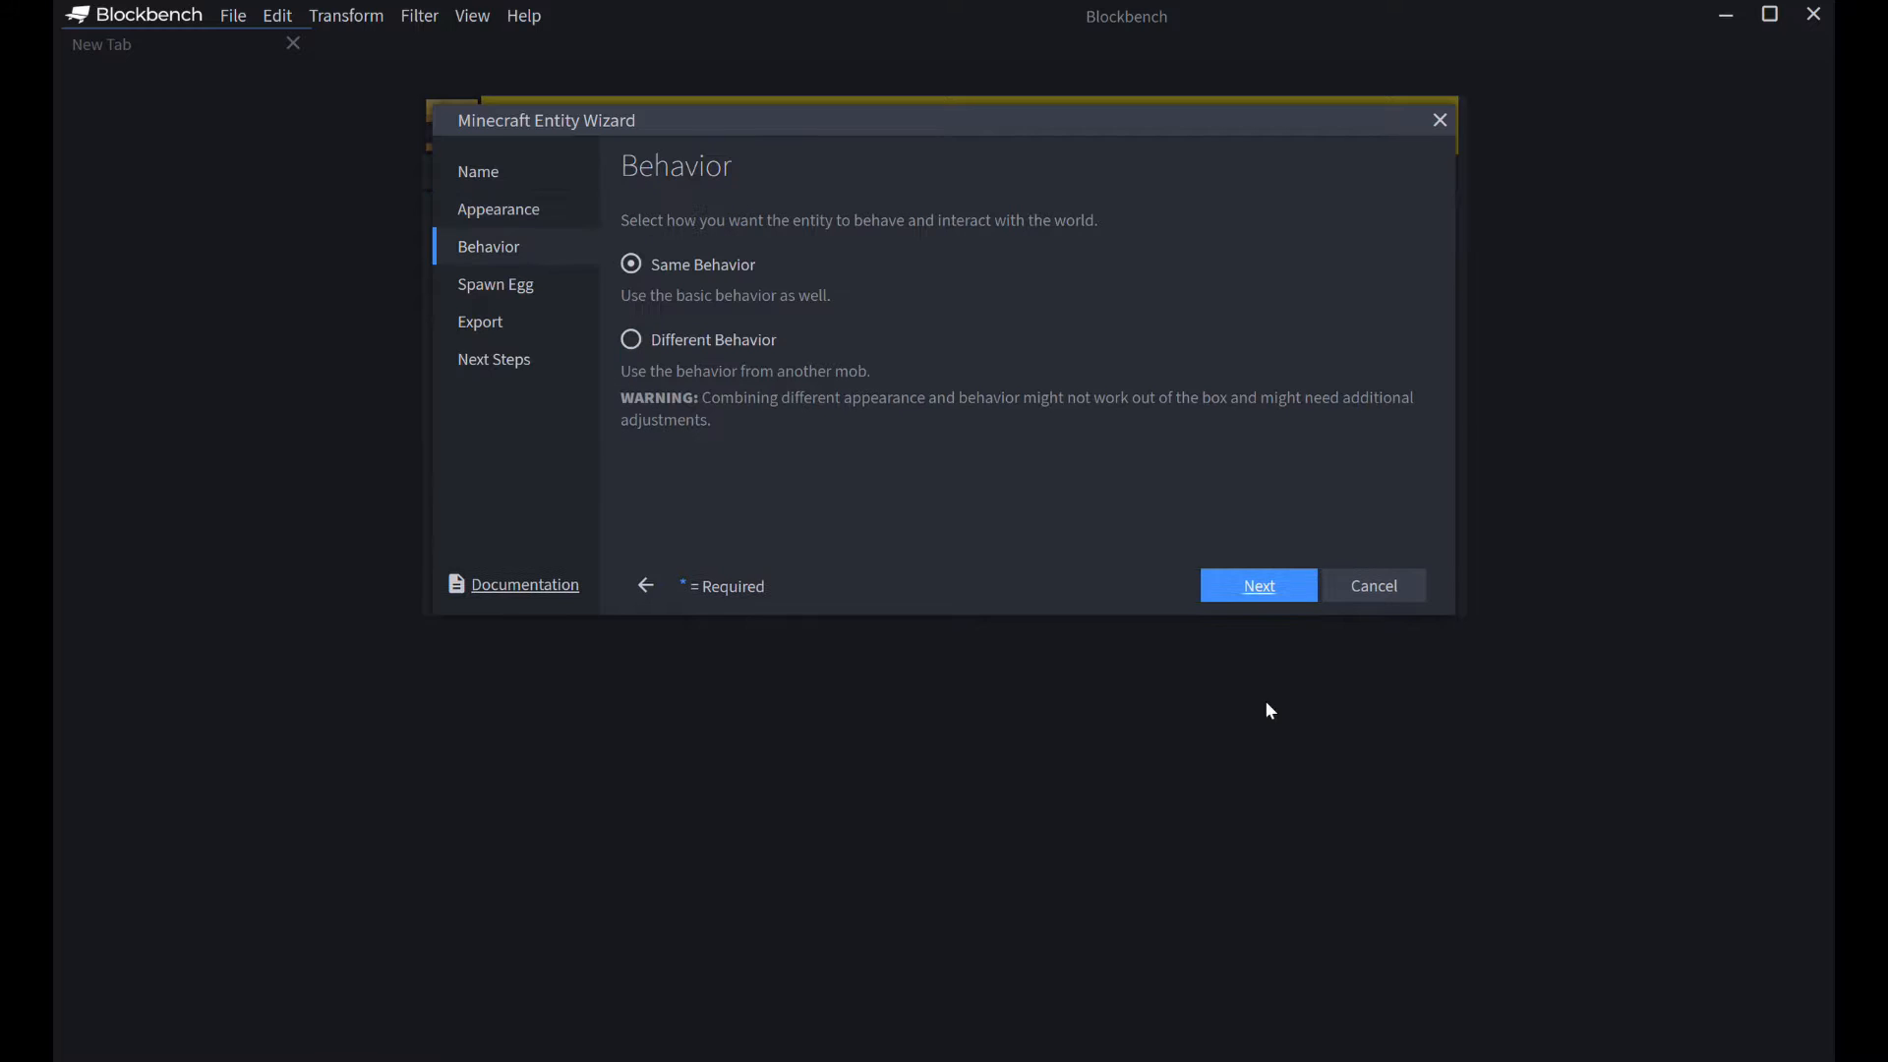
left_click(631, 338)
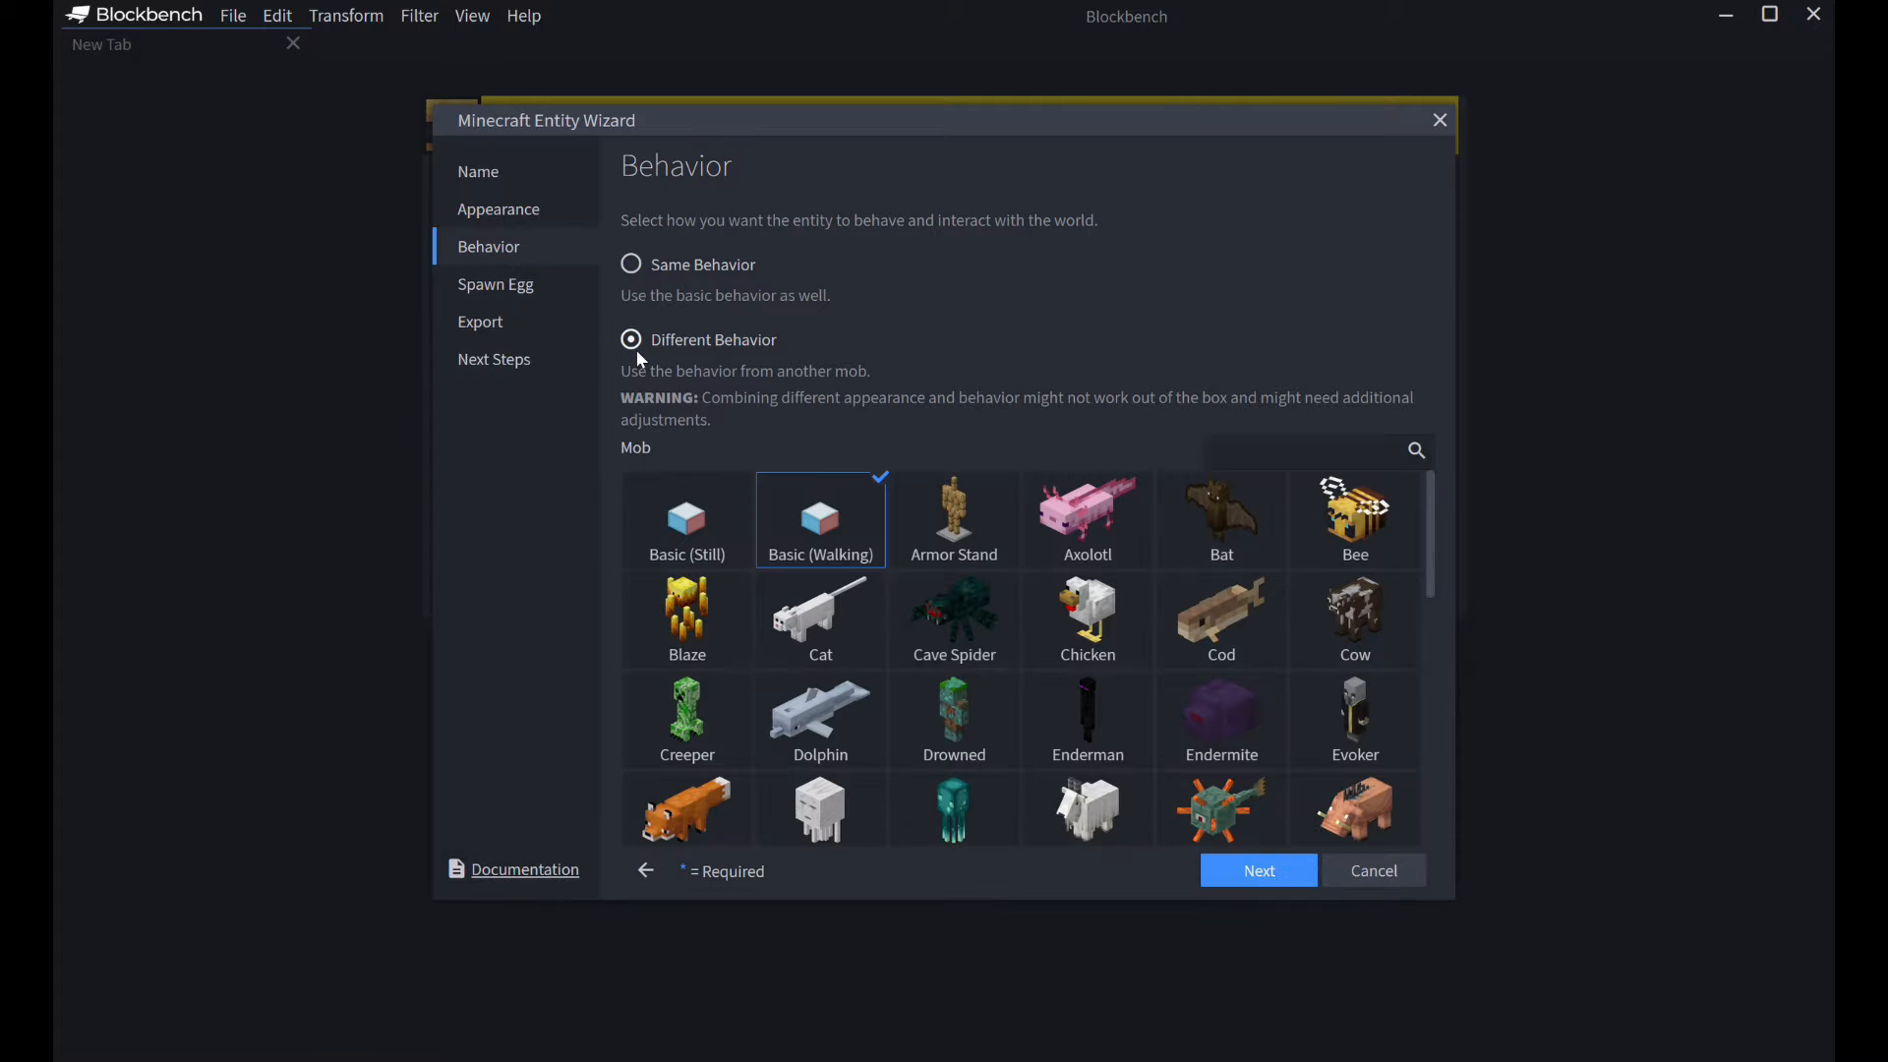
mouse_move(953, 618)
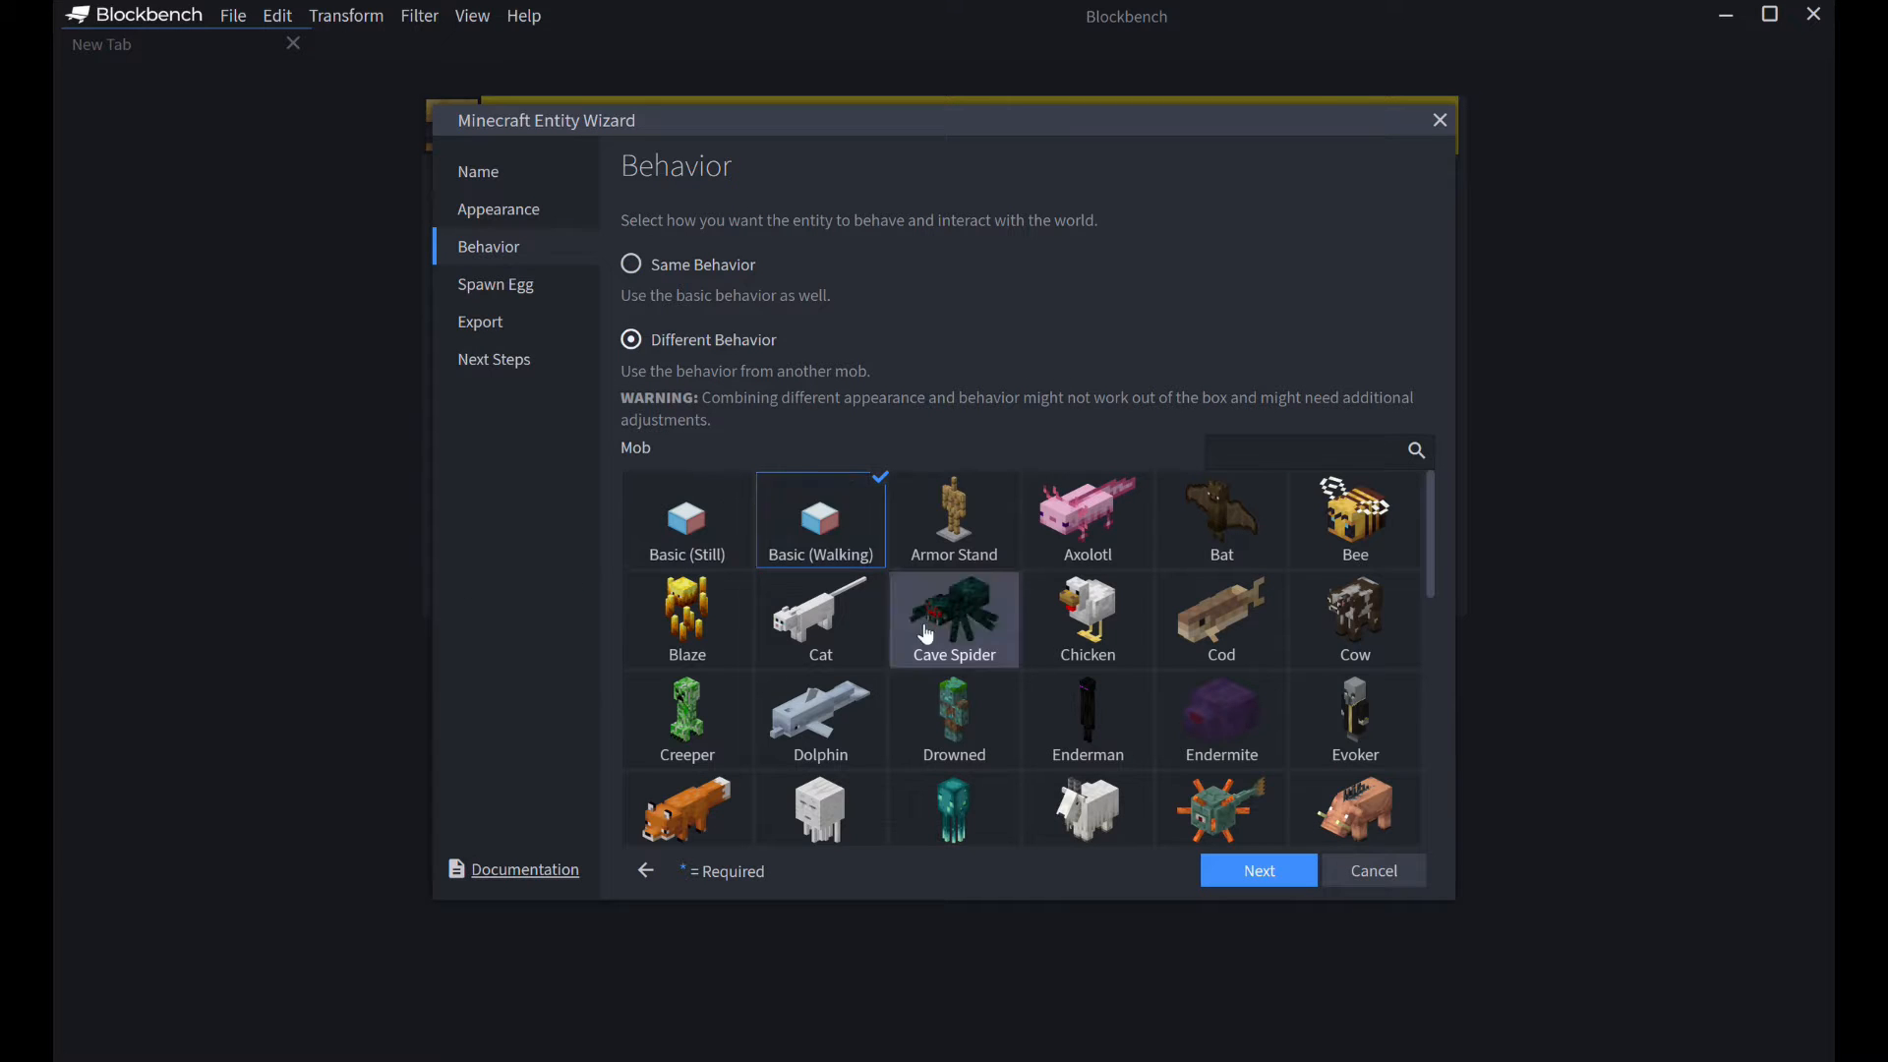
mouse_move(820, 535)
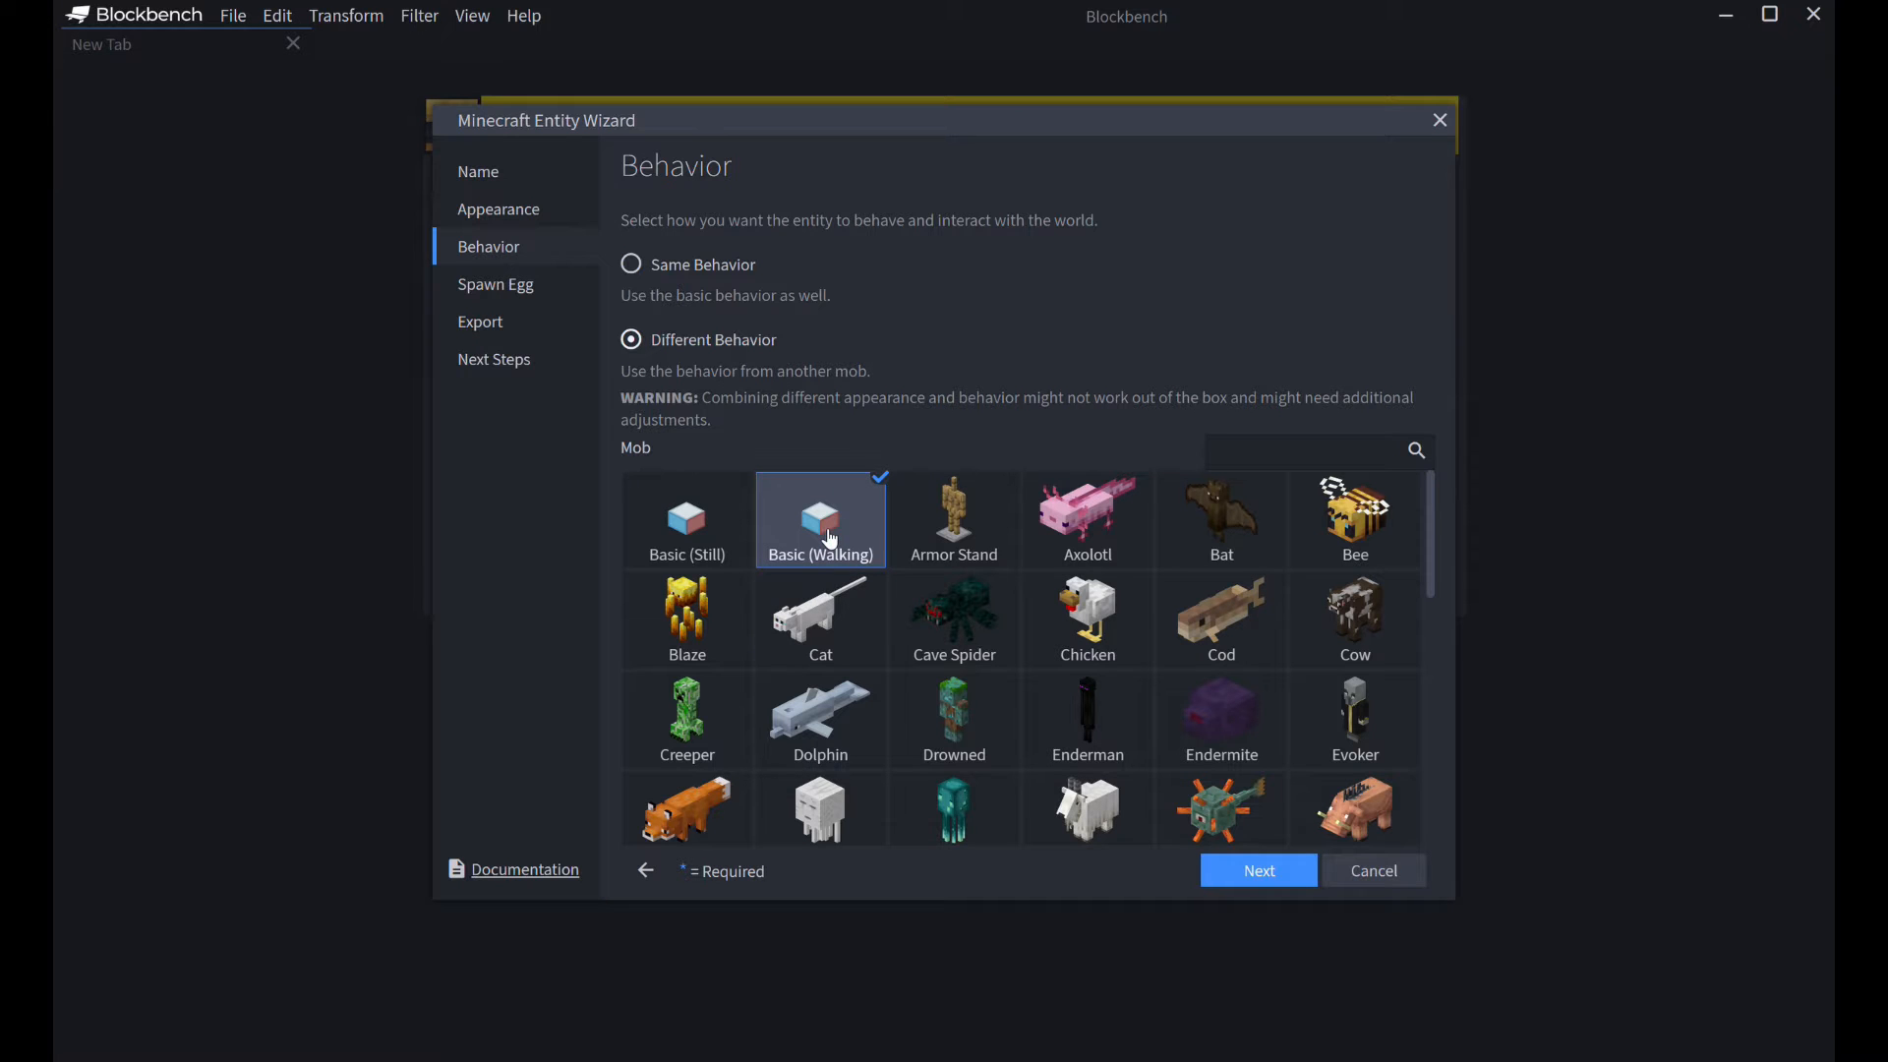
mouse_move(806, 500)
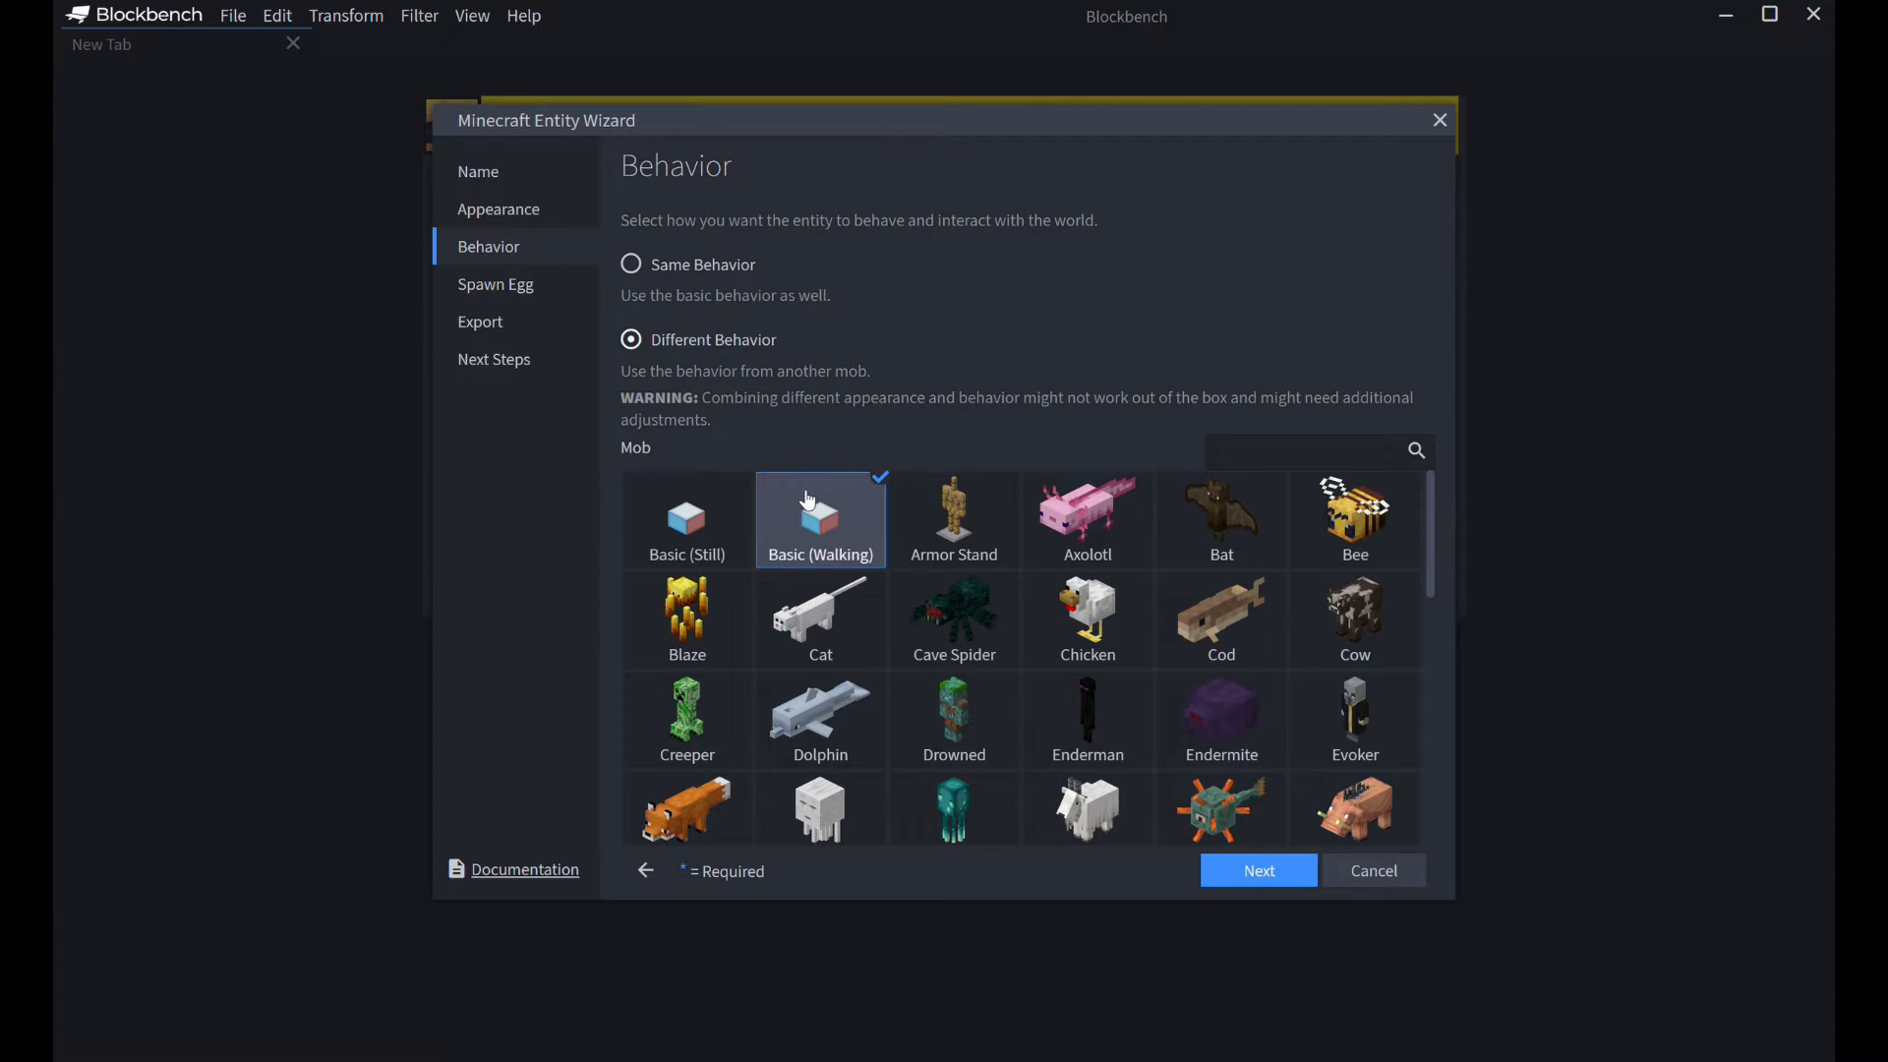
mouse_move(704, 481)
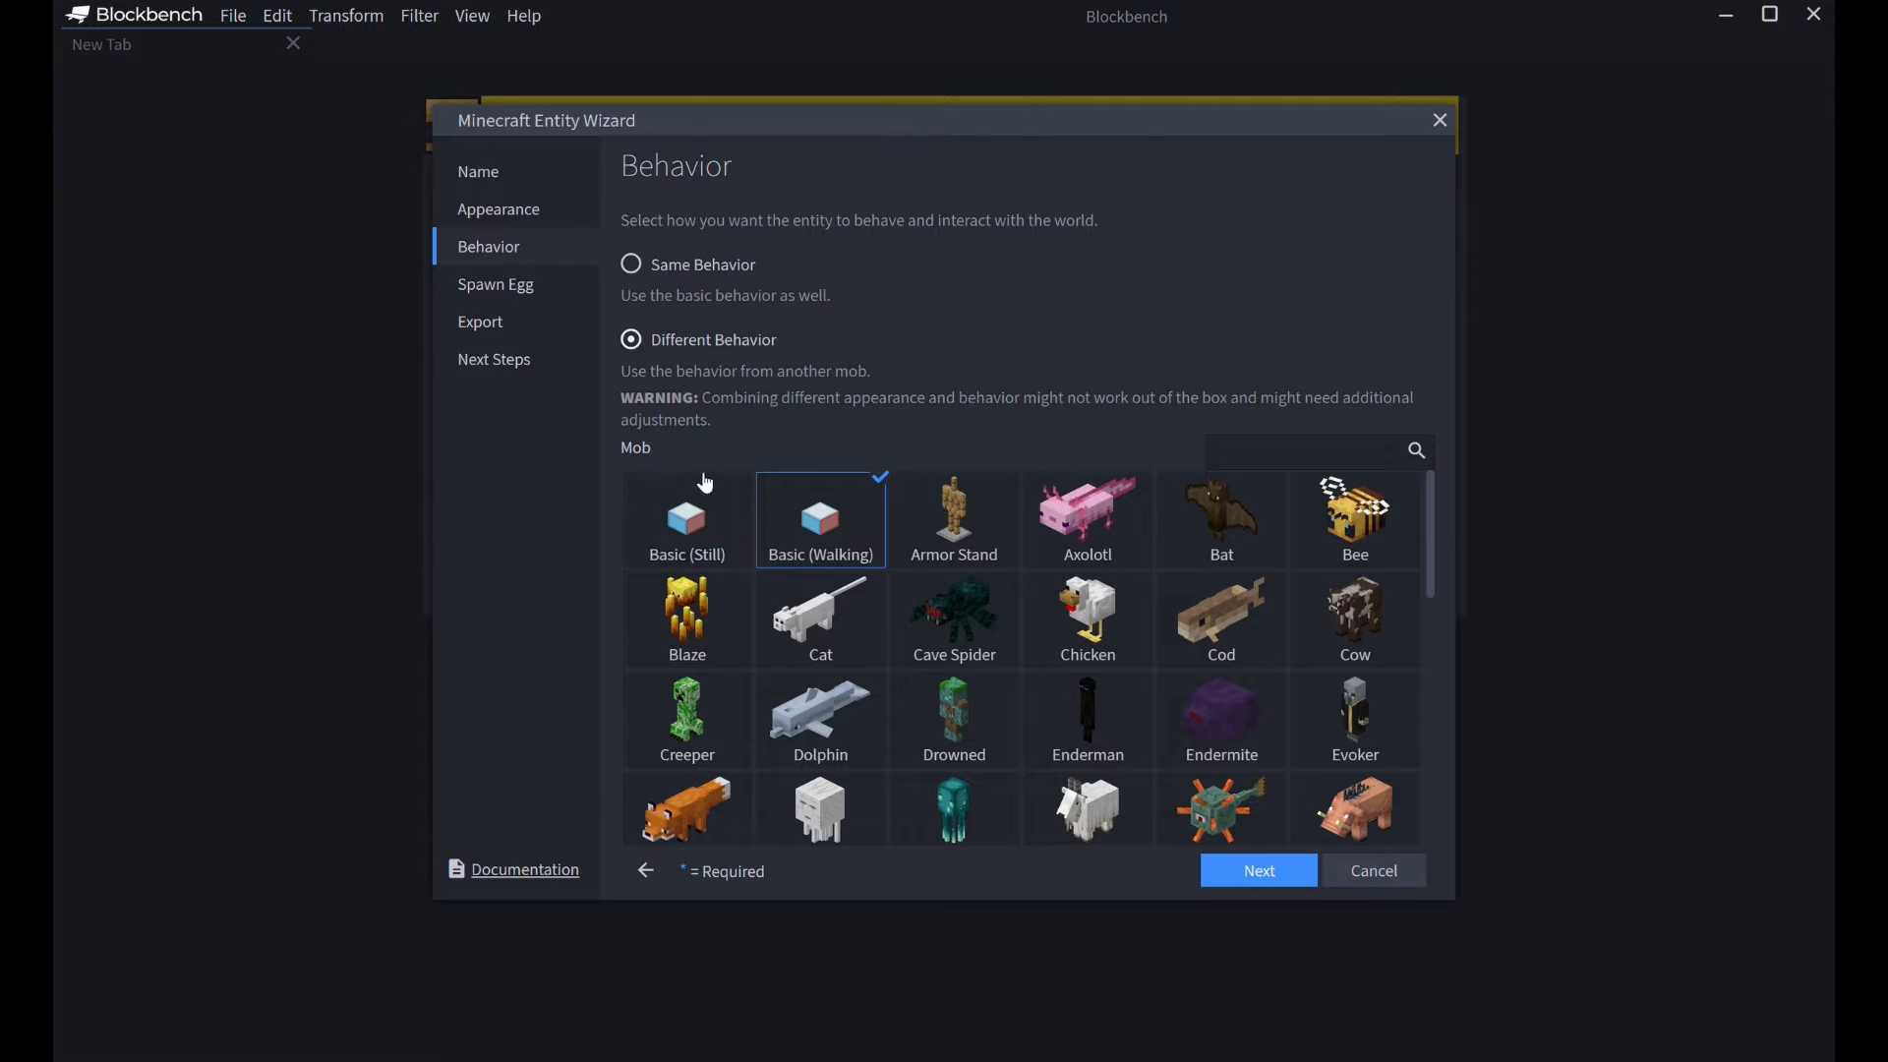
left_click(1259, 869)
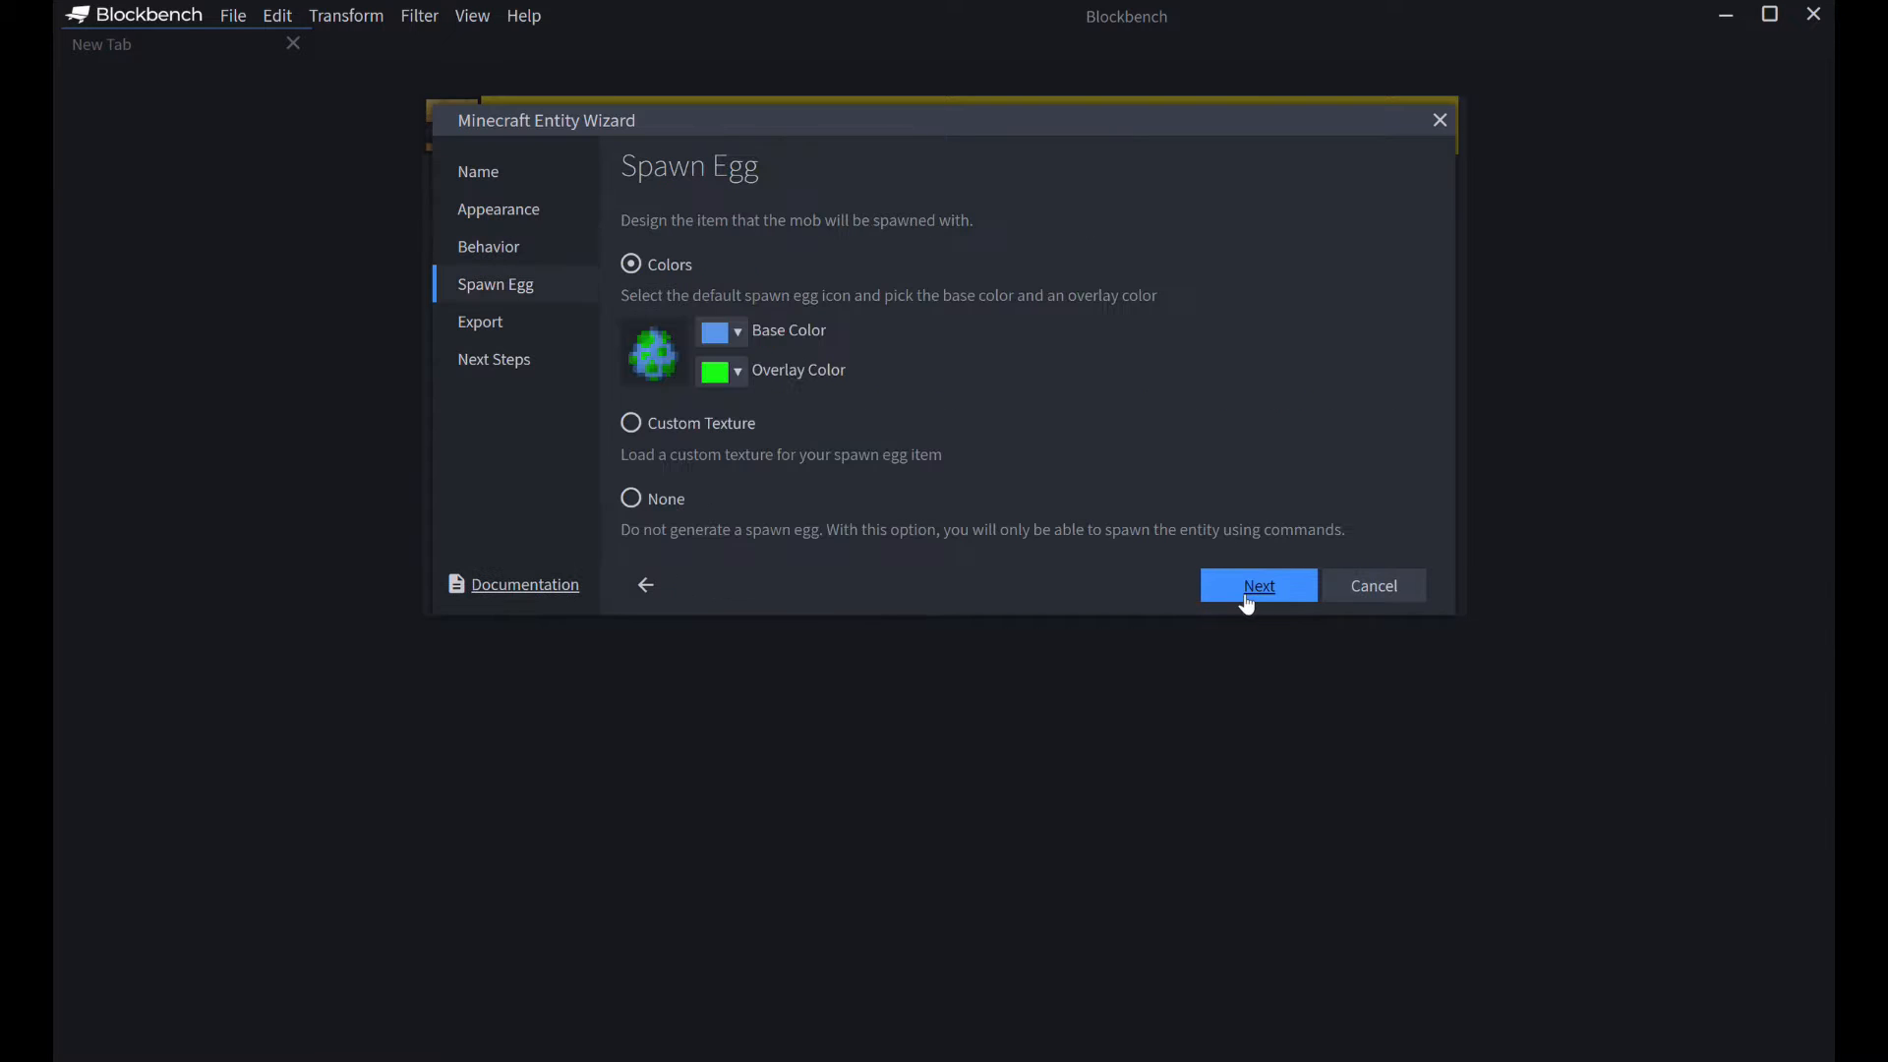
left_click(717, 330)
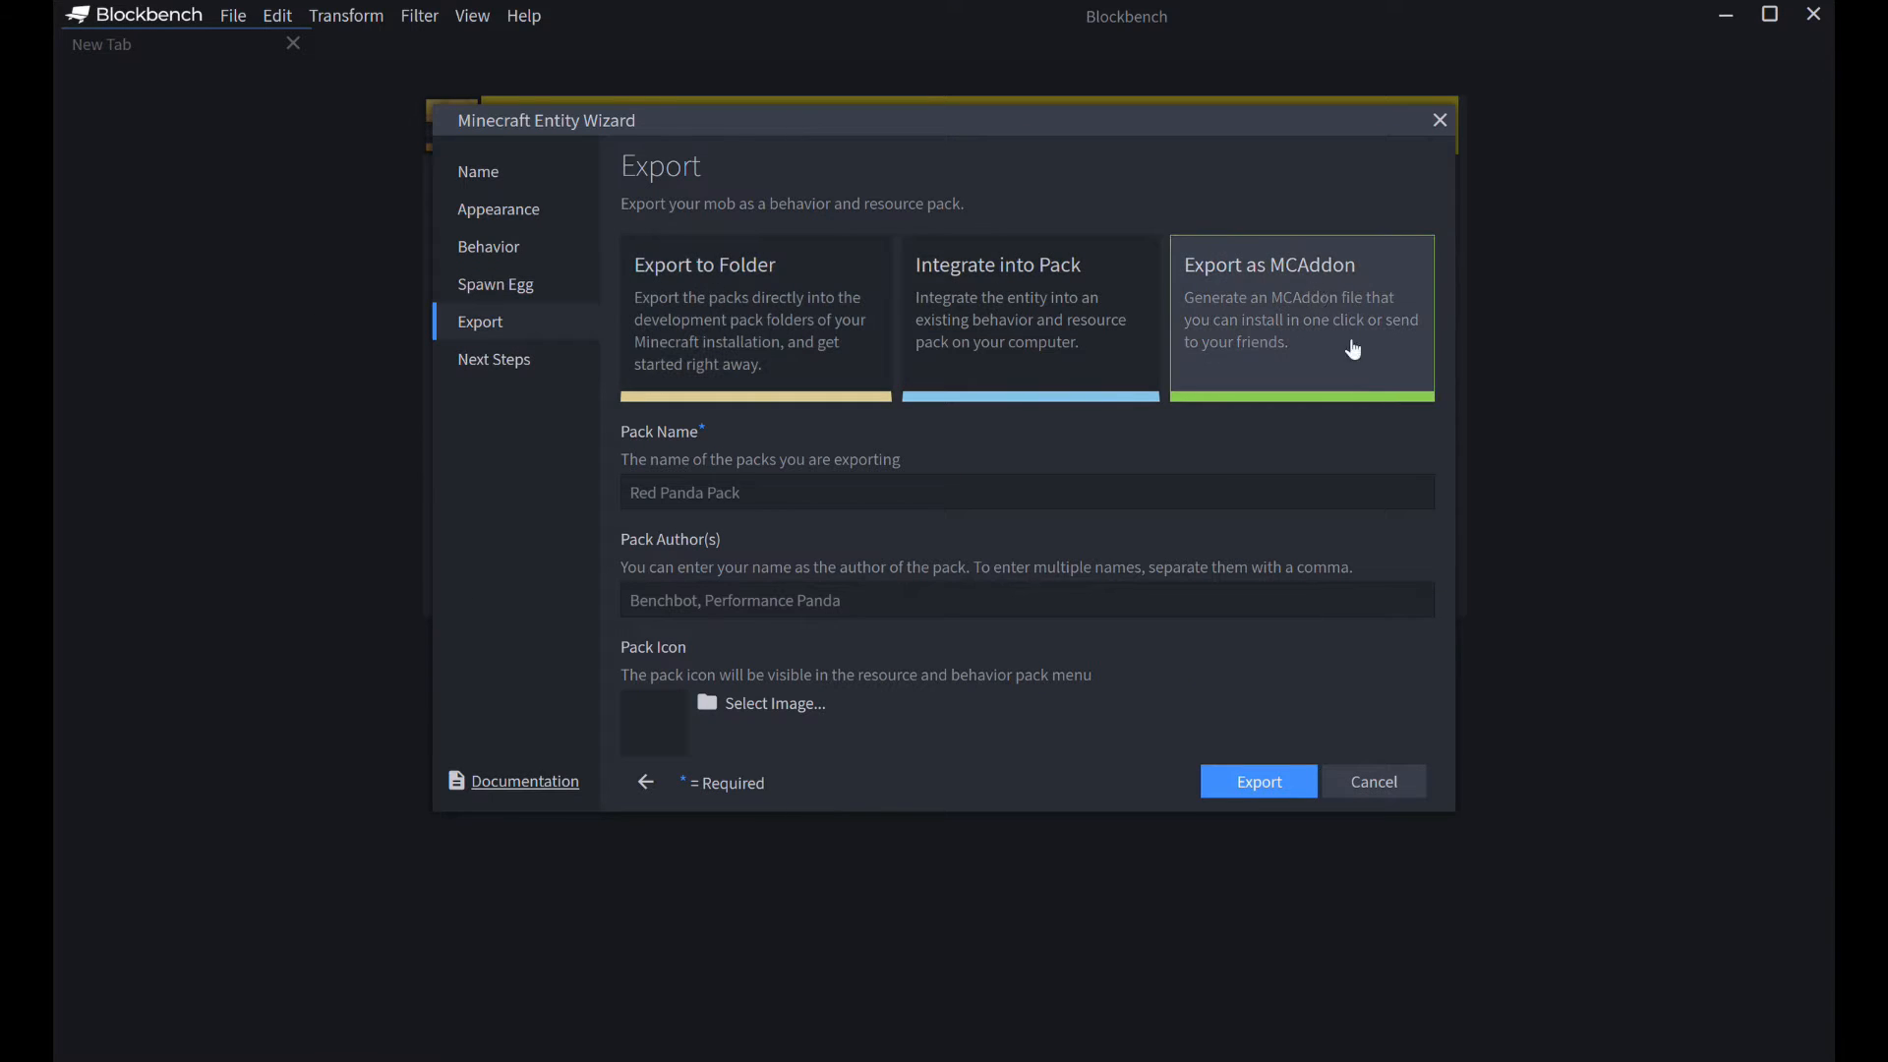
mouse_move(1346, 326)
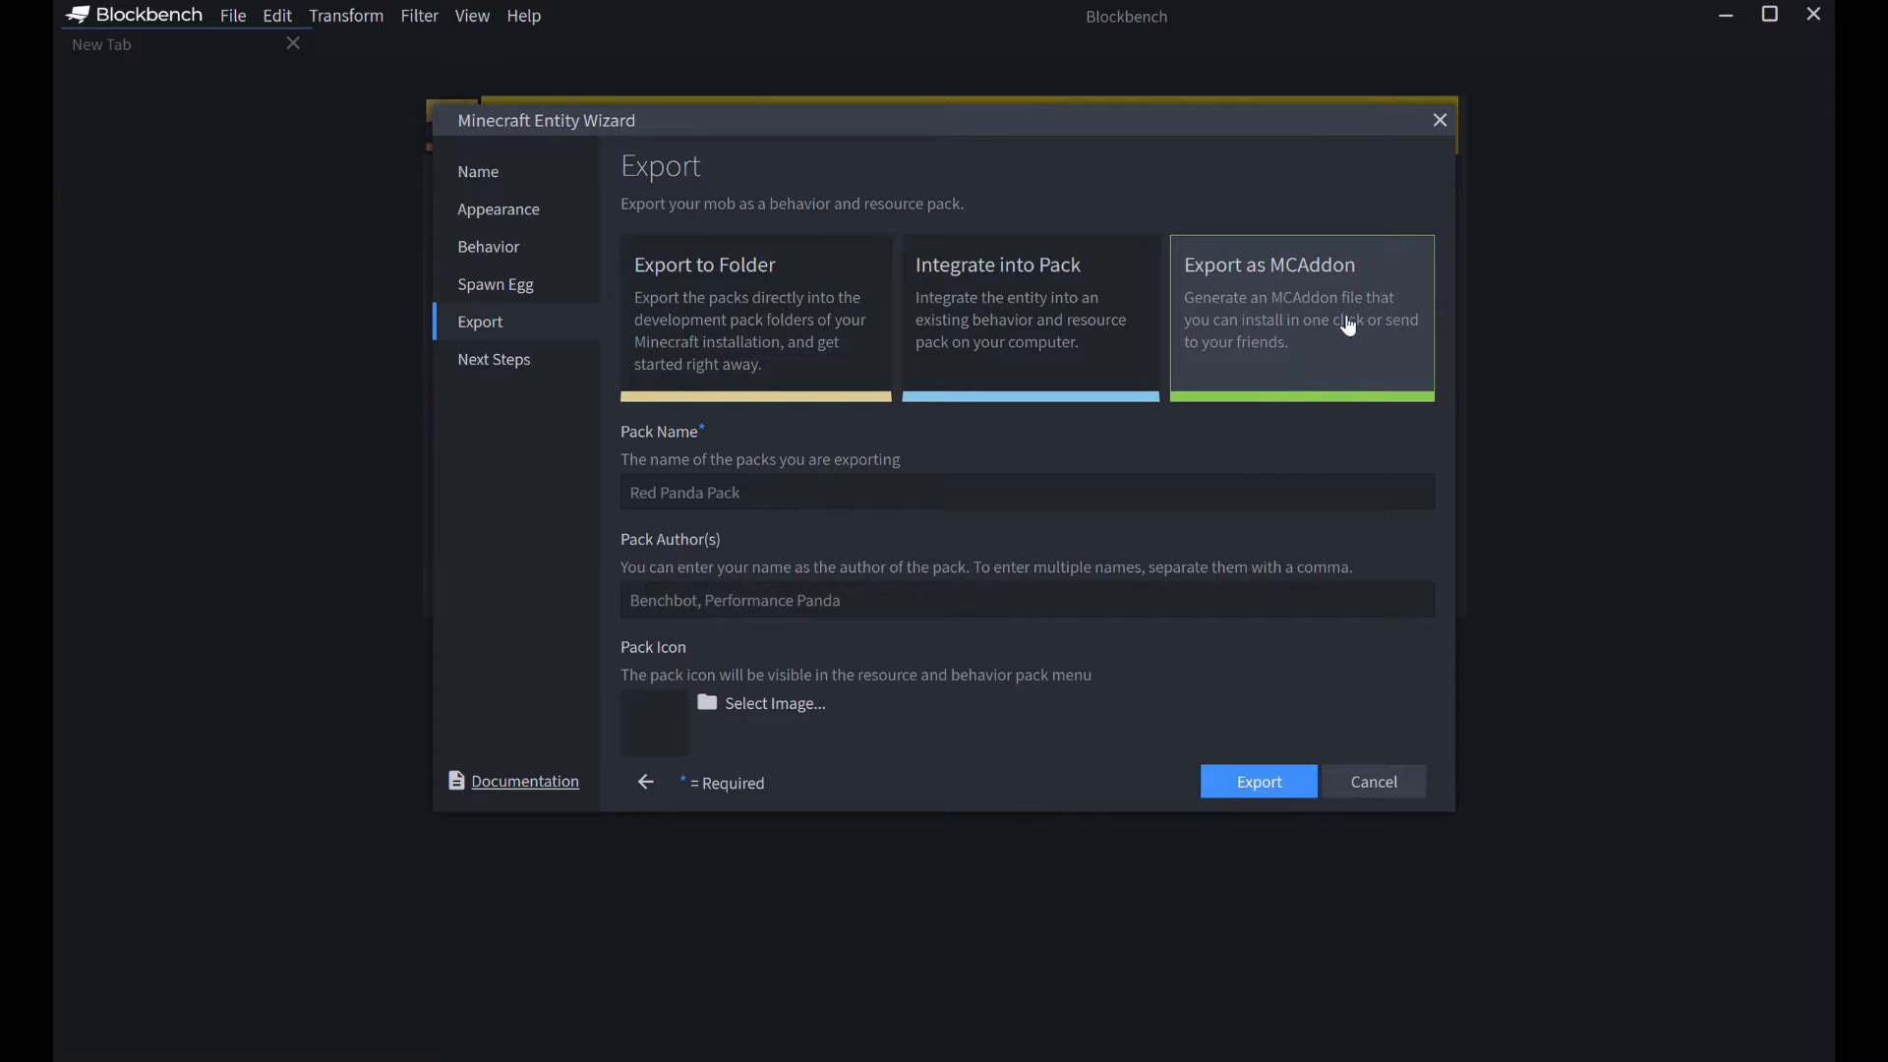
- Export the entity packs to Minecraft's folders under pack name 'Test'
left_click(1029, 313)
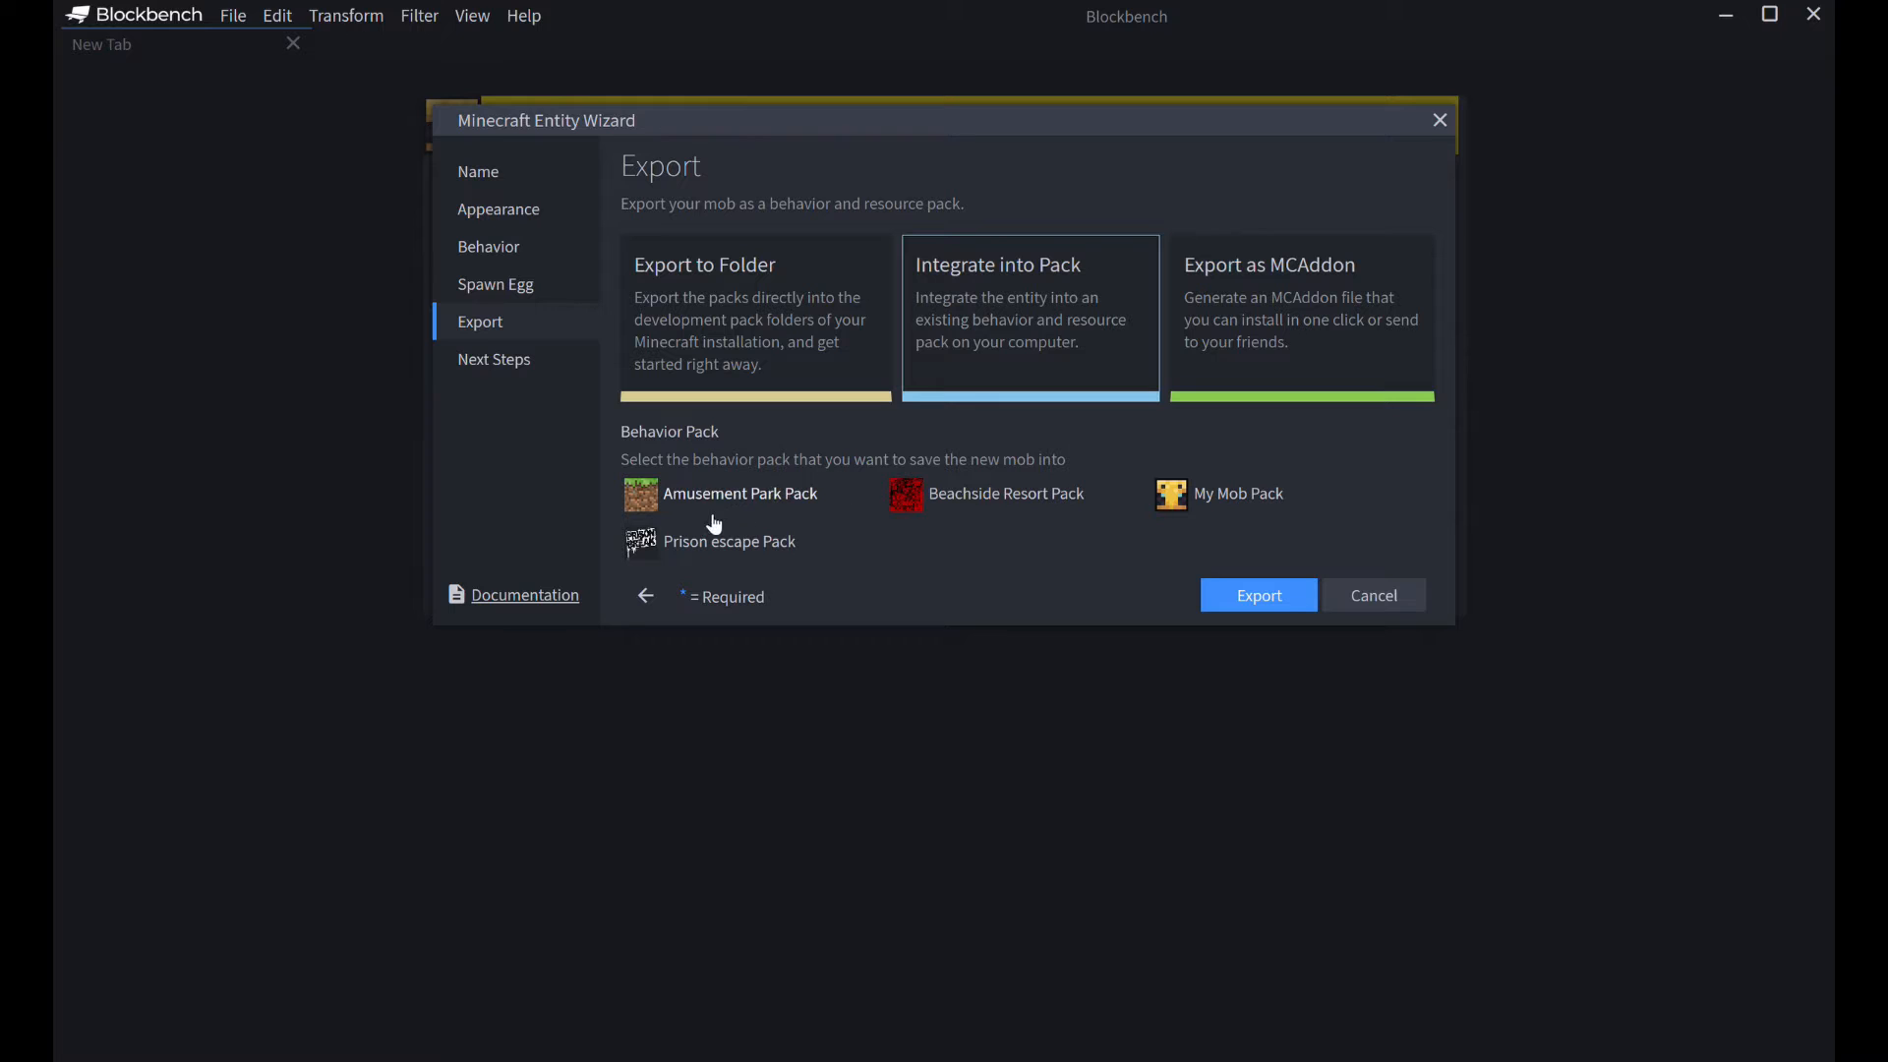
mouse_move(886, 544)
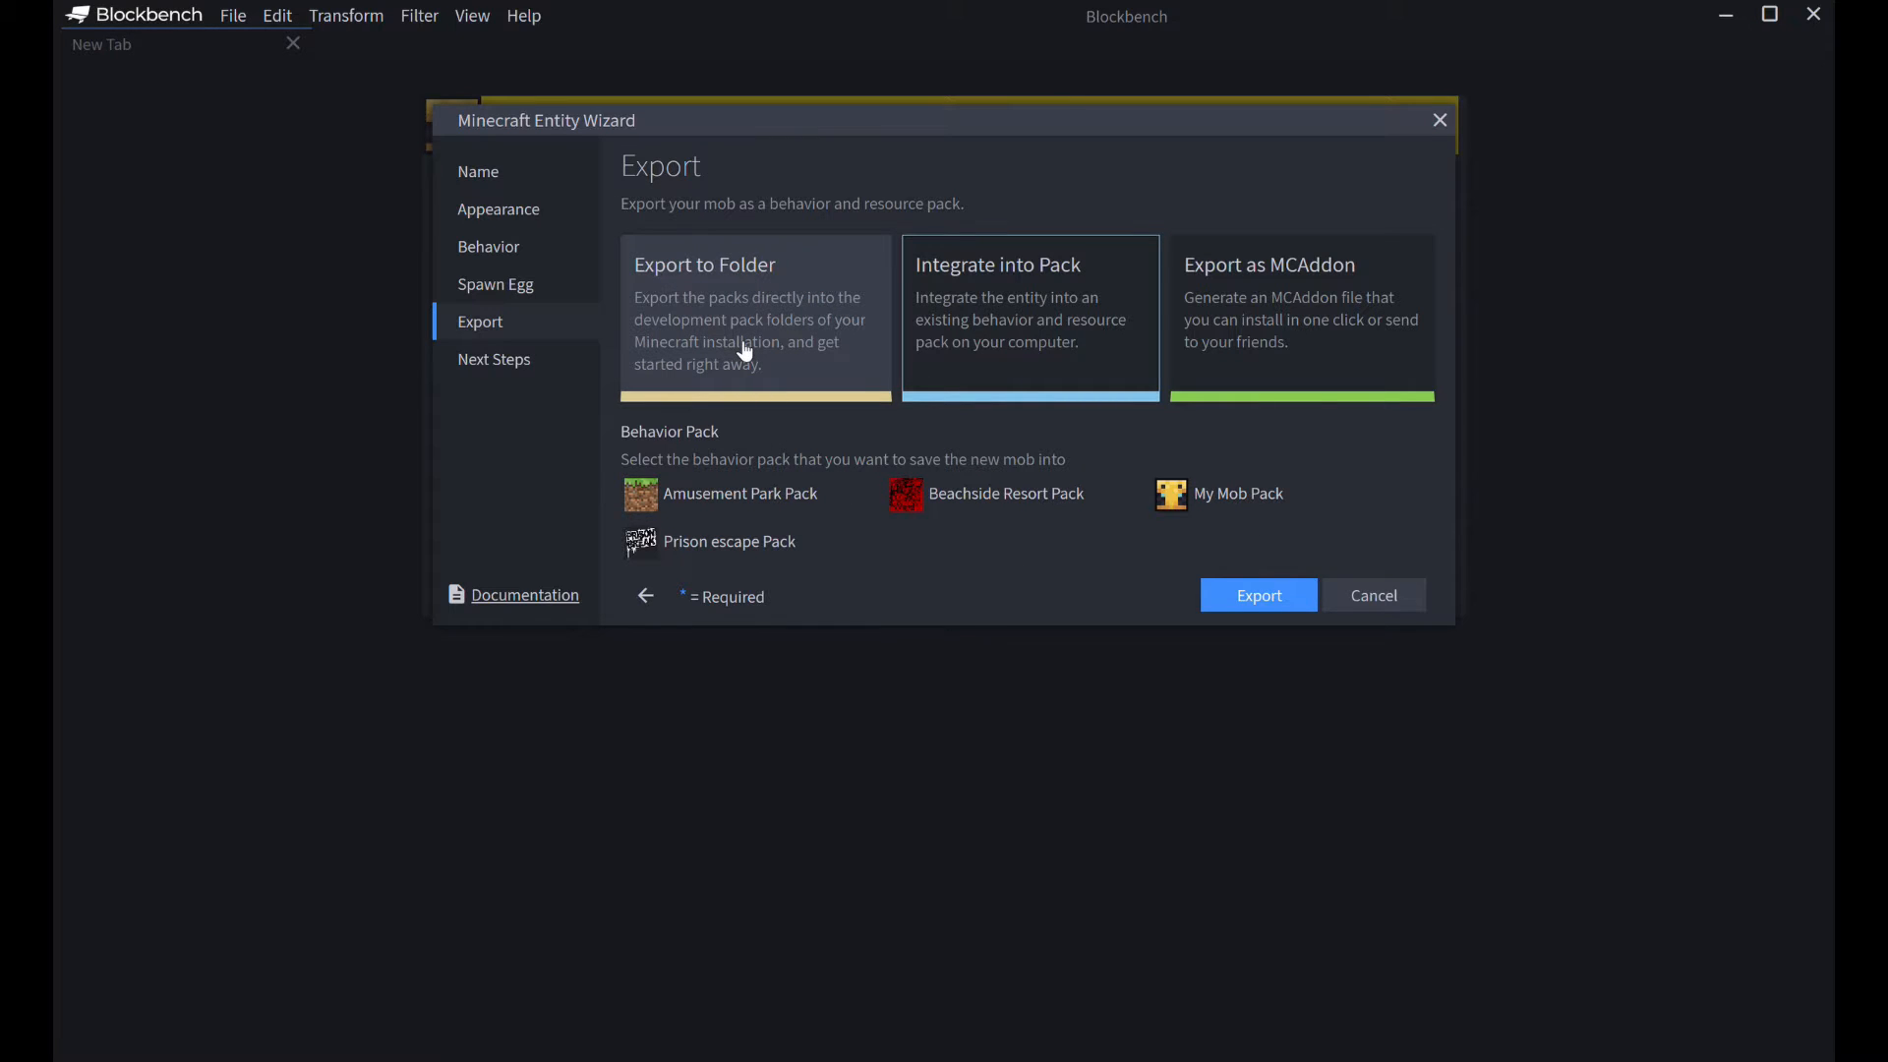
left_click(755, 312)
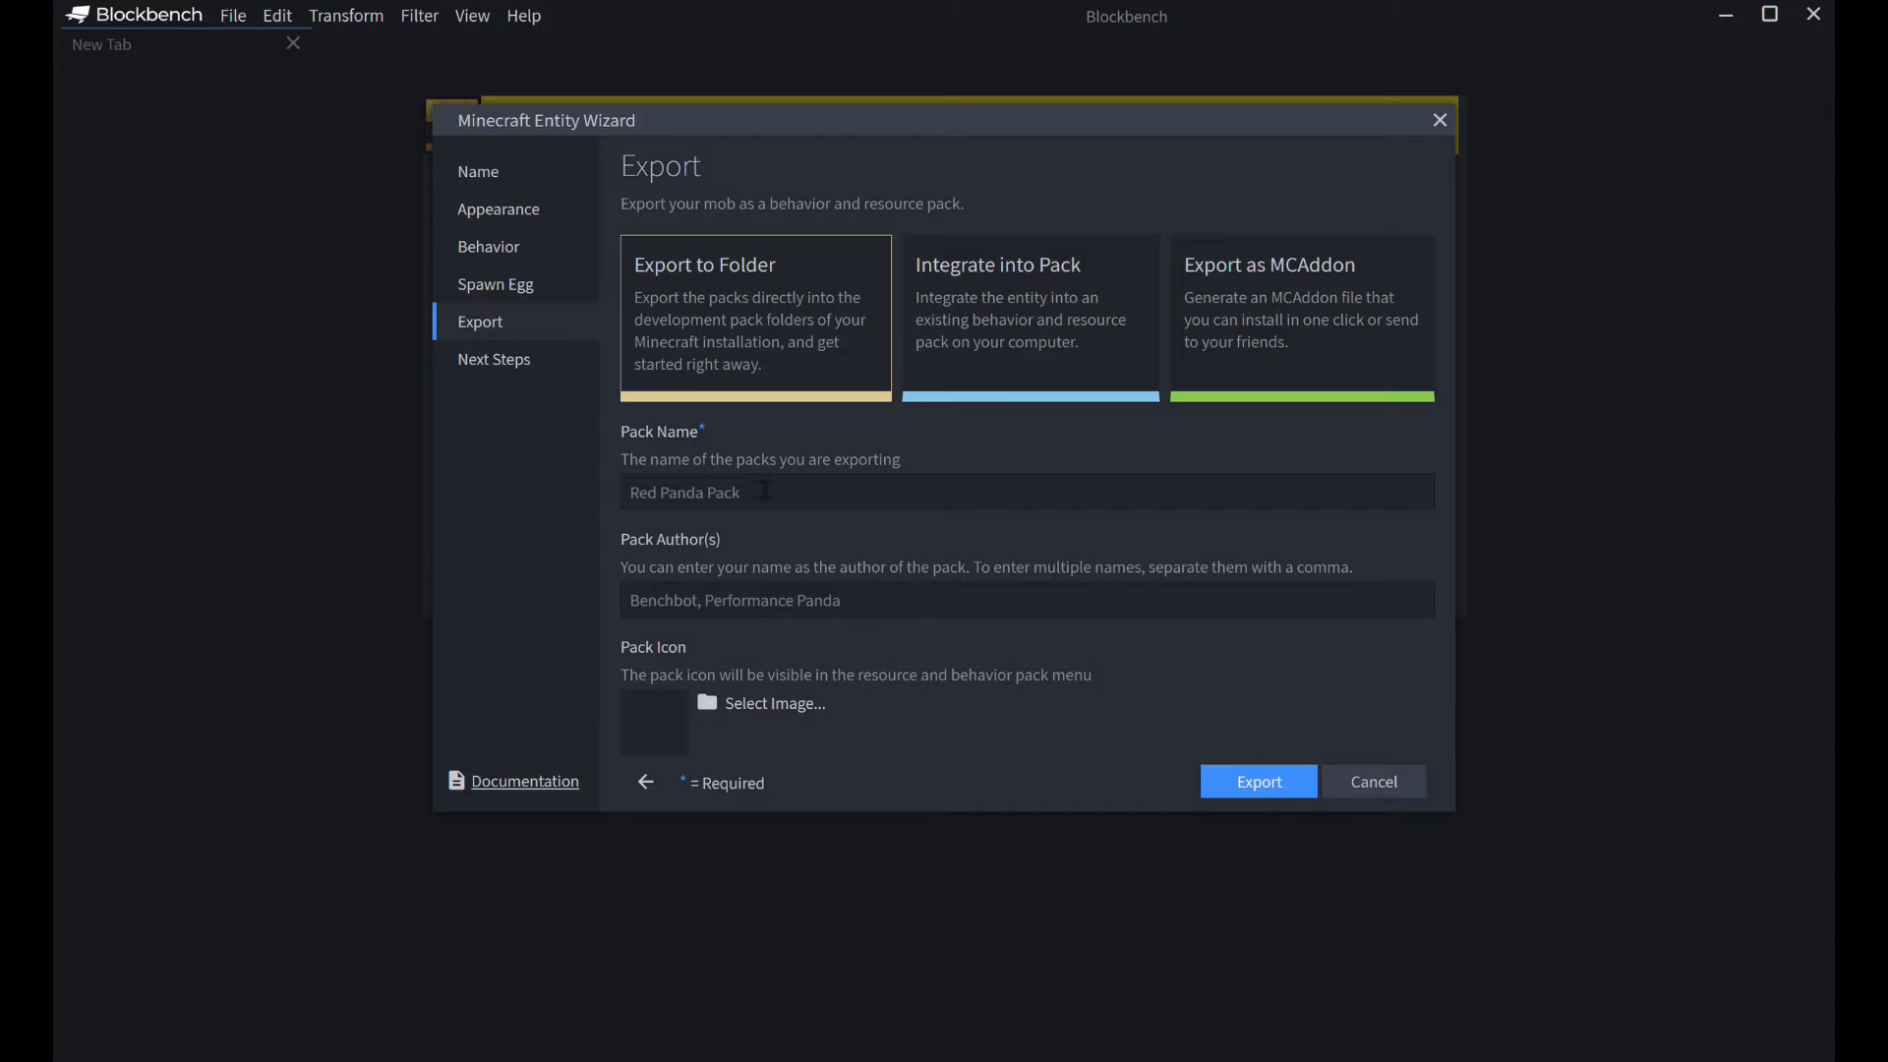
type("Test")
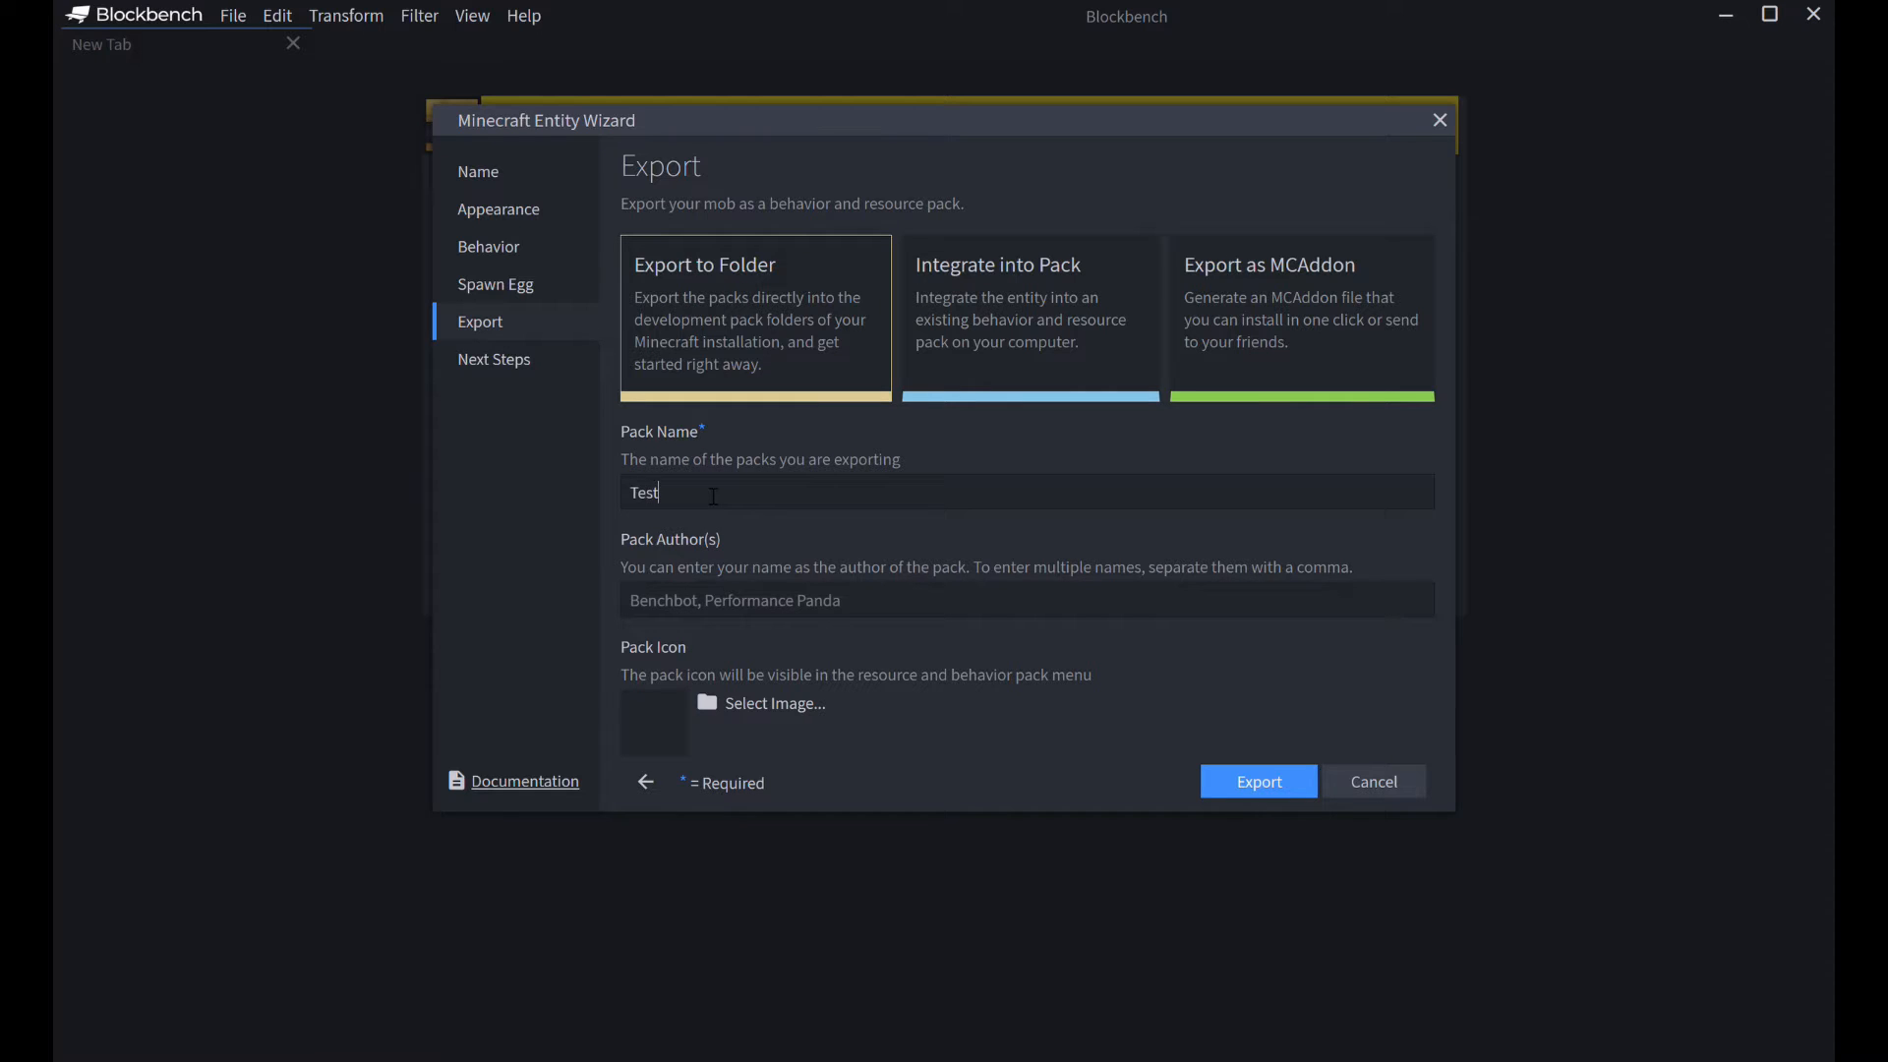
mouse_move(714, 623)
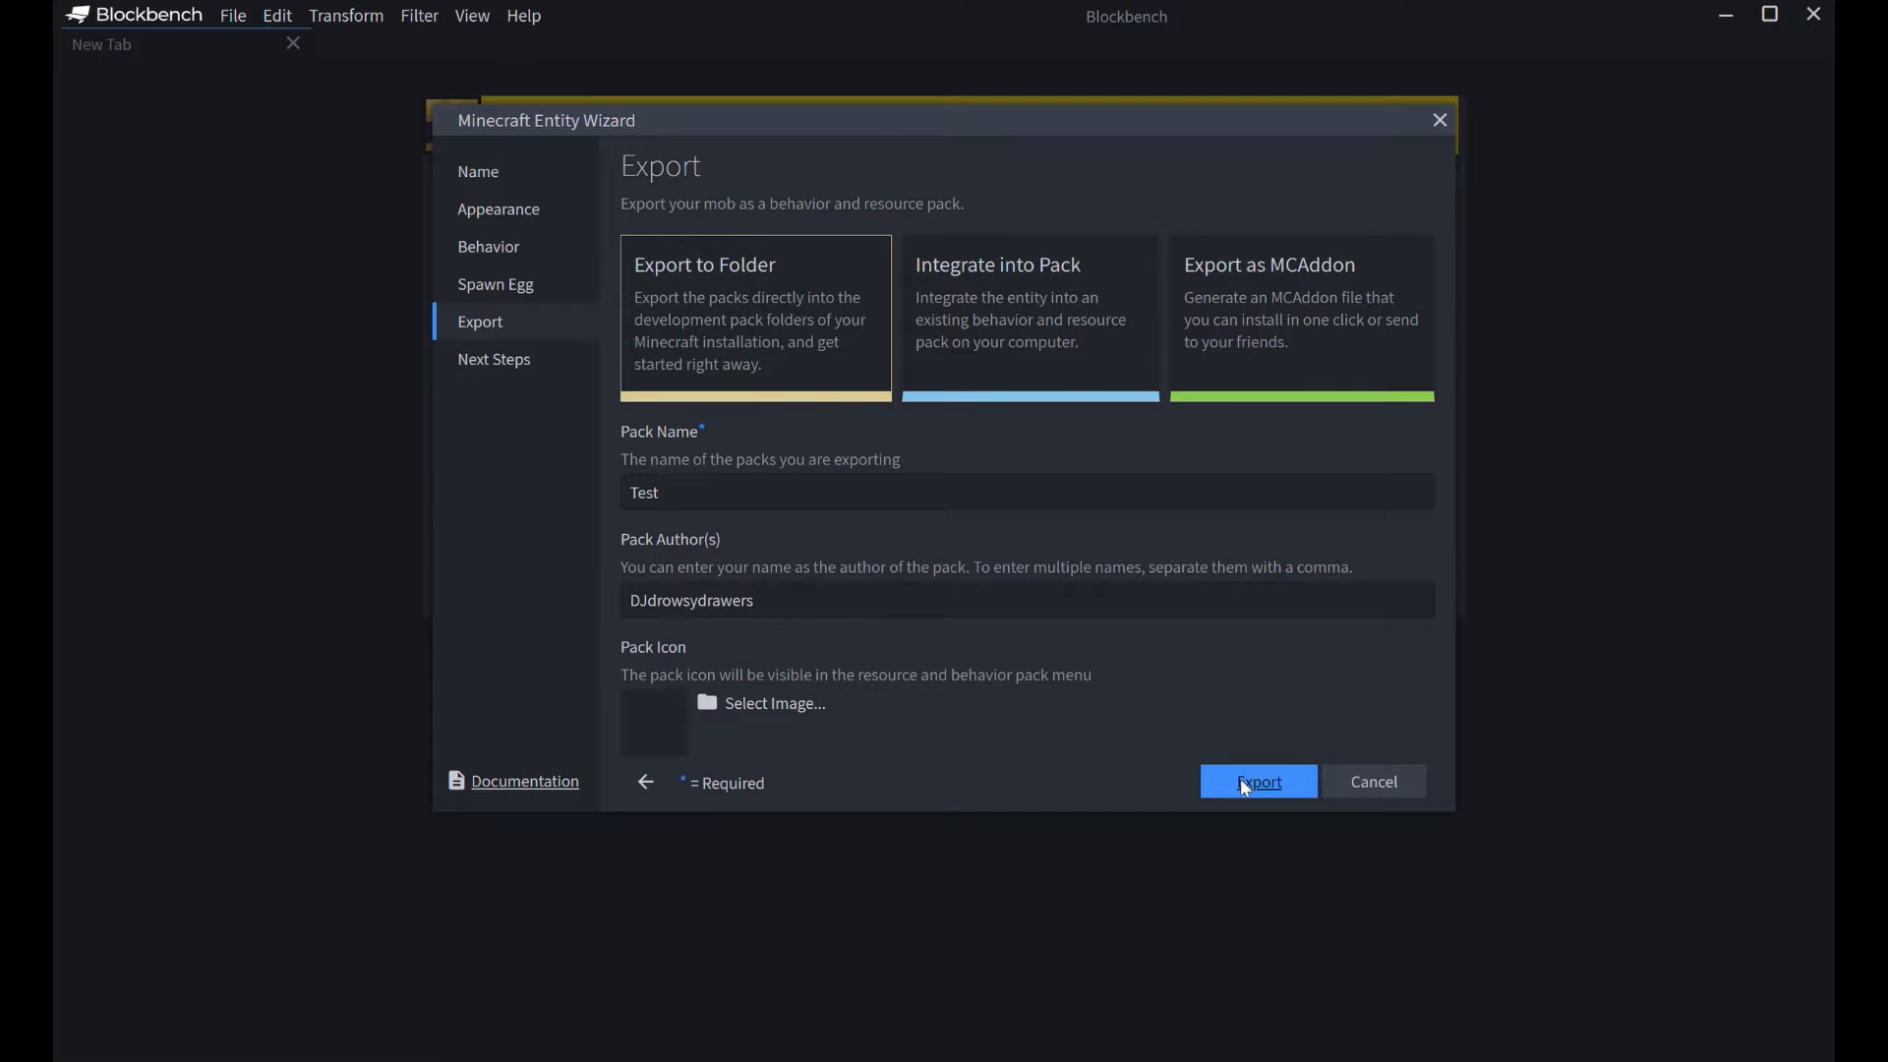
left_click(1257, 782)
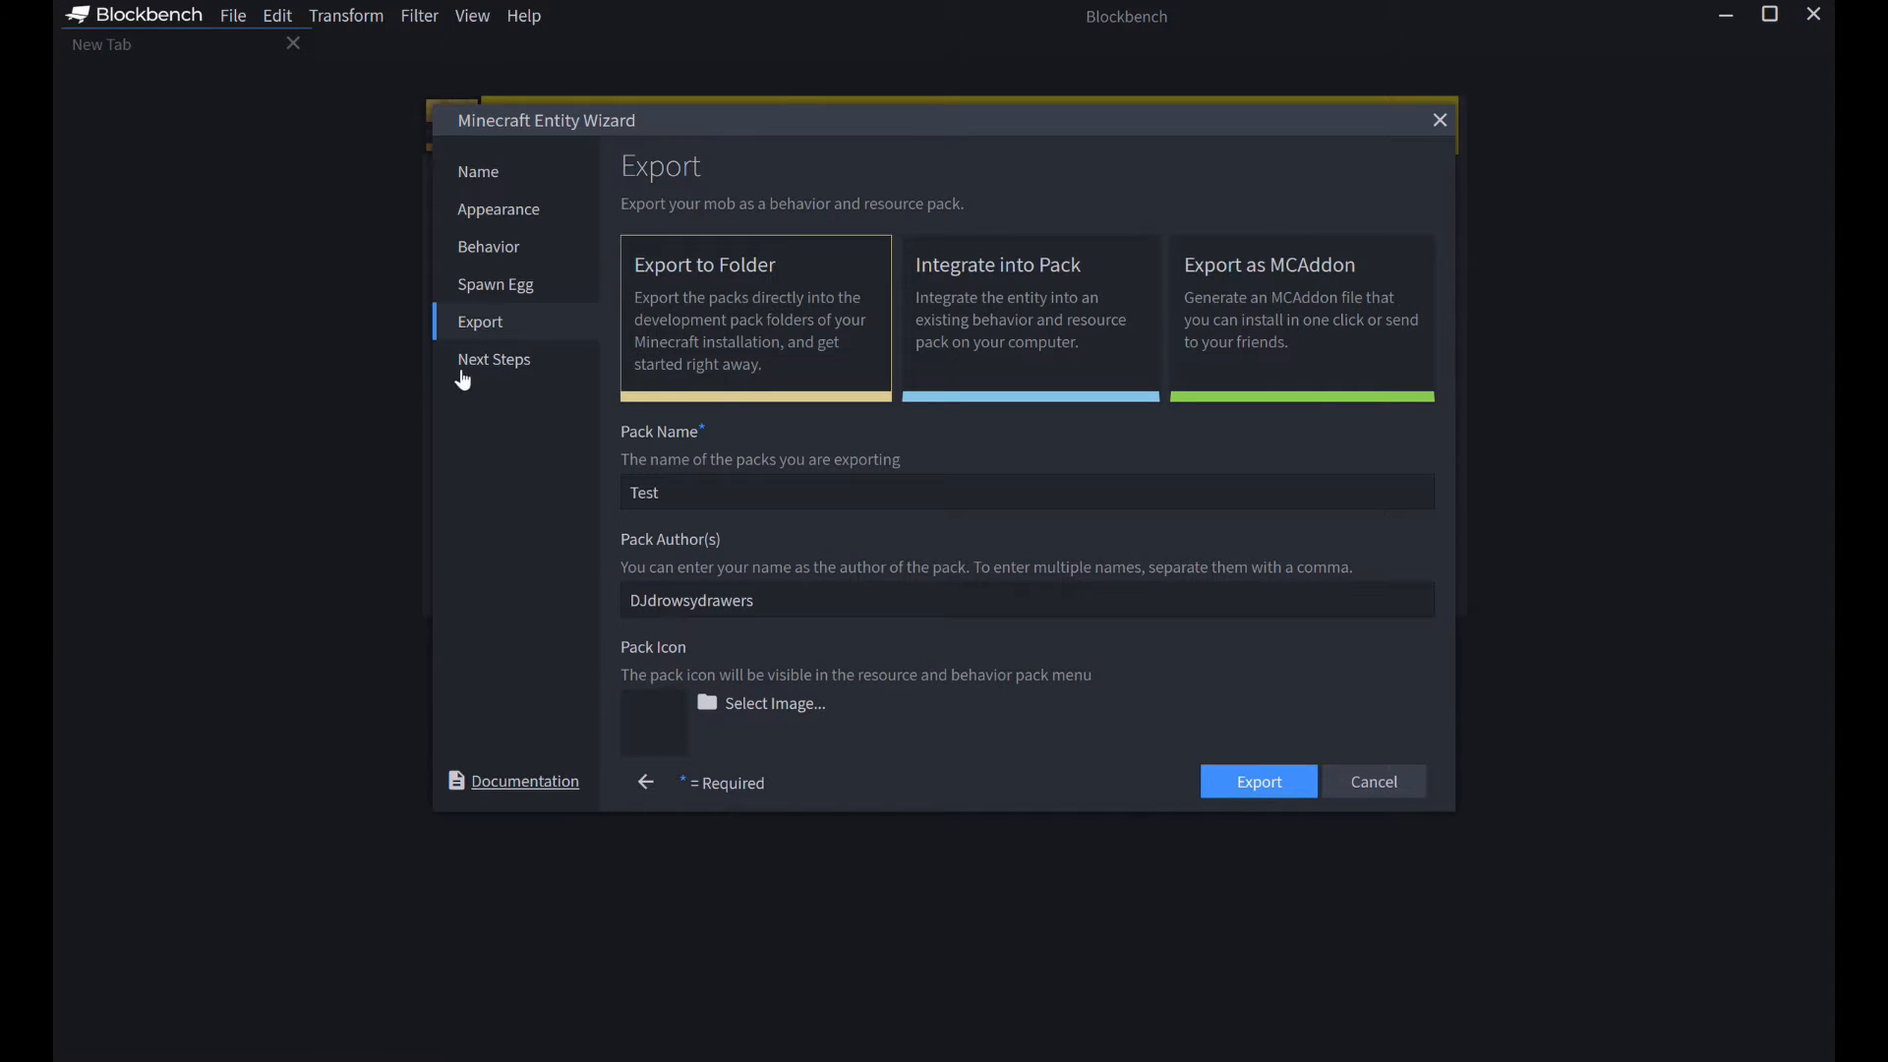
- View the Next Steps page, then close the wizard with Edit Model
left_click(1257, 779)
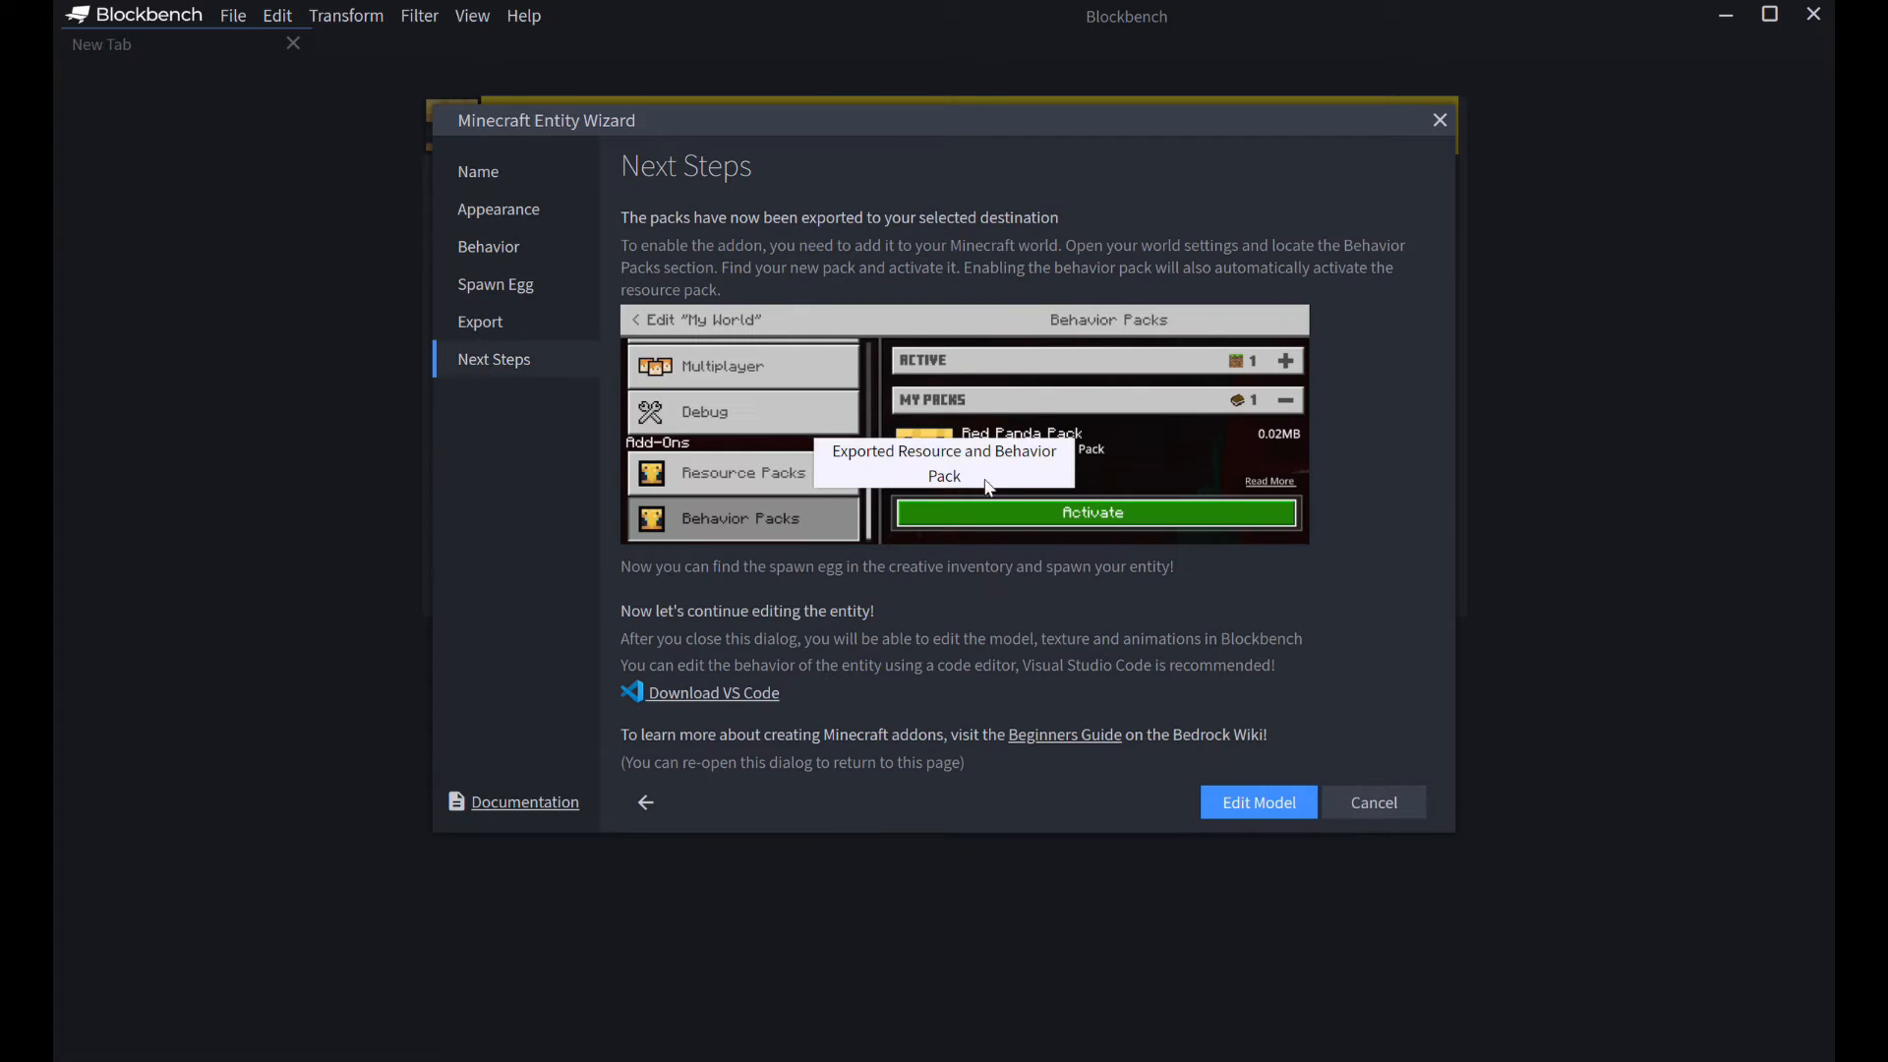
mouse_move(1141, 731)
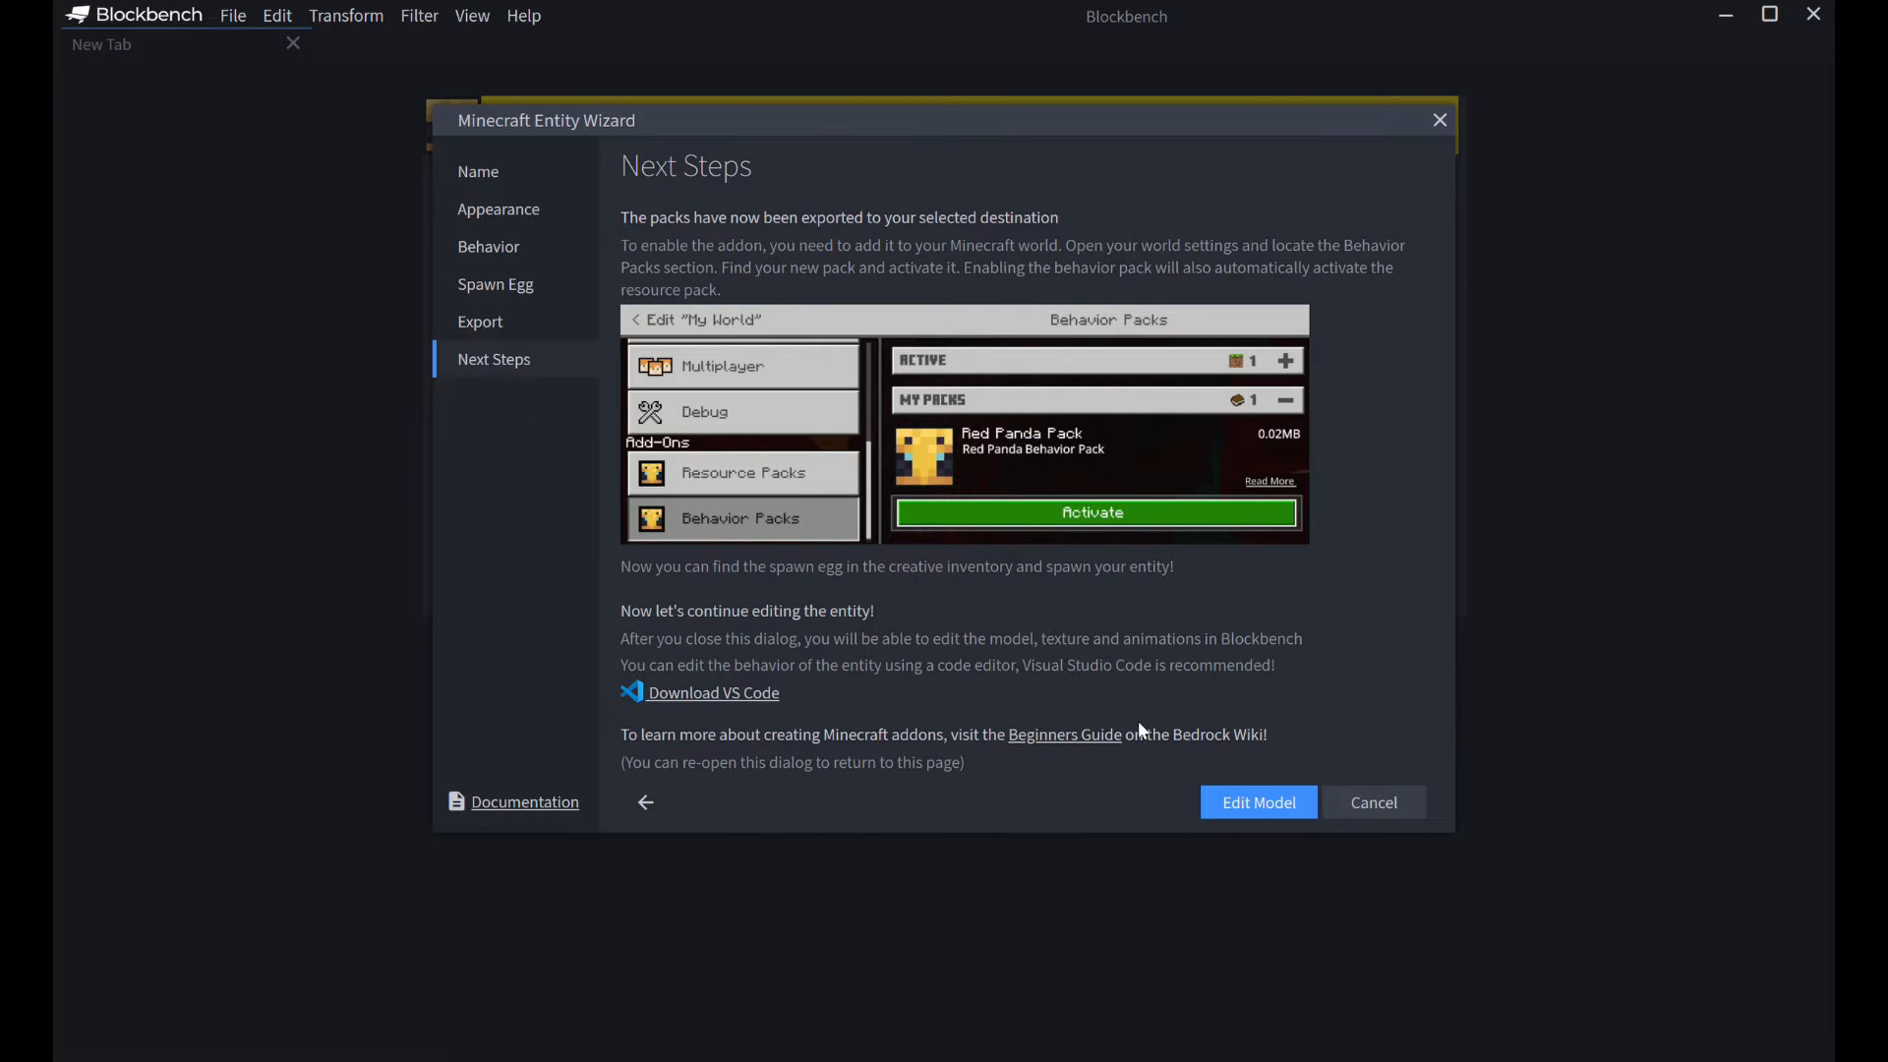
left_click(1257, 802)
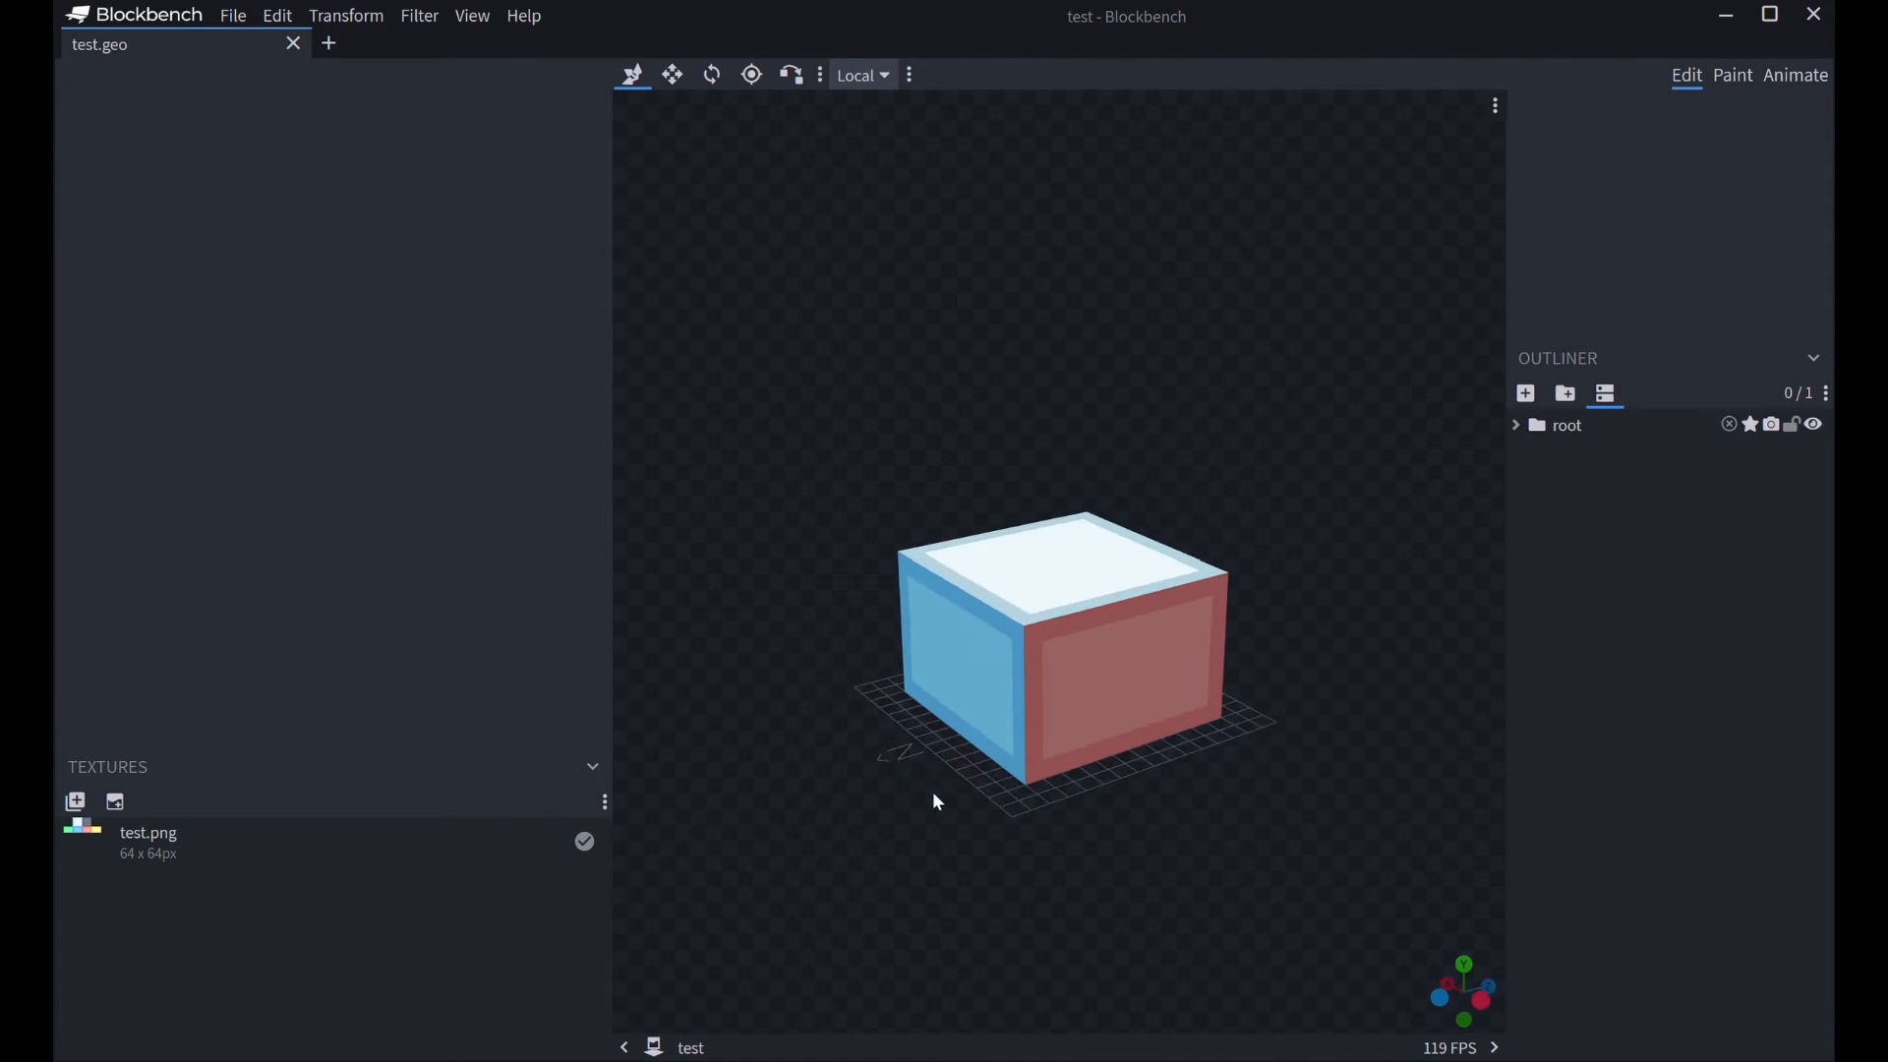
- Remove the starter cube and create a blank 128×128 texture named 'test'
left_click(1060, 638)
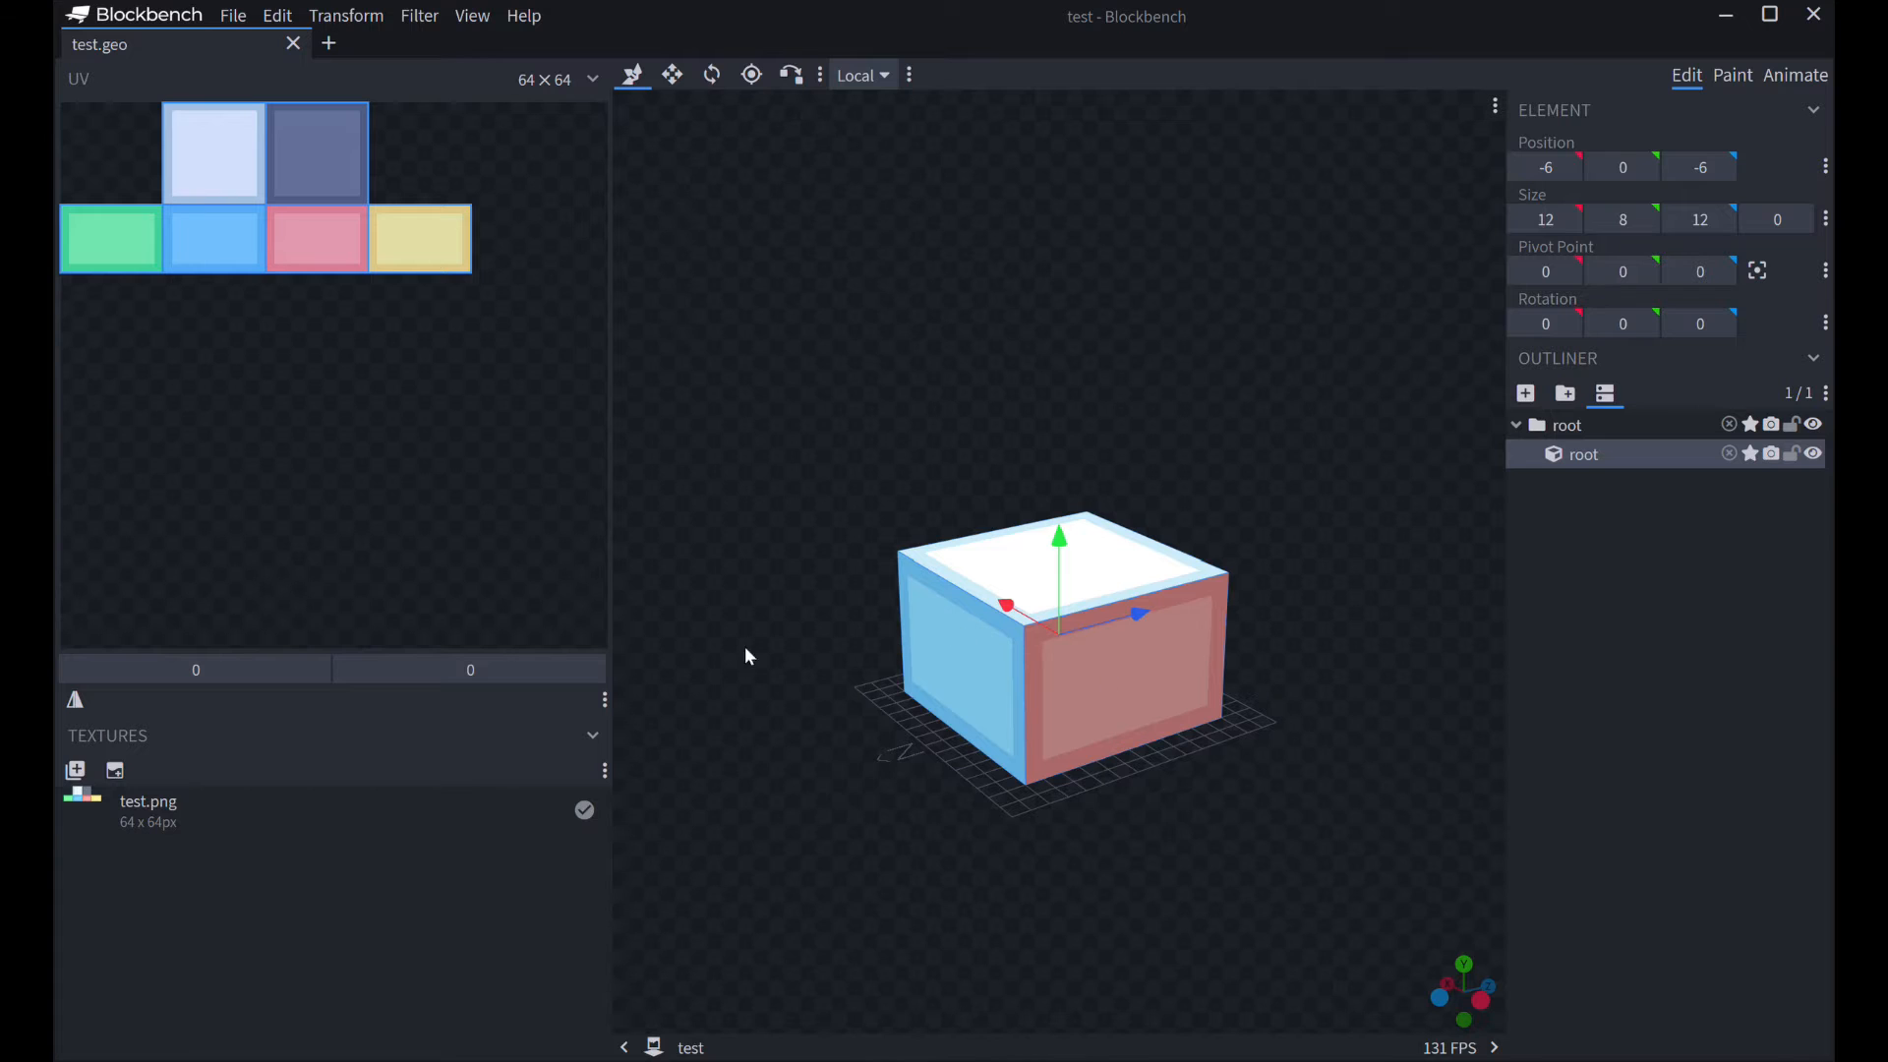
mouse_move(203, 824)
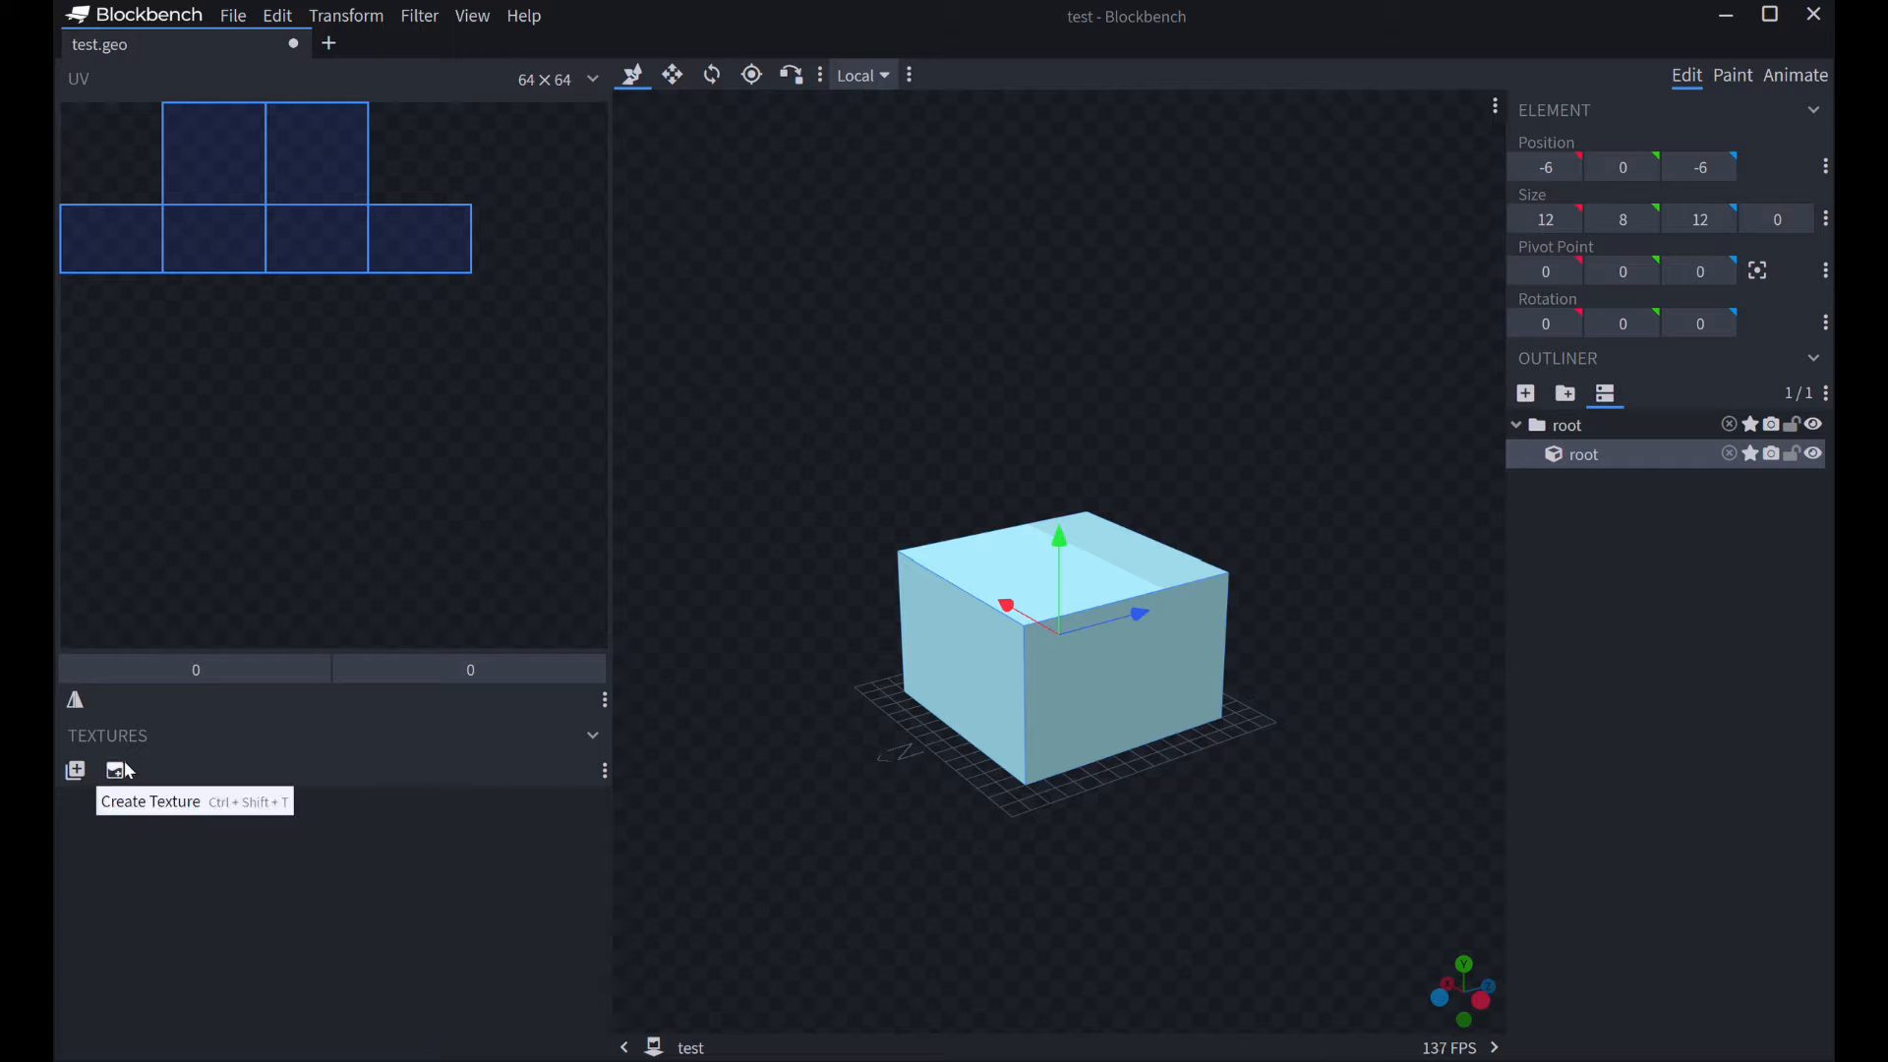
left_click(74, 771)
type("t")
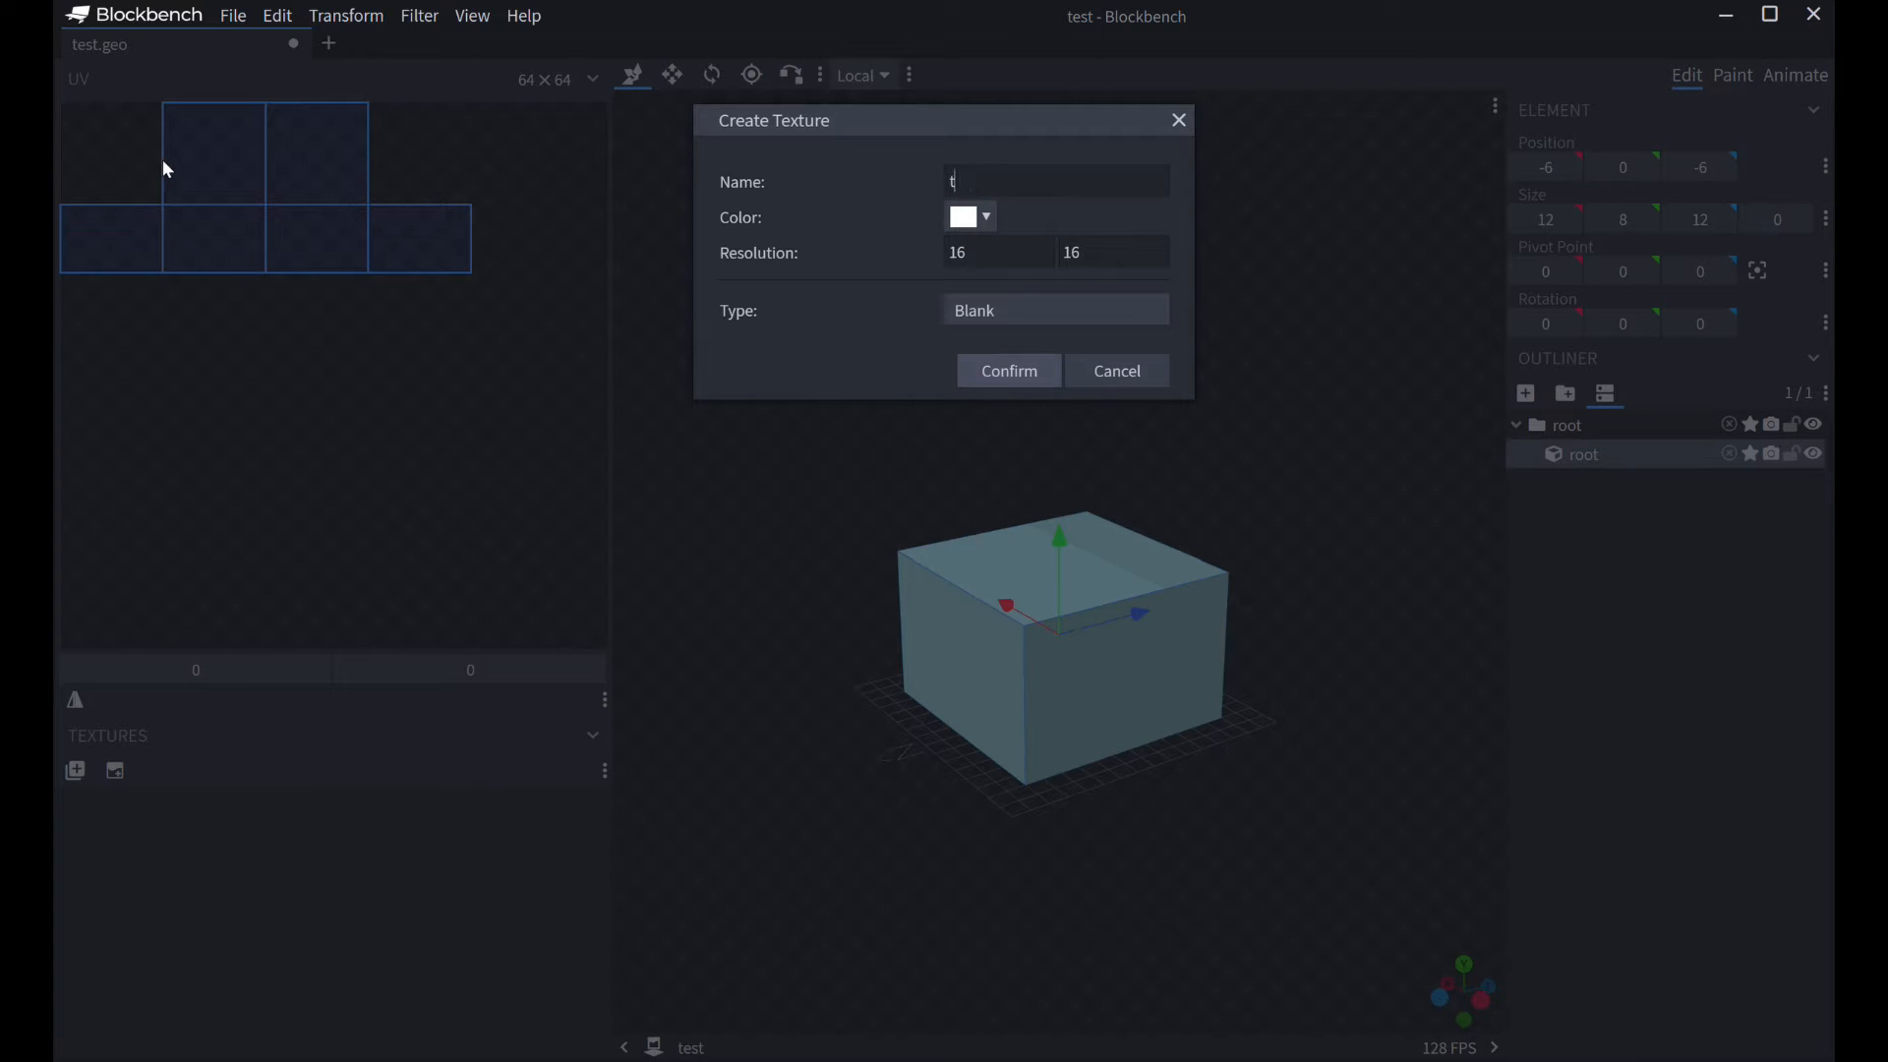
type("est")
left_click(1113, 252)
type("128")
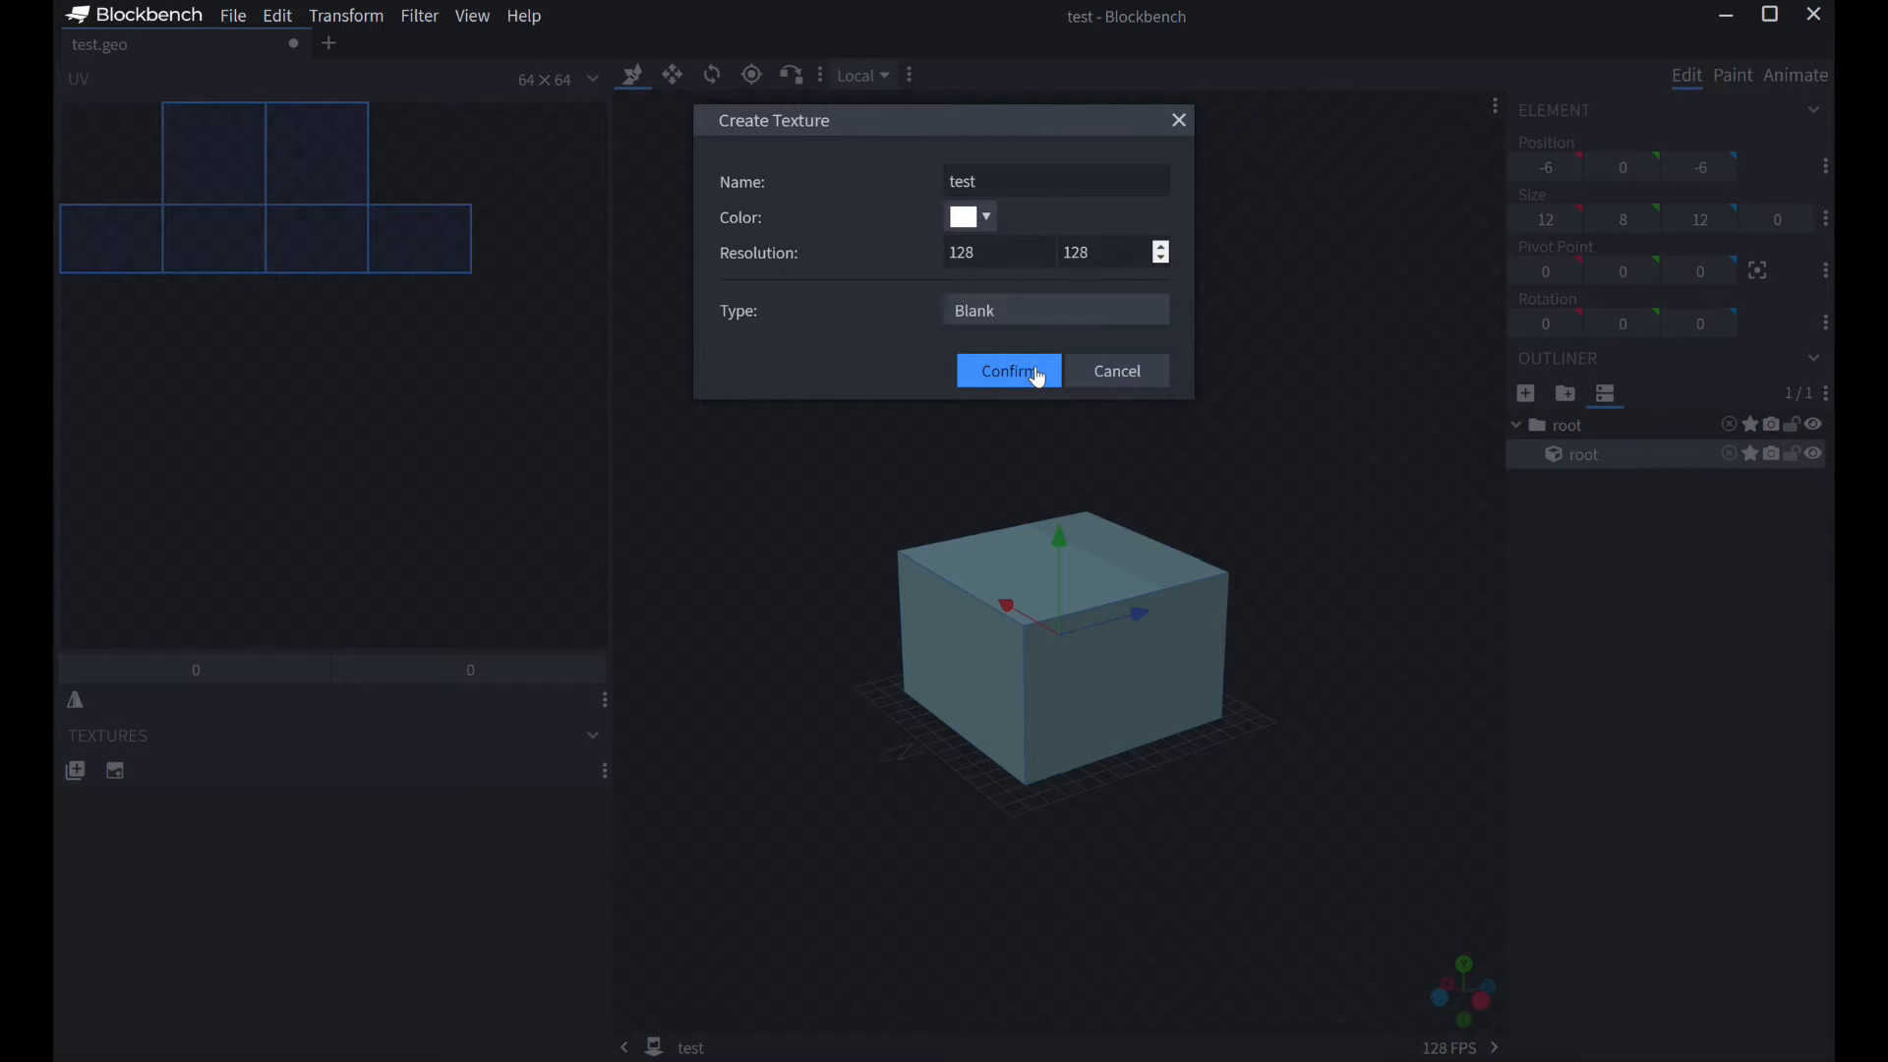
left_click(1008, 370)
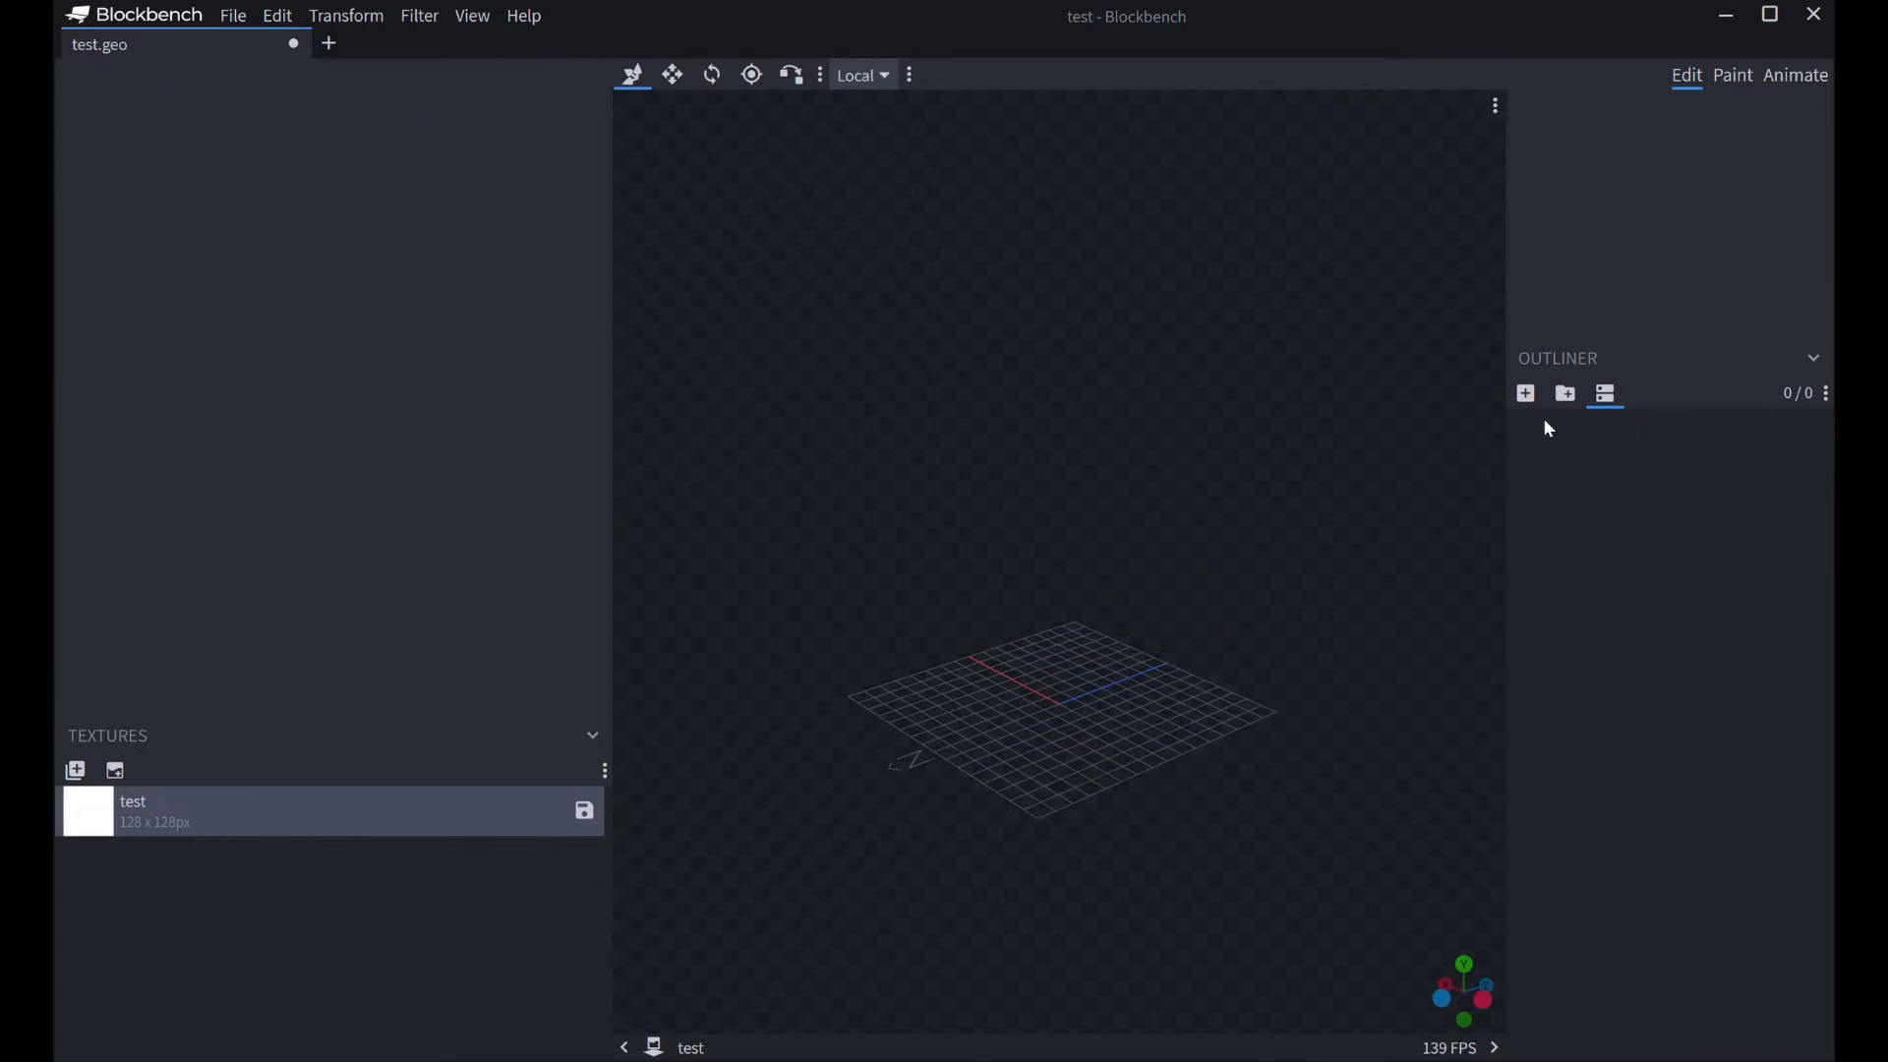
- Add a new 1×1×1 cube at the origin and toggle its visibility off and on
left_click(1524, 392)
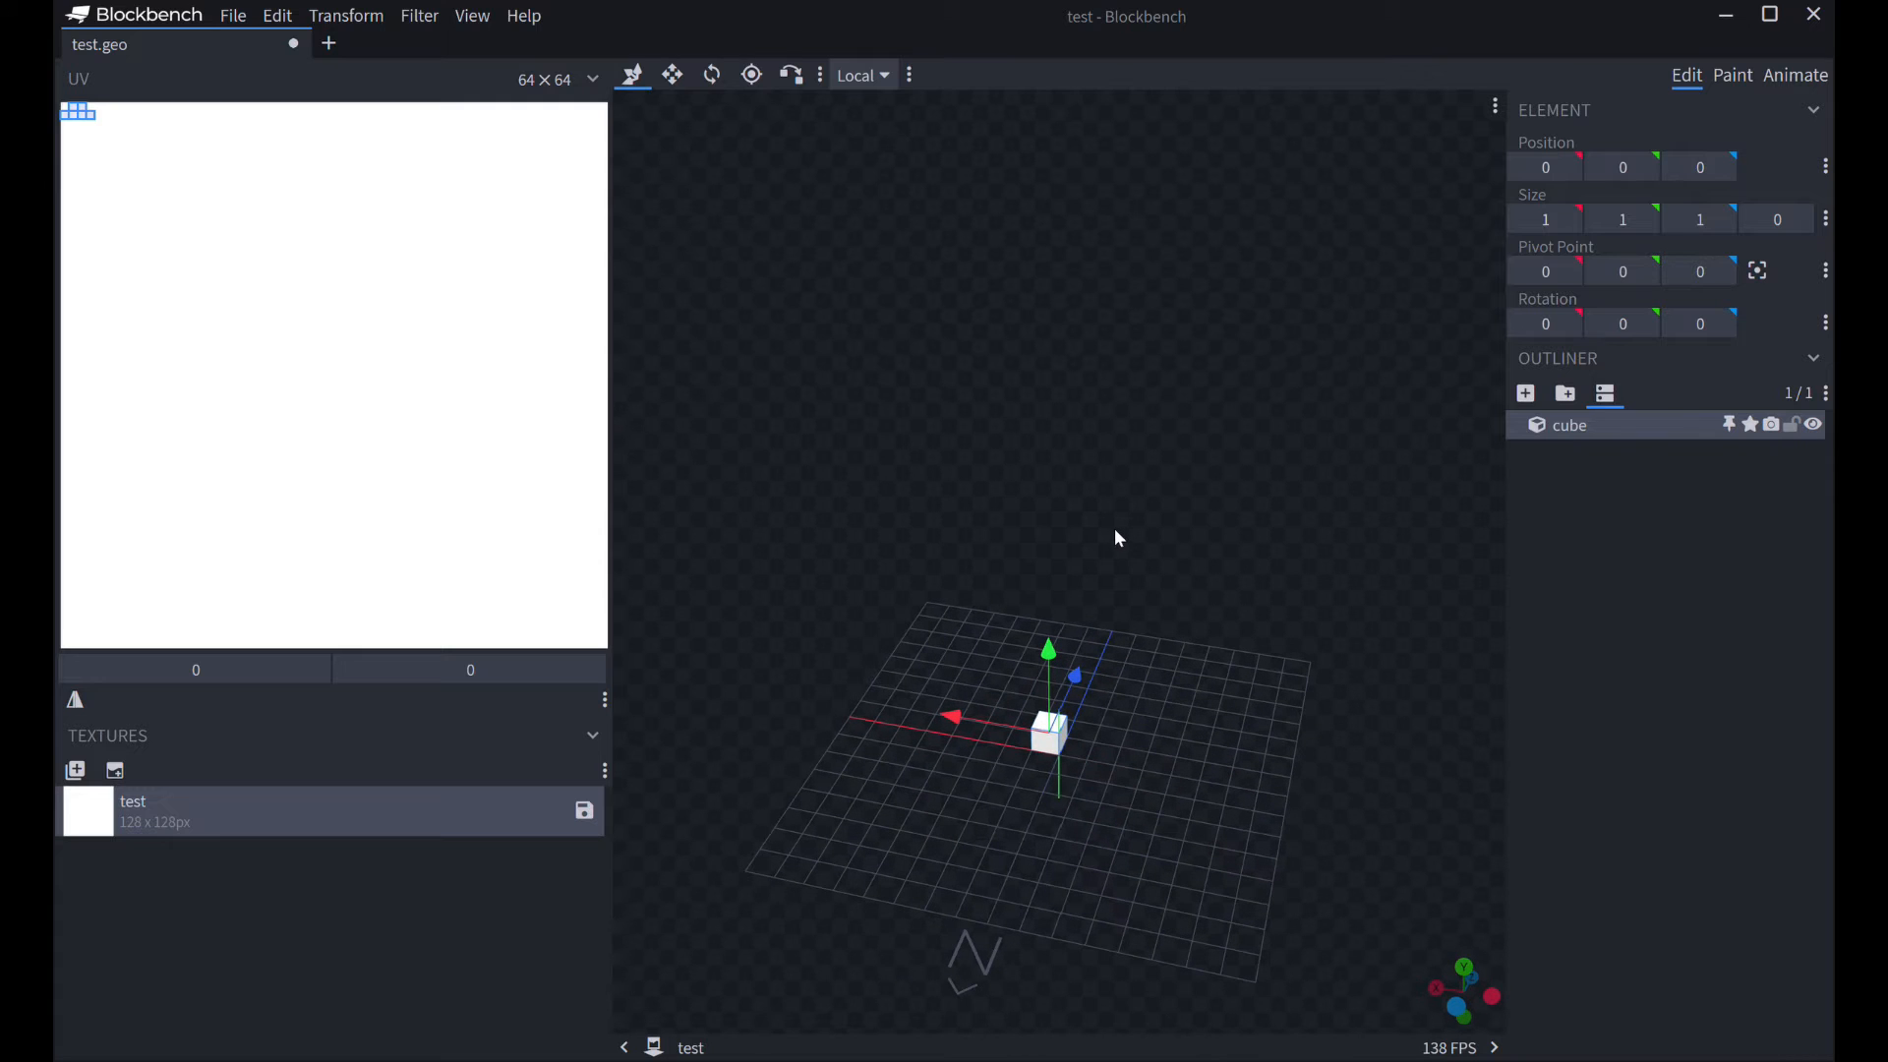
mouse_move(1280, 562)
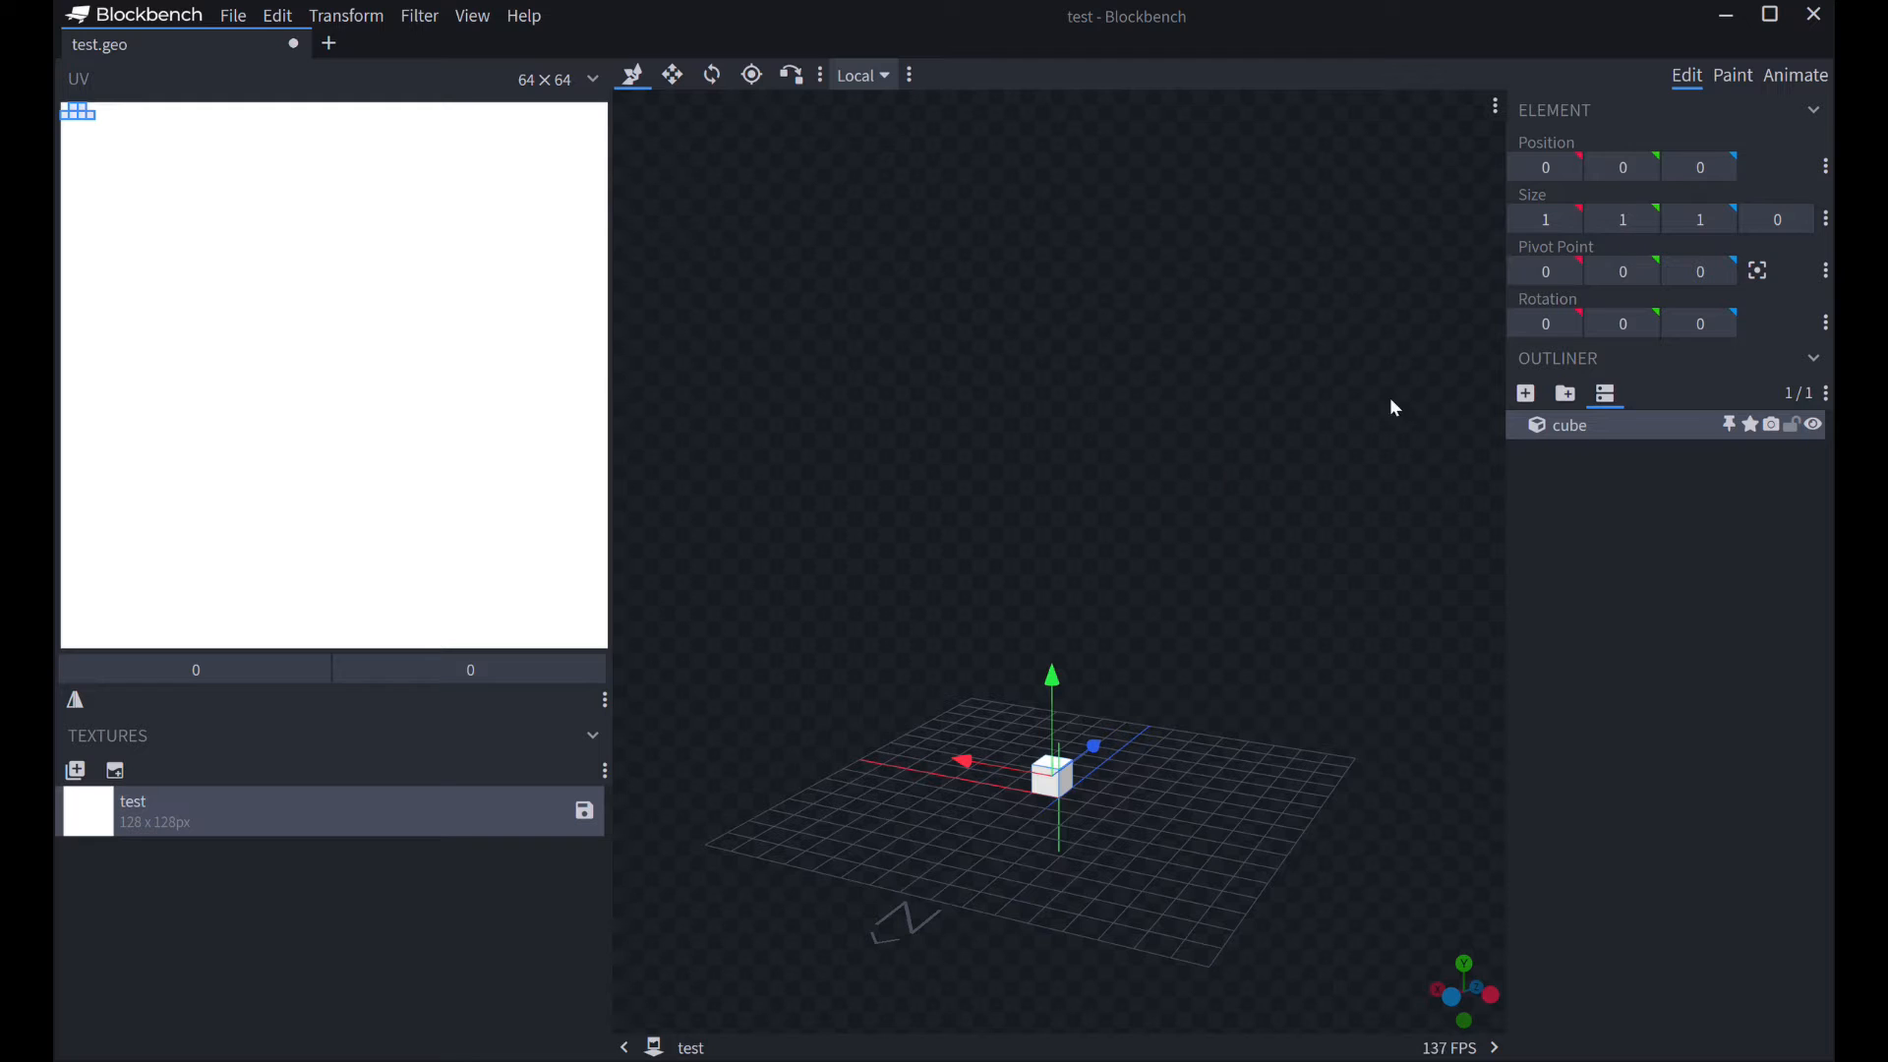
mouse_move(1577, 444)
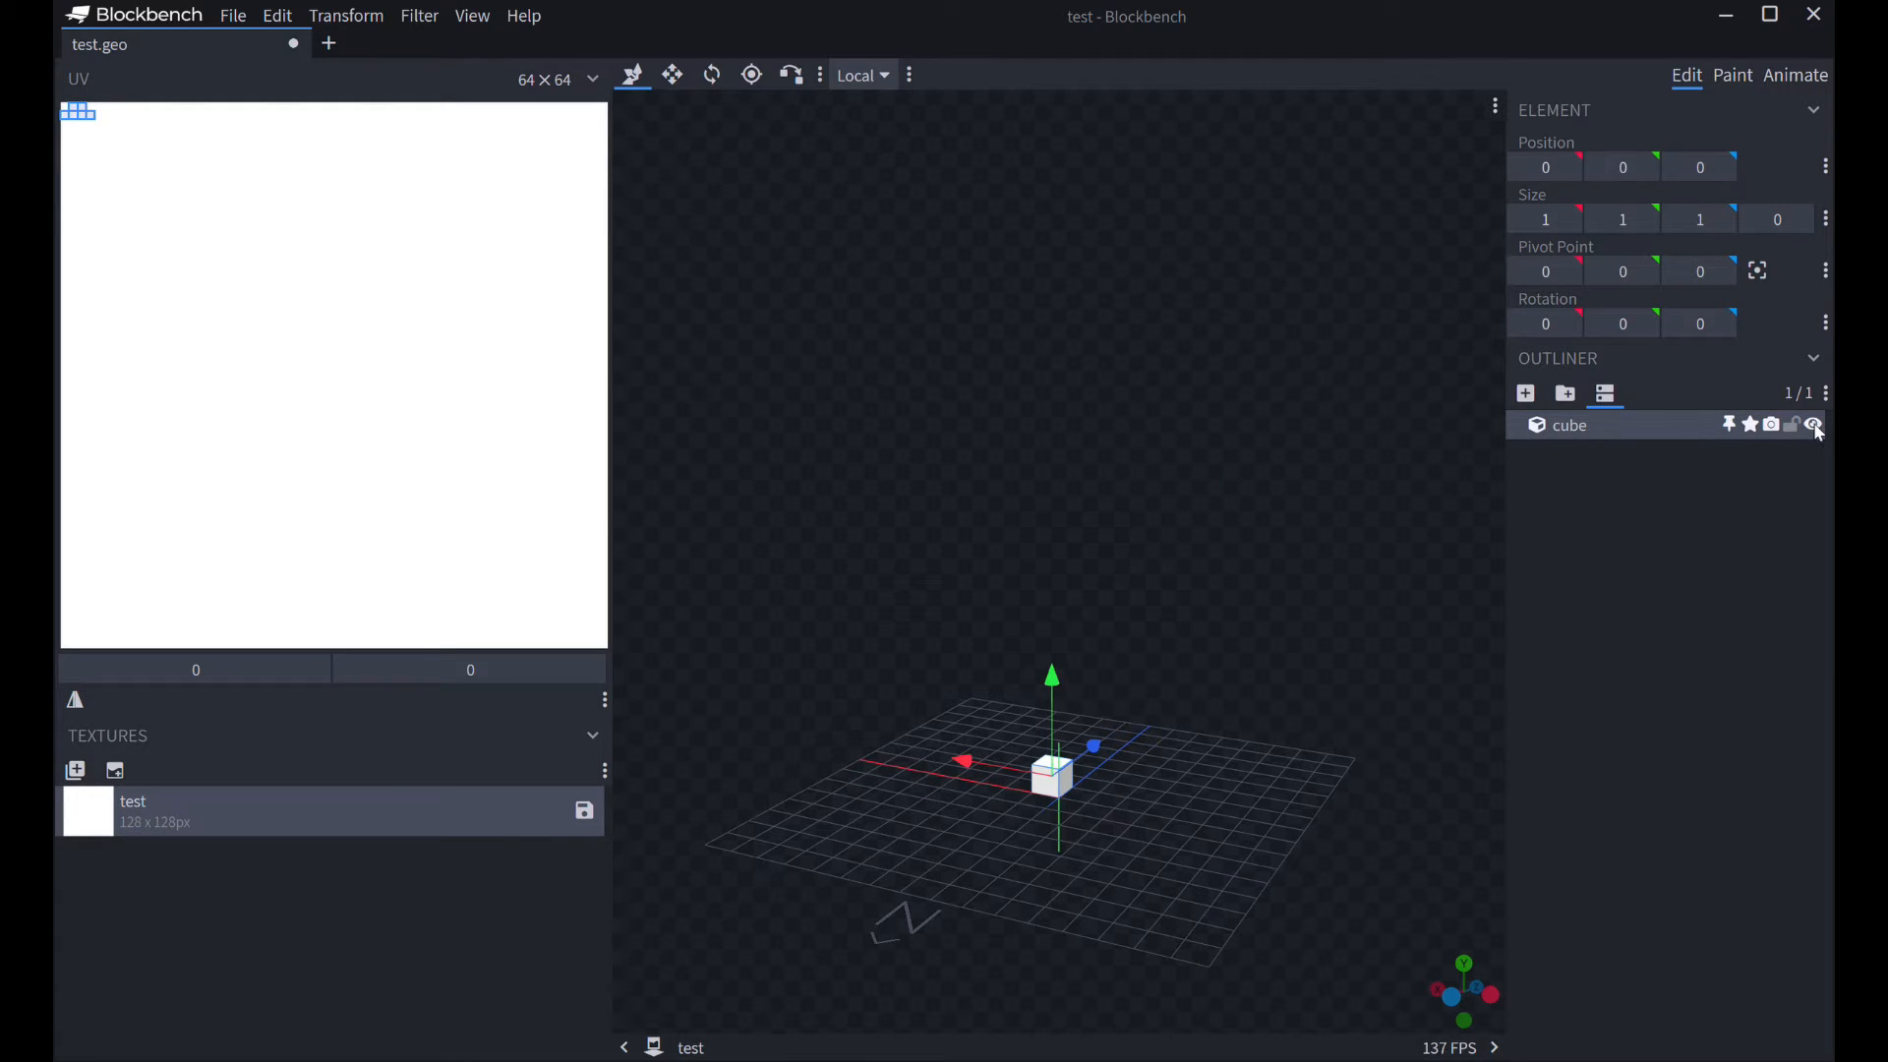
left_click(1811, 424)
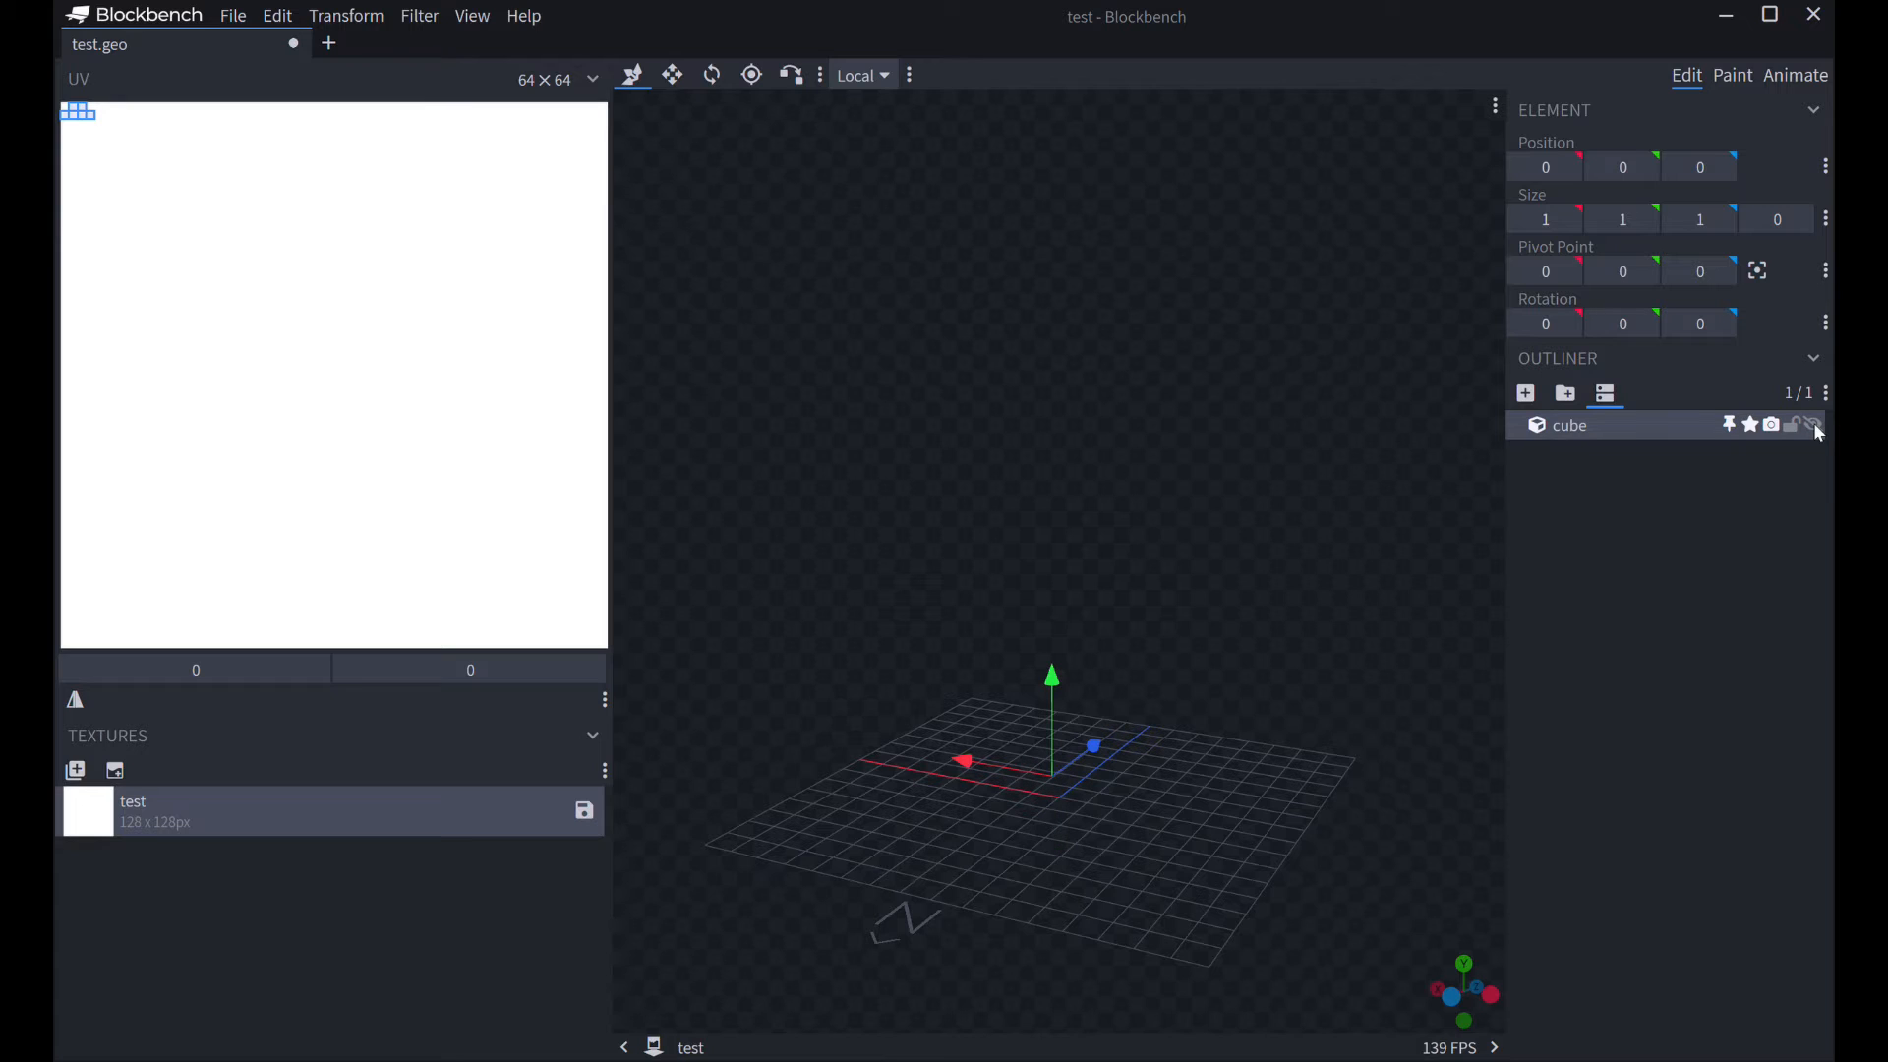
left_click(1811, 424)
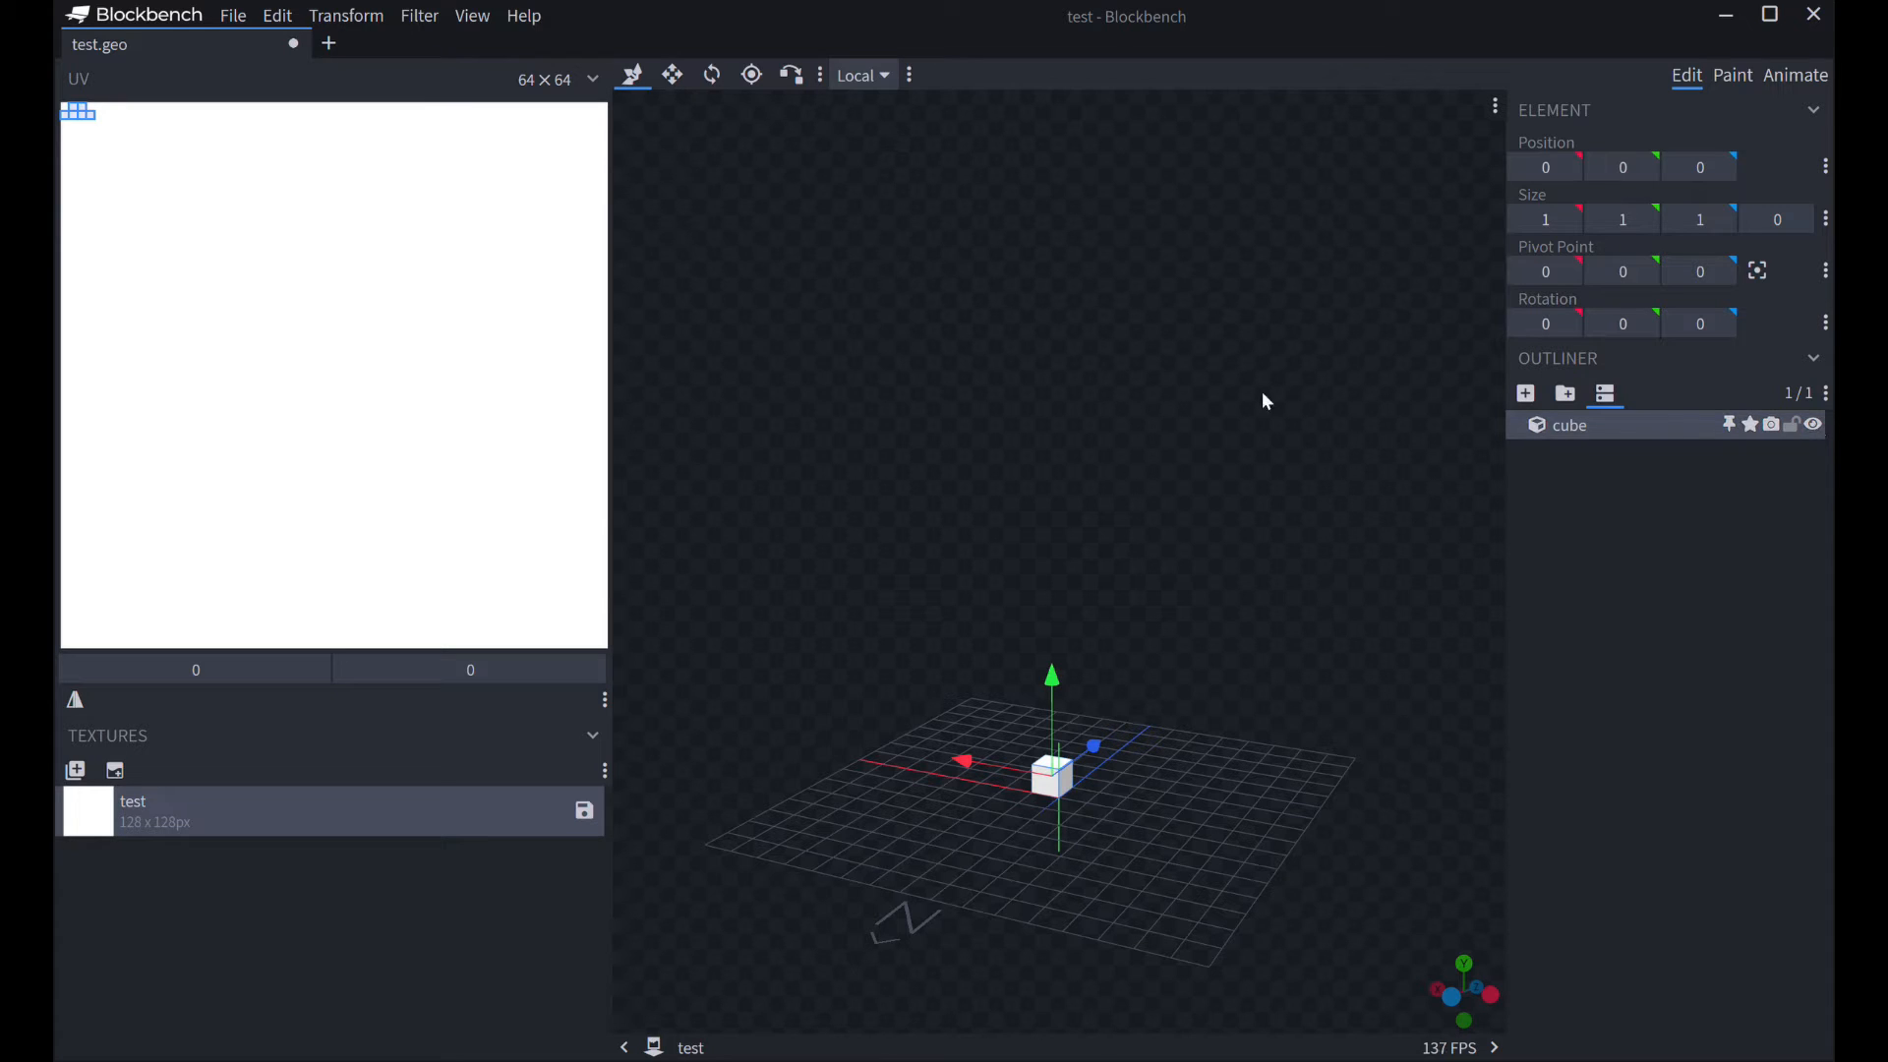
mouse_move(1053, 723)
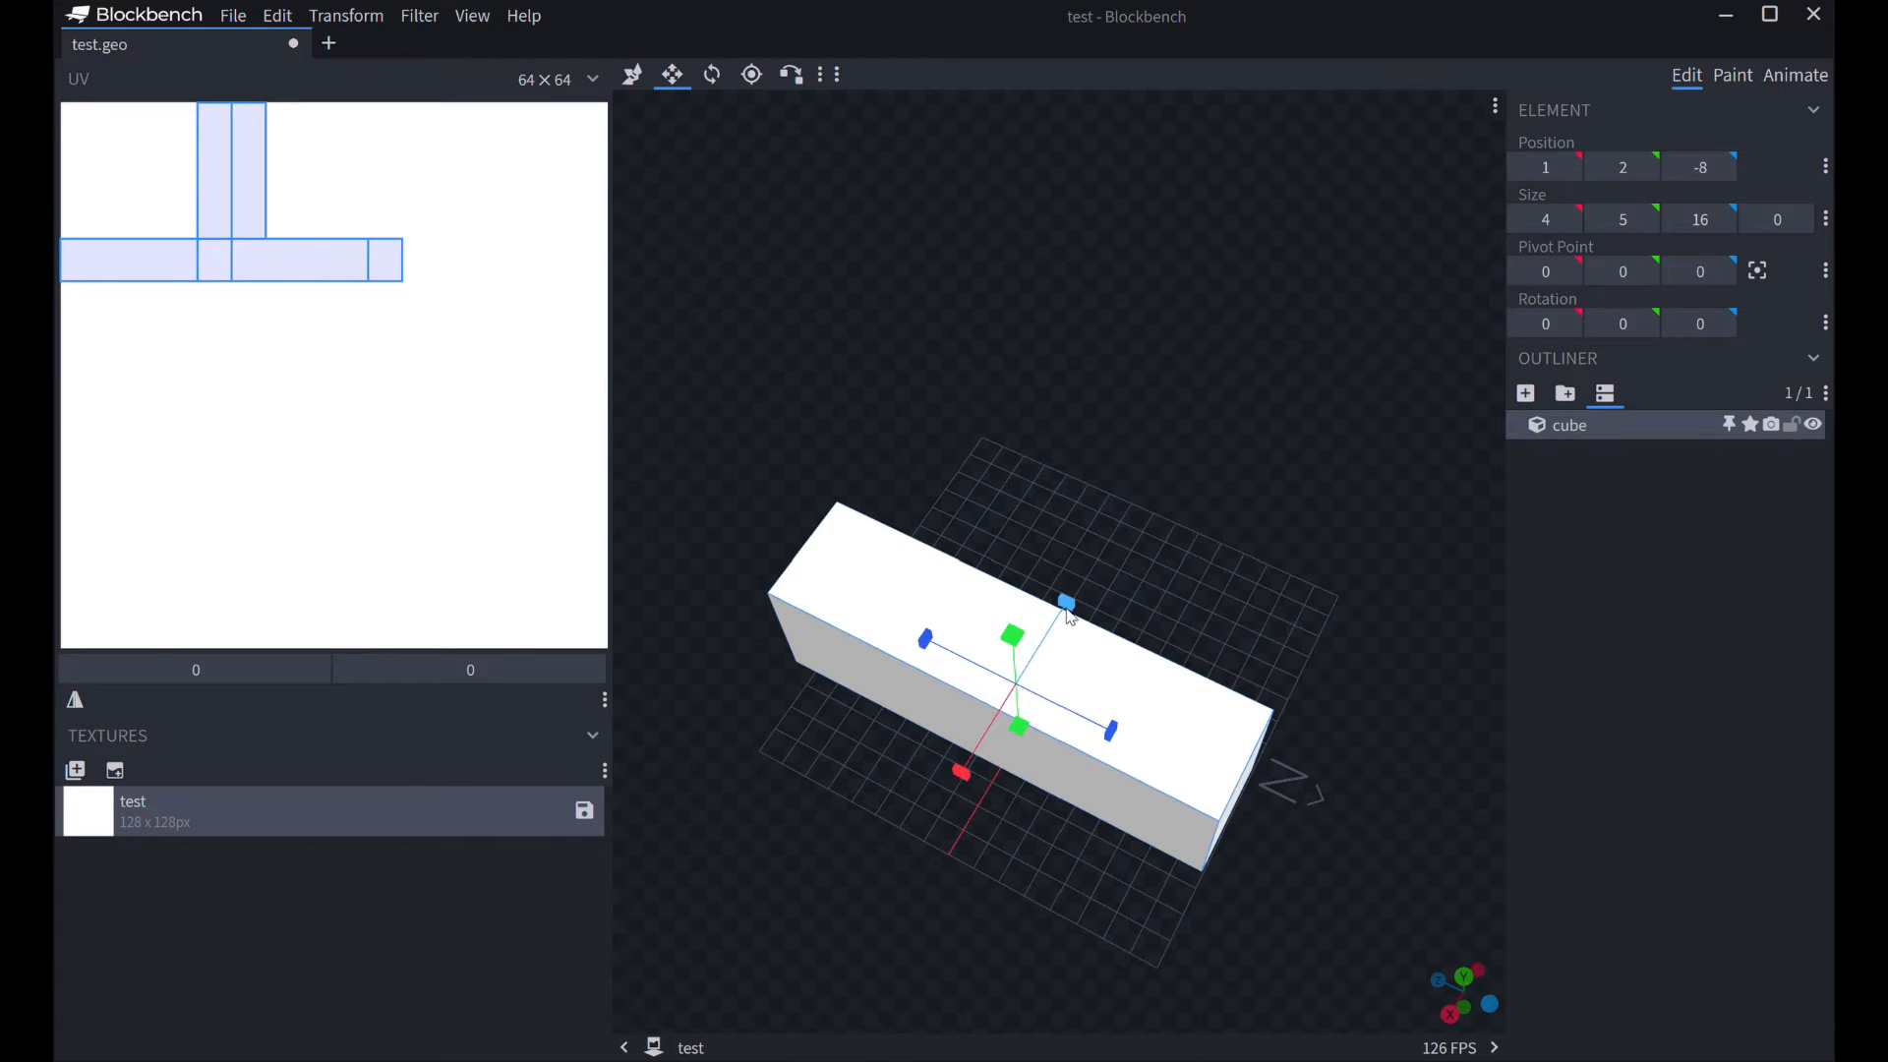
- Add the flat TV body cube and two outward-tilted antenna cubes on top
left_click(712, 73)
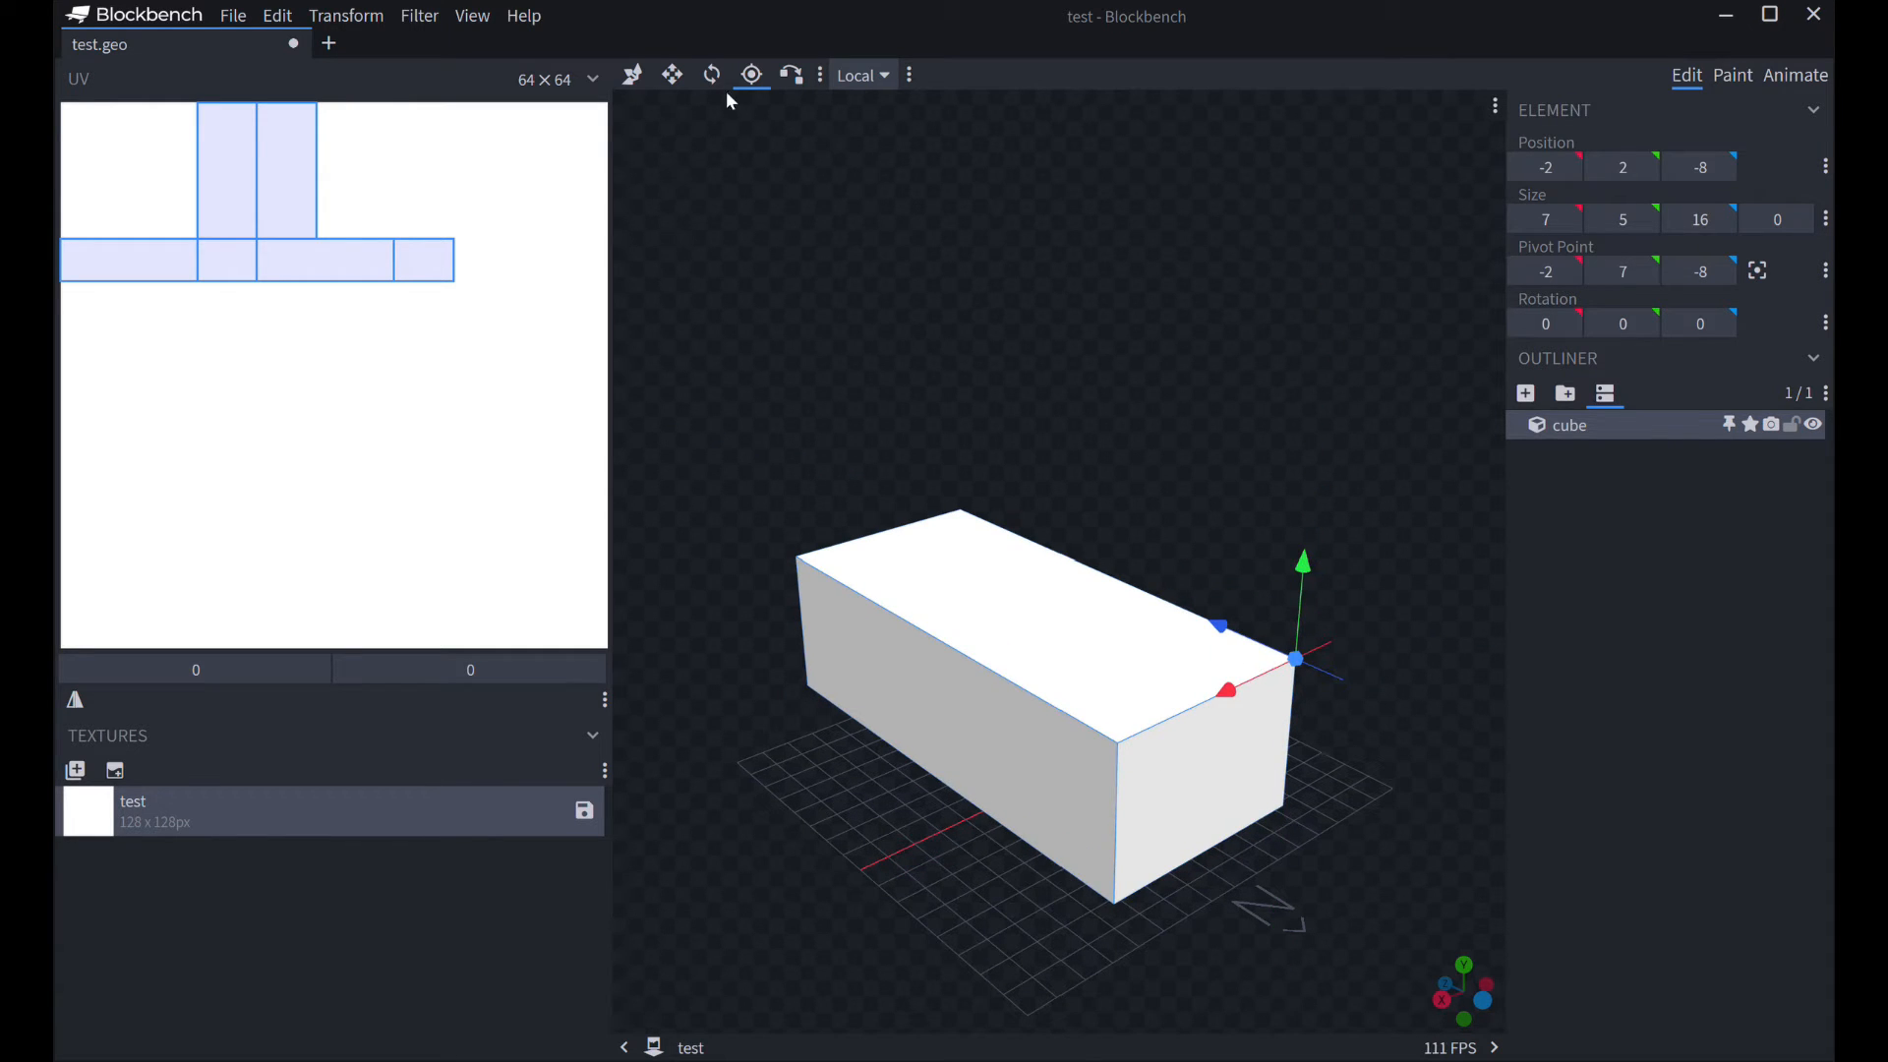
left_click(709, 75)
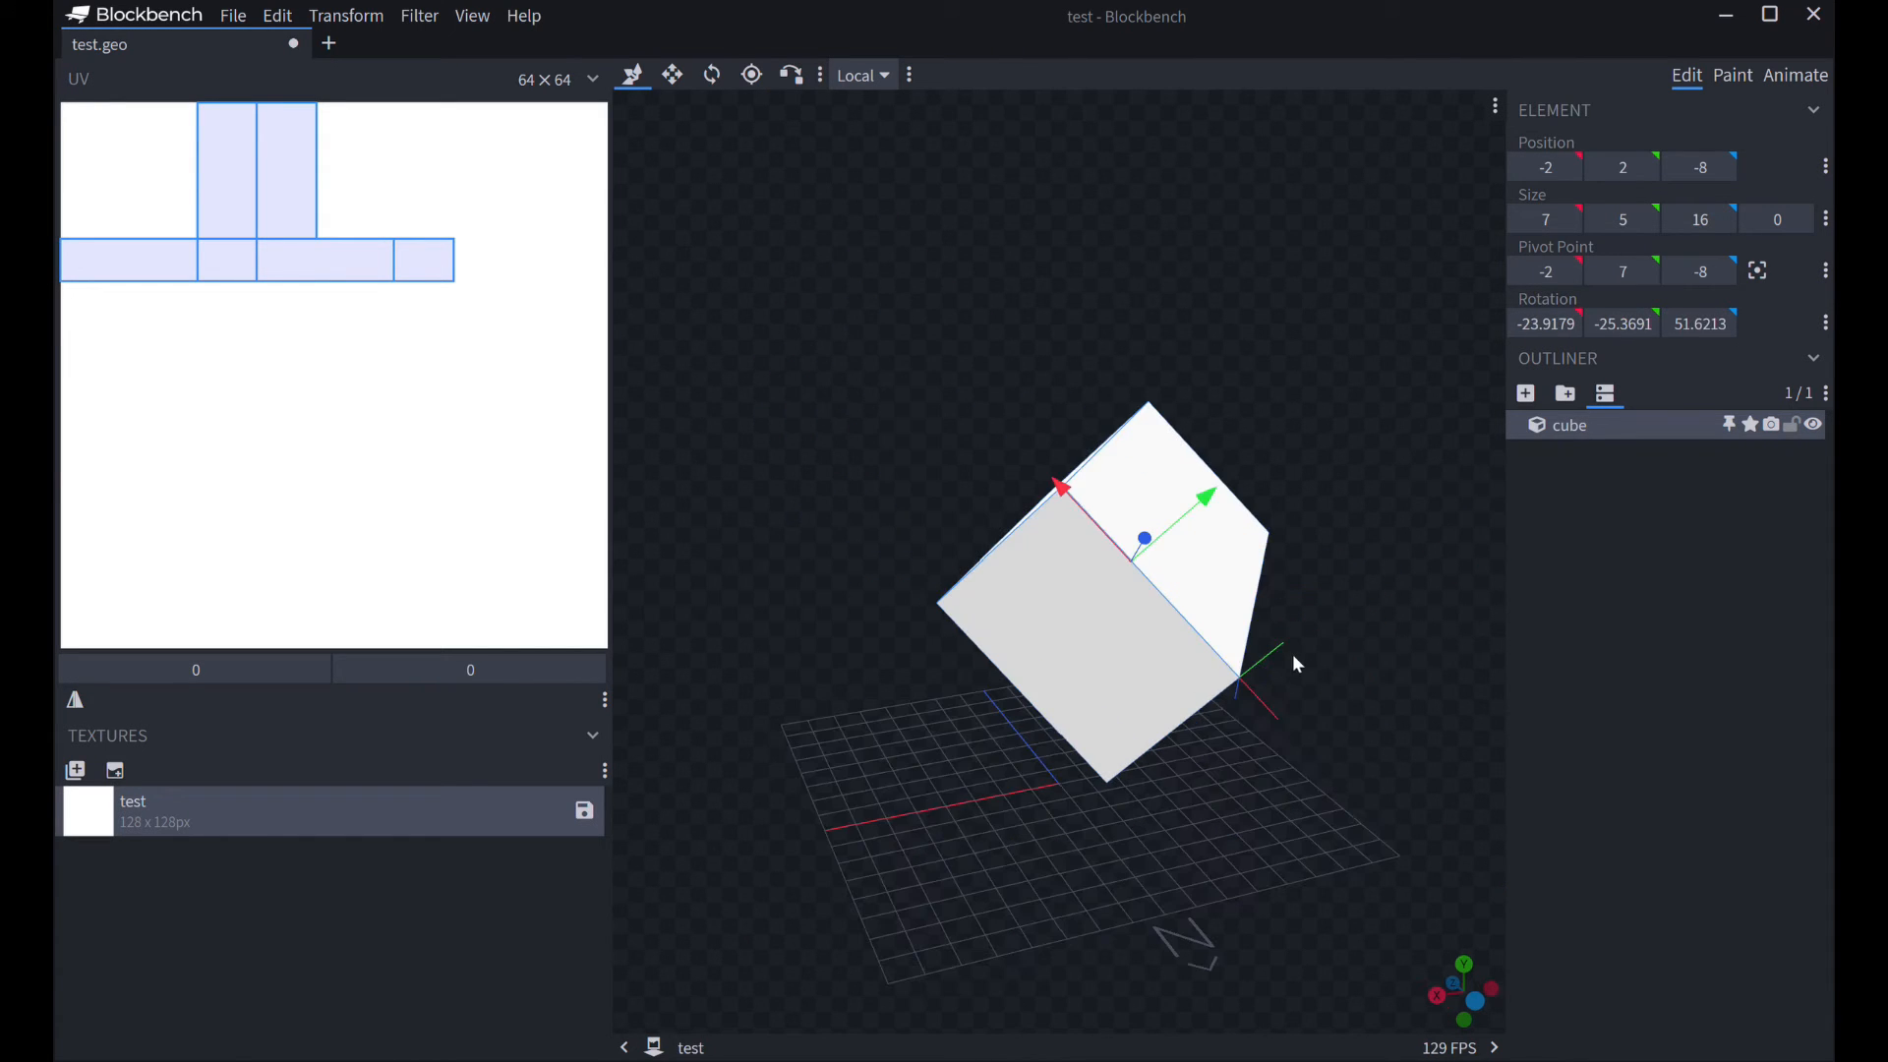
left_click(710, 75)
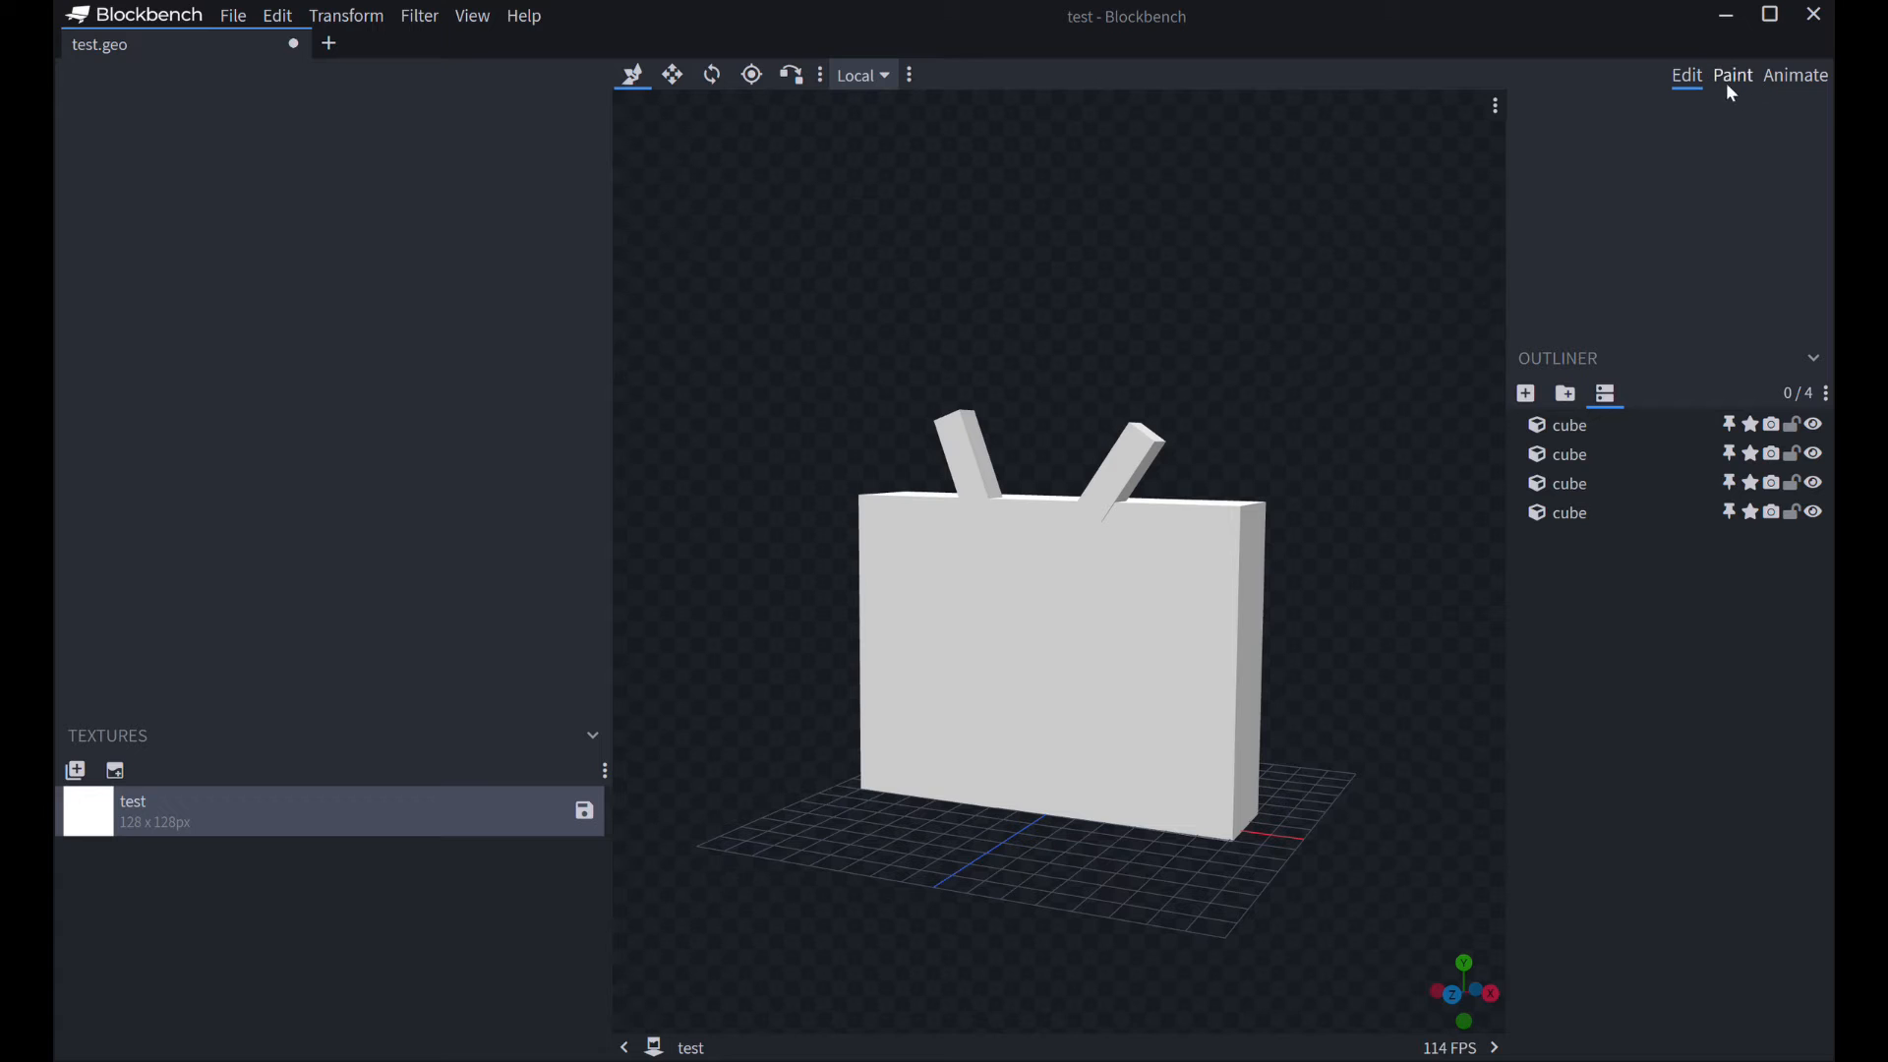
- Enter Paint mode, pick teal from recent colours, then return to the modelling workspace
left_click(1731, 74)
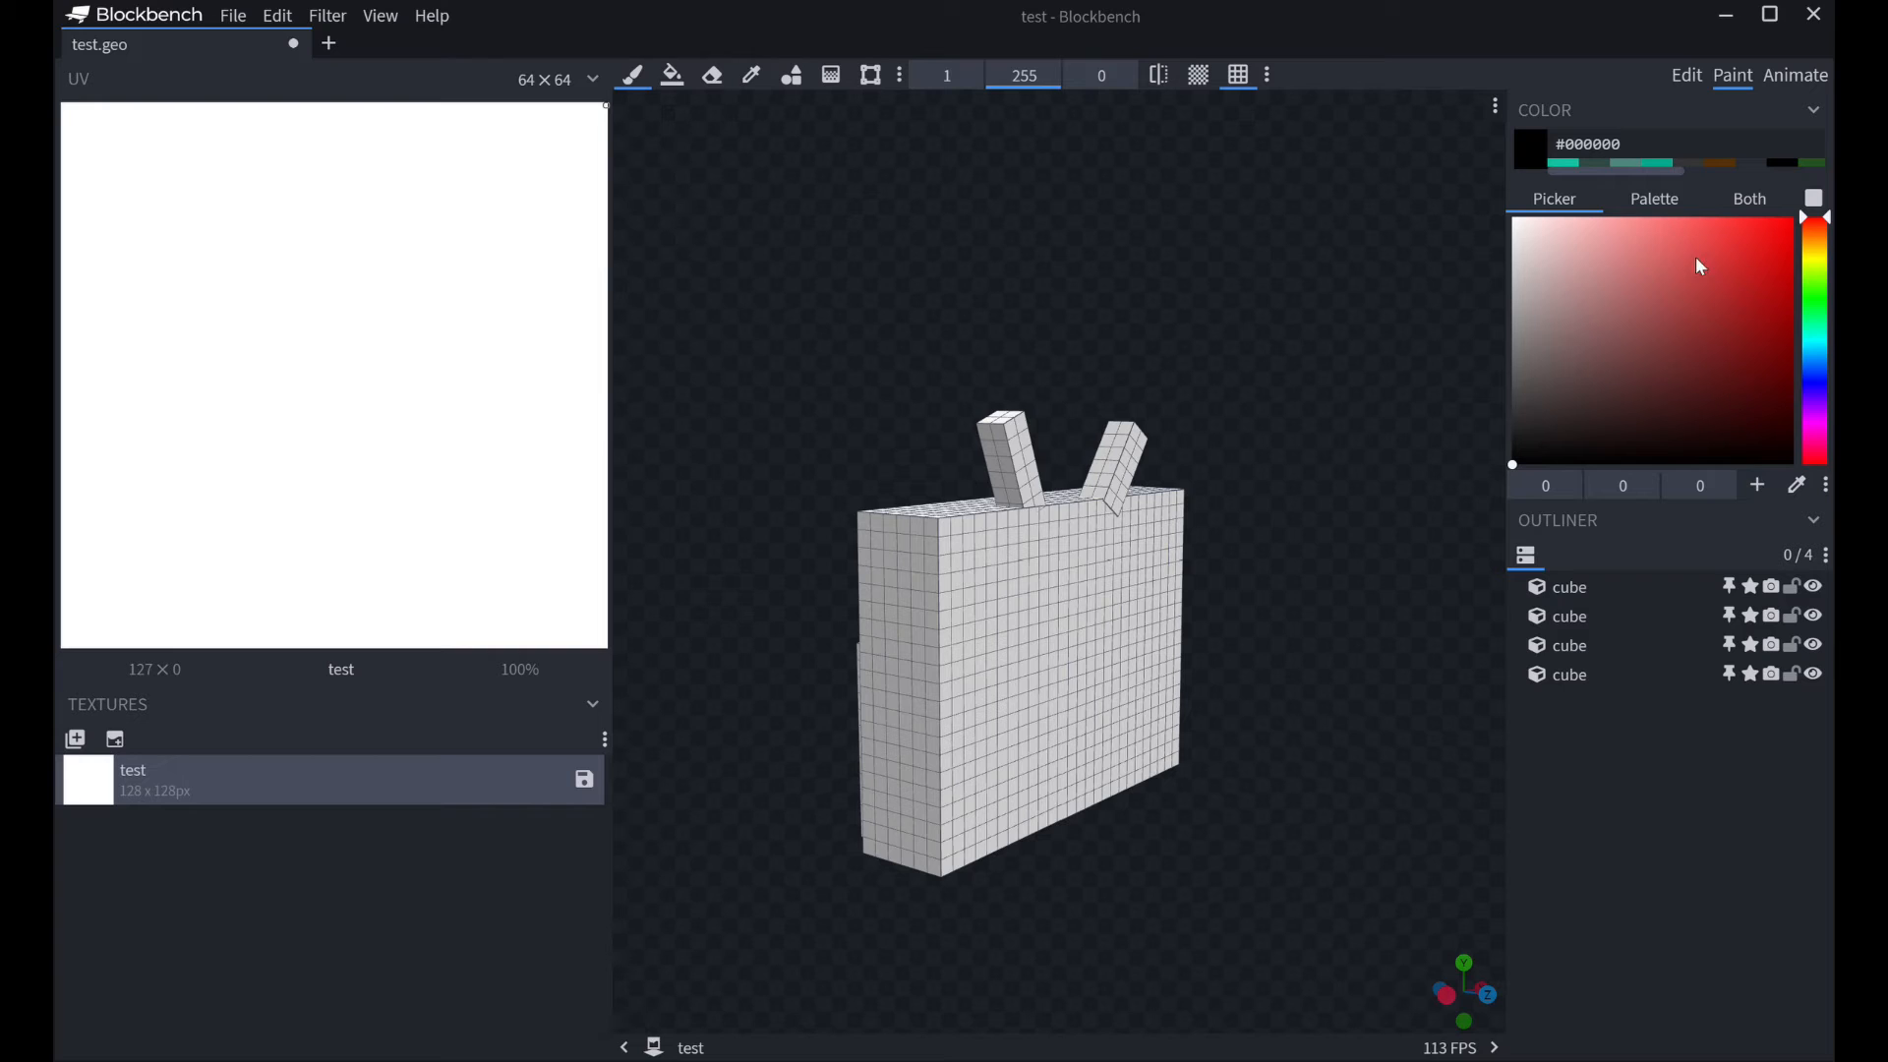
left_click(1709, 284)
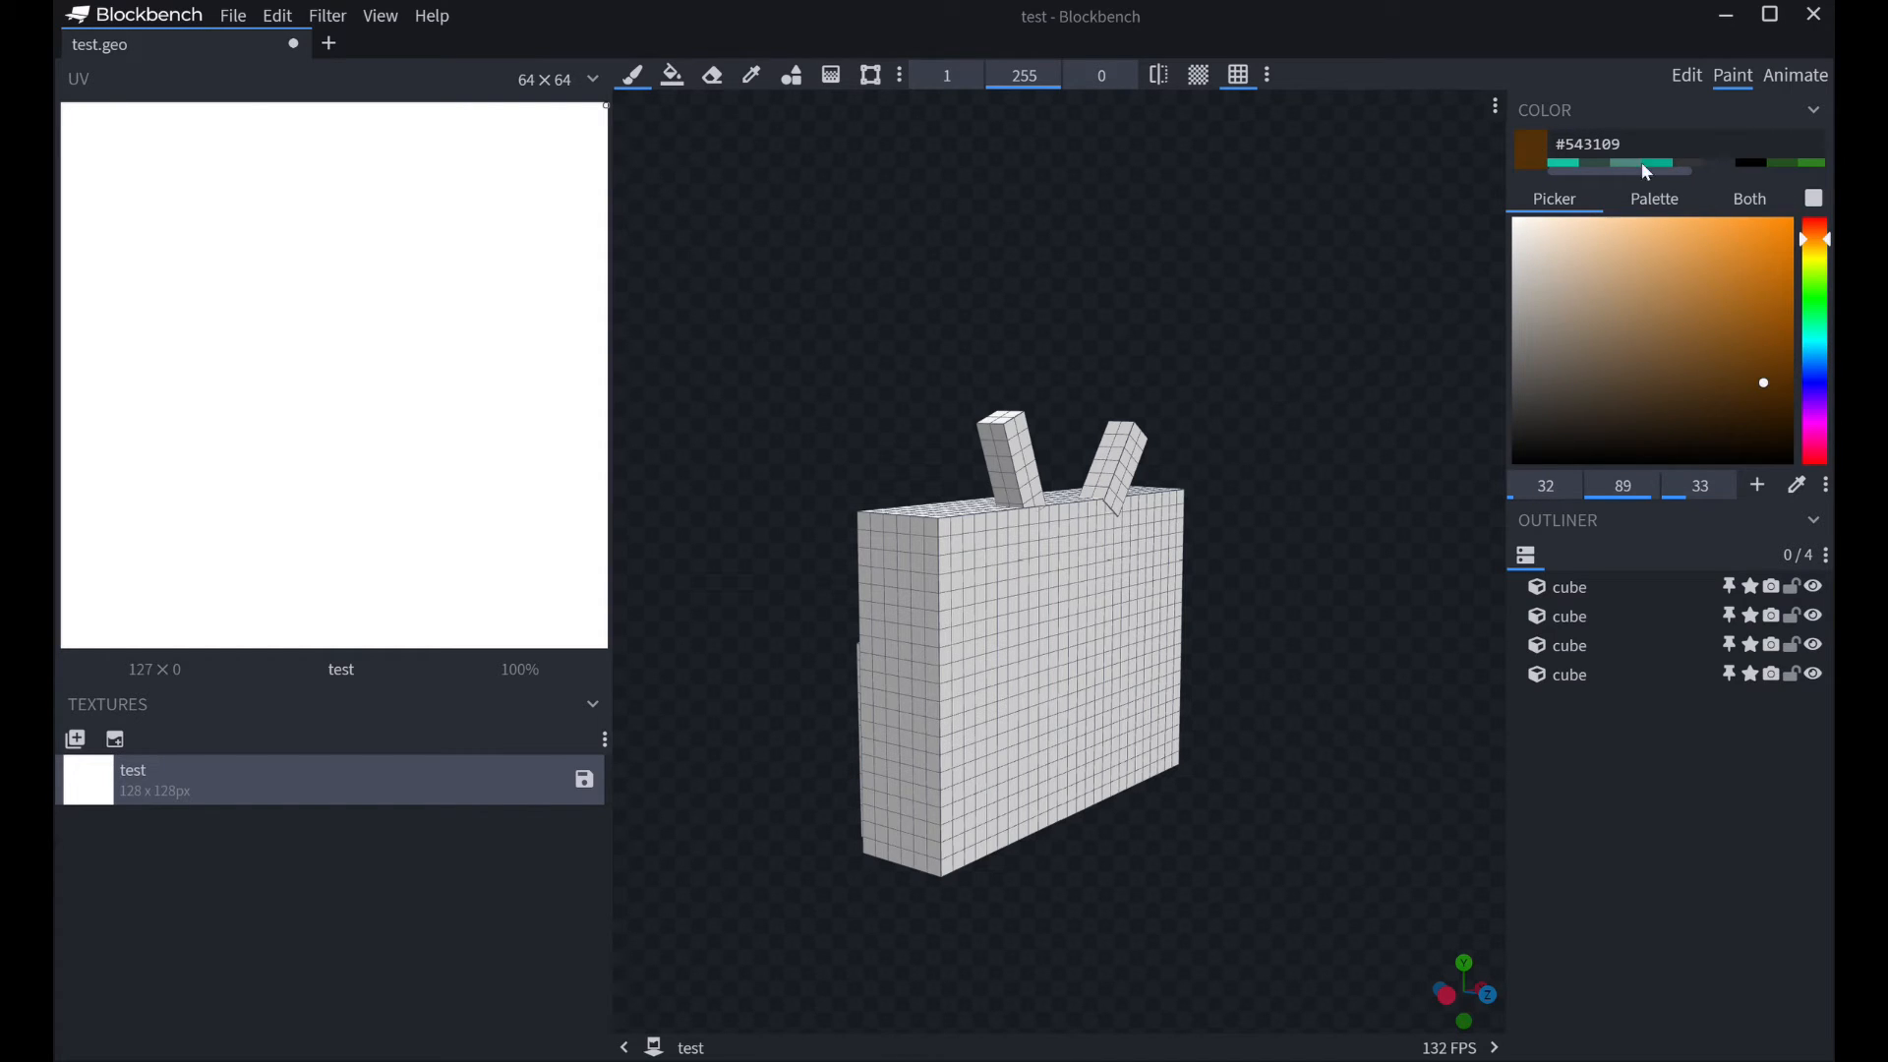
left_click(1626, 167)
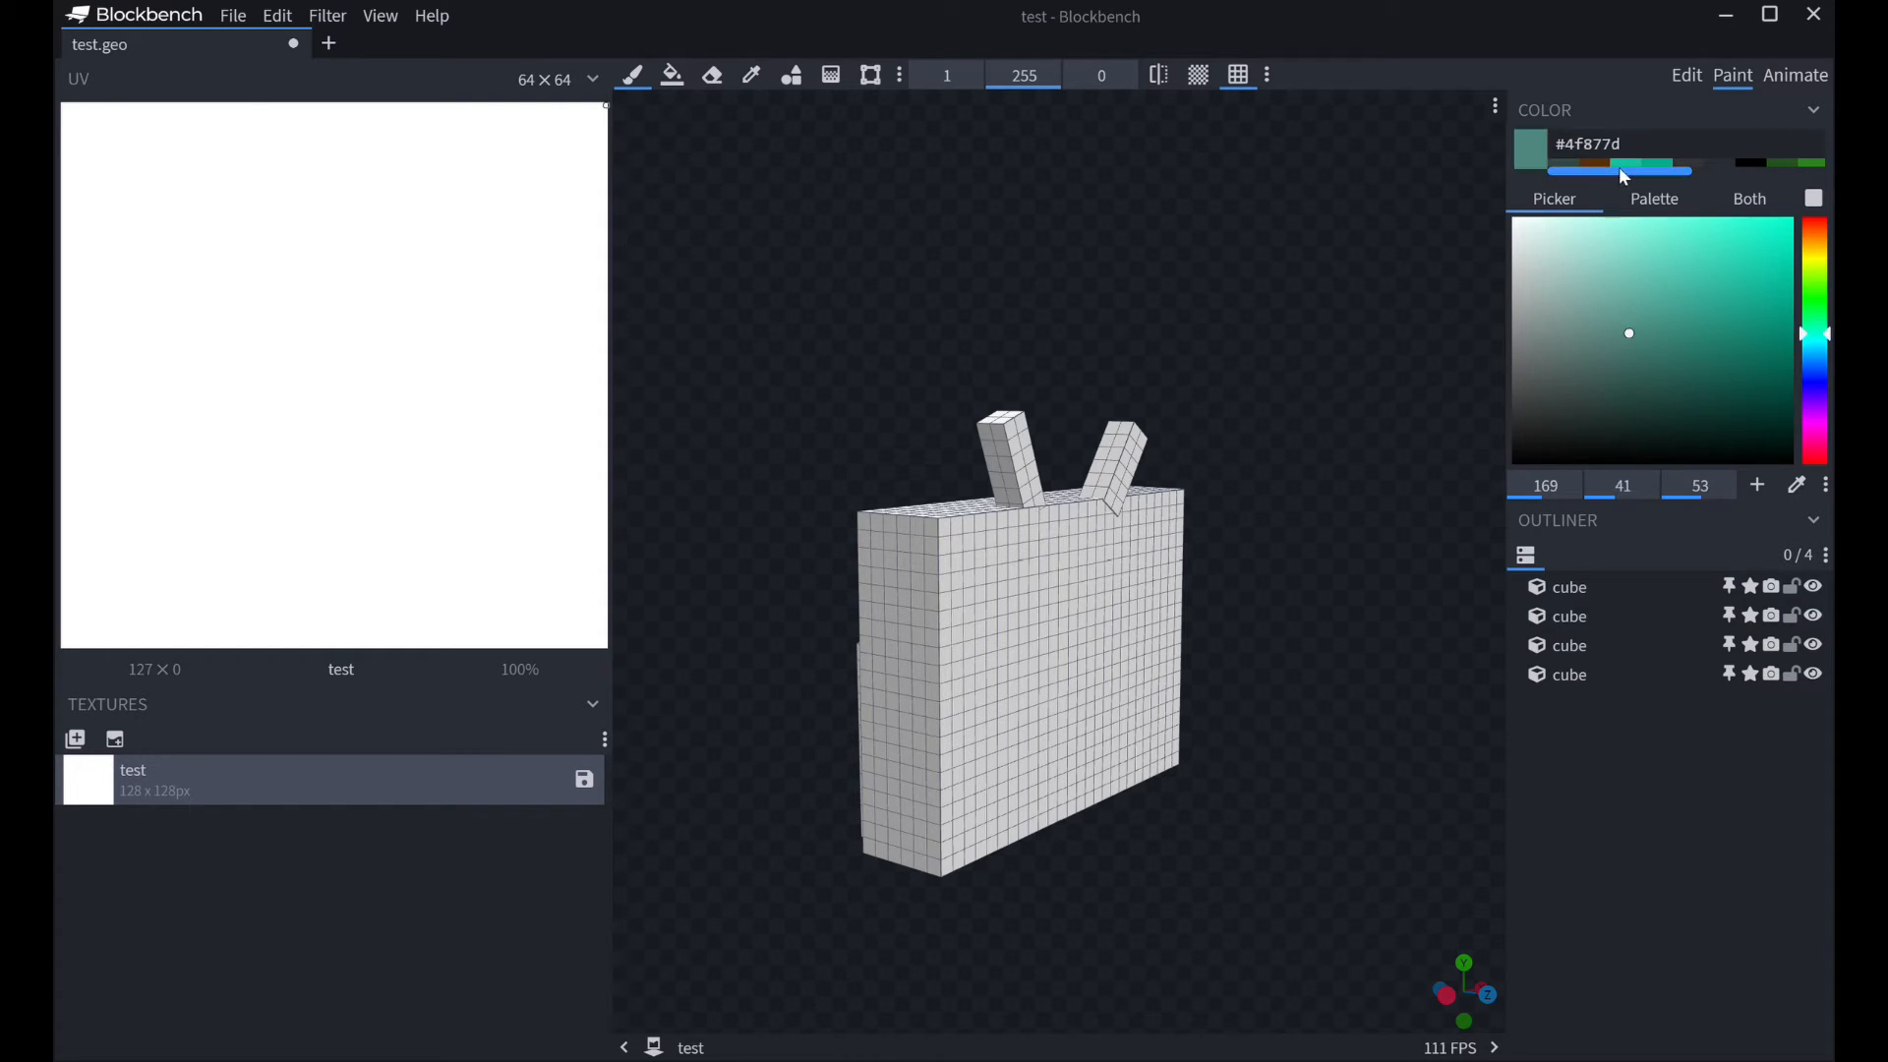
left_click(1688, 75)
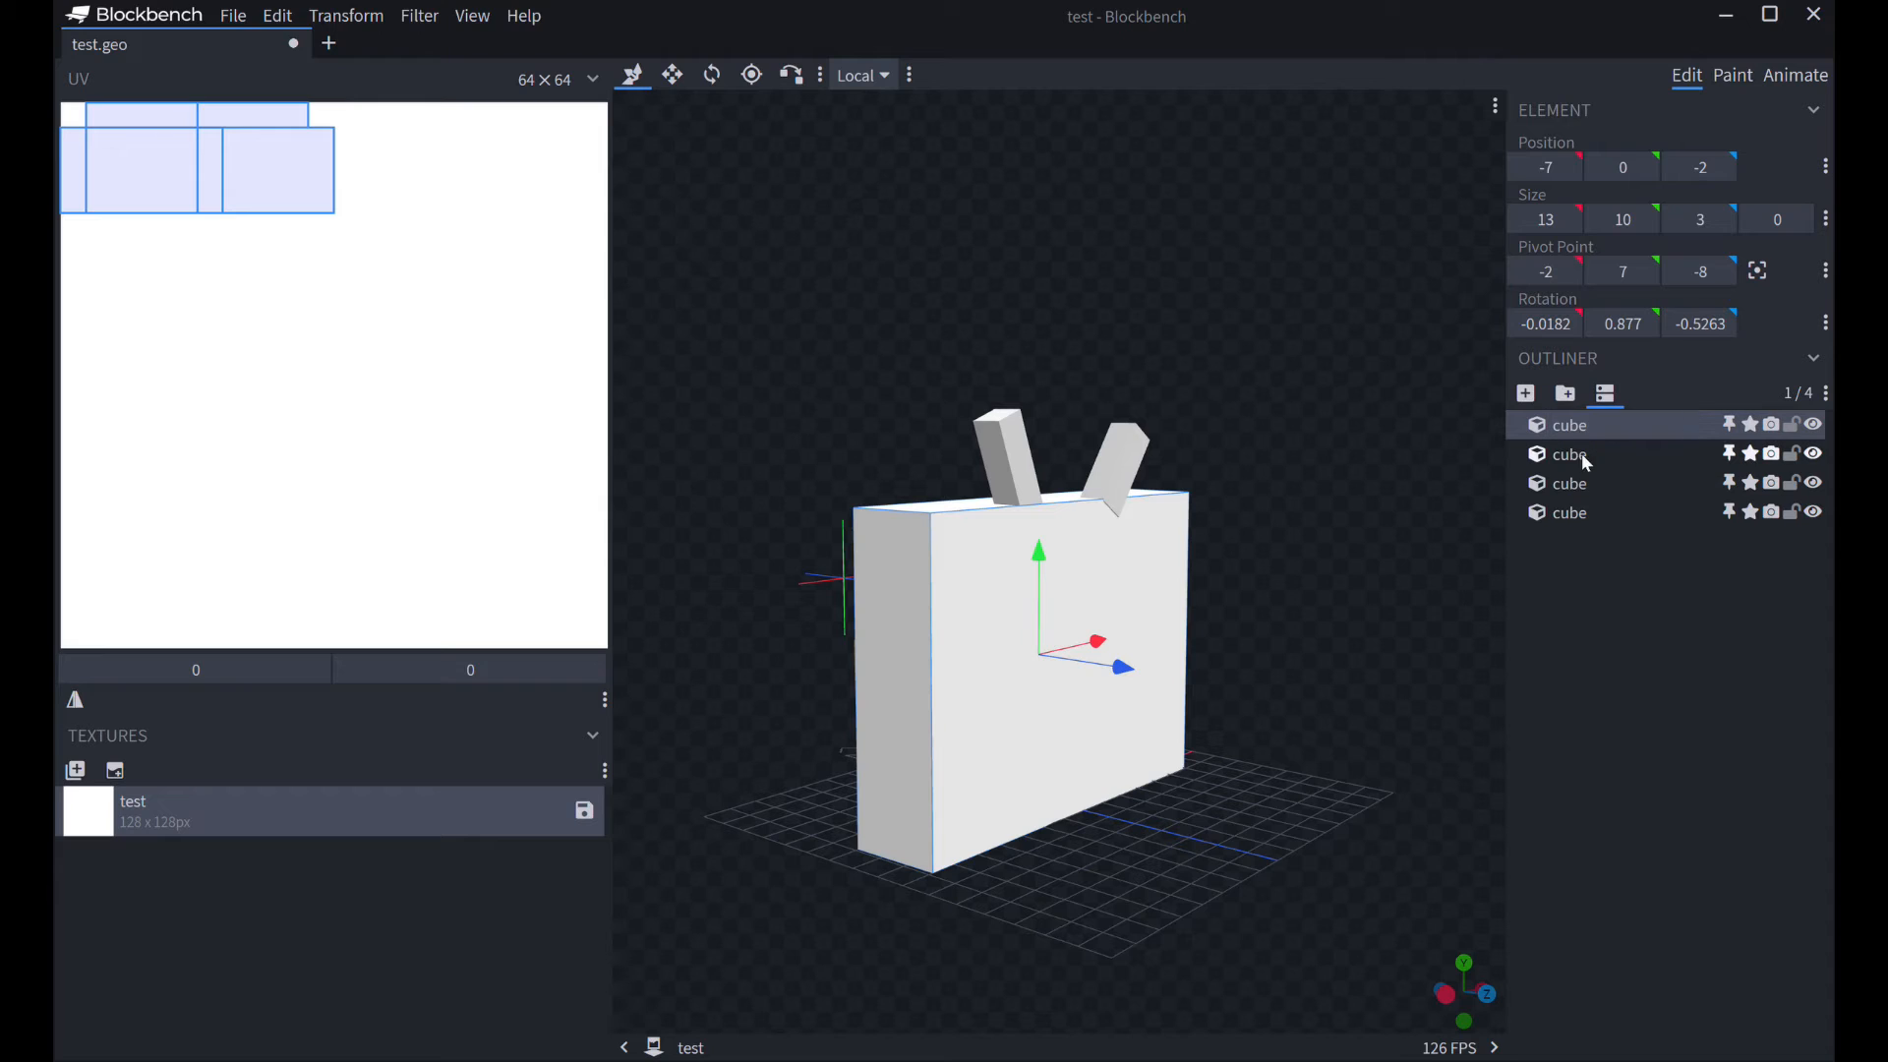
- Move the body cube's UV layout to the bottom-right, then select the screen and antenna cubes
left_click_drag(197, 166, 313, 402)
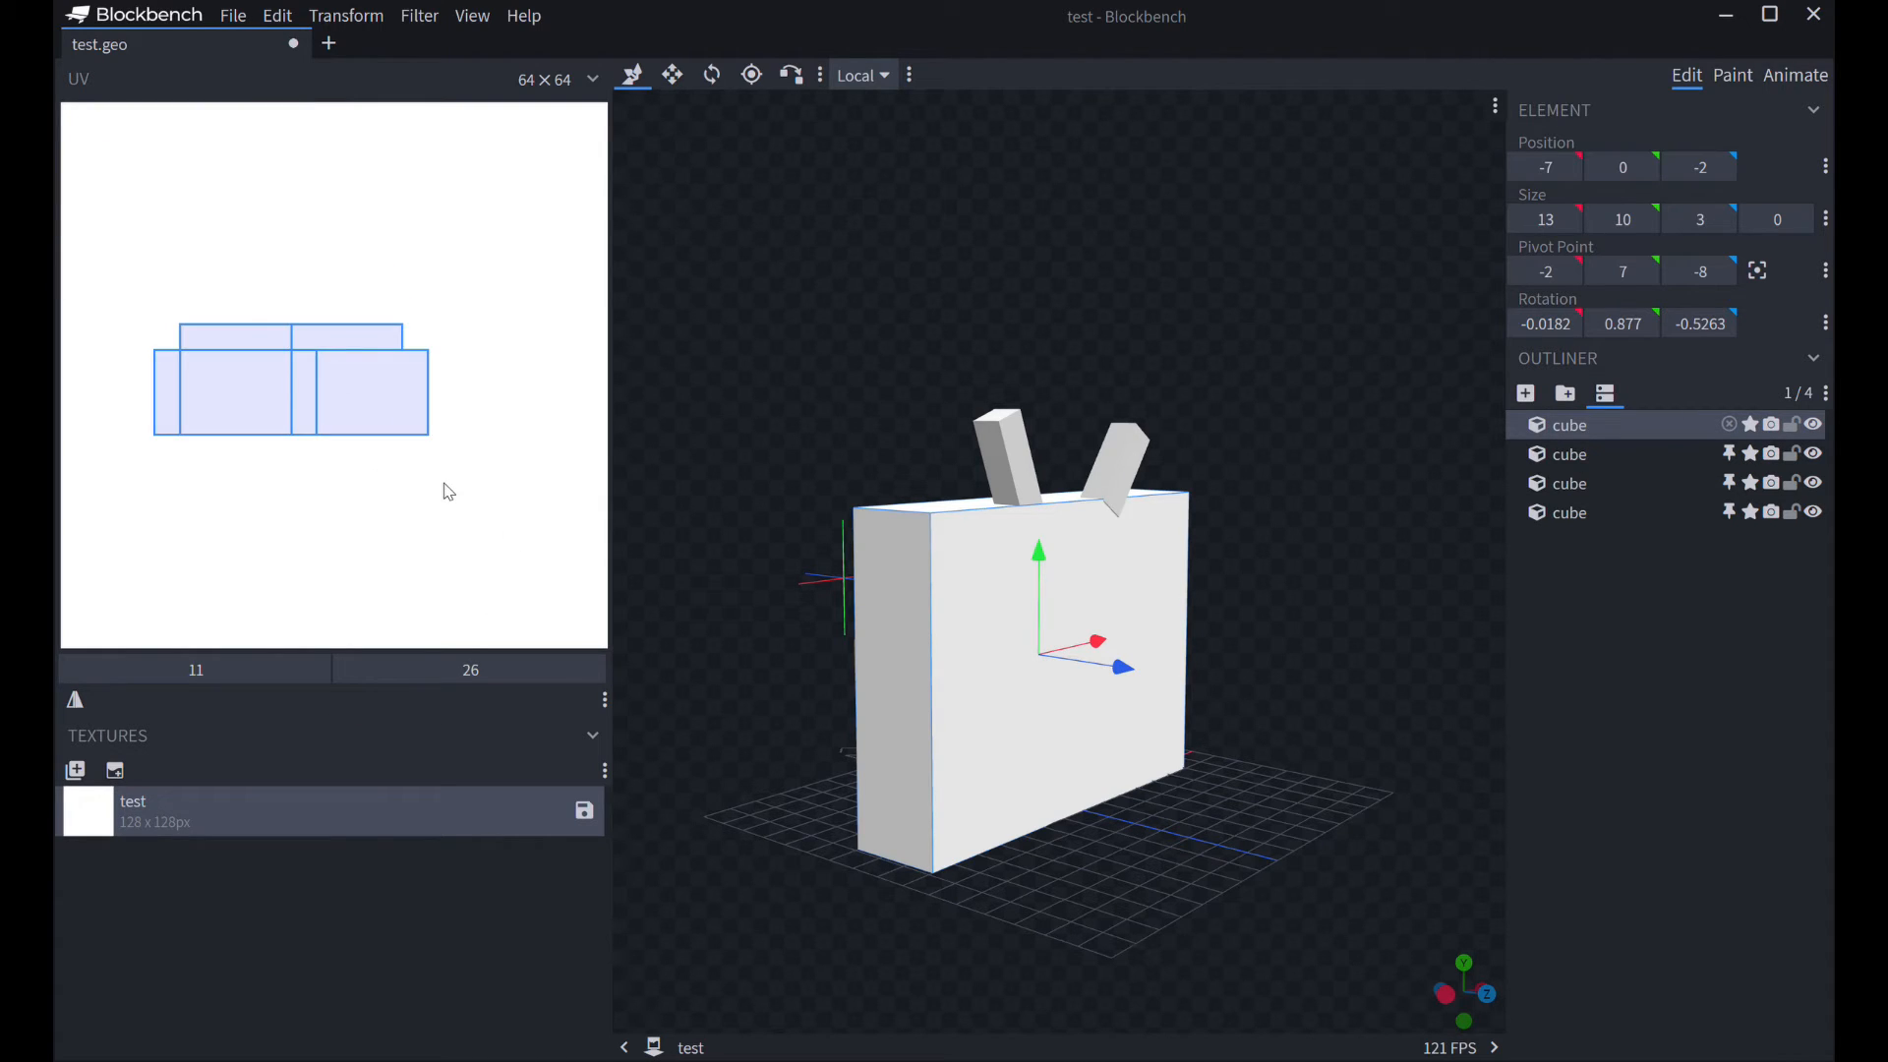
left_click_drag(289, 379, 391, 361)
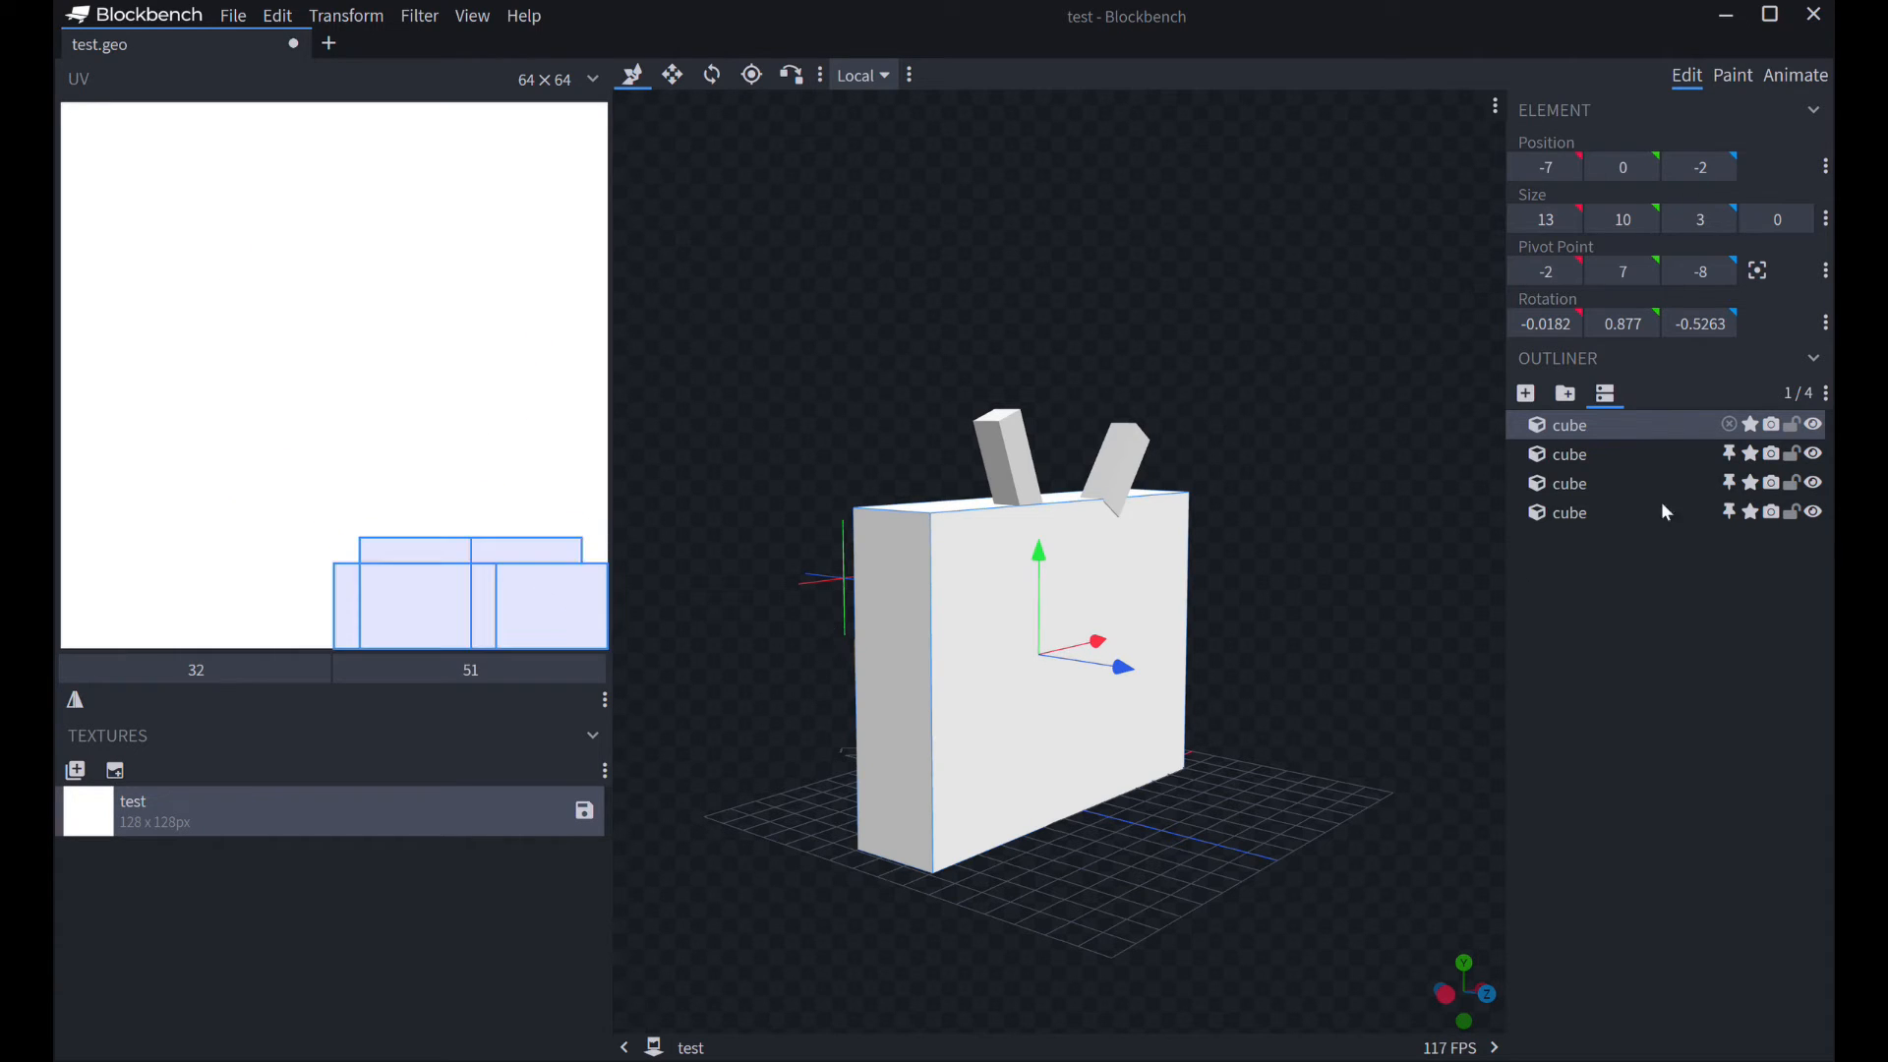
left_click(1569, 455)
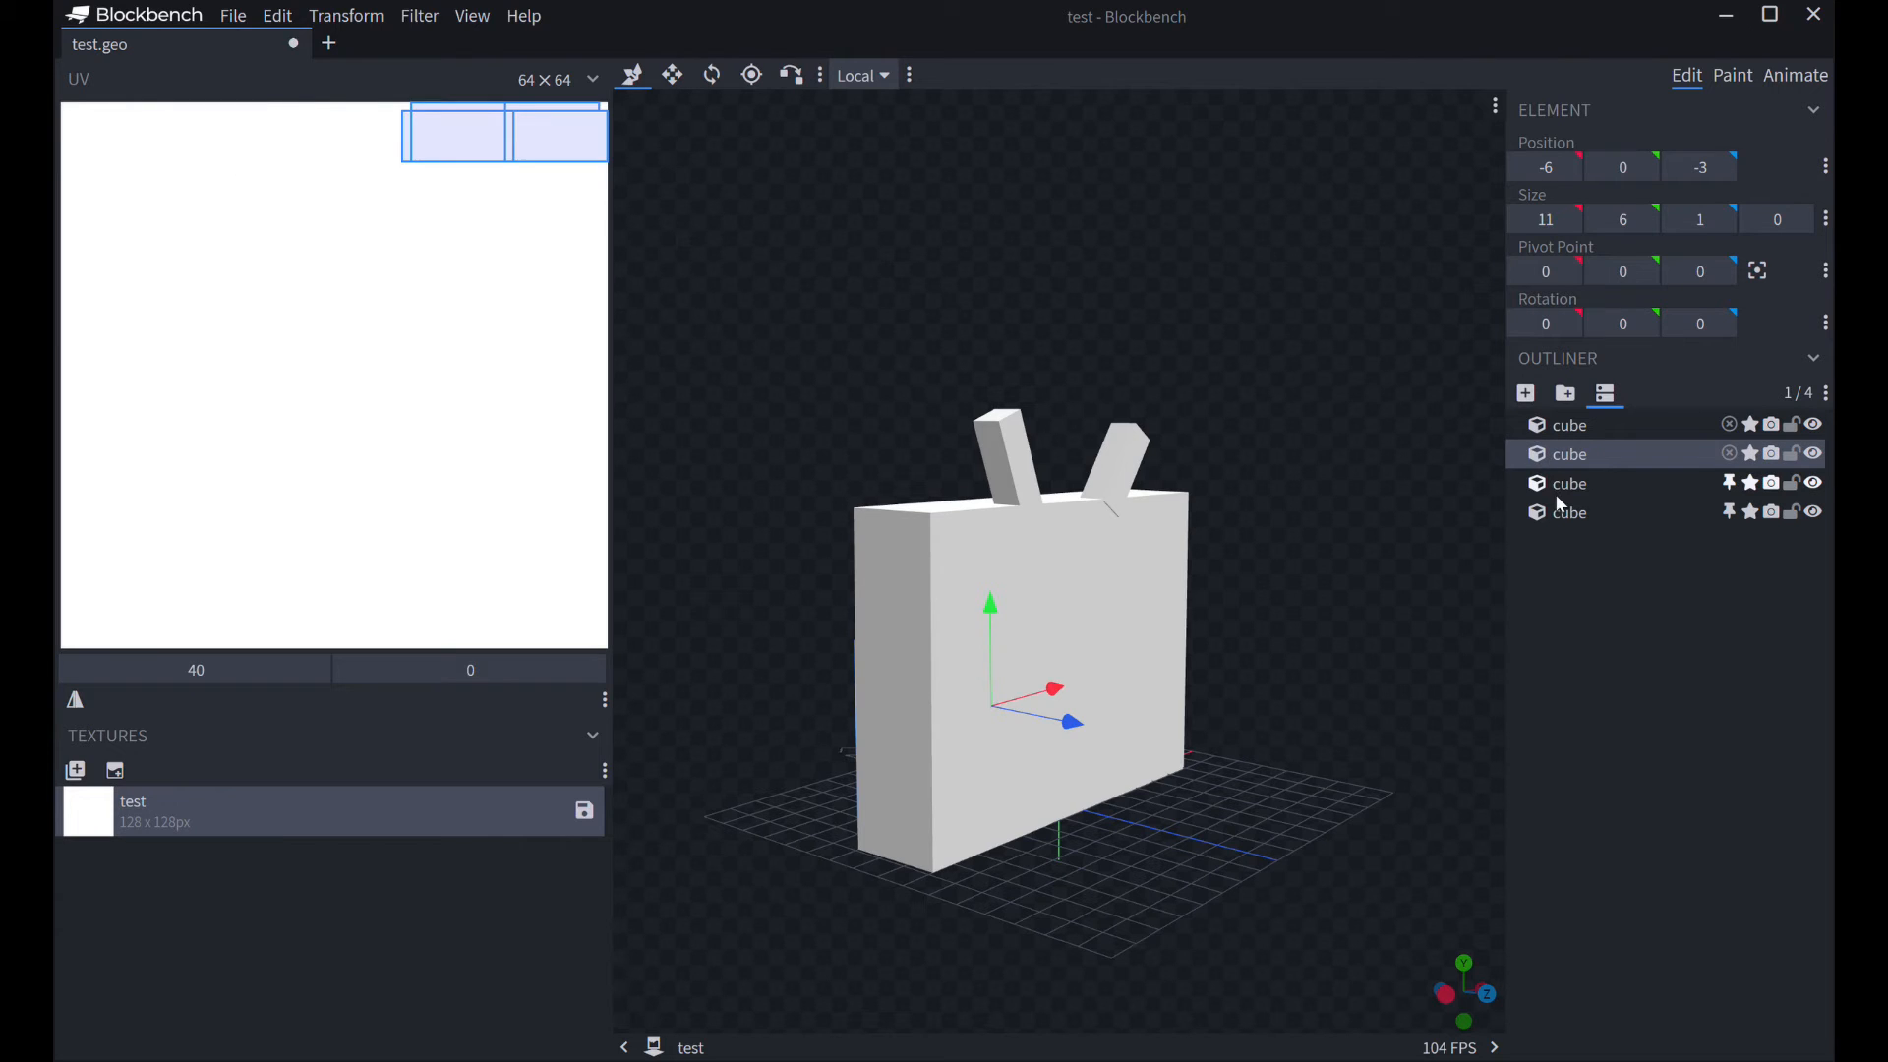
left_click(1569, 483)
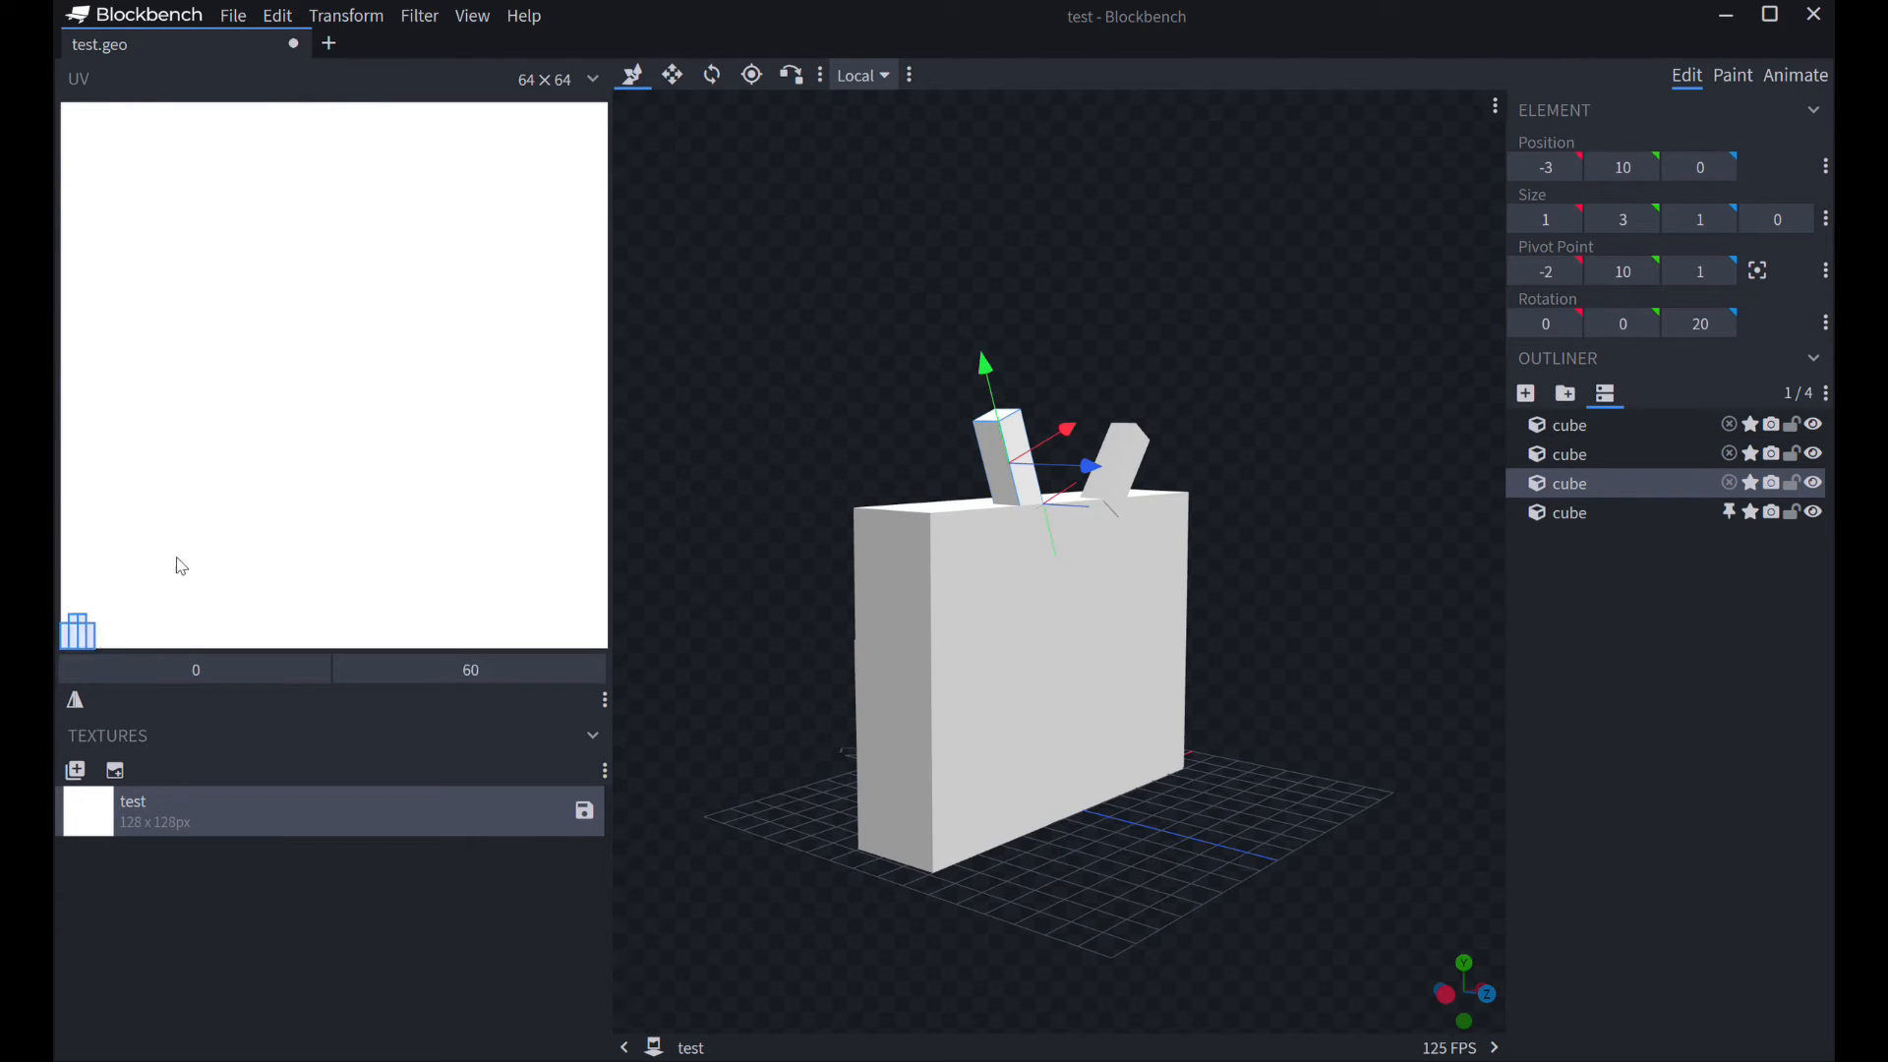
left_click(1570, 511)
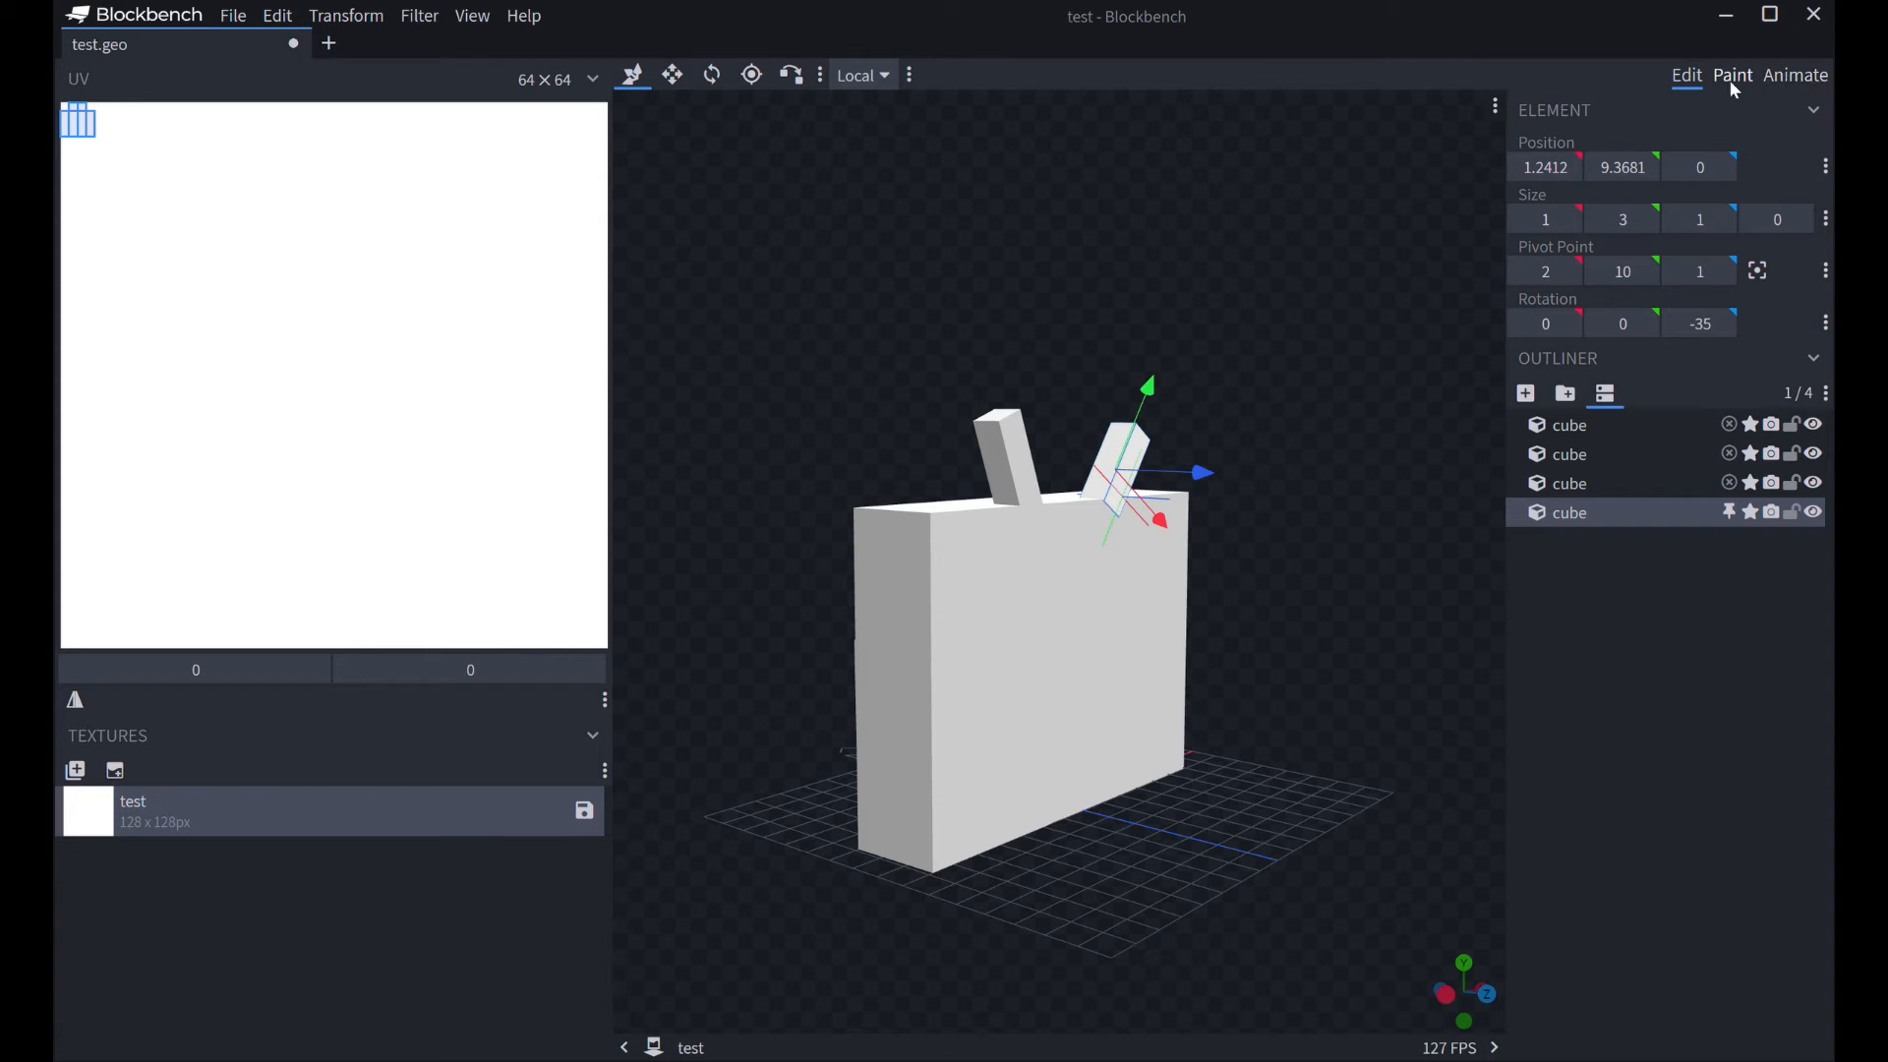
- Paint the antennas teal, erase stray front marks, and draw a filled teal screen rectangle
left_click(1732, 74)
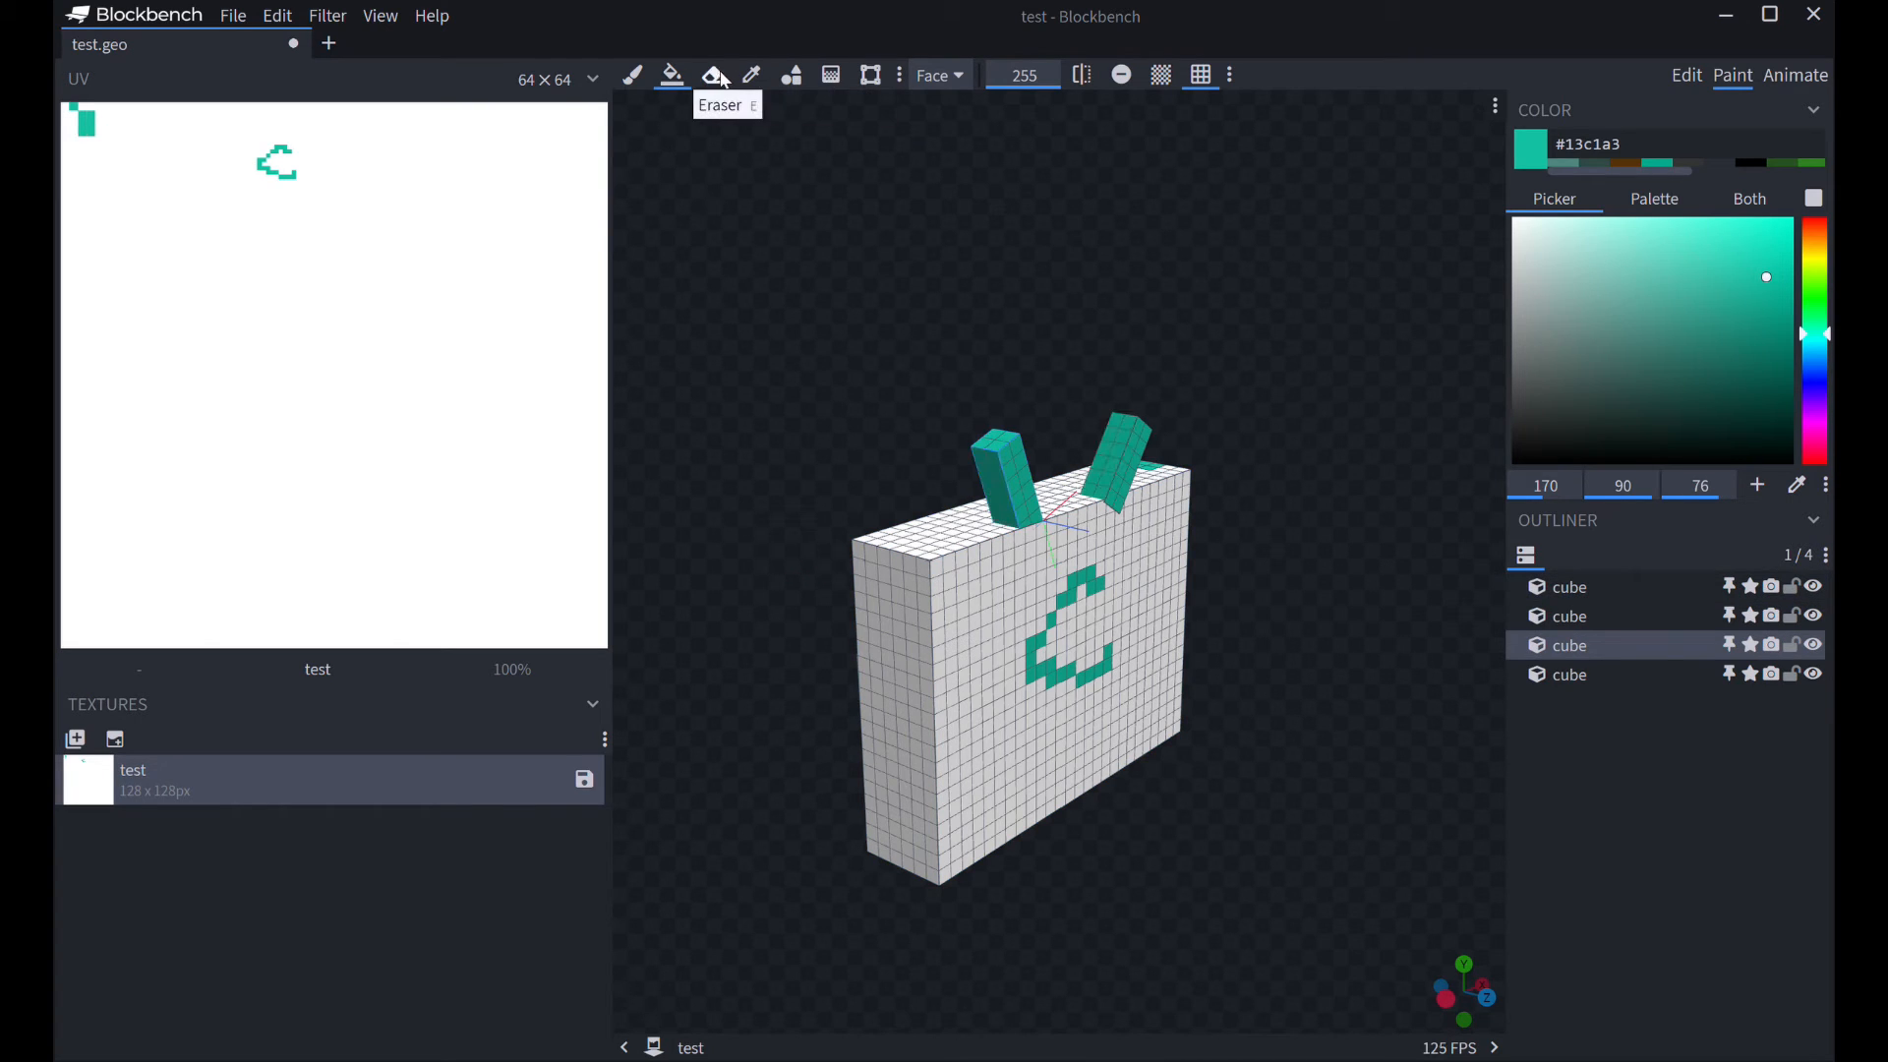
left_click(712, 75)
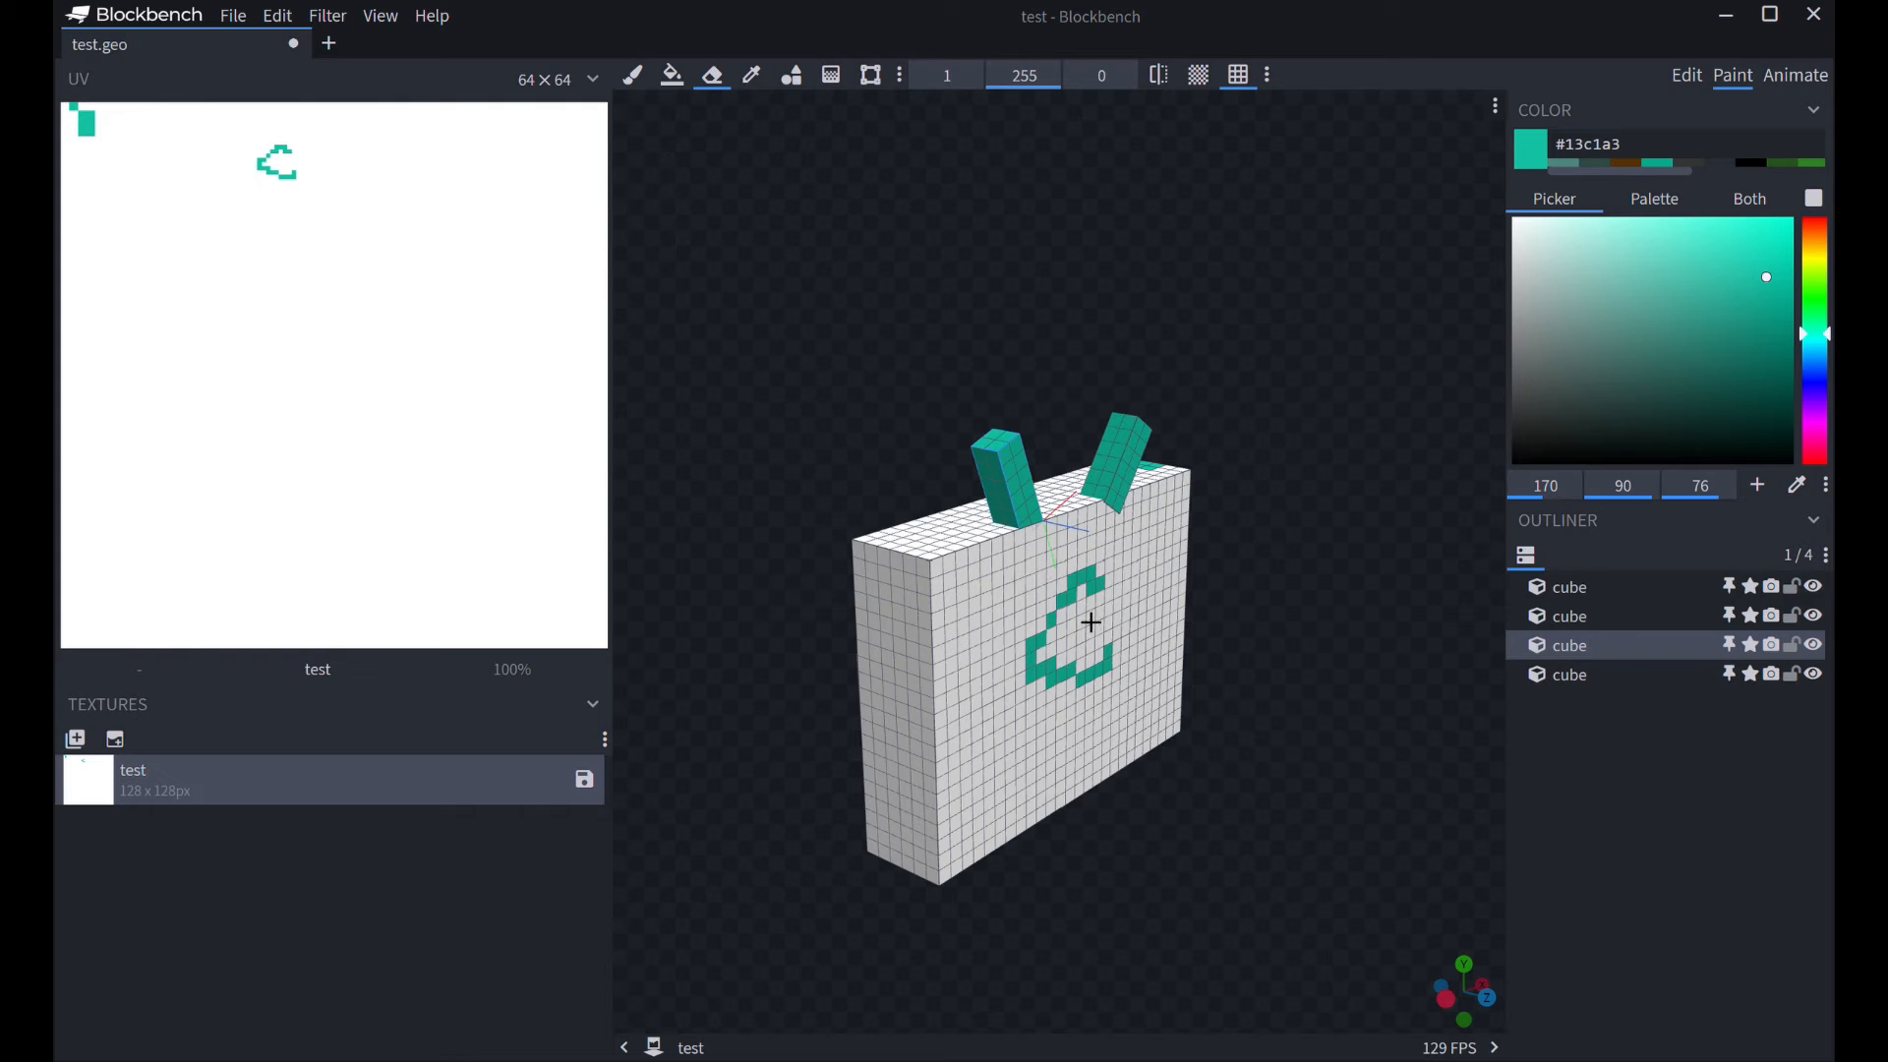
left_click(1569, 586)
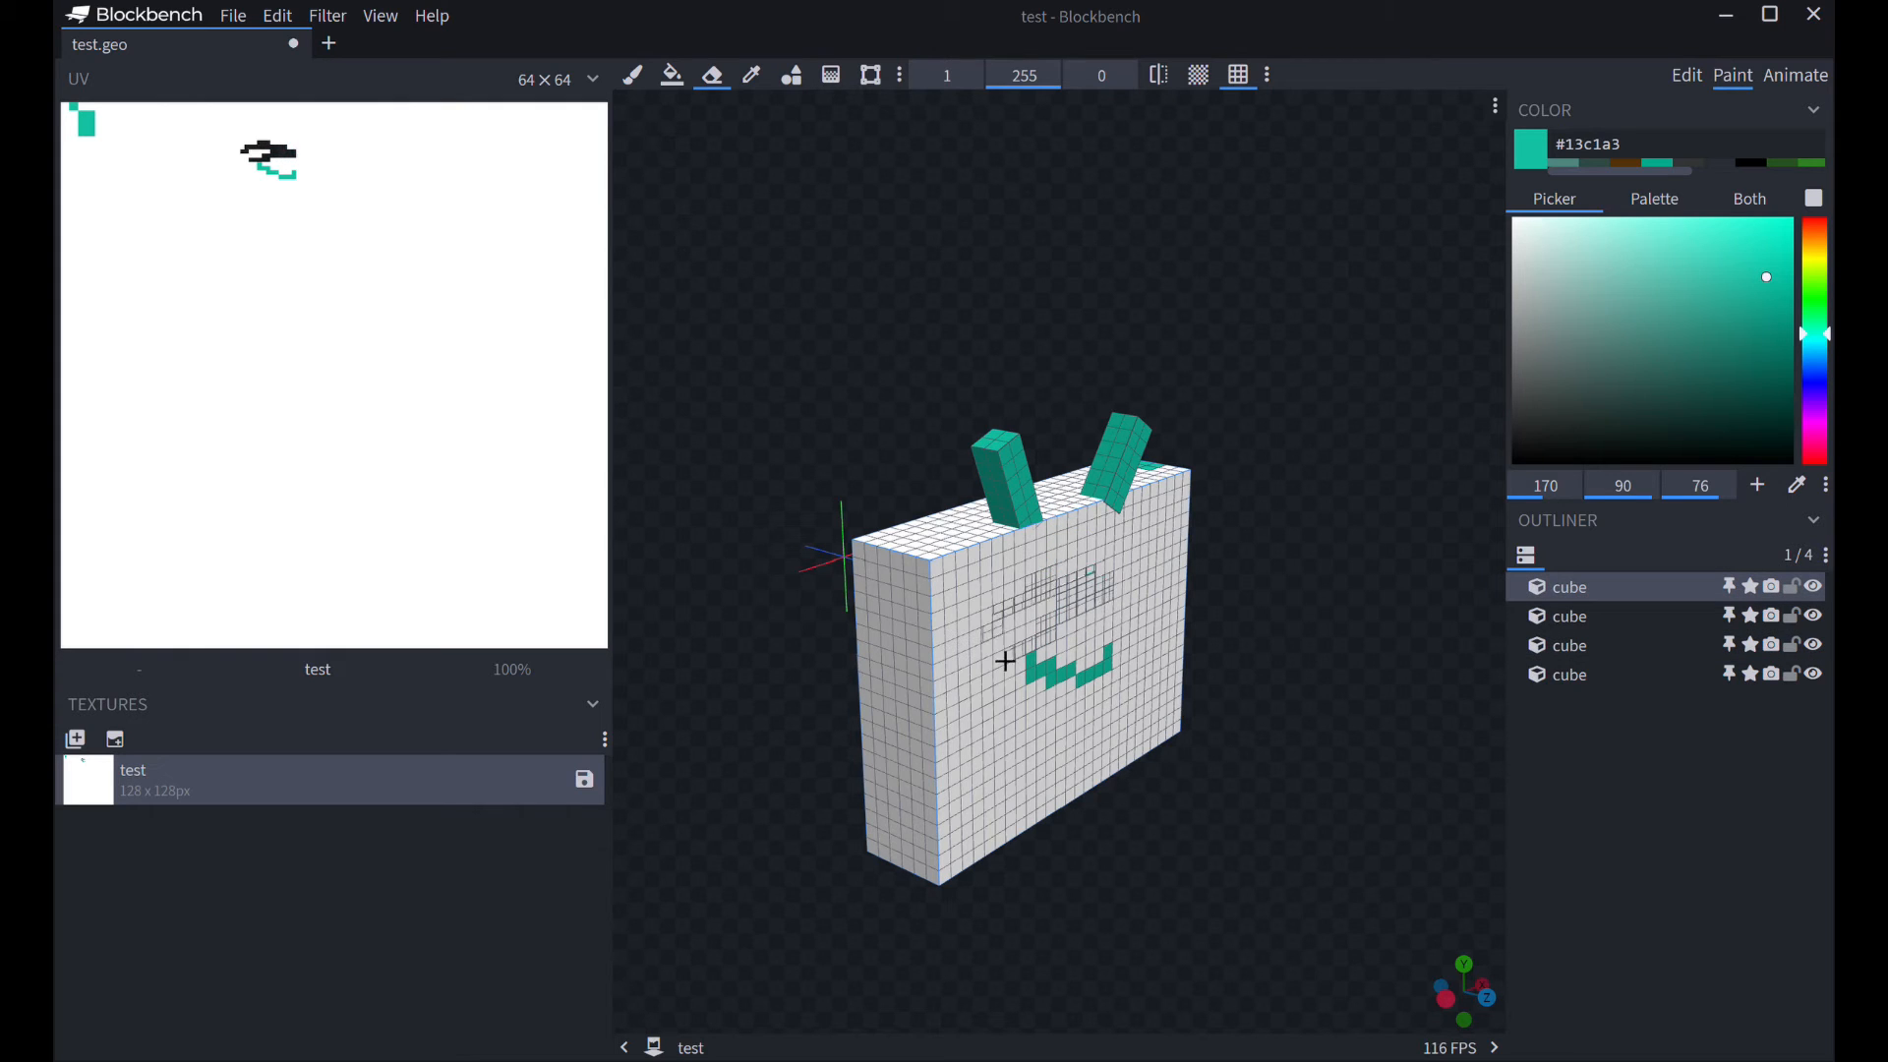
left_click(749, 74)
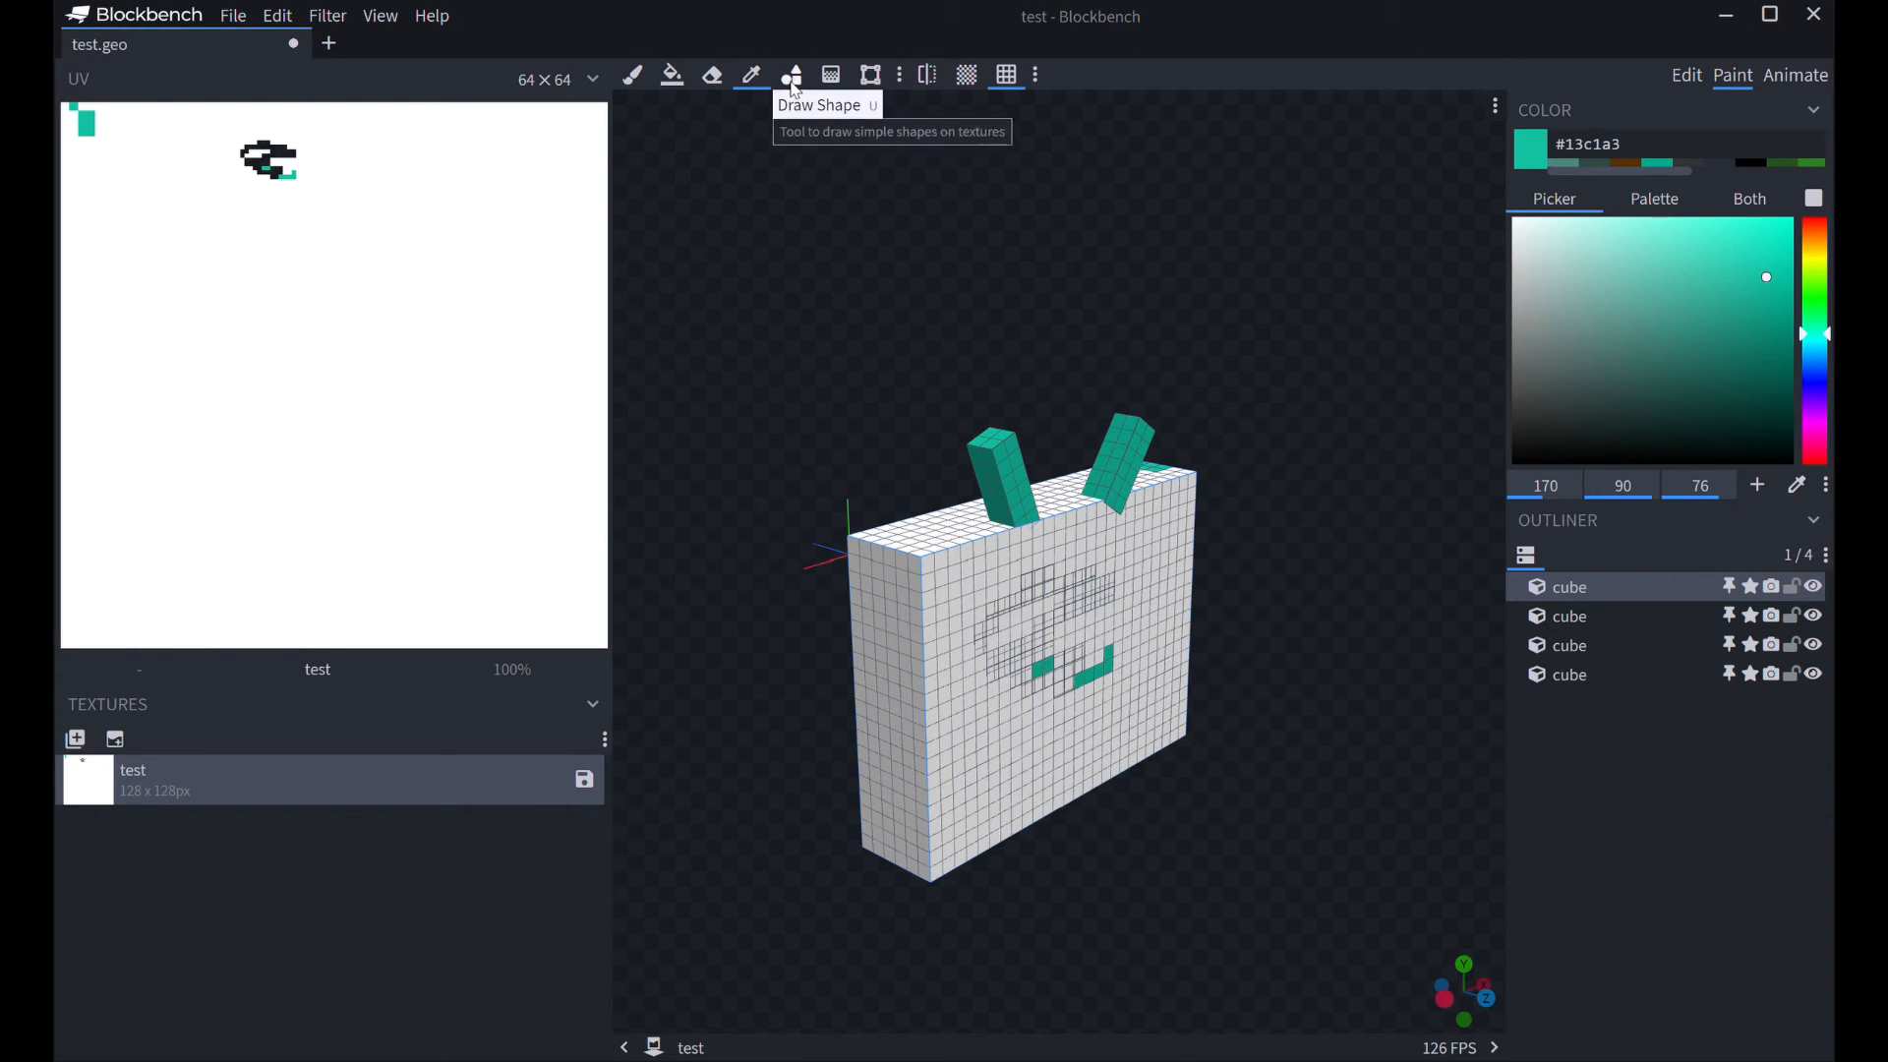
left_click(791, 74)
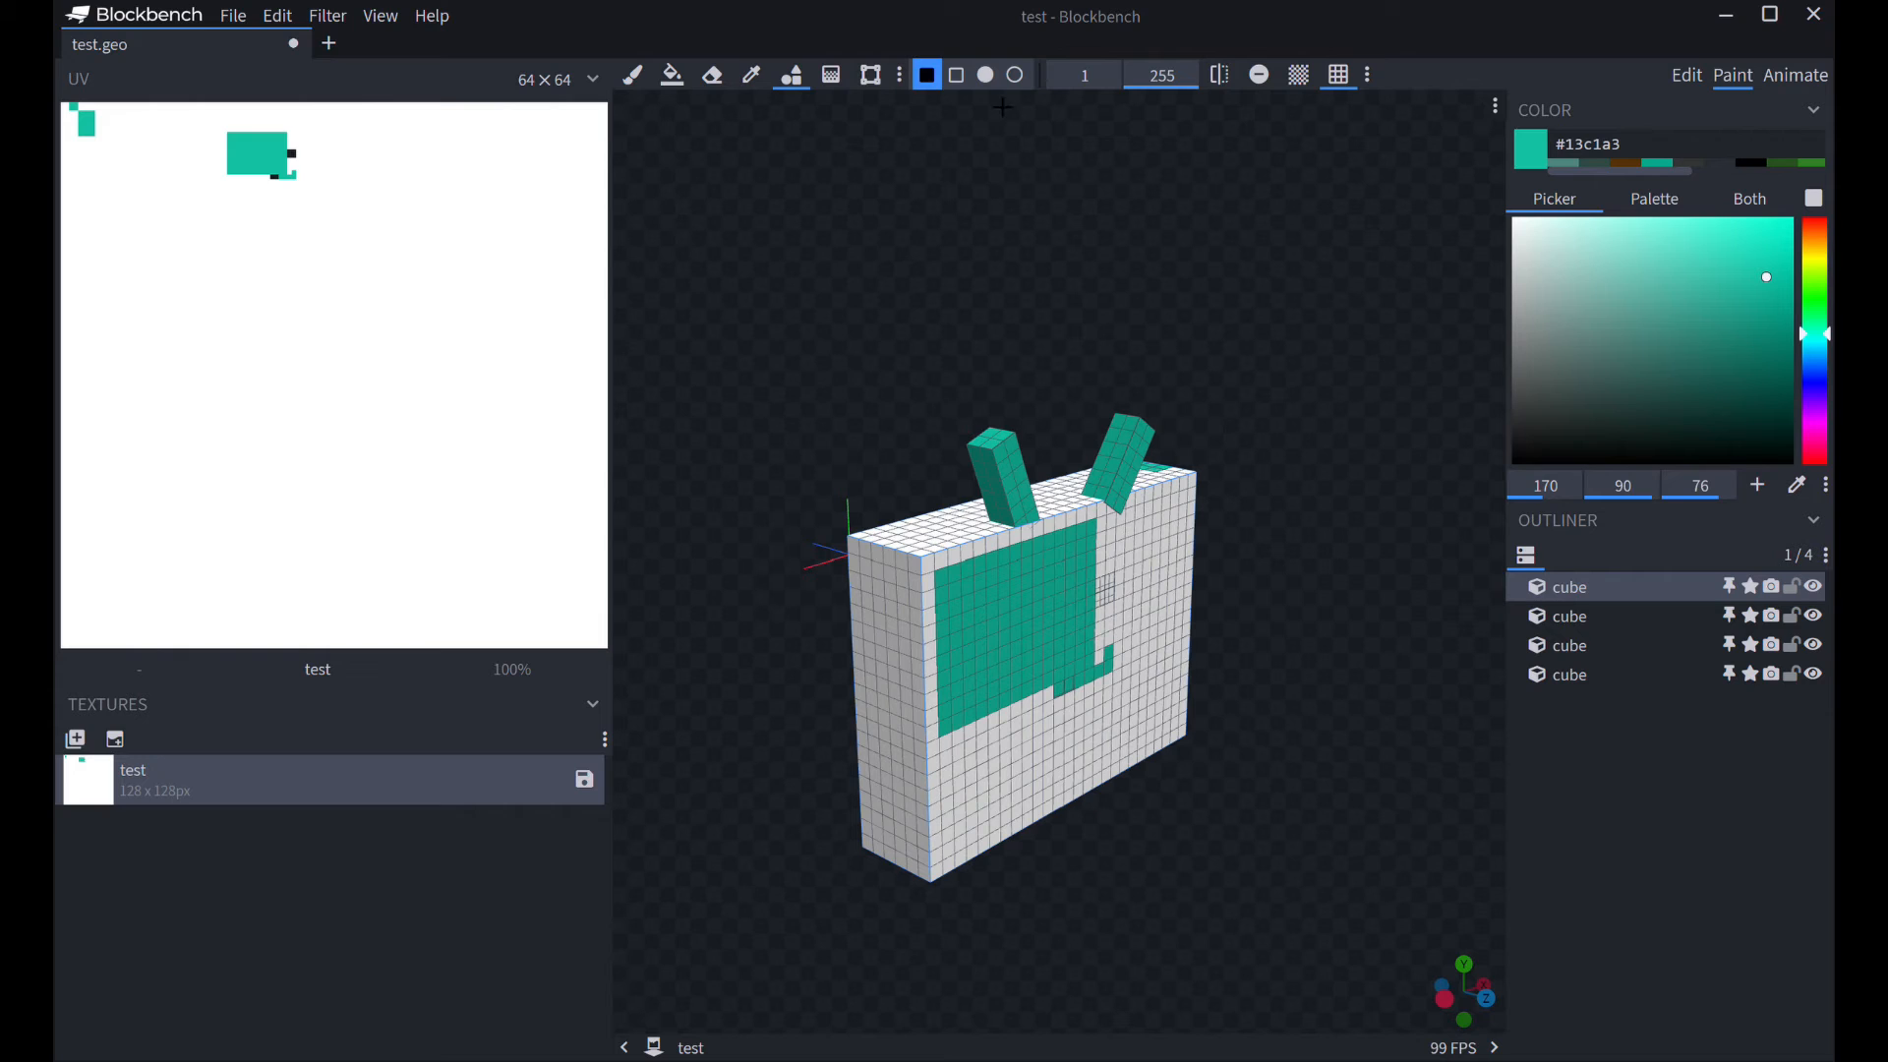
mouse_move(830, 74)
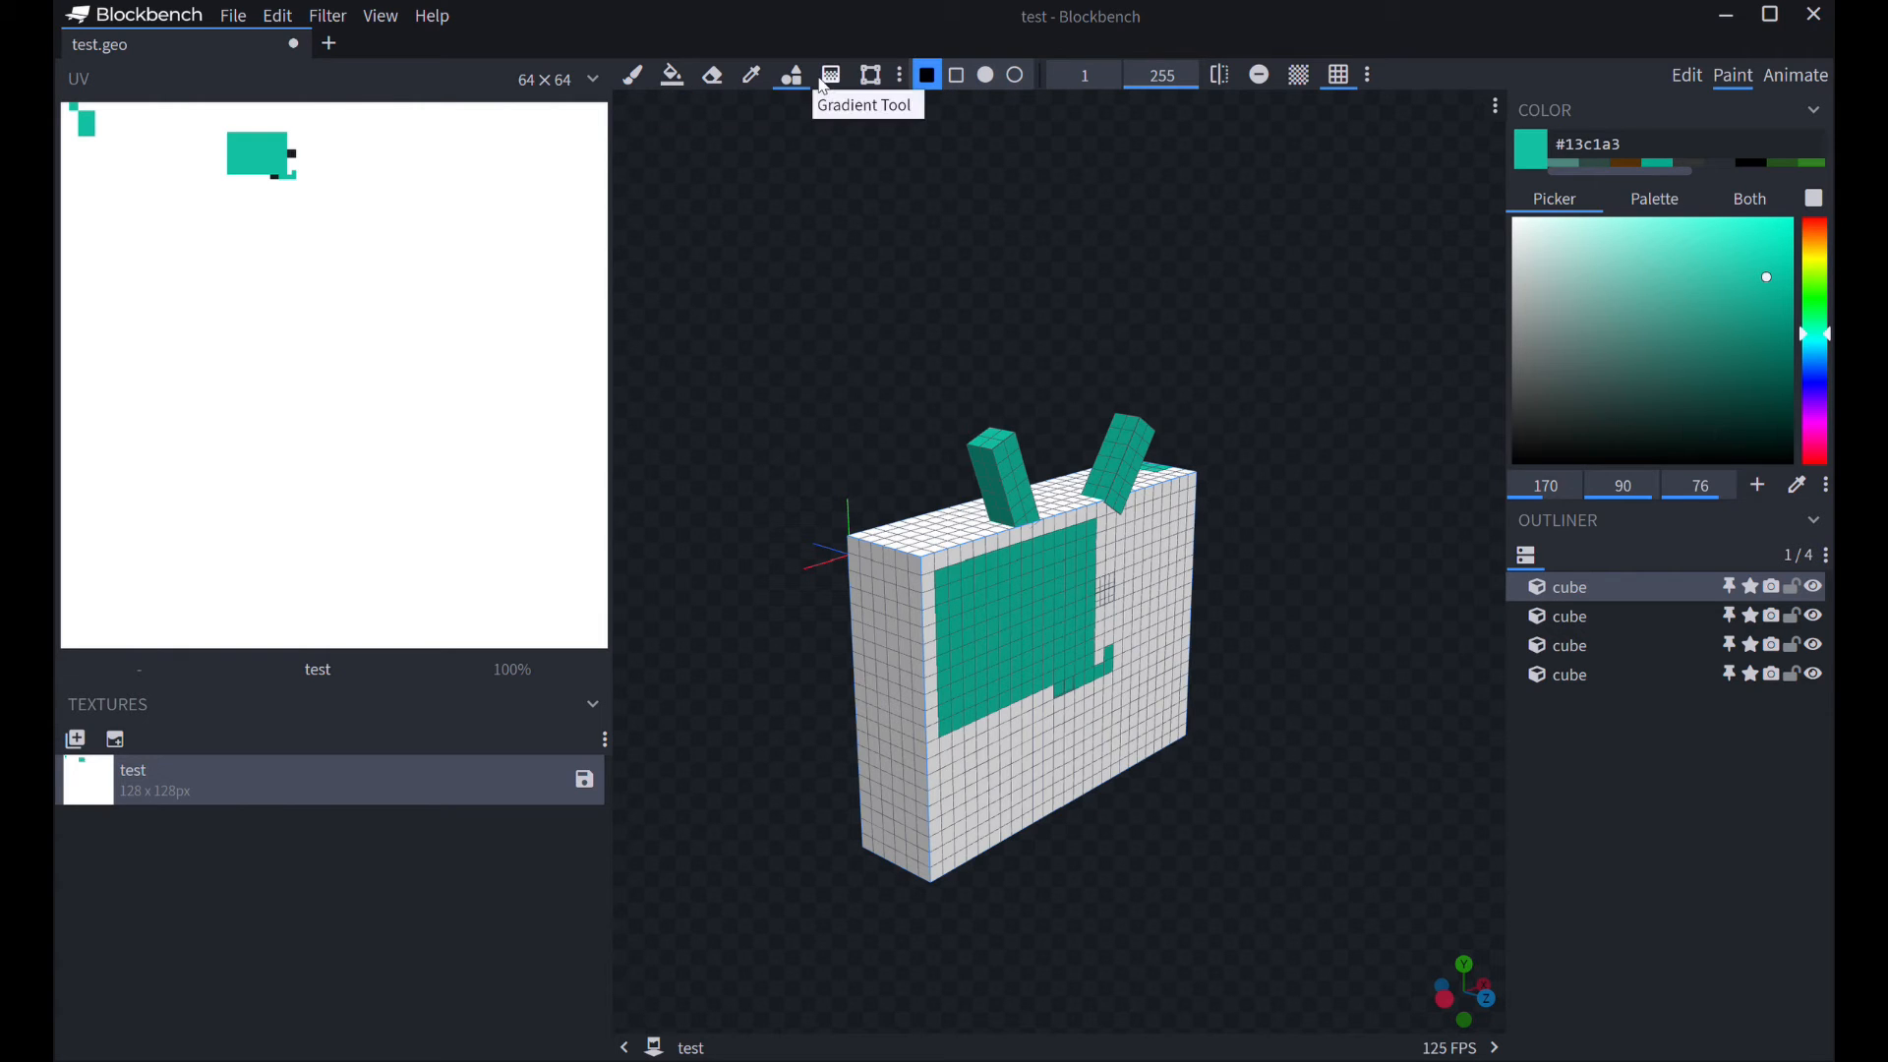
left_click(828, 74)
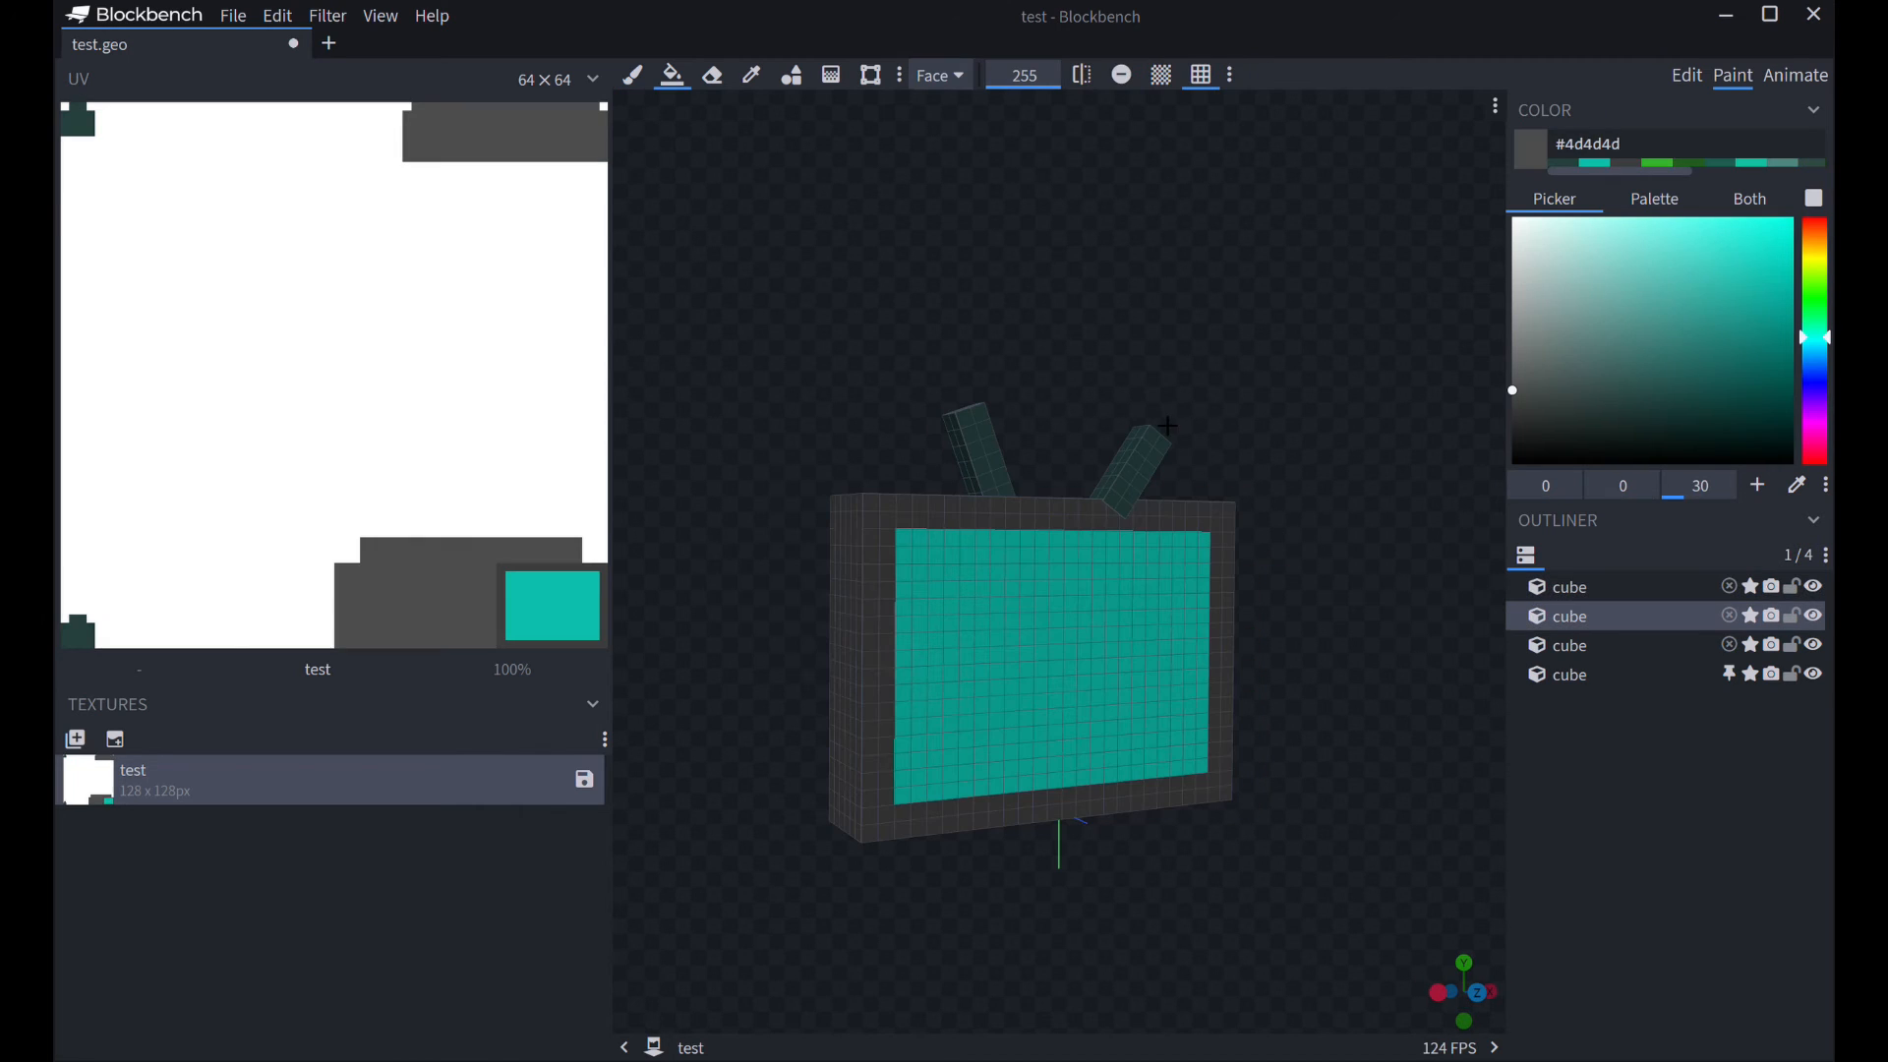
mouse_move(455, 28)
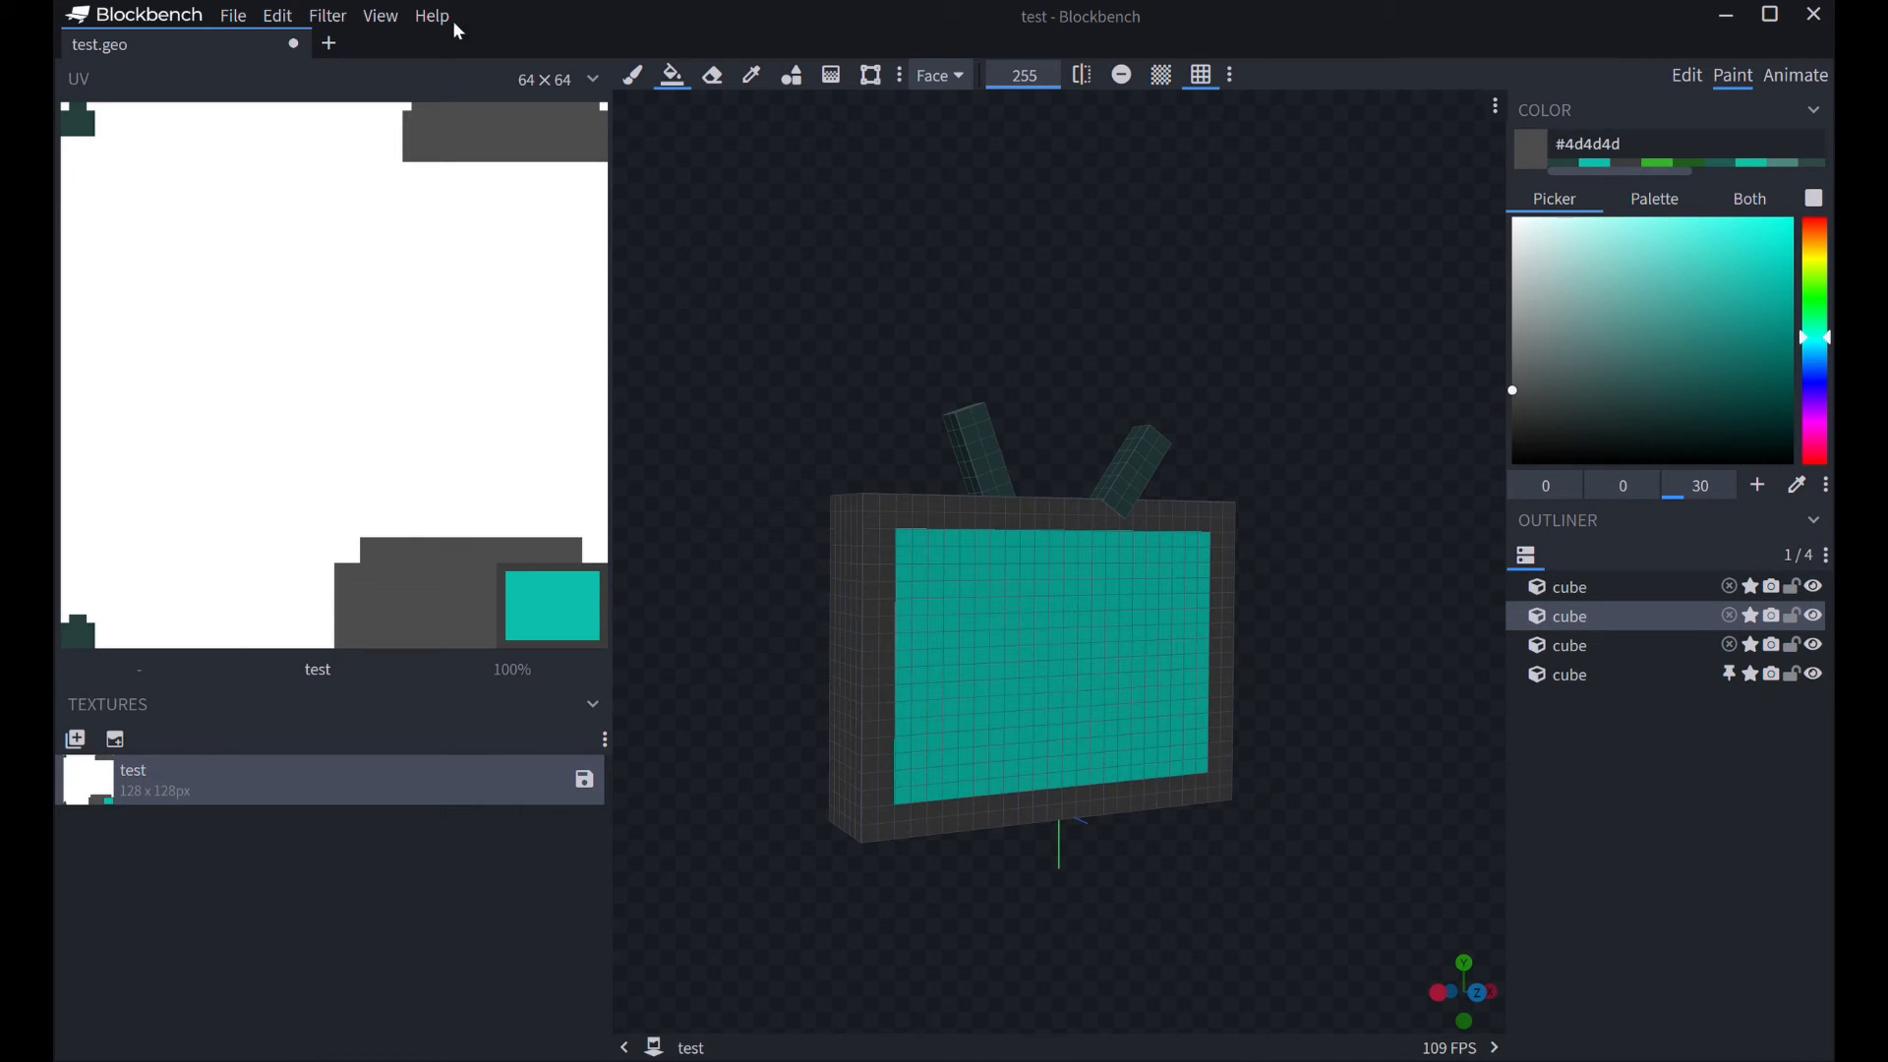
mouse_move(311, 220)
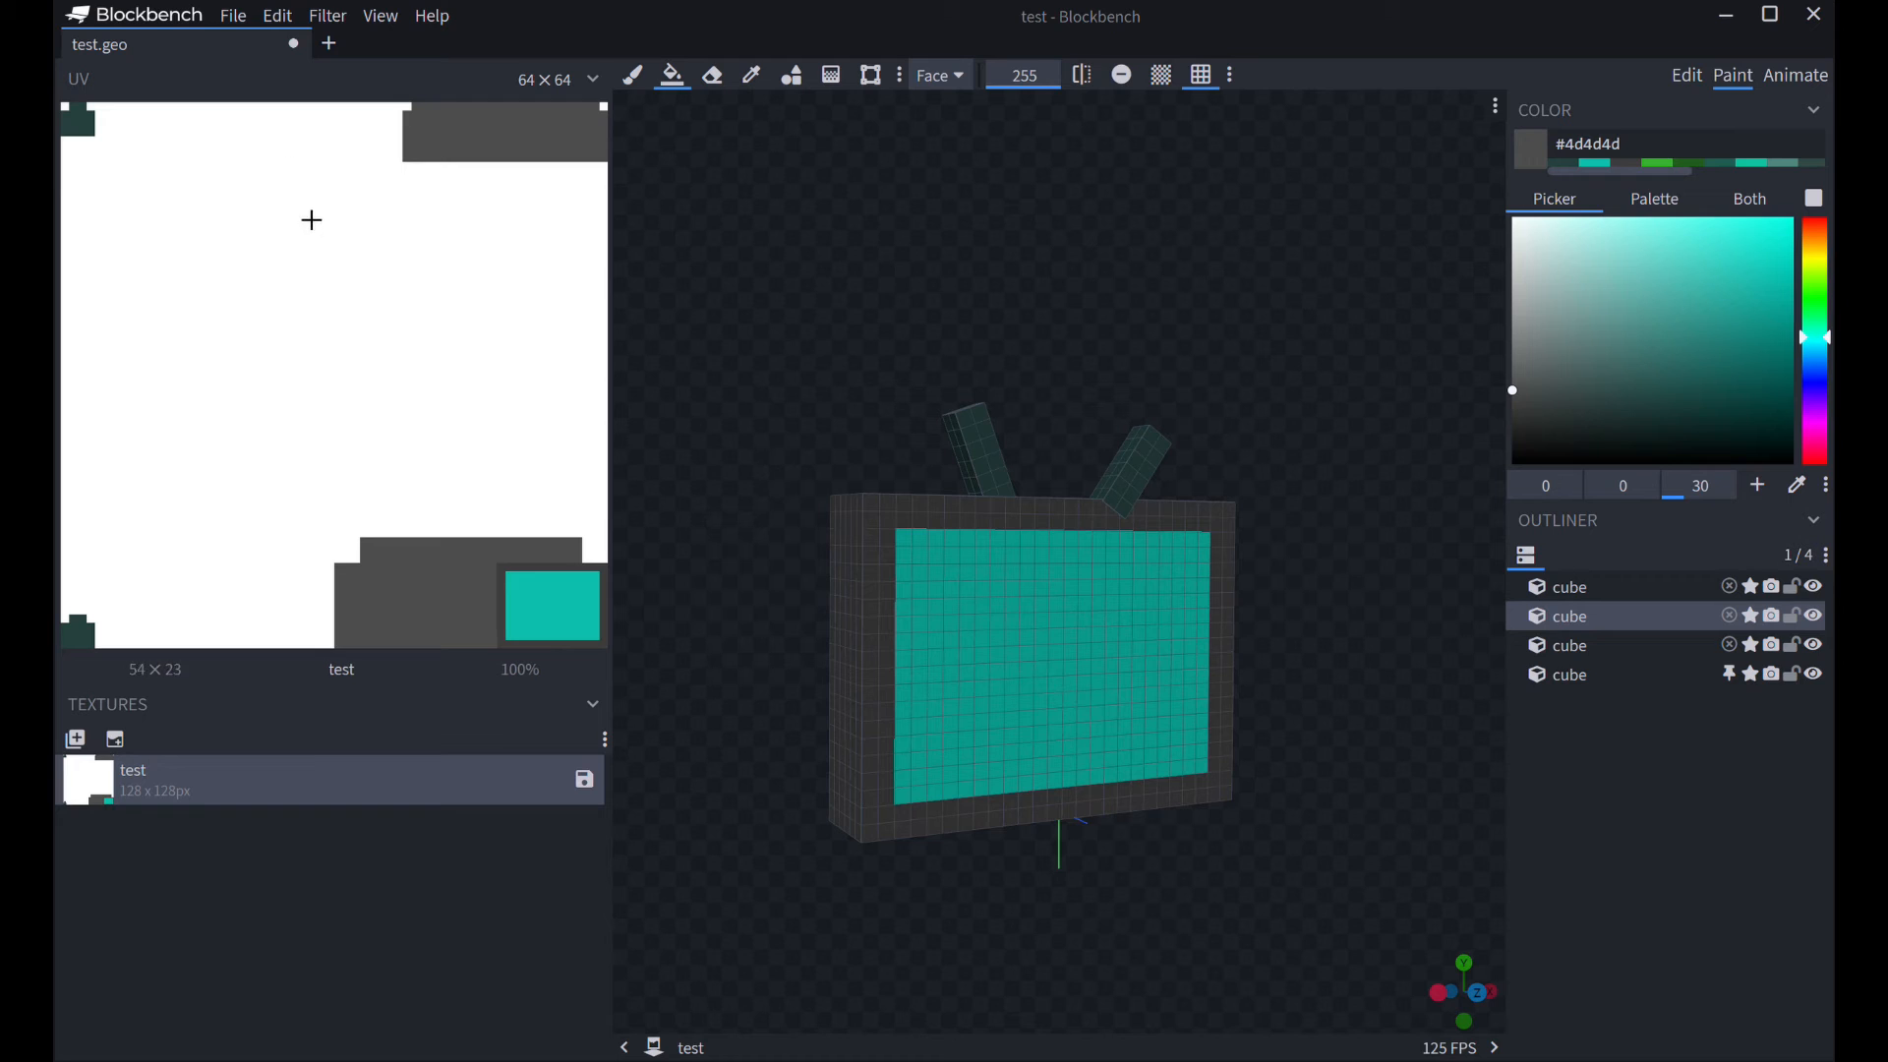
- Open Blockbench's file options menu
left_click(232, 16)
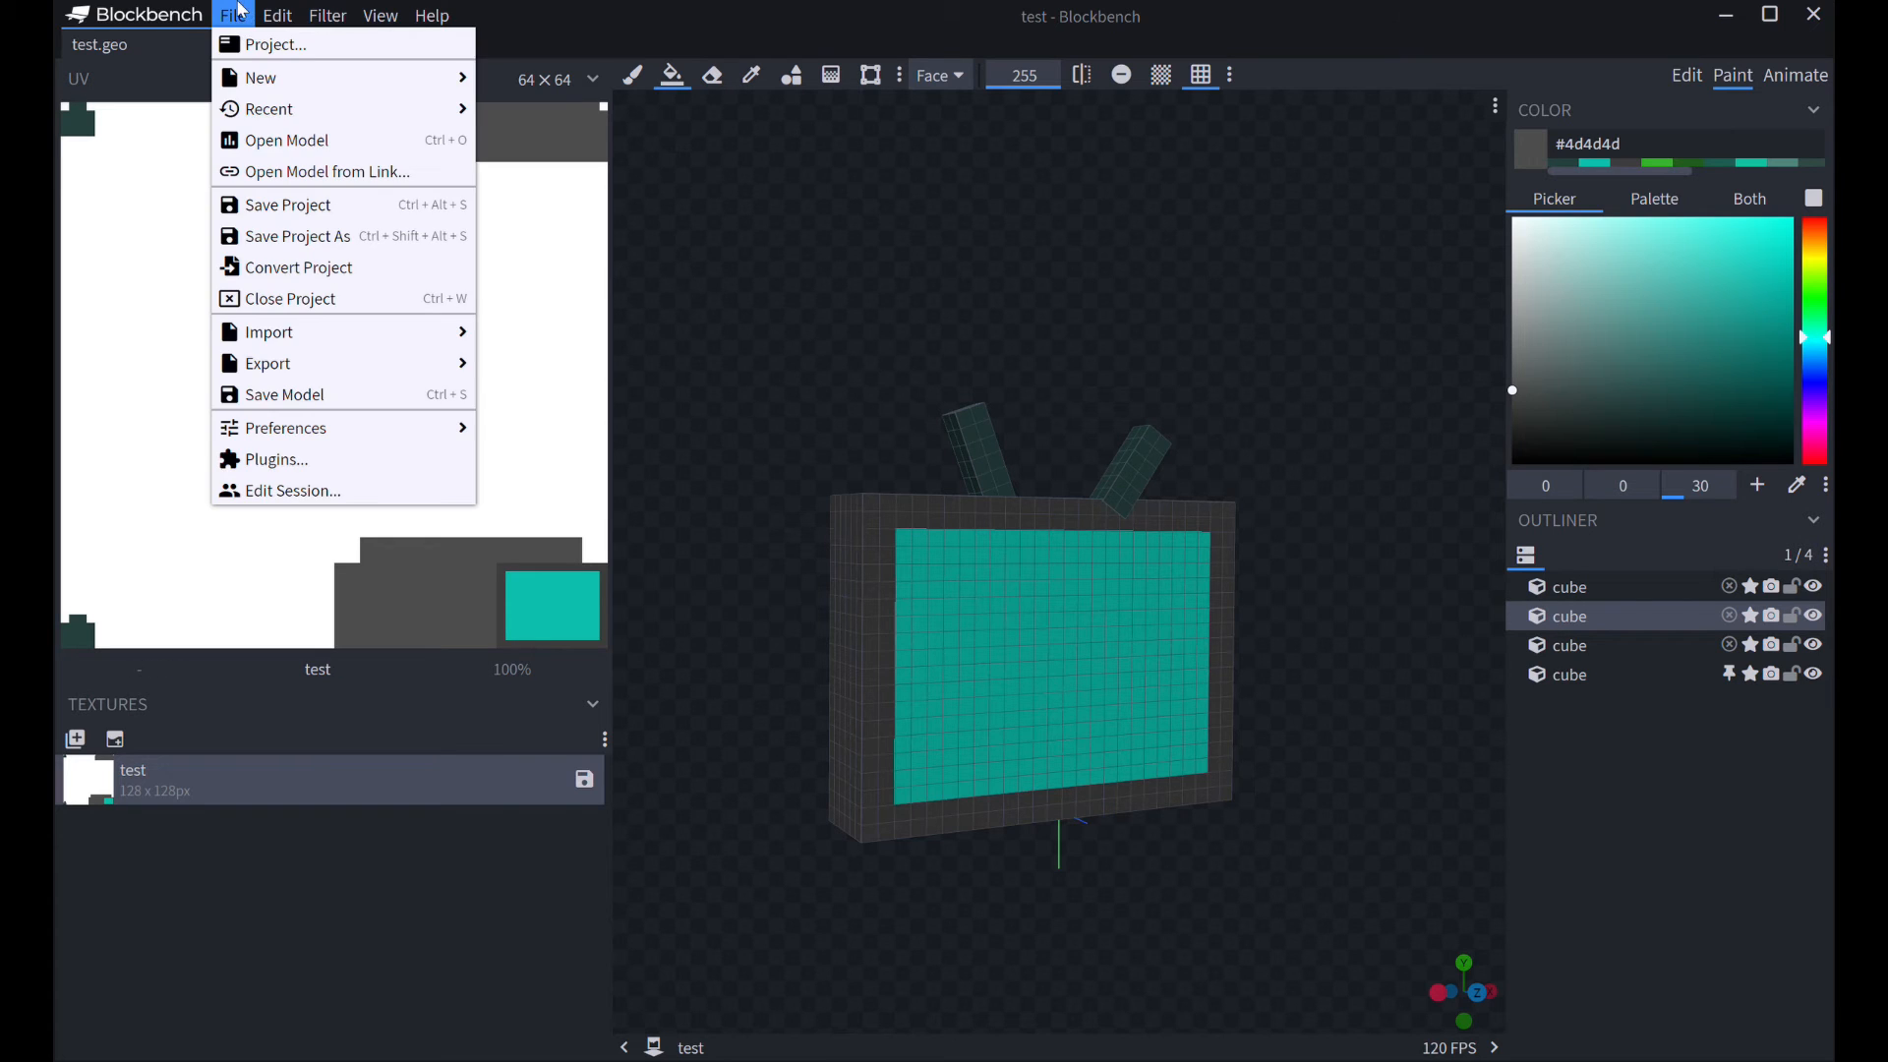
mouse_move(310, 394)
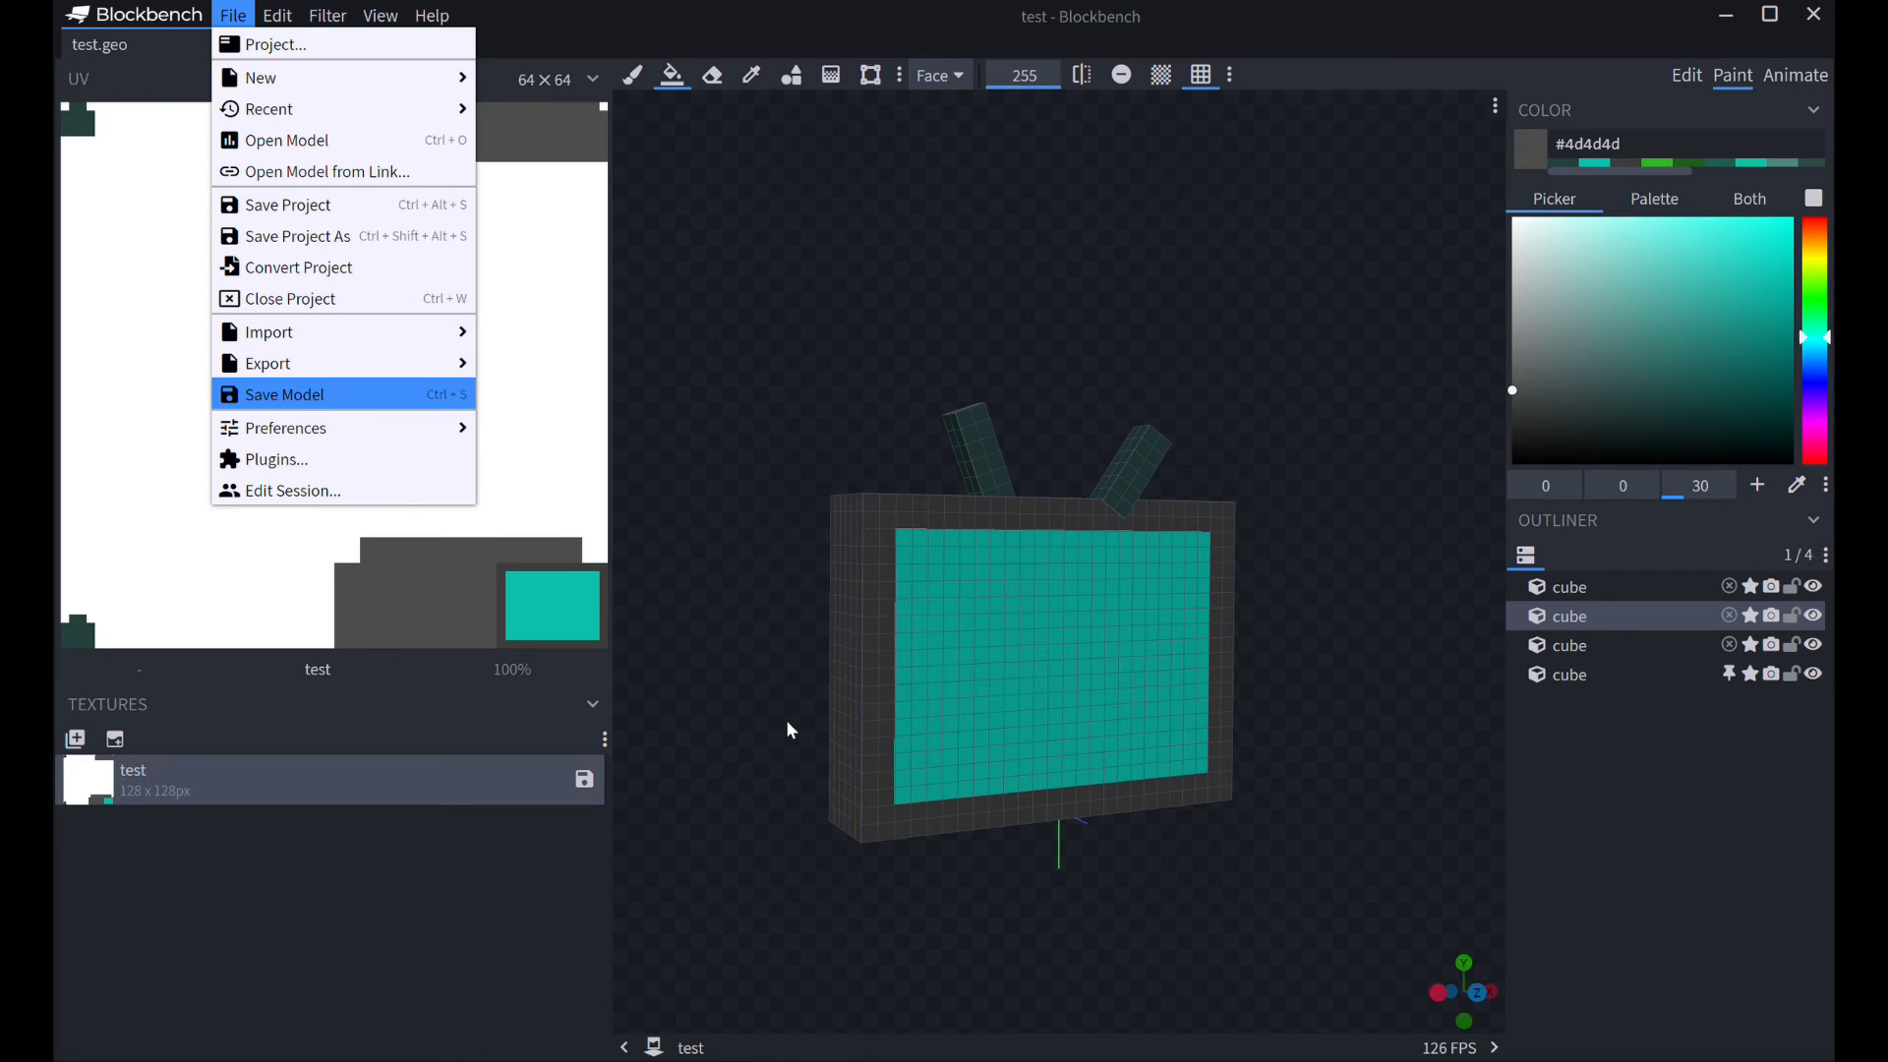
mouse_move(1017, 565)
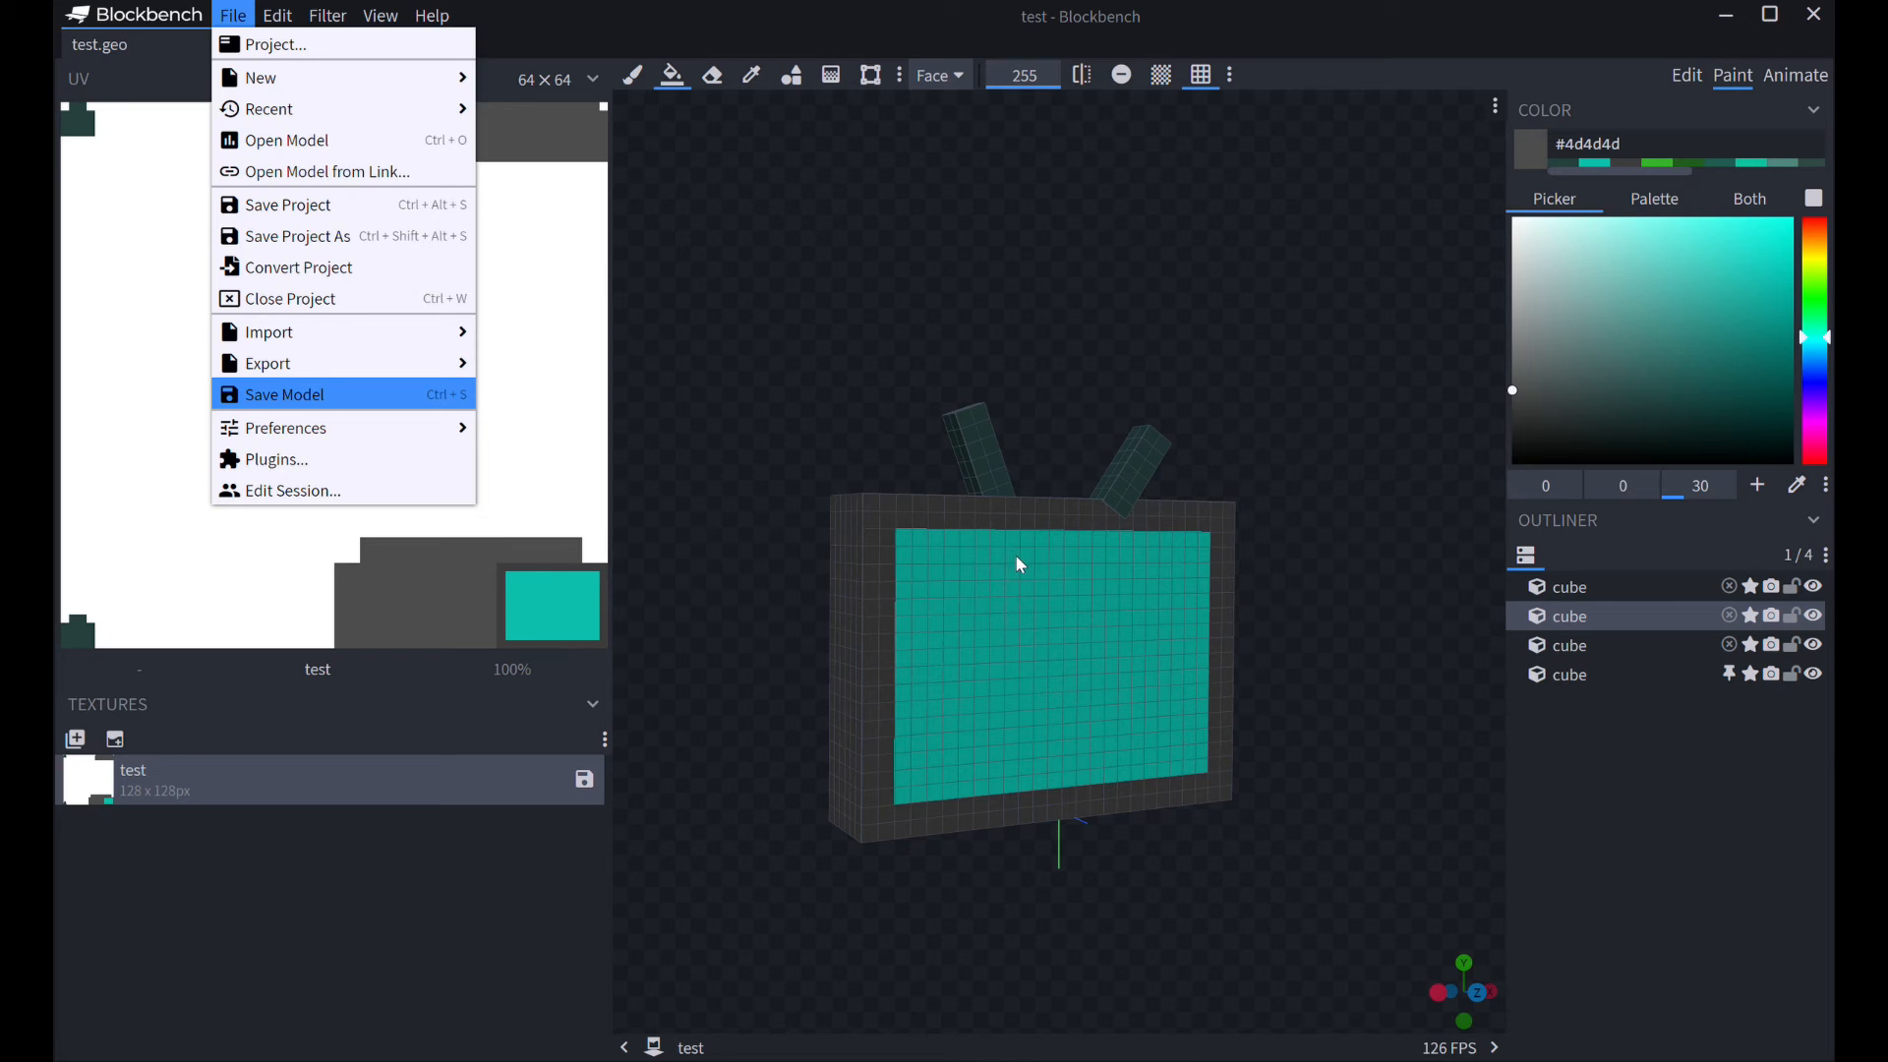
- Save the TV model as test.geo with its texture as test.png
left_click(286, 393)
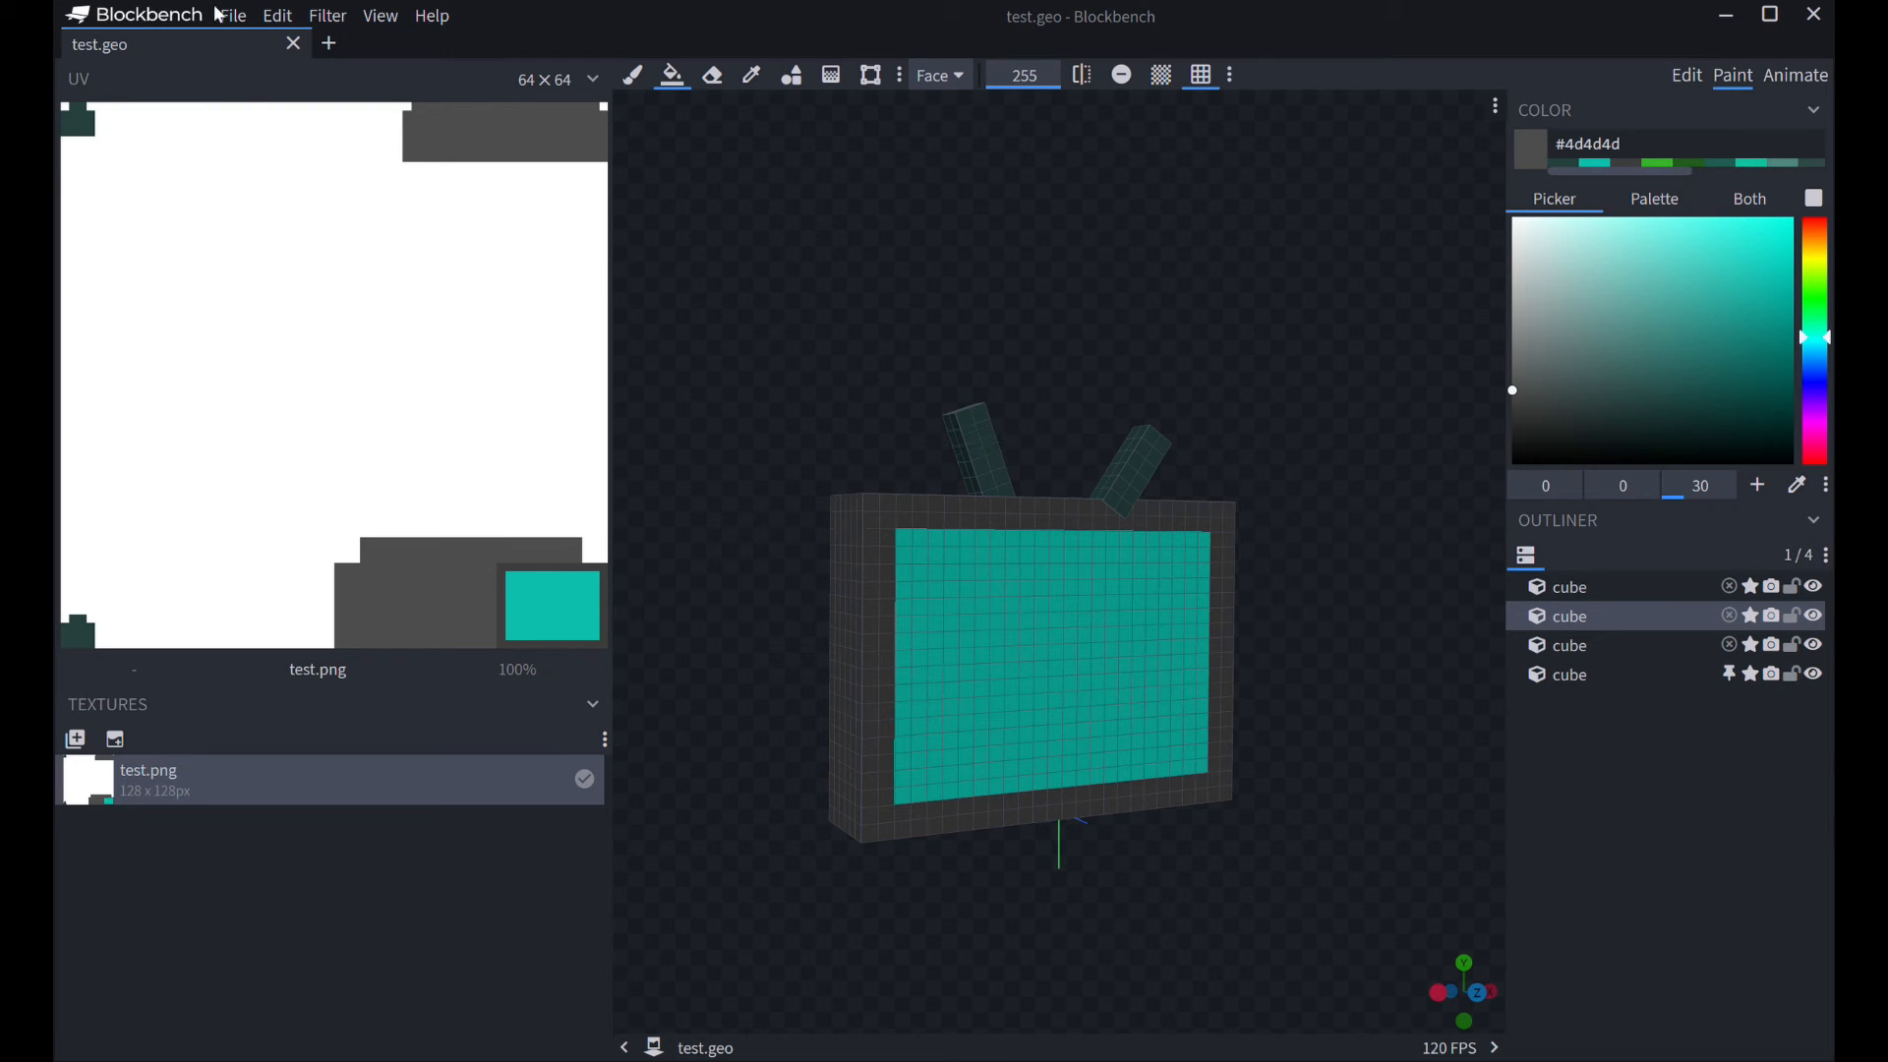
left_click(233, 16)
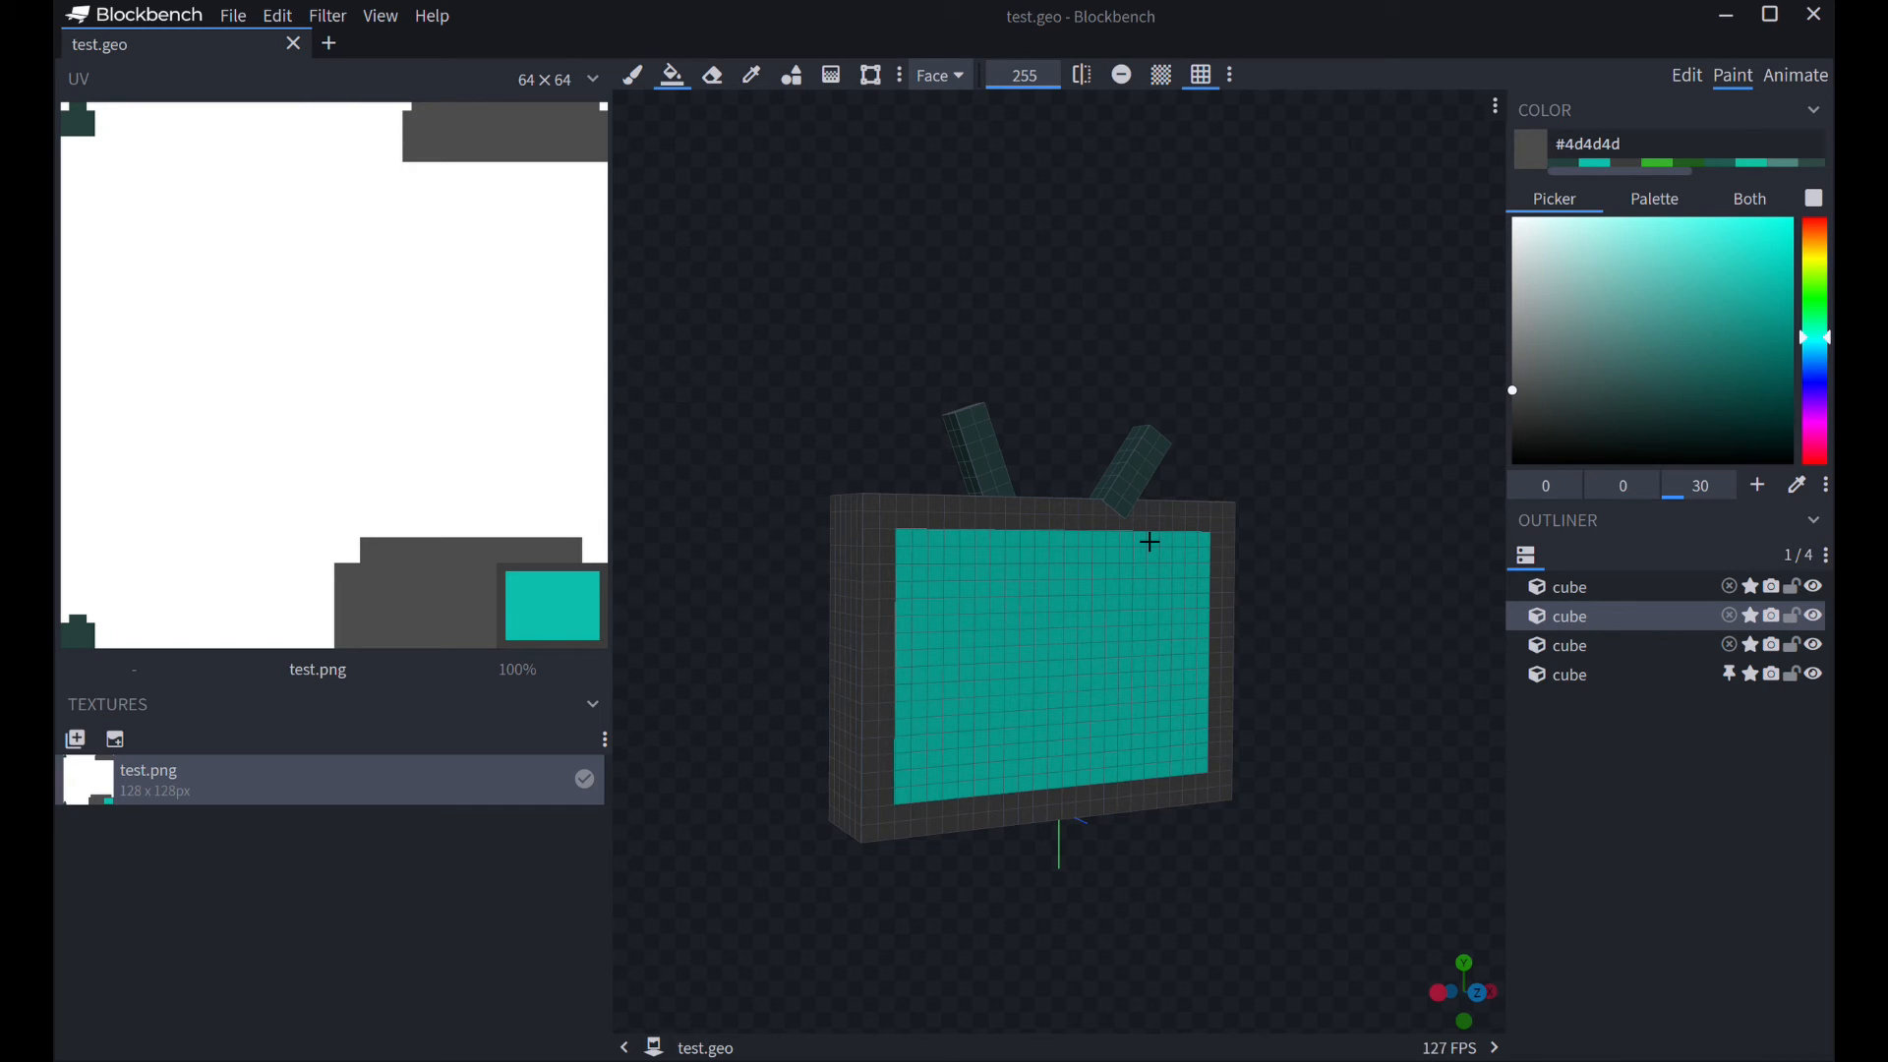
mouse_move(1486, 552)
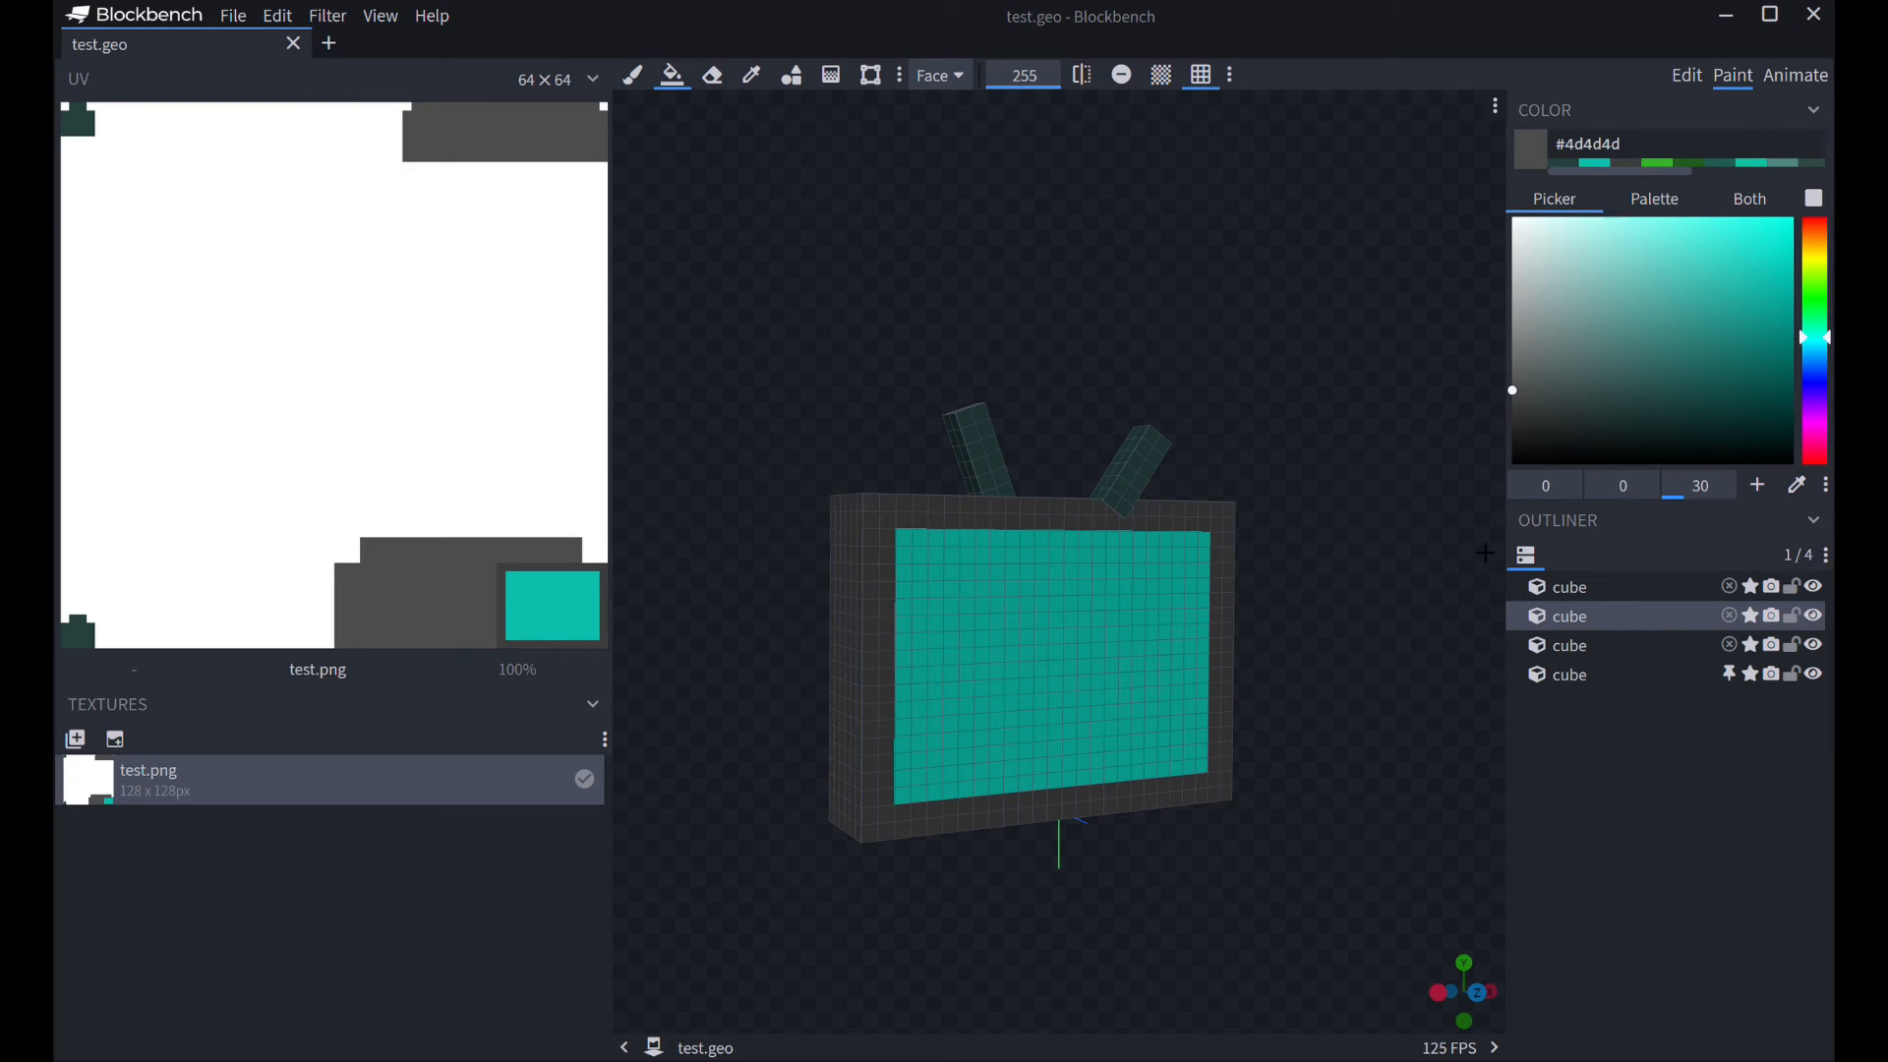
mouse_move(868, 1001)
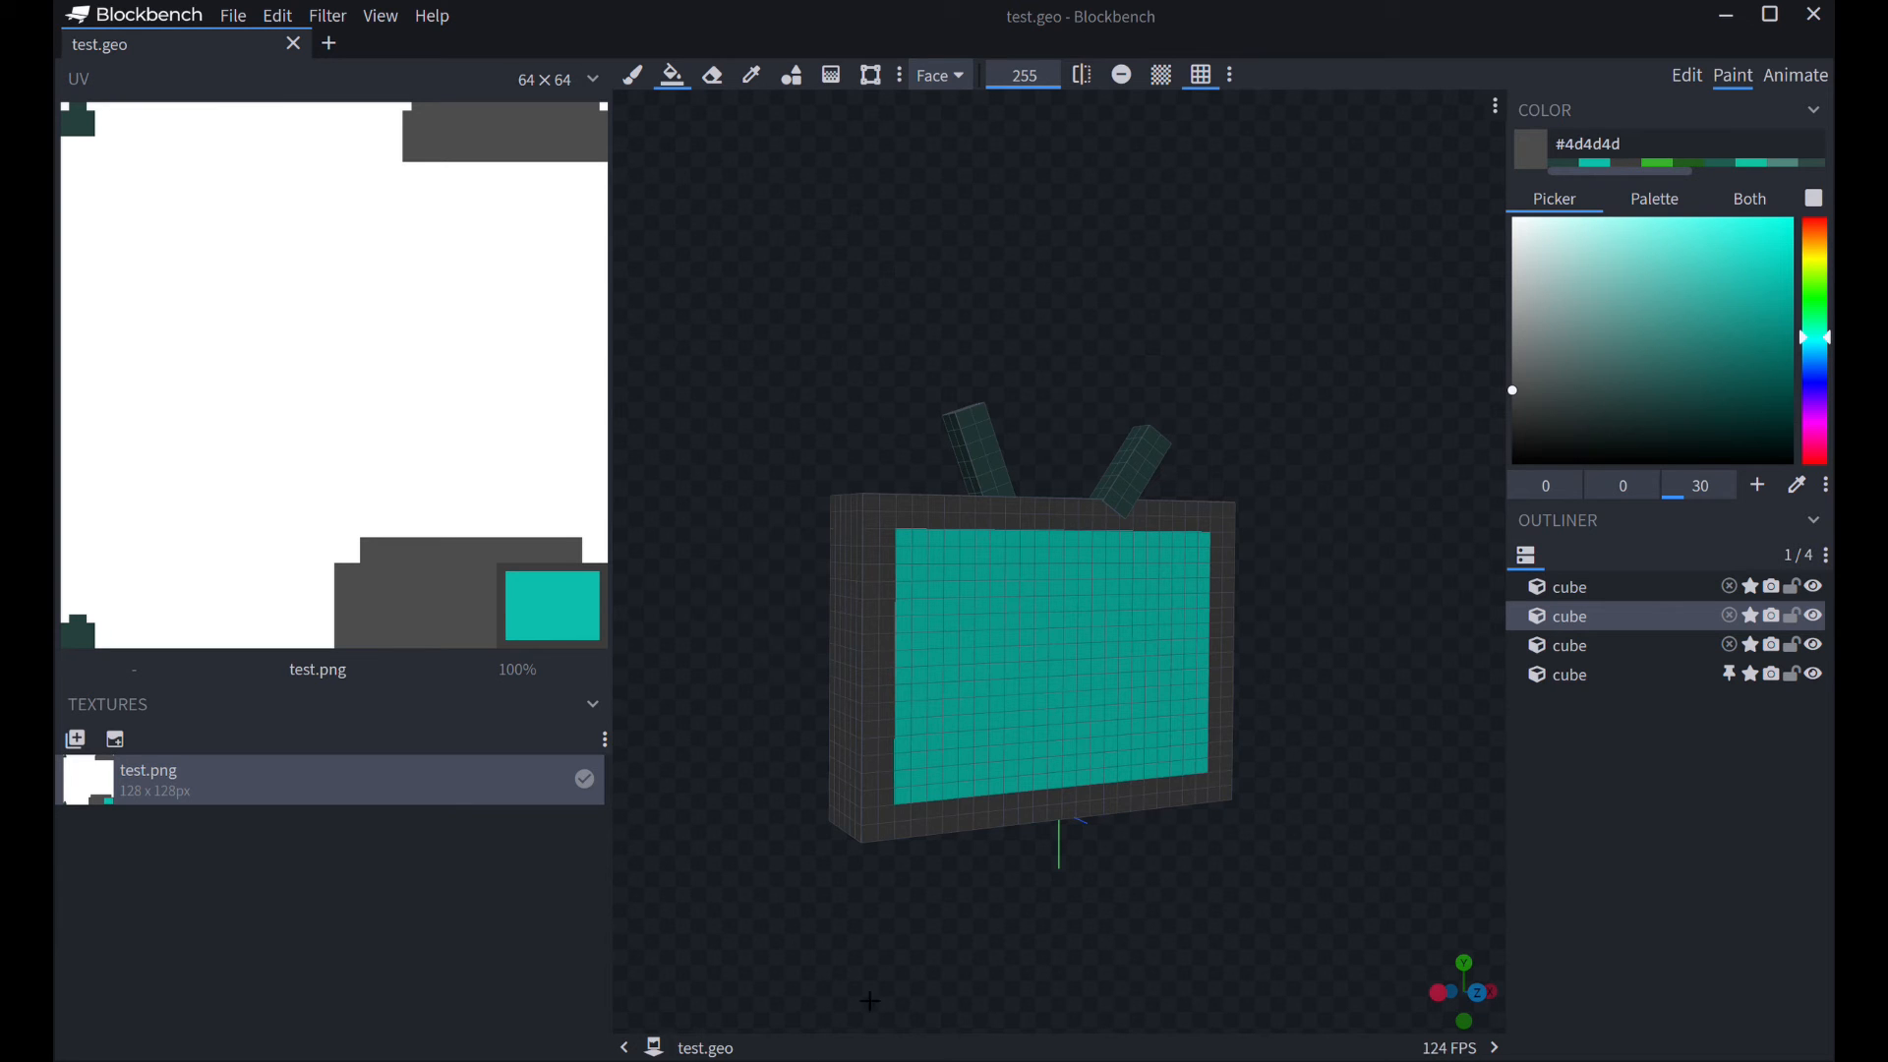
mouse_move(104, 830)
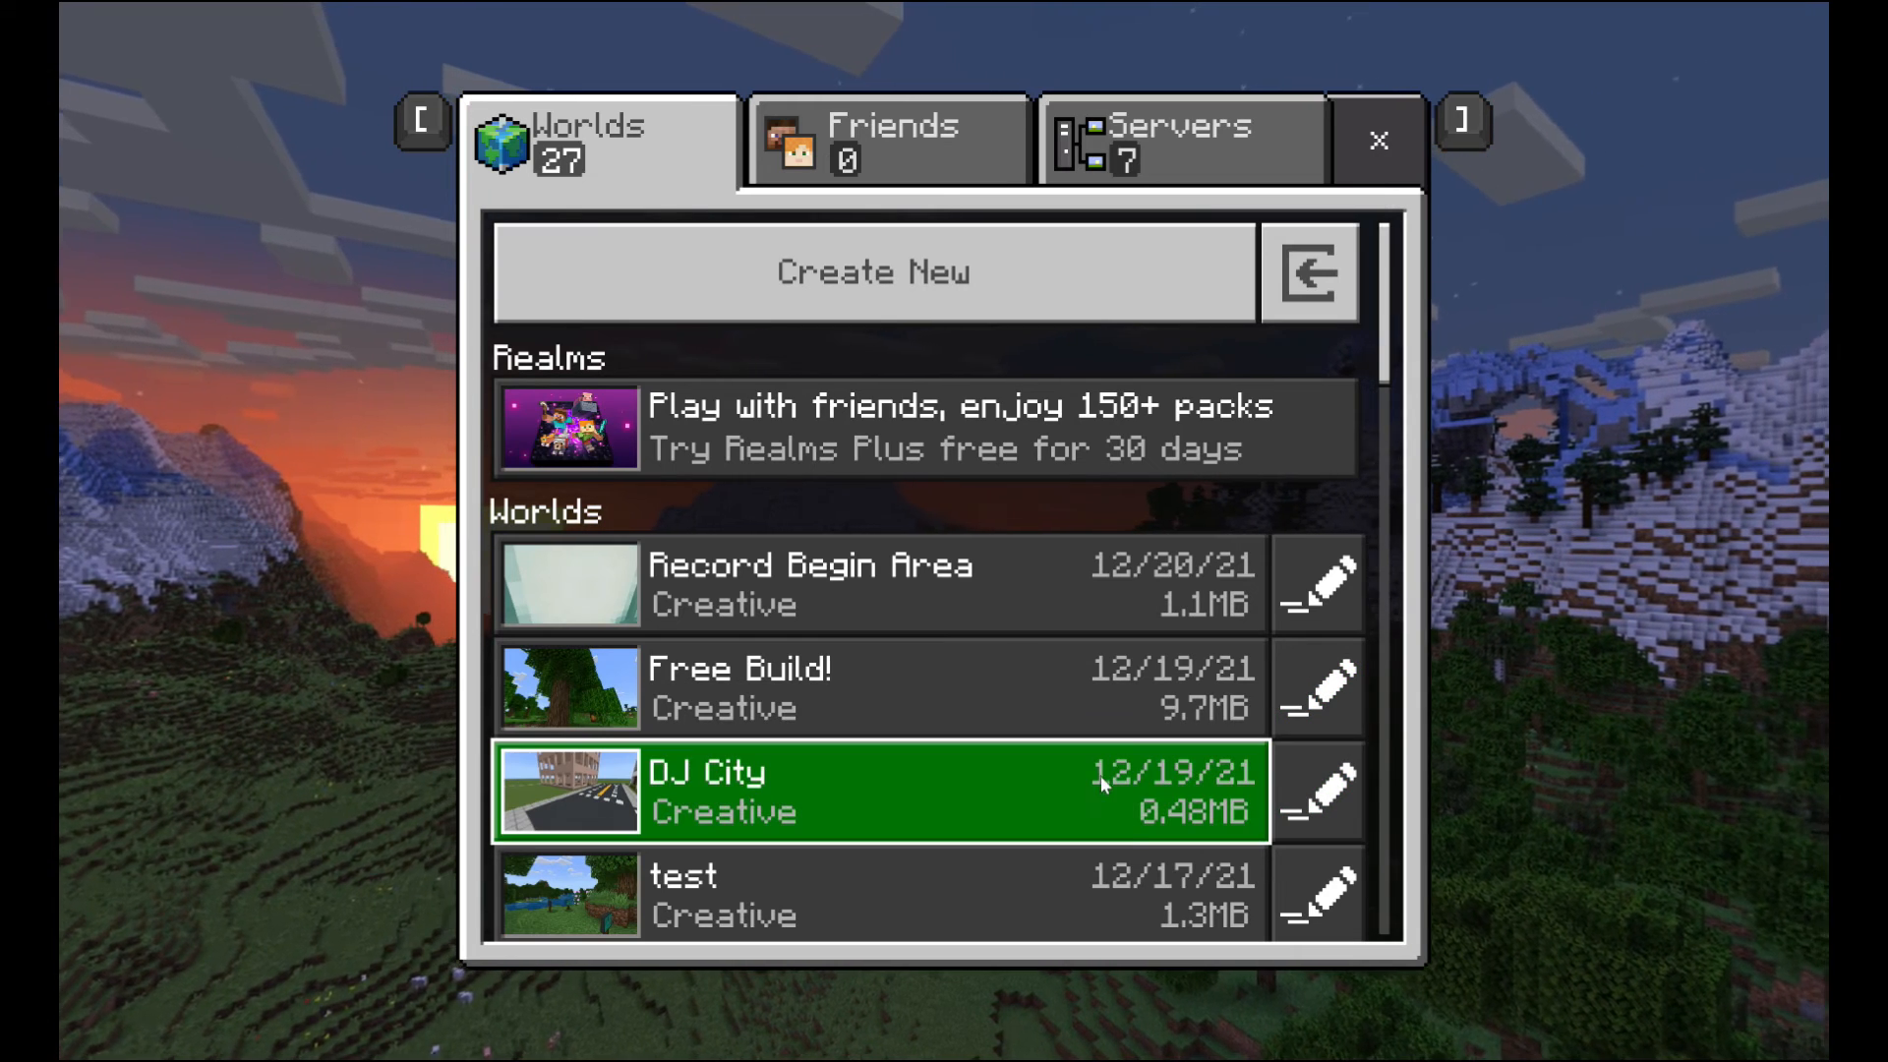
- Scroll through the Worlds list to reach the Create New option
scroll("down", 3)
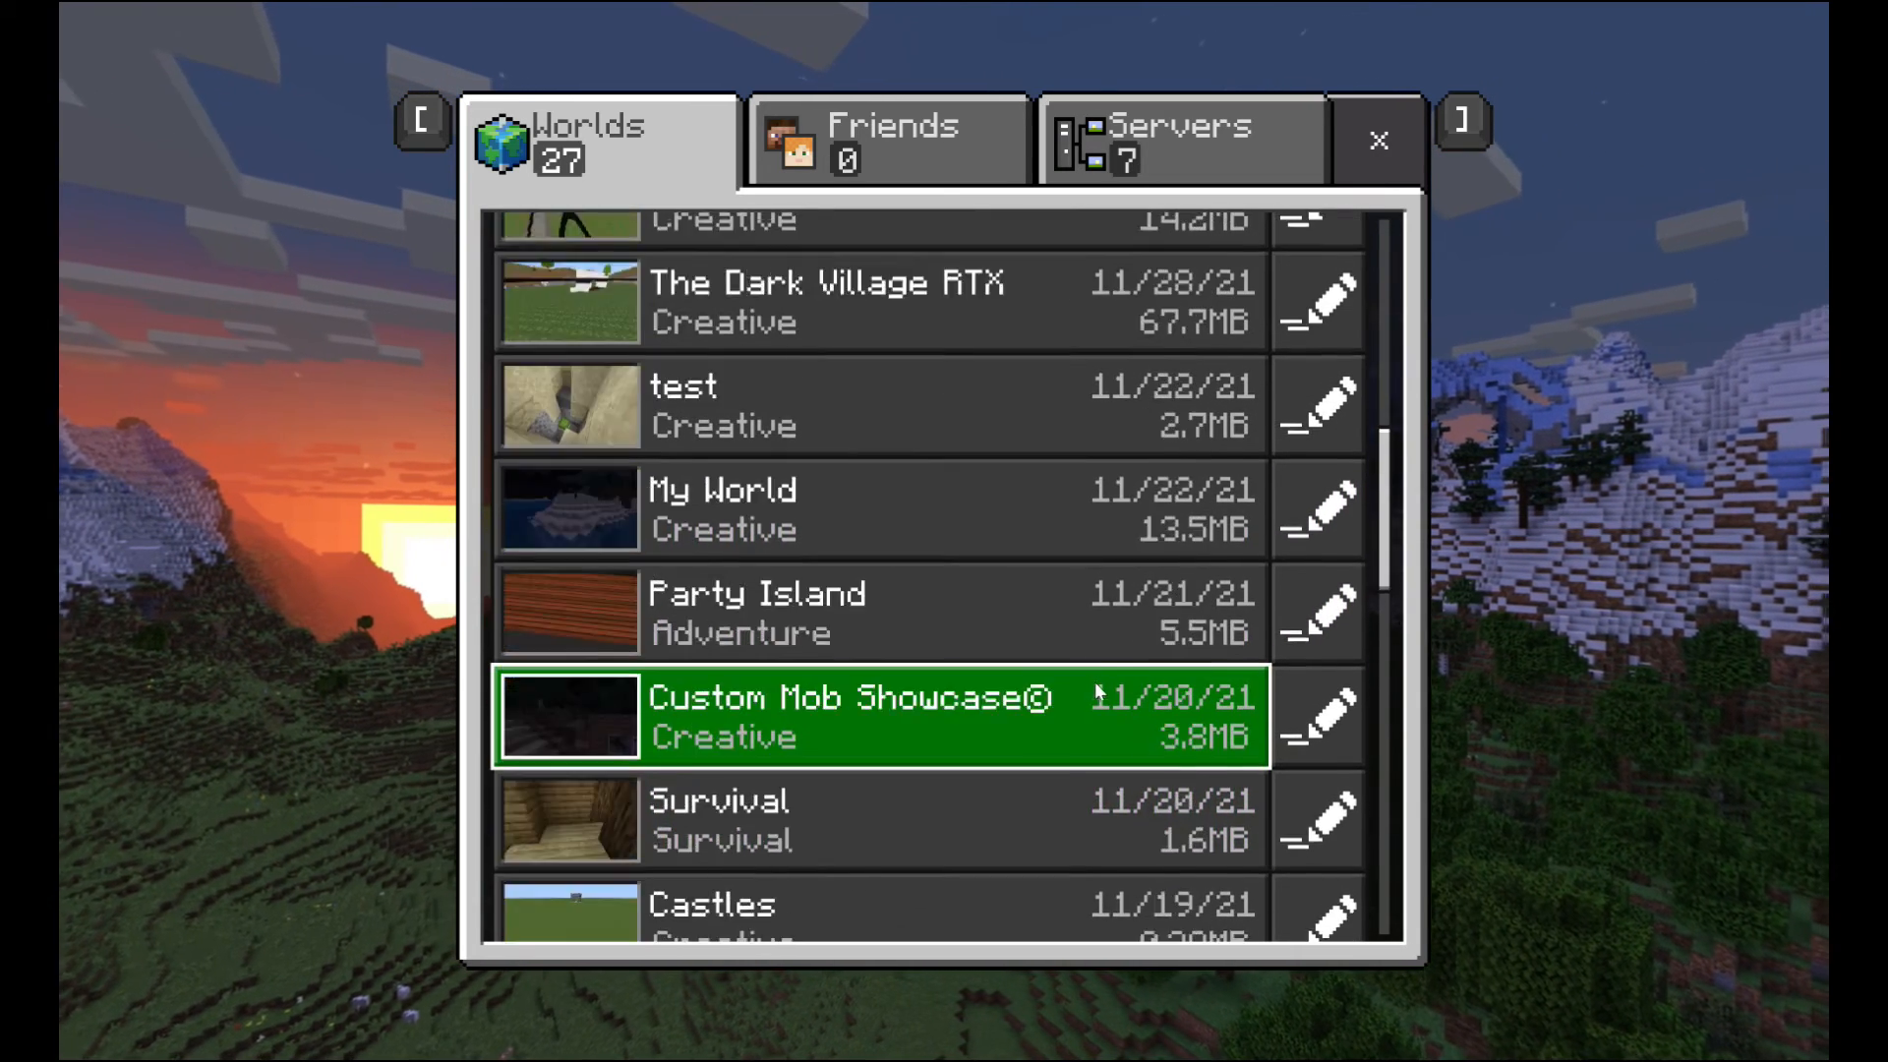
scroll("up", 3)
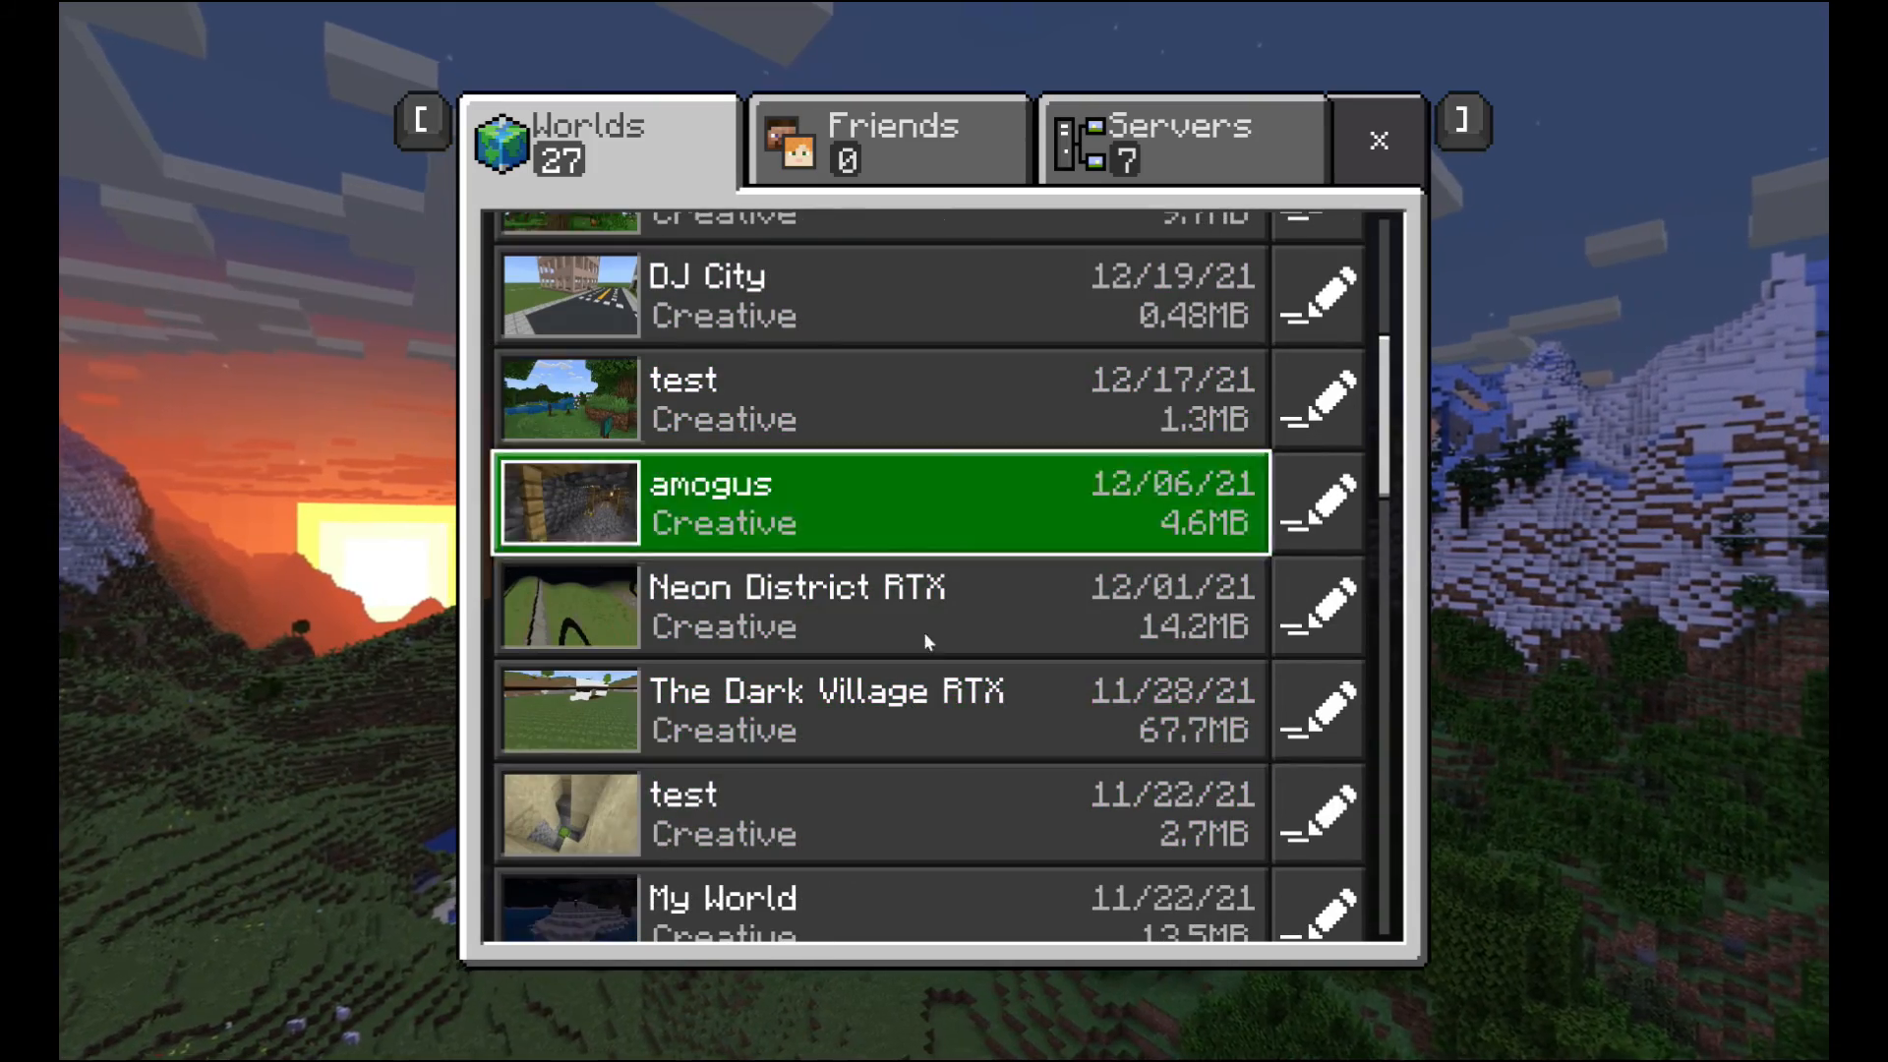
scroll("up", 3)
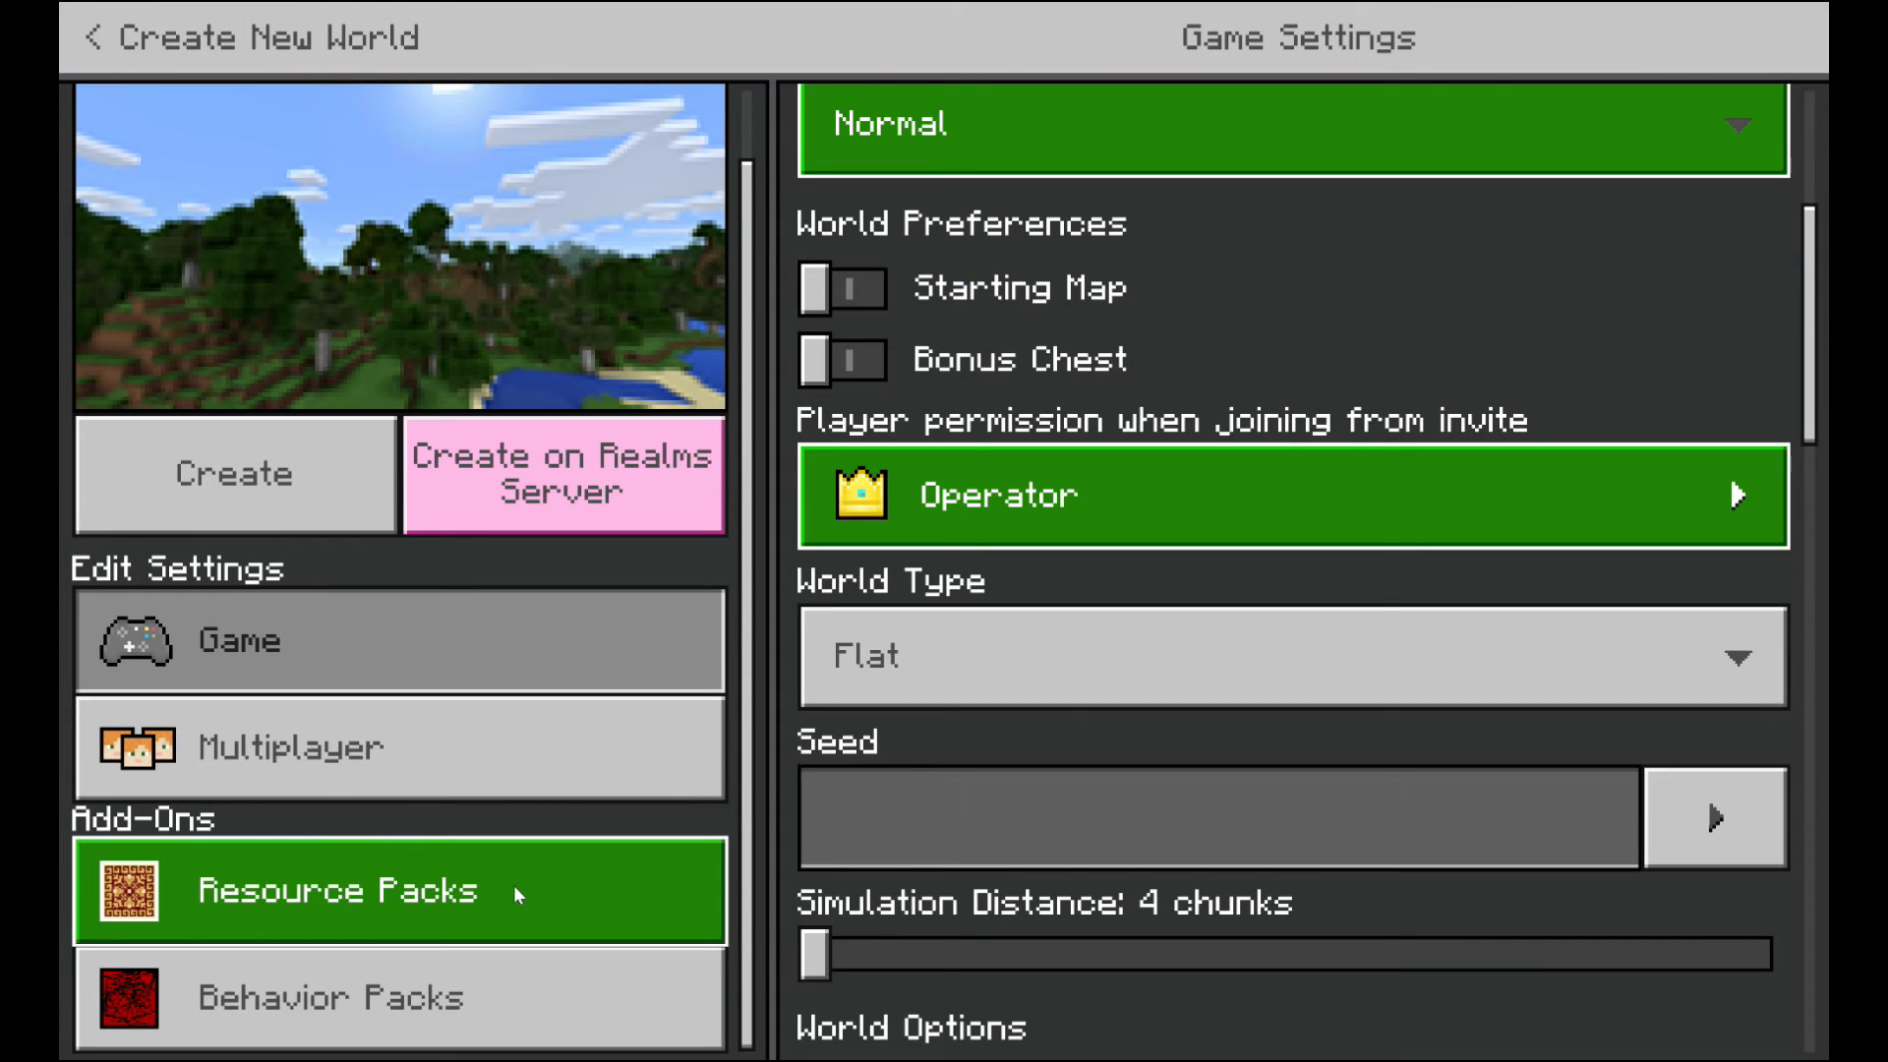
- Activate the Test resource and behavior packs, accept disabled achievements, and create the world
left_click(337, 890)
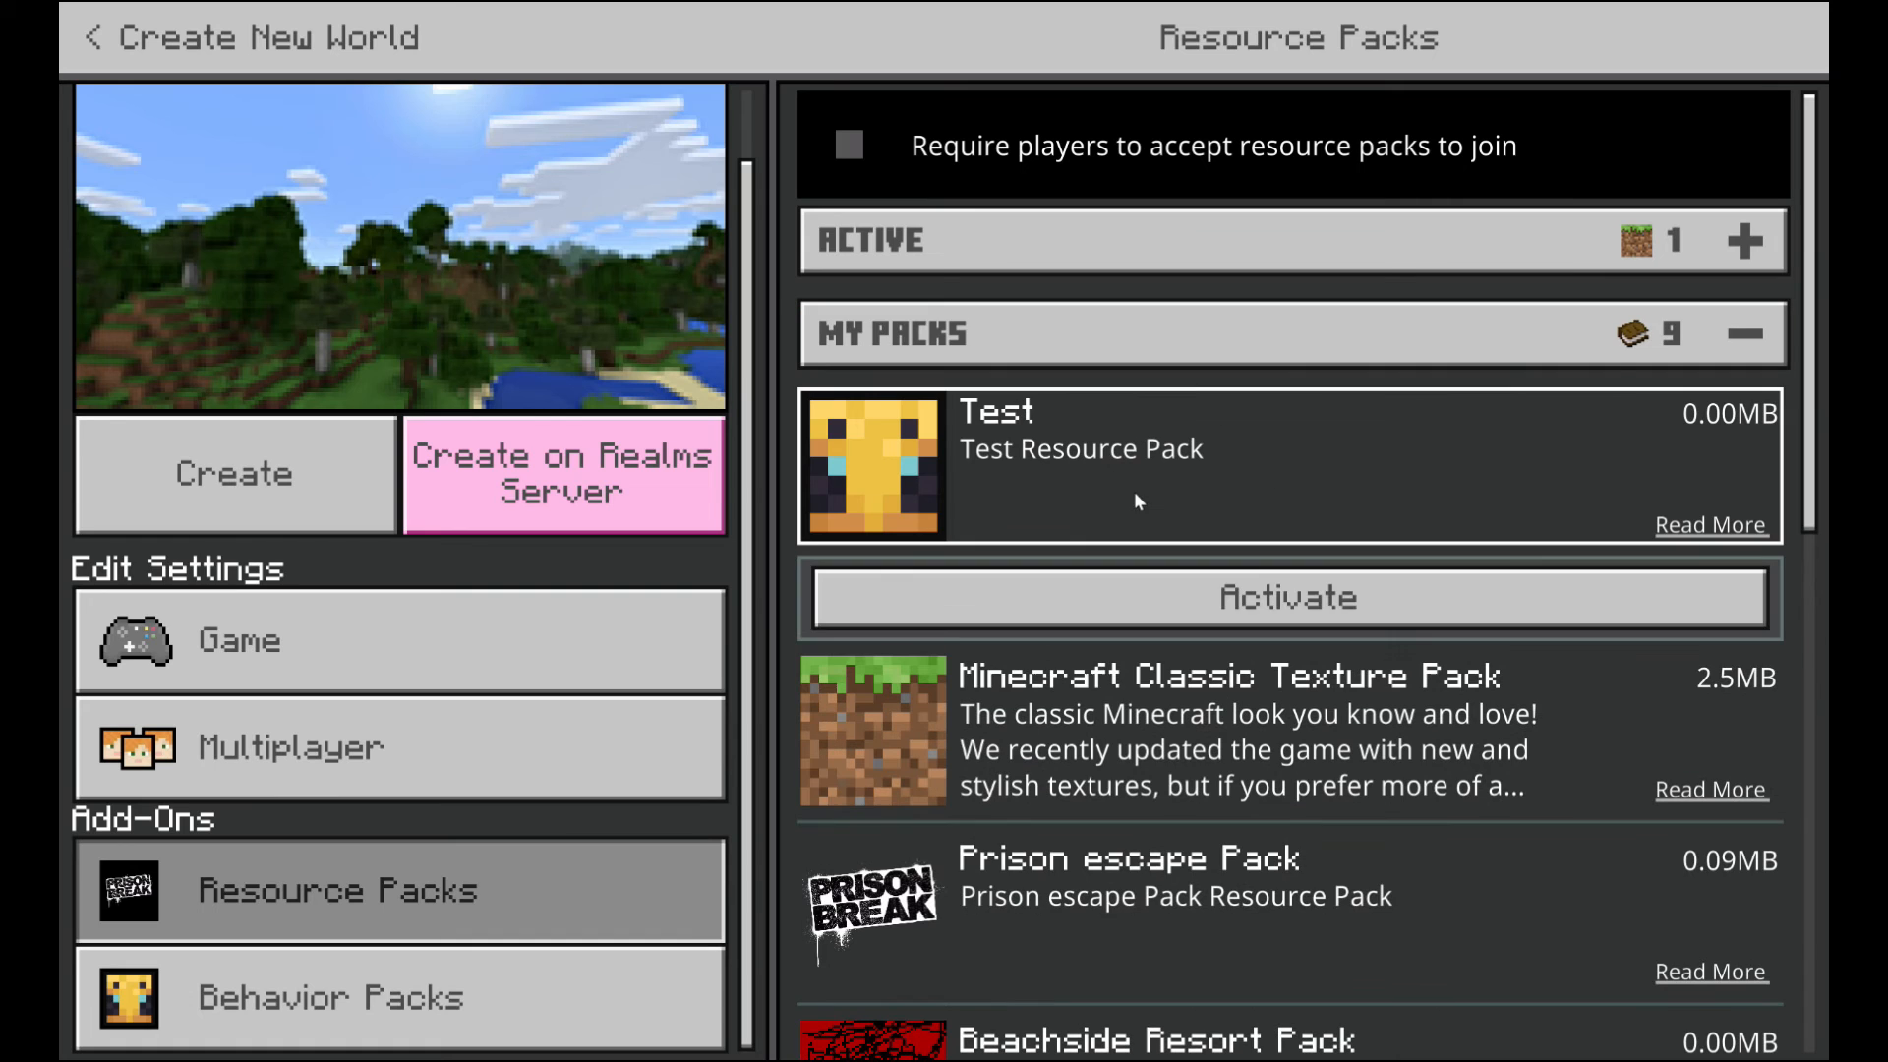
left_click(1285, 599)
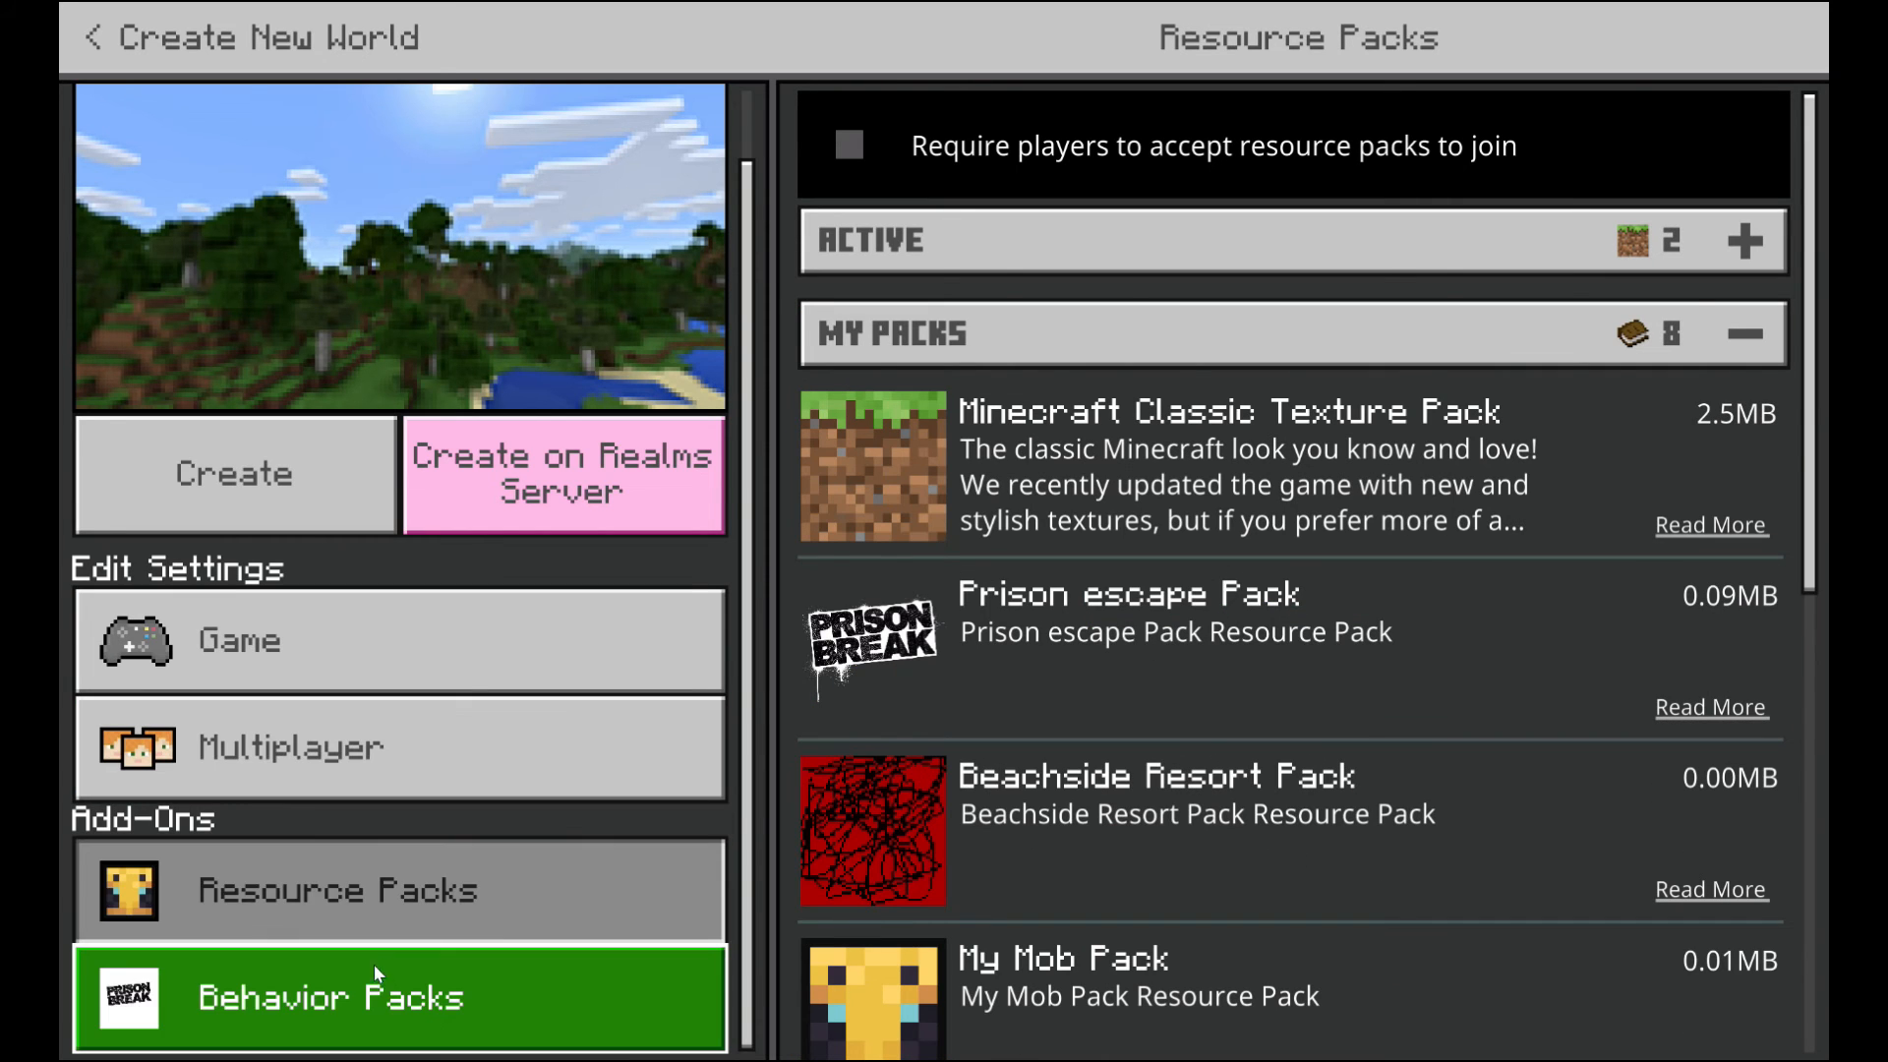
left_click(329, 997)
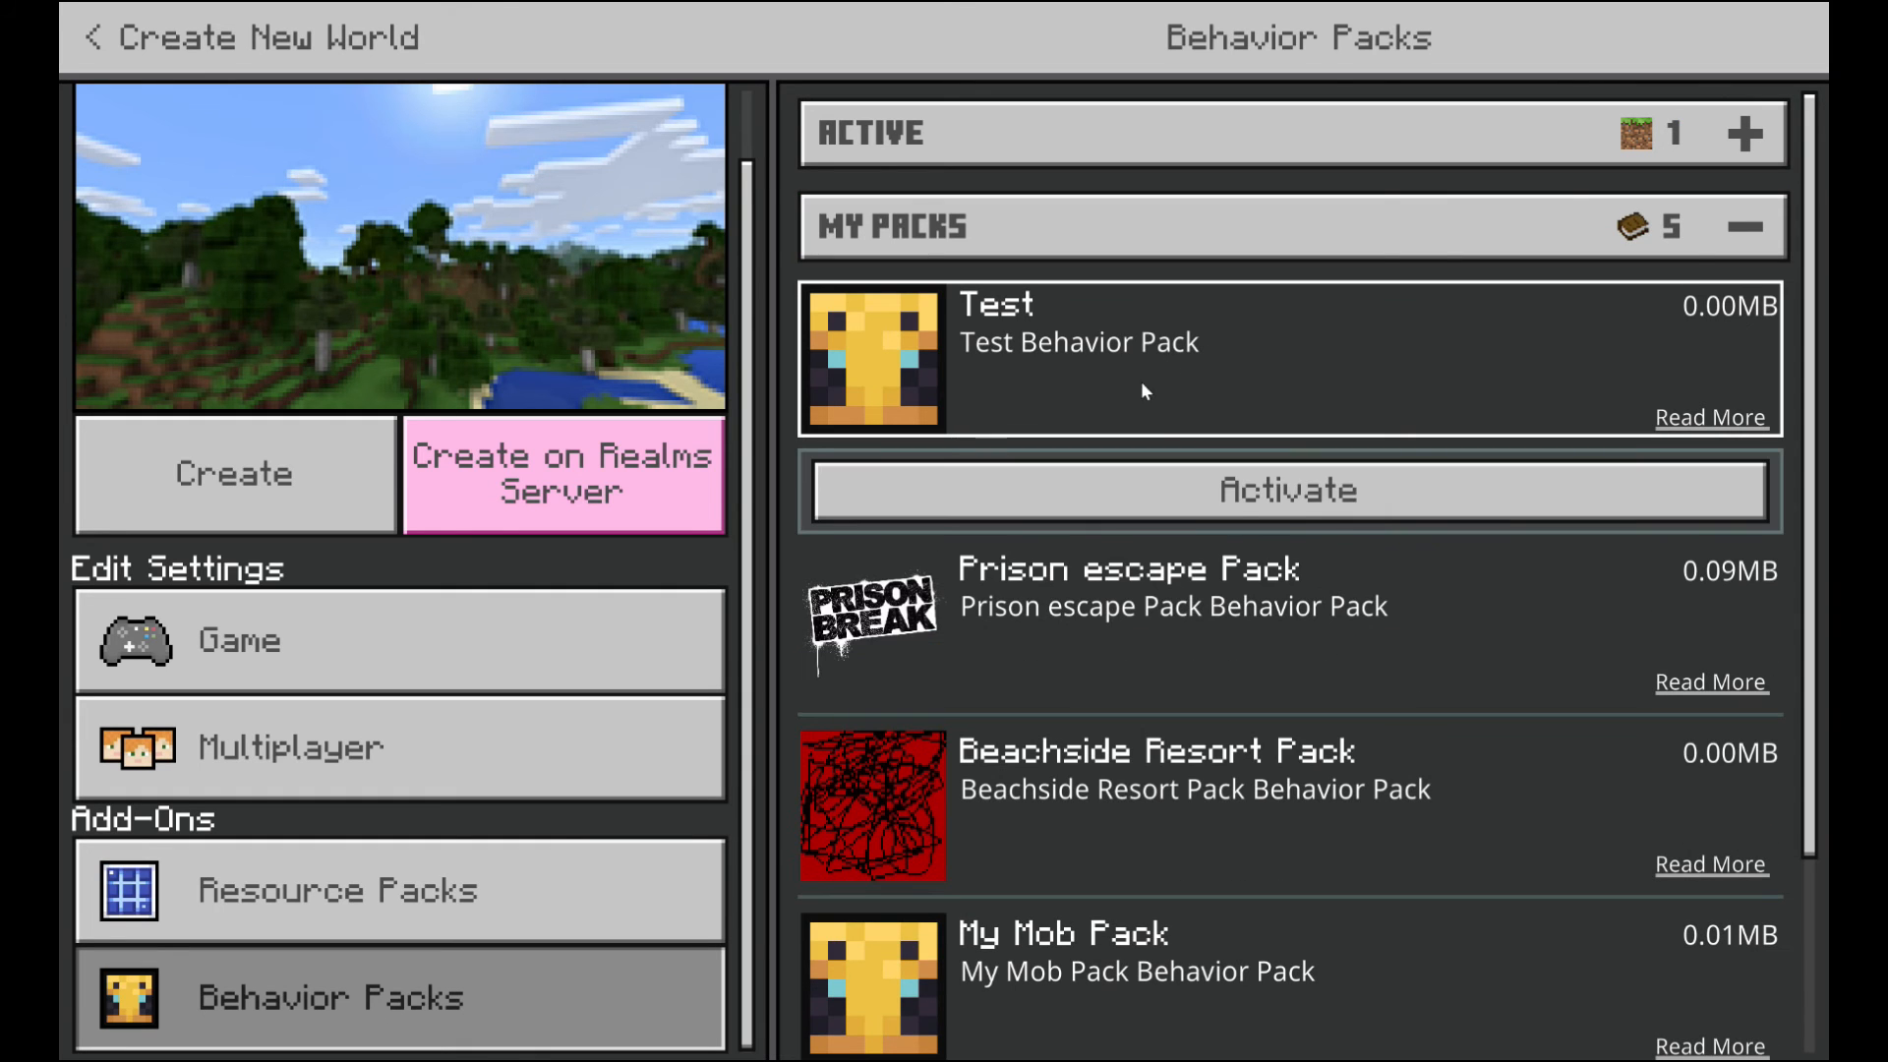
left_click(1285, 490)
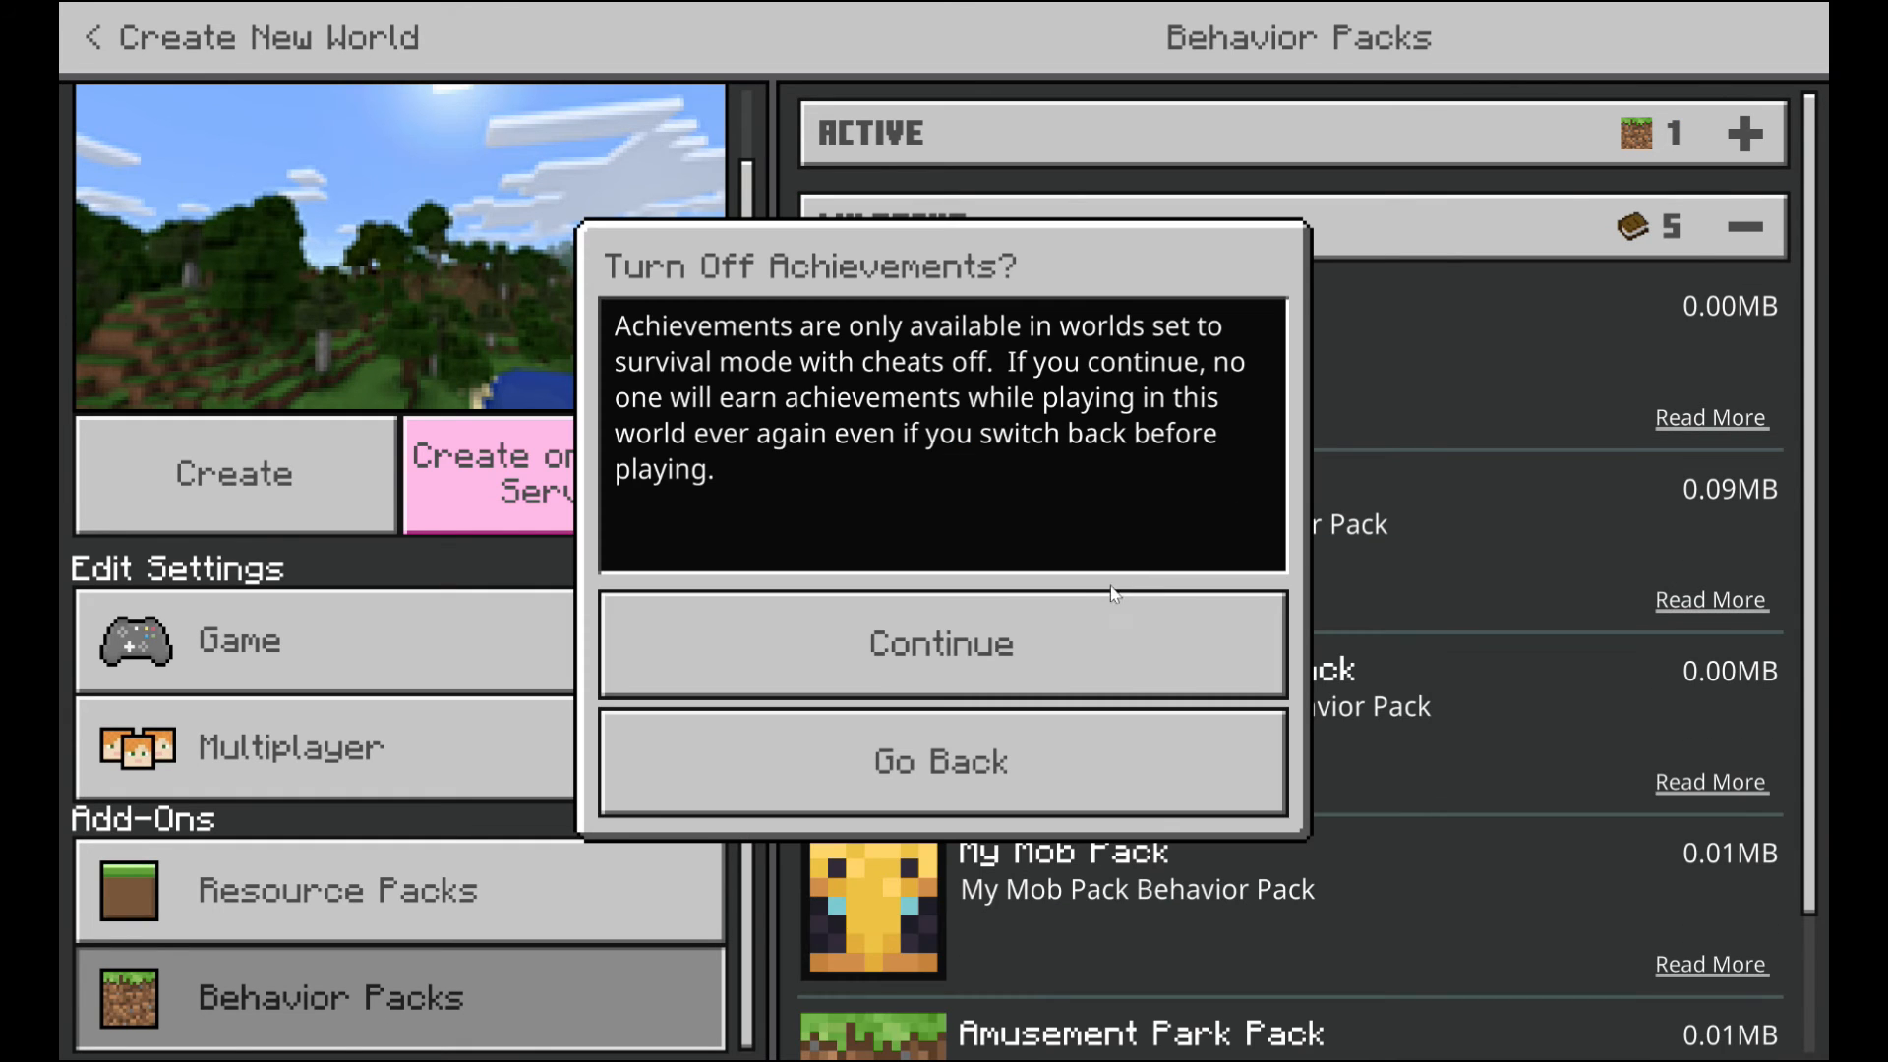
left_click(943, 644)
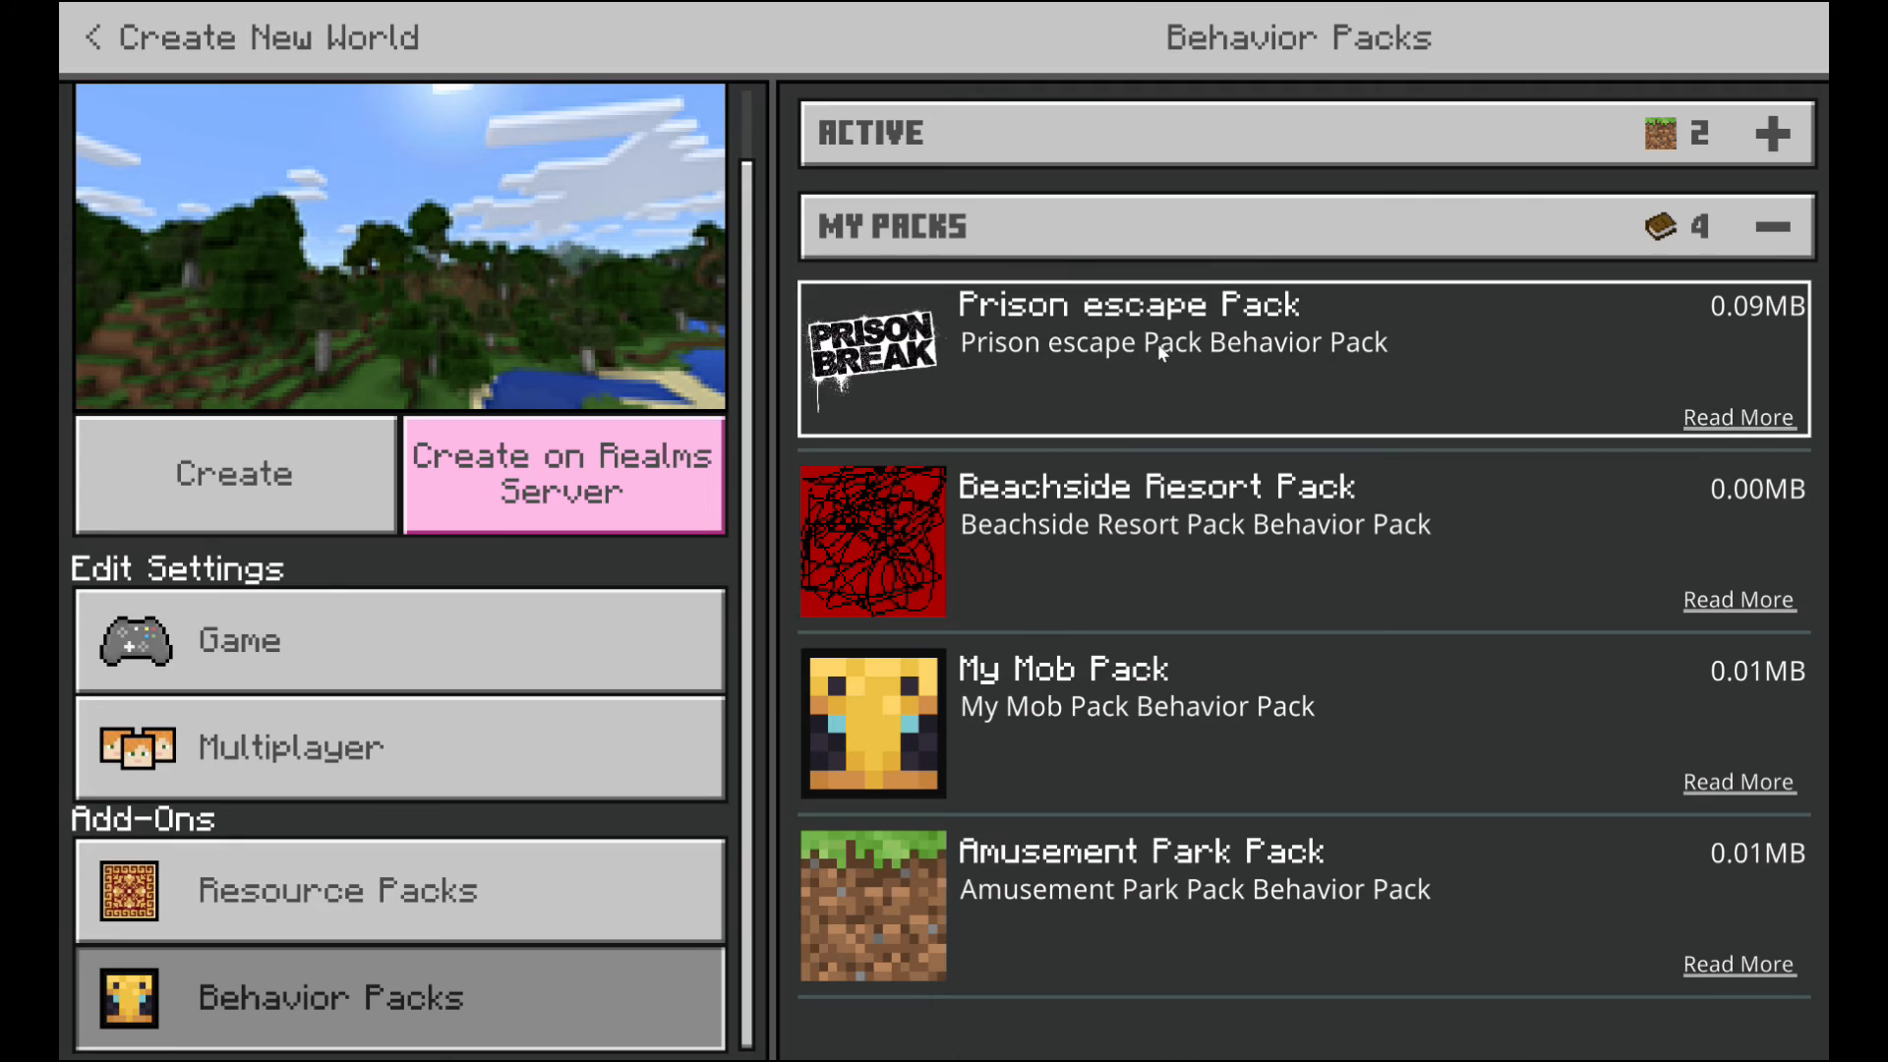
left_click(235, 474)
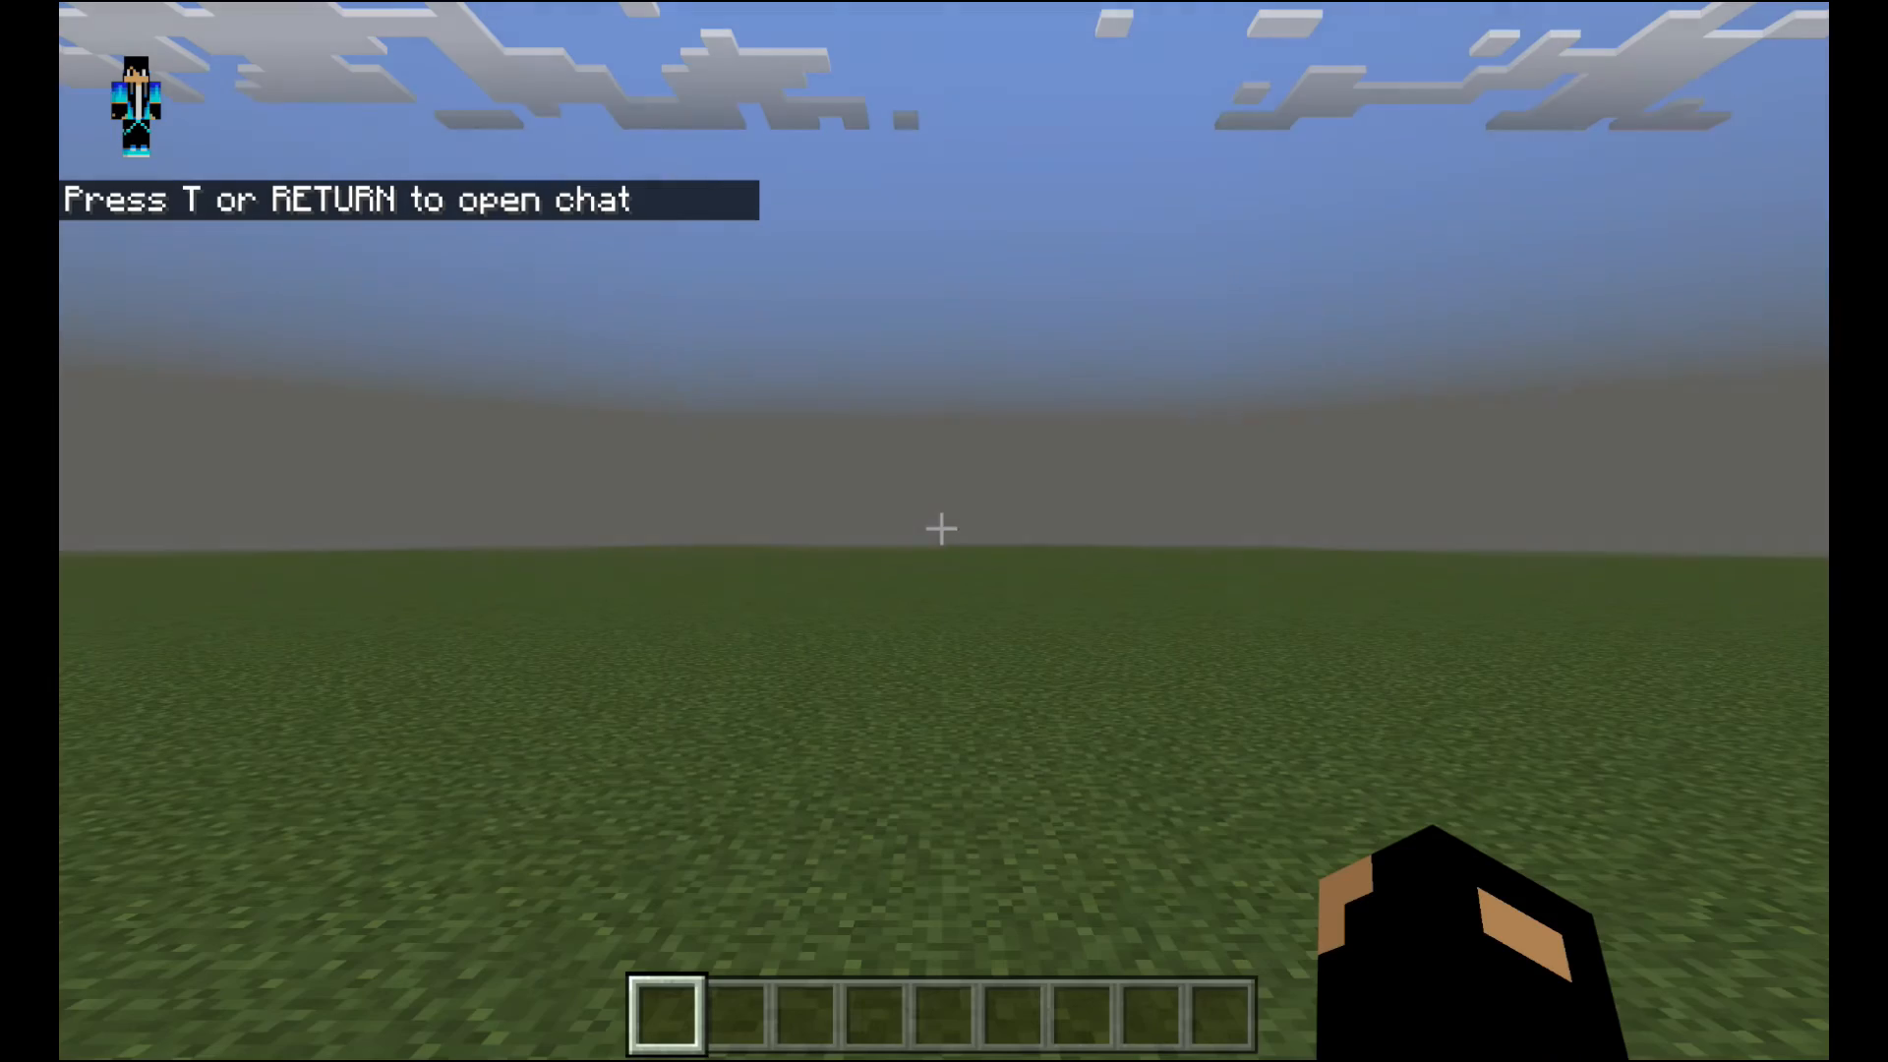
- Search the creative inventory for 'test' to find the spawn egg
key("e")
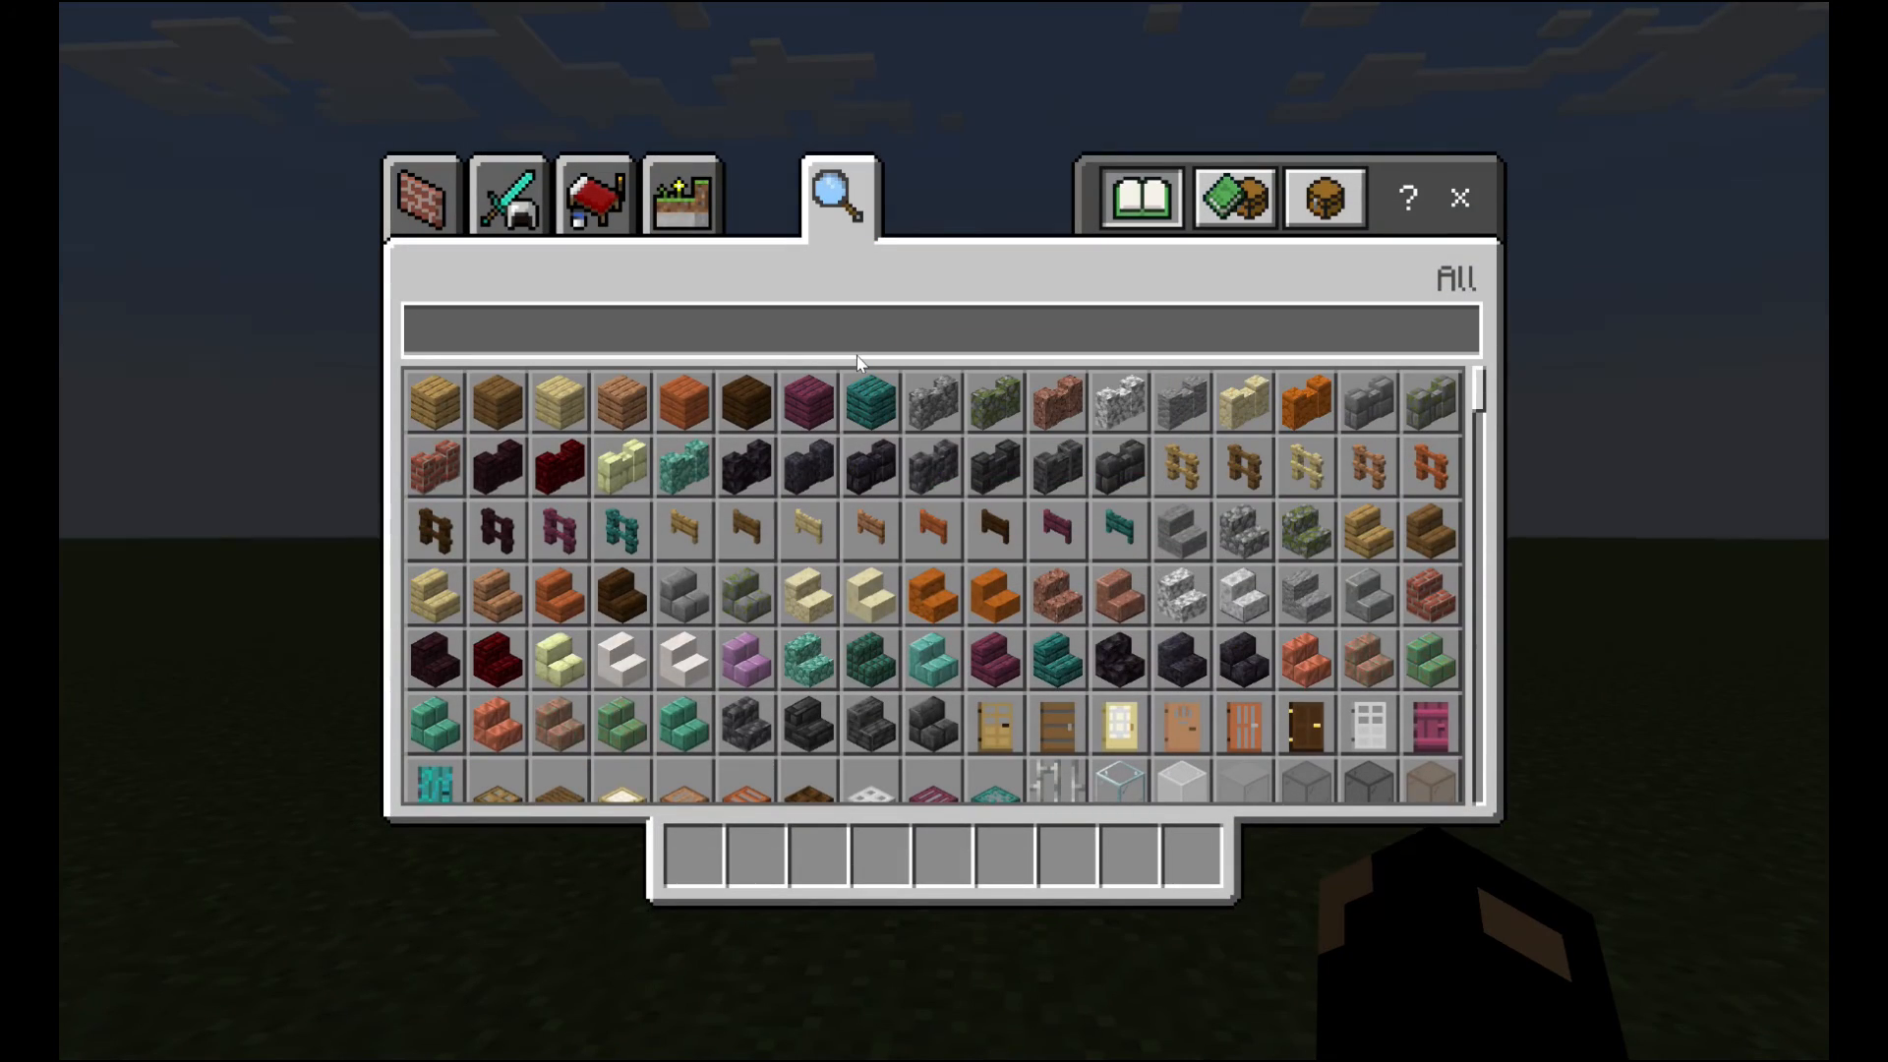
type("test")
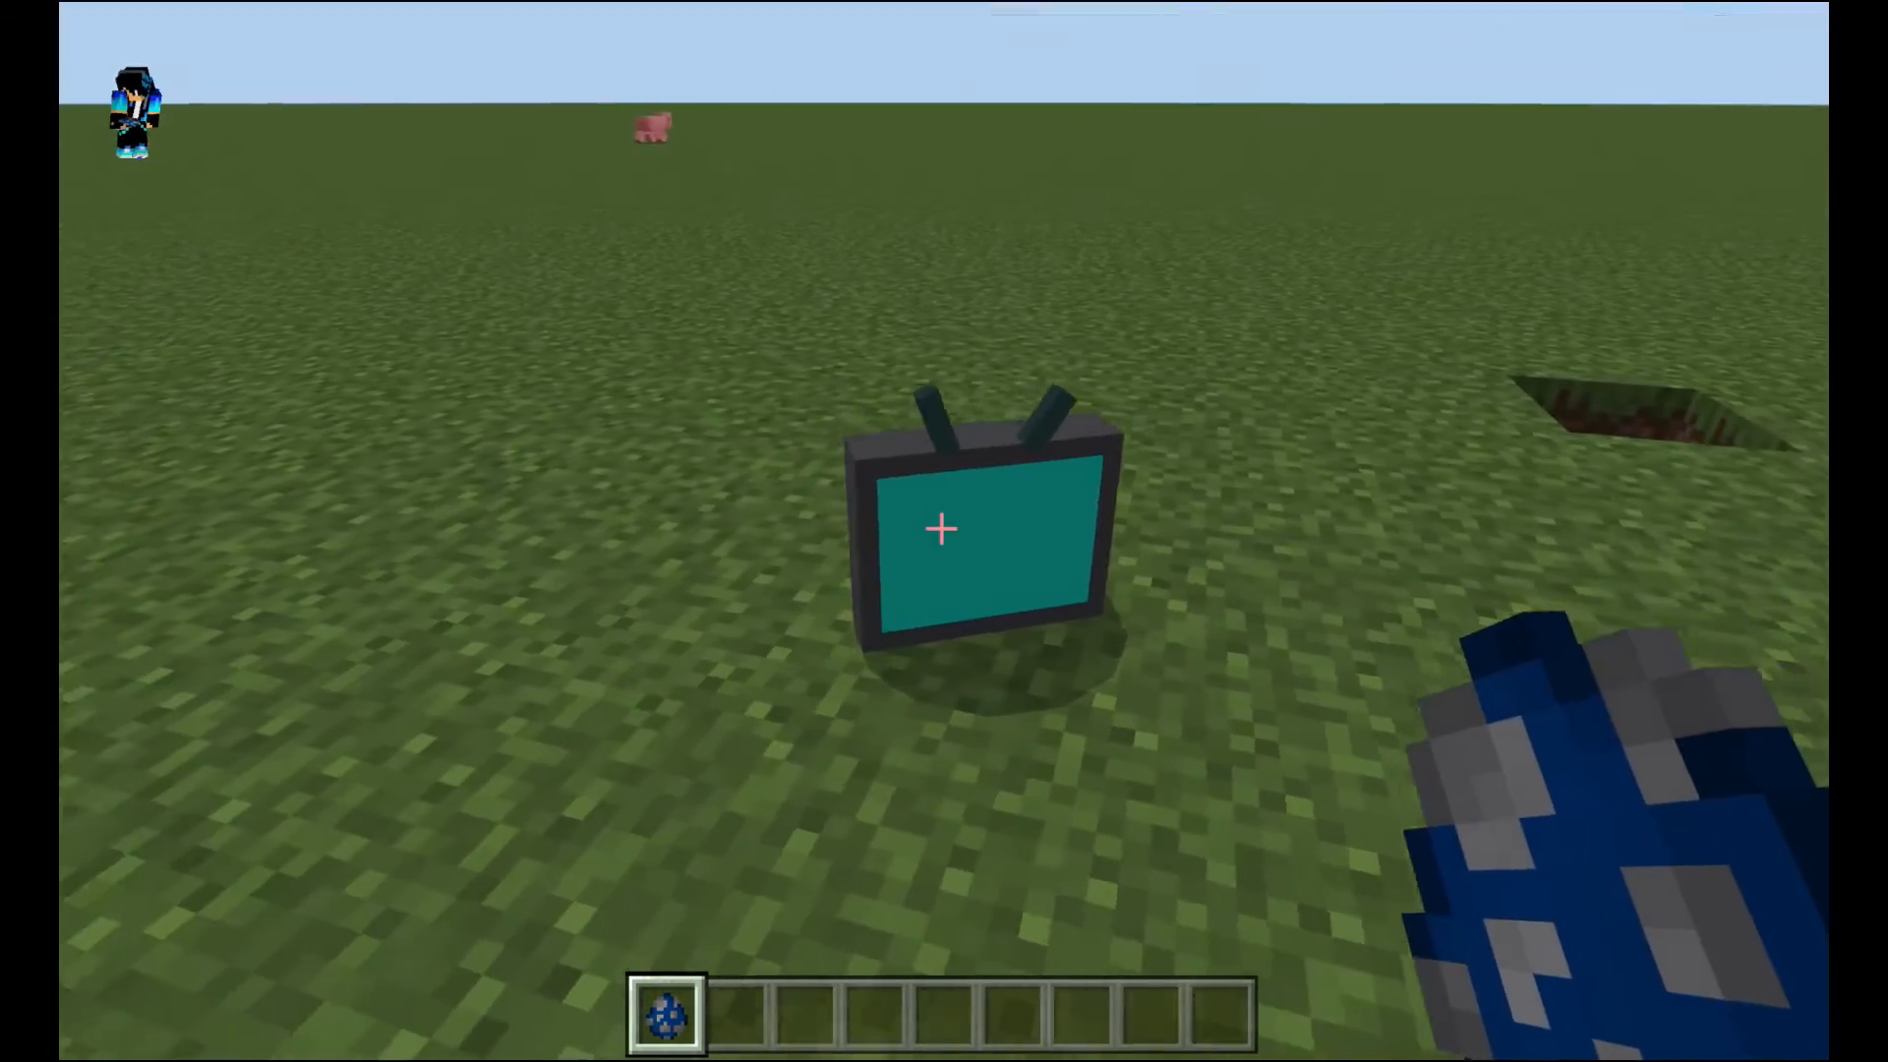
mouse_move(944, 531)
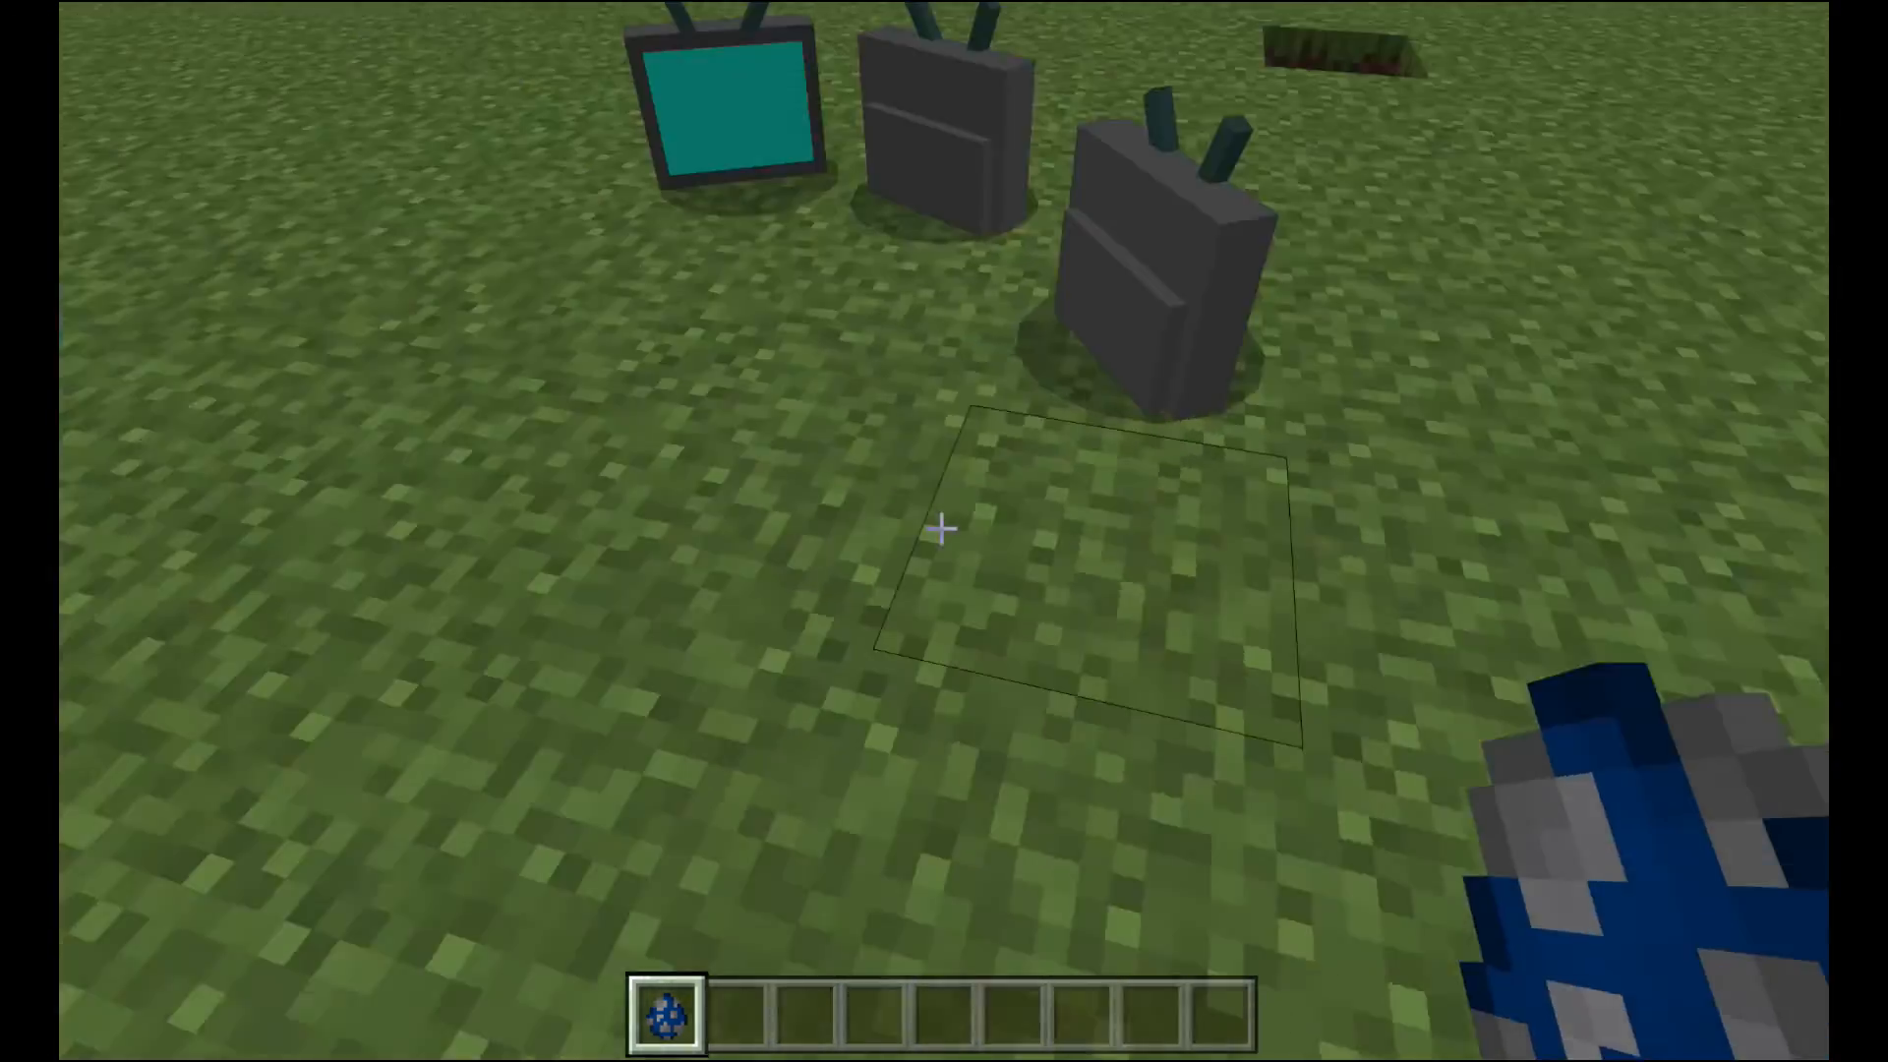
mouse_move(944, 530)
type("/su")
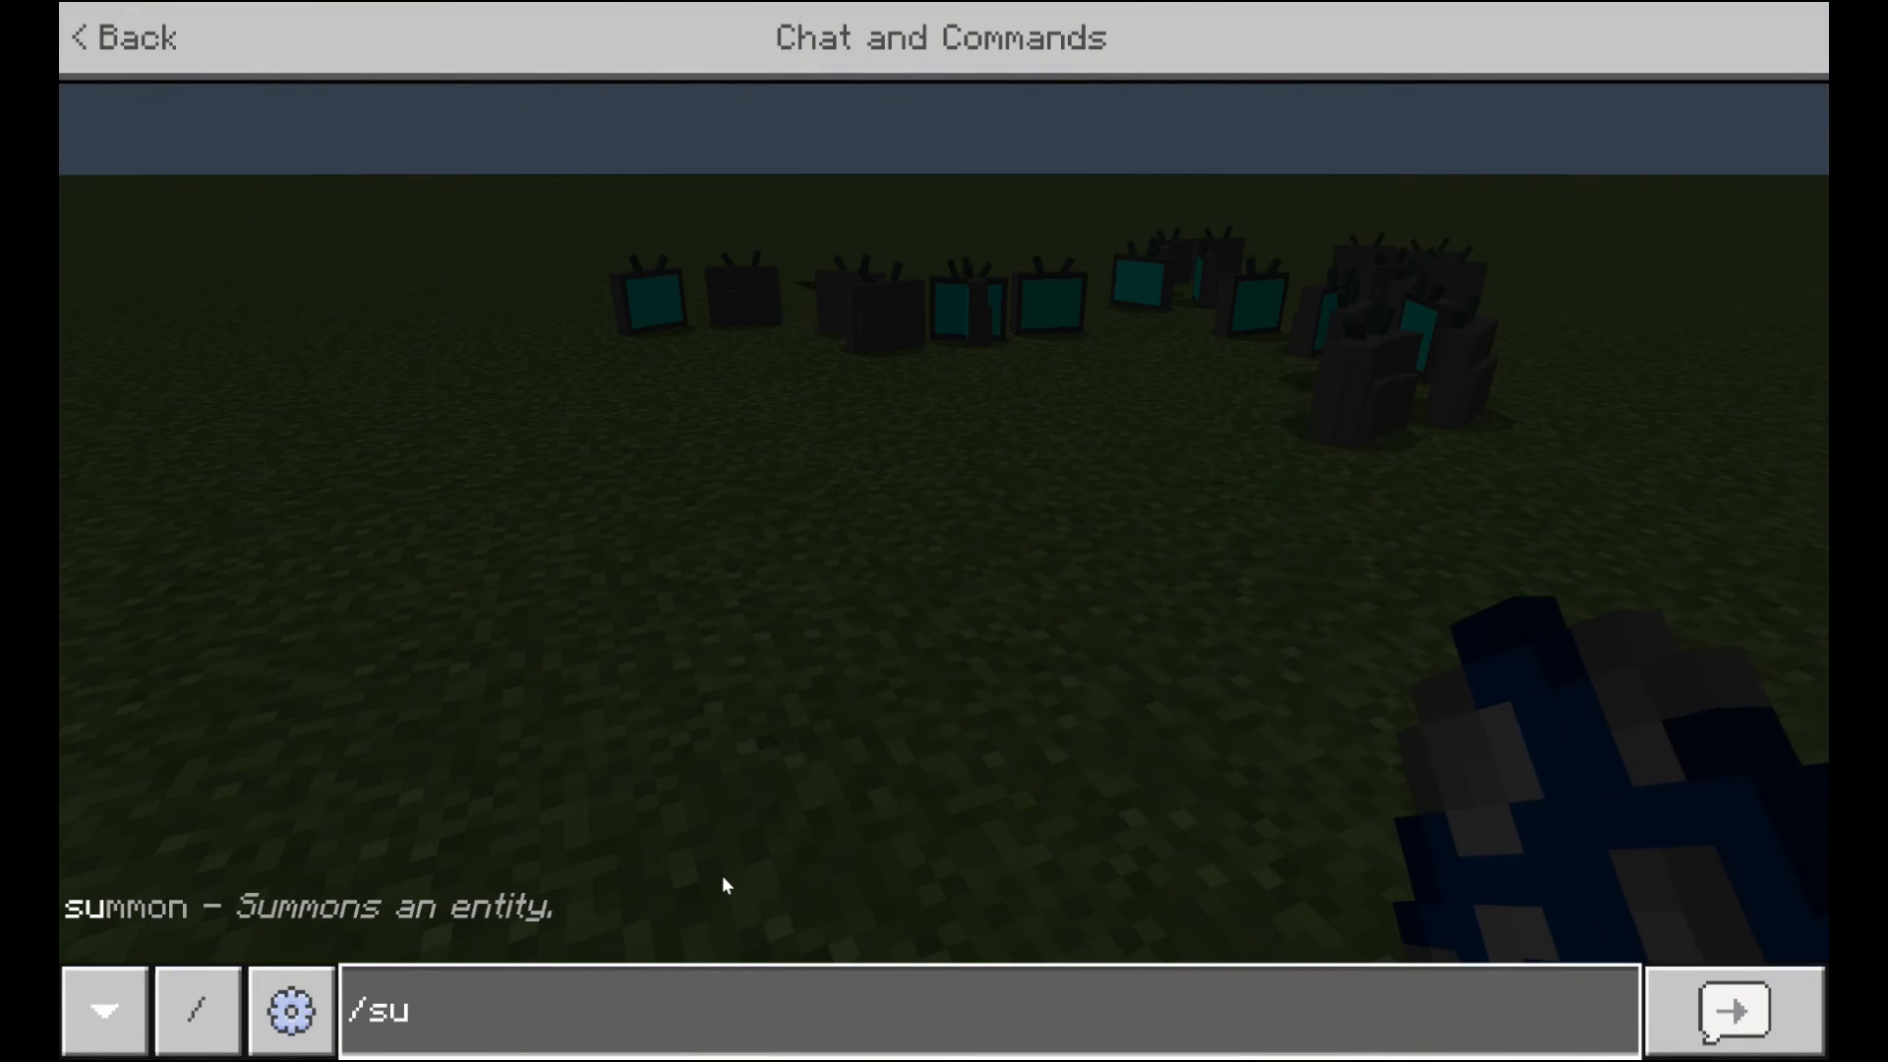
- Enter the /summon mymob:test command in chat
type("mmon")
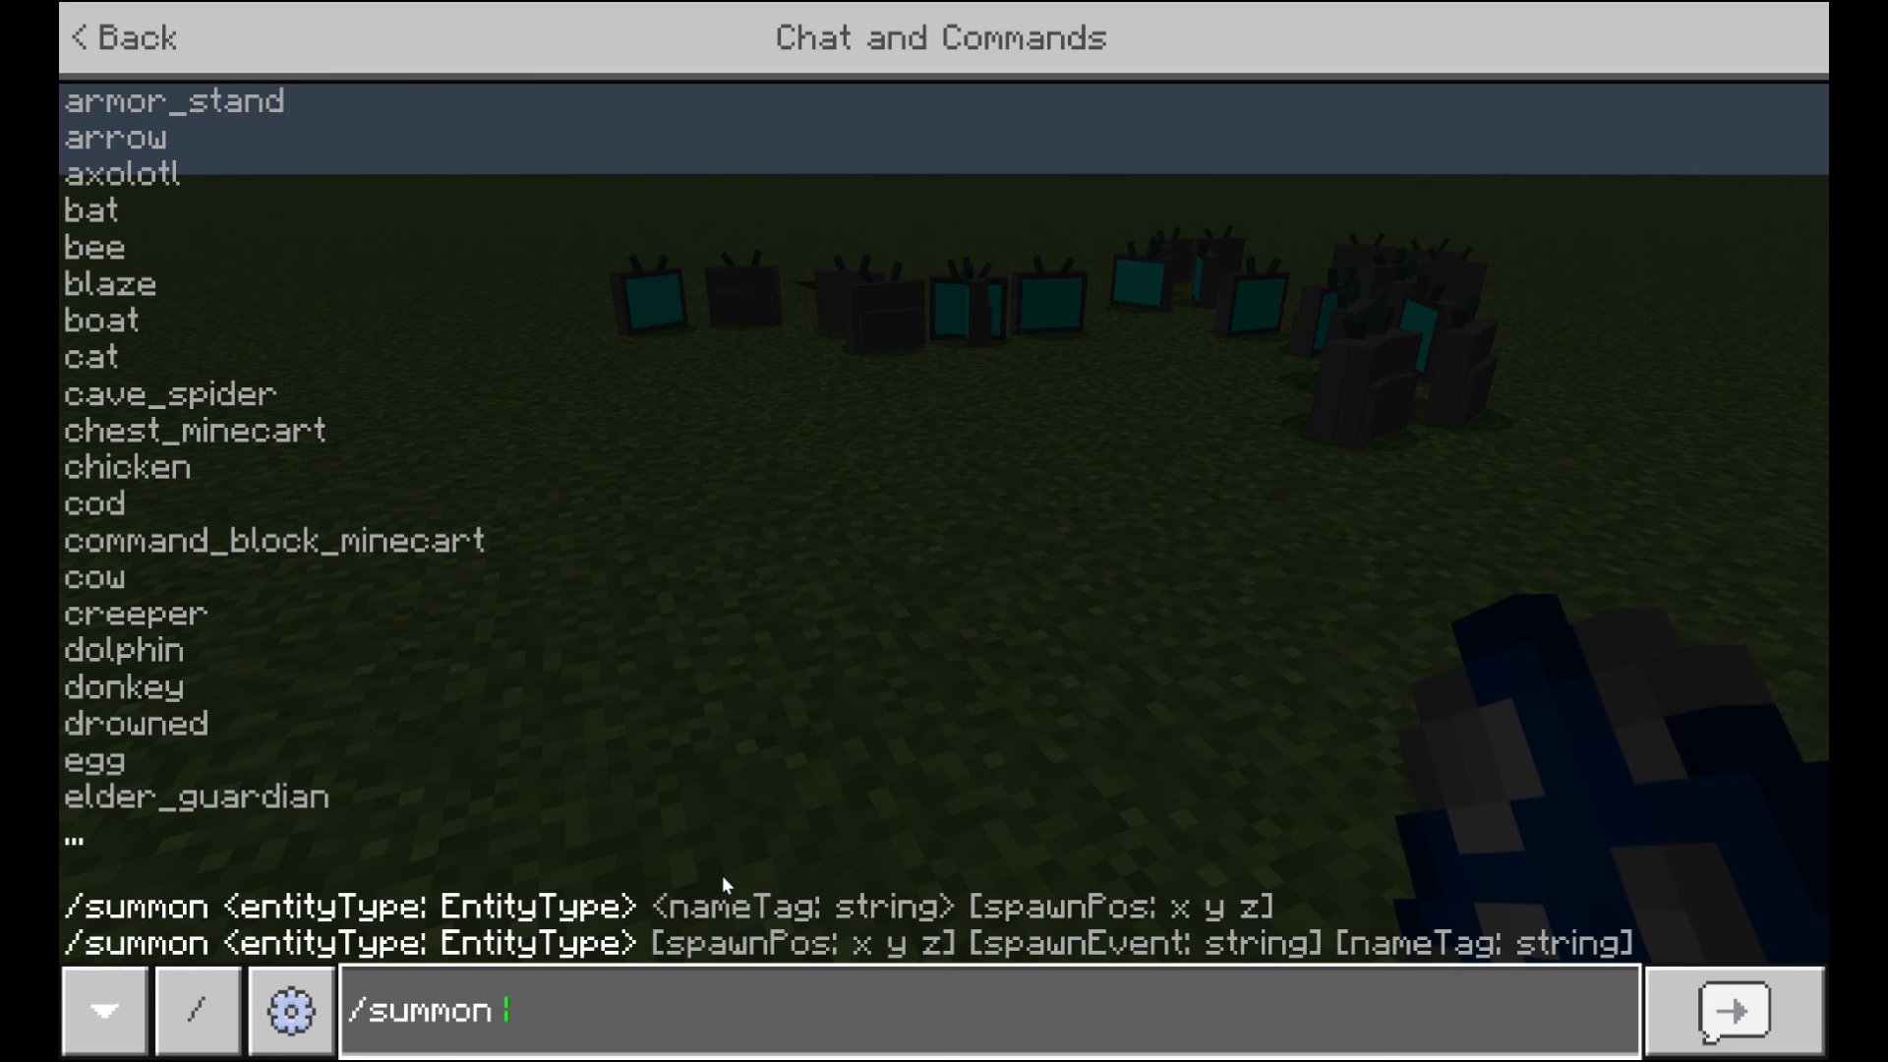
type("mymo")
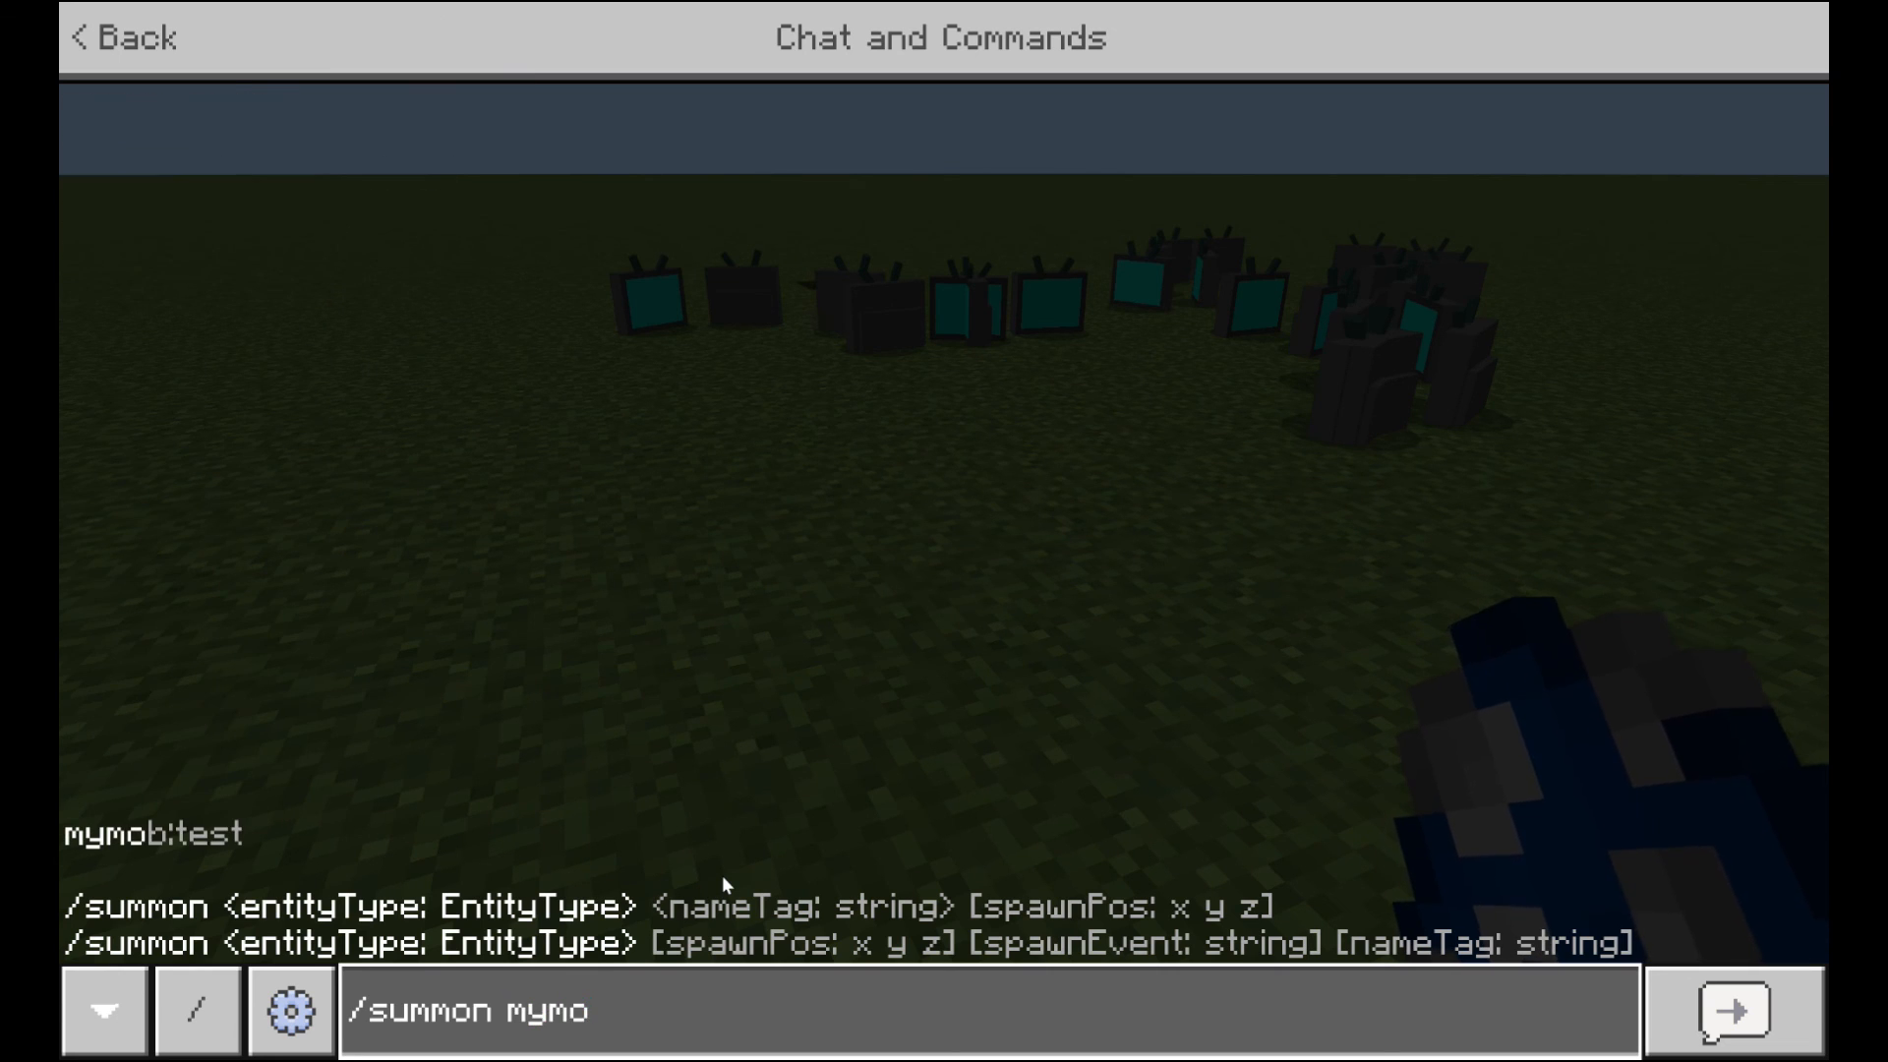
type("b:tes")
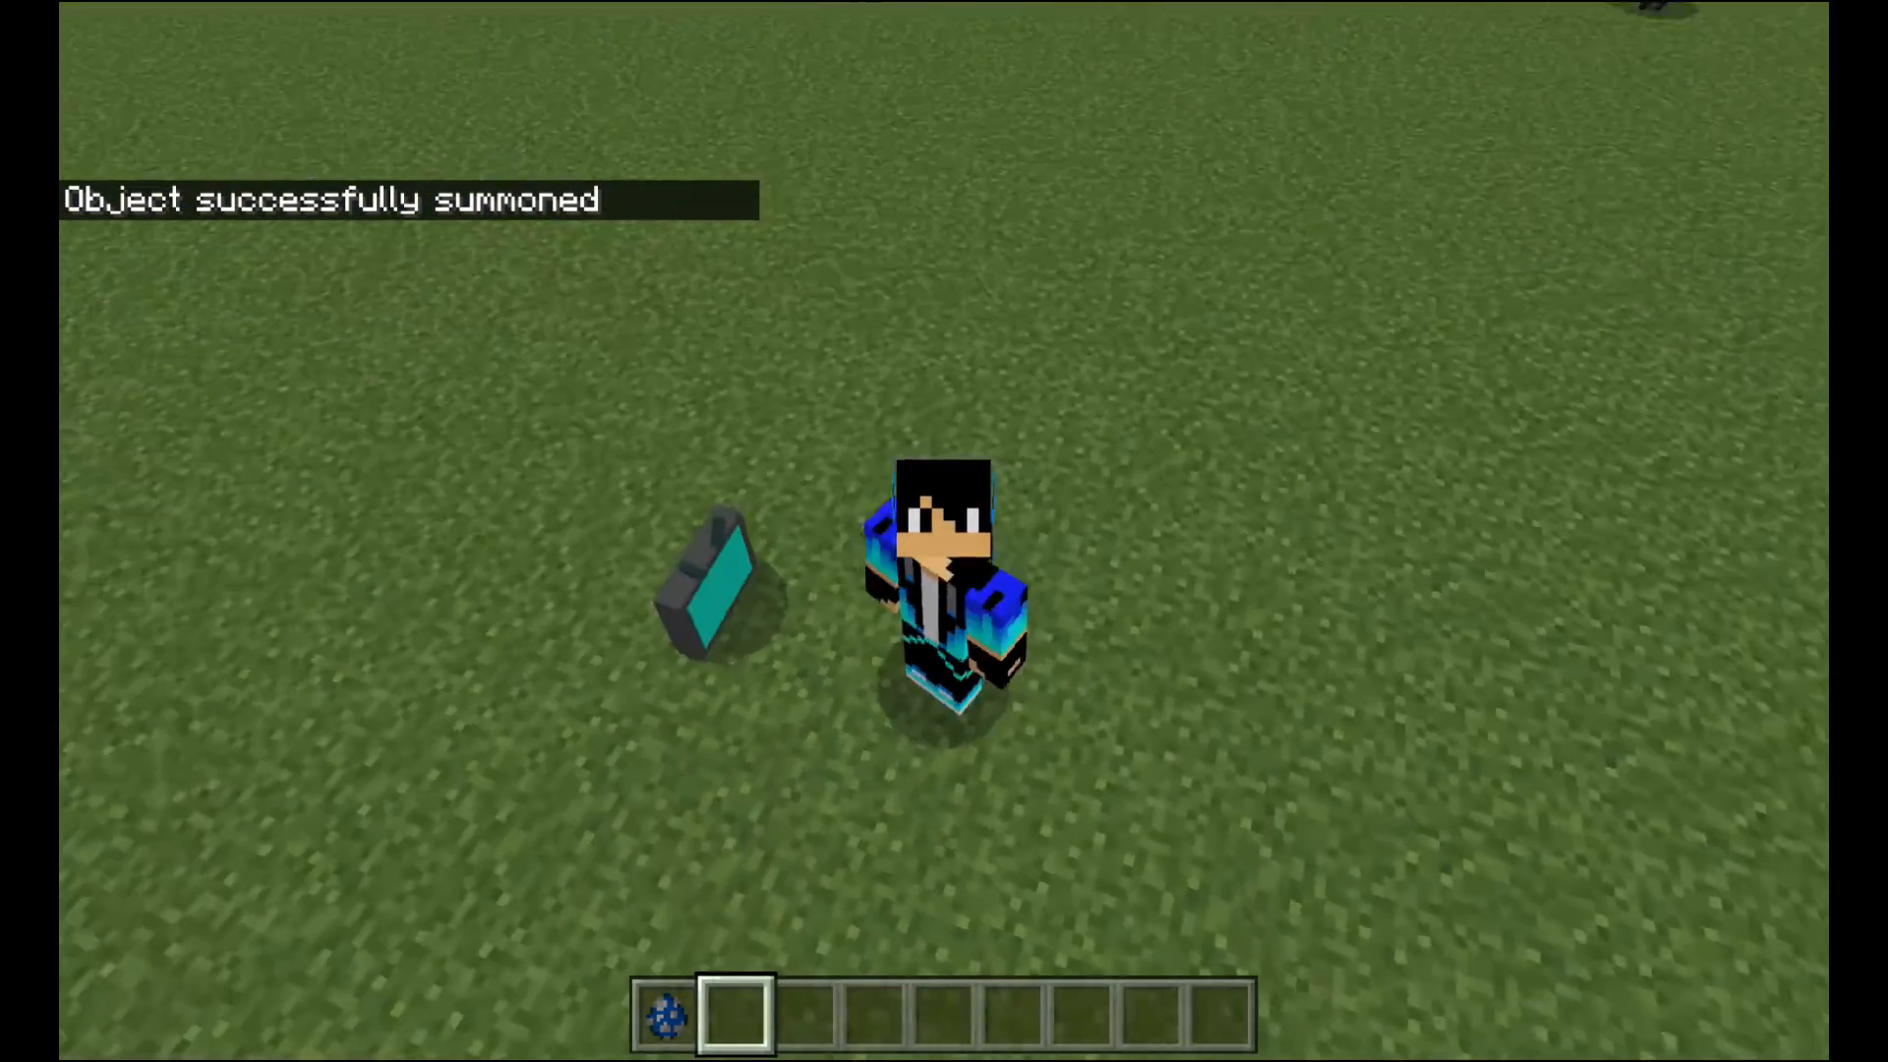
mouse_move(944, 531)
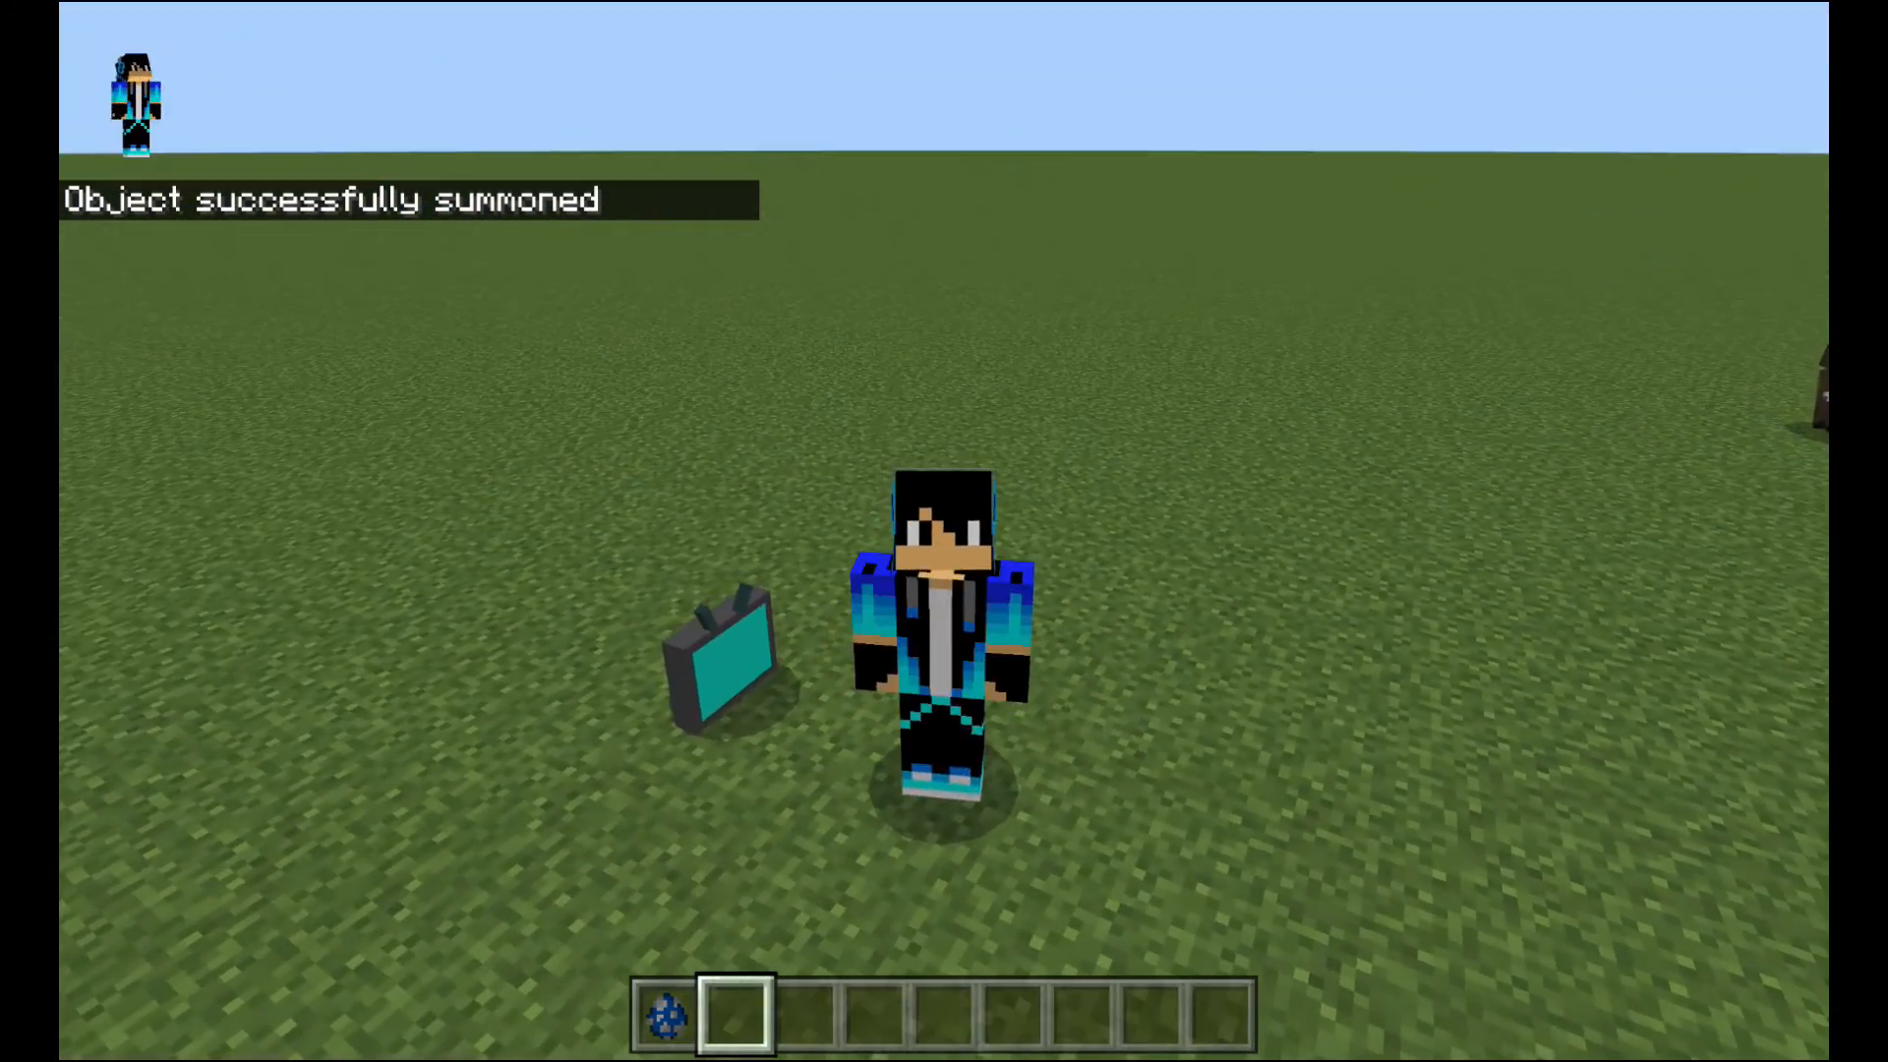